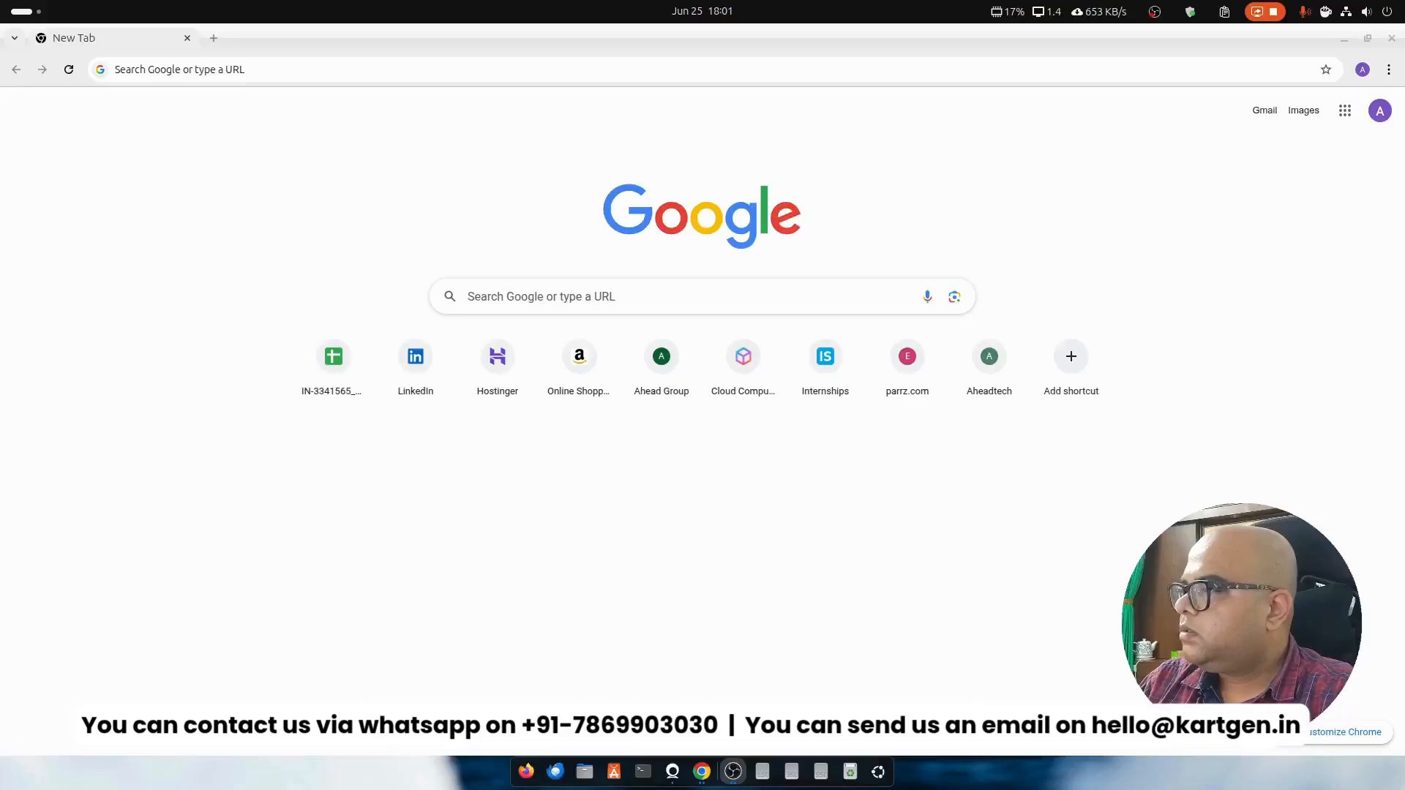
Open the Hostinger website and go to its login page.
click(498, 355)
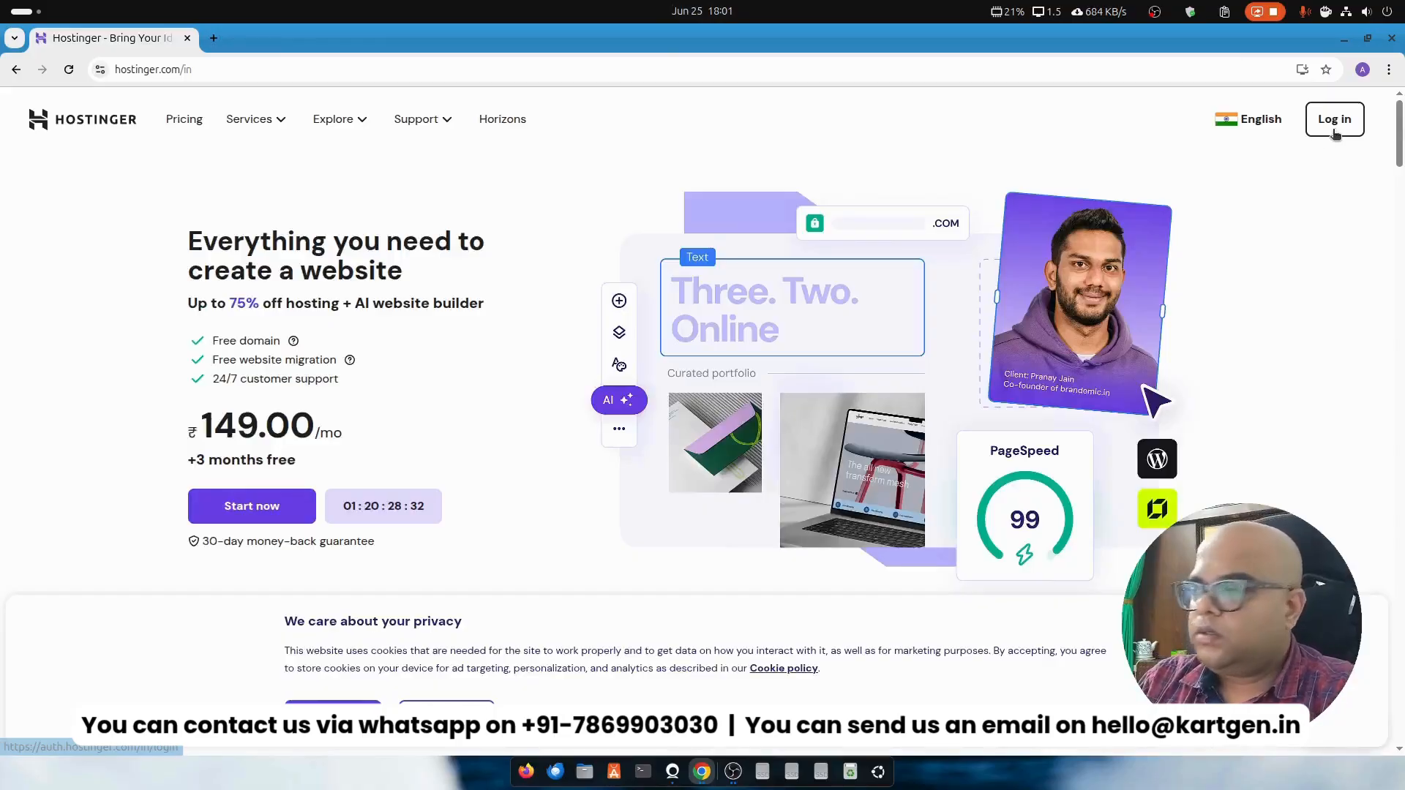
click(1334, 119)
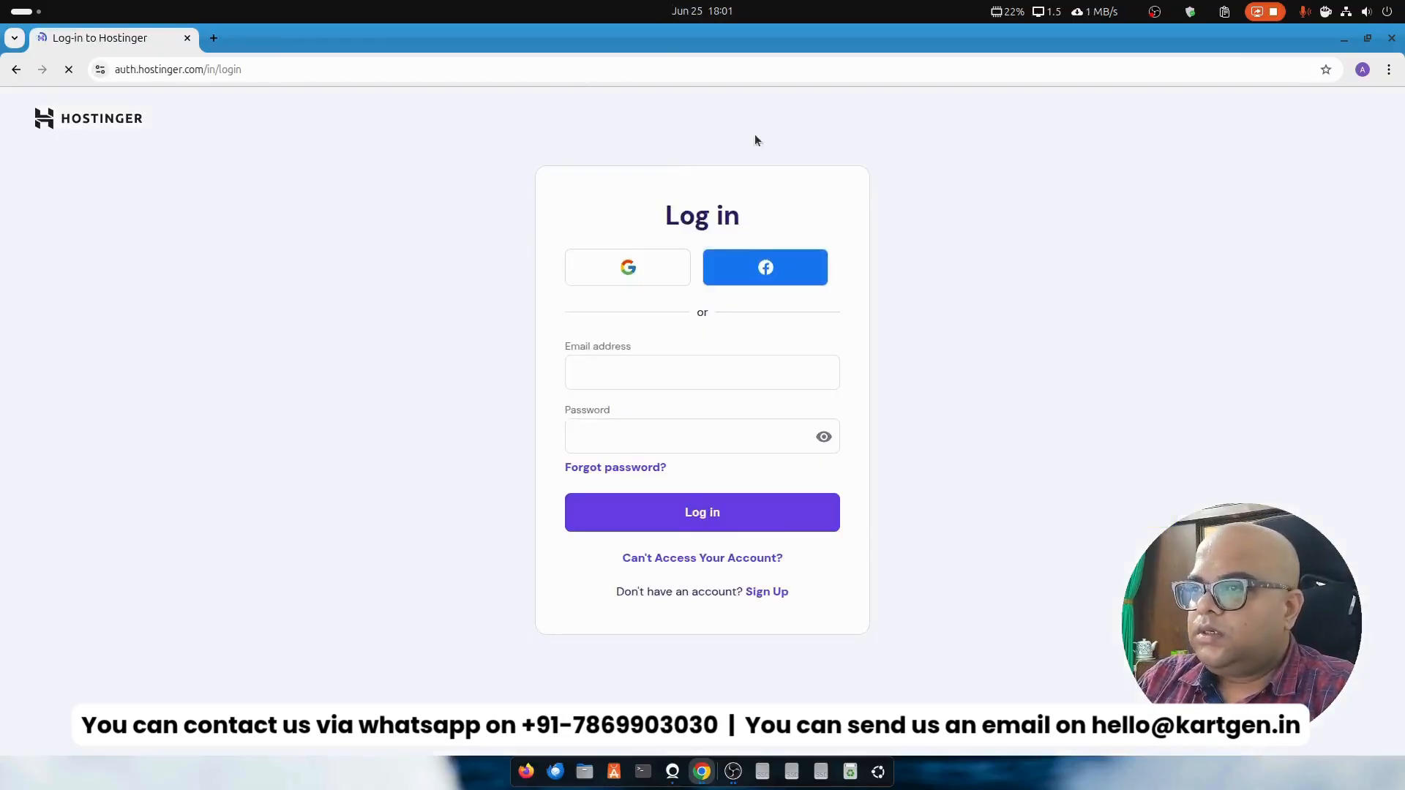
mouse_move(591, 324)
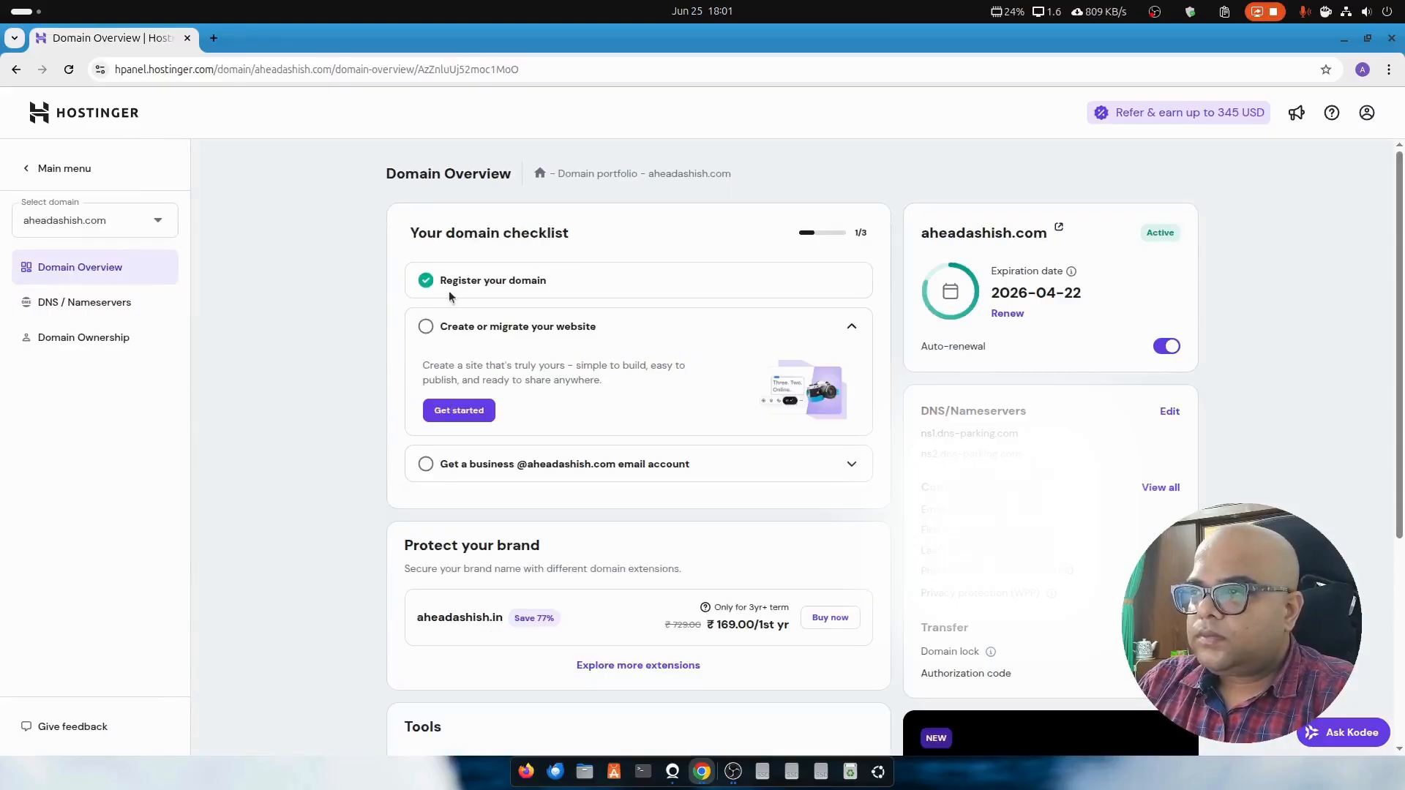
Start creating a new website and choose WordPress as the platform.
click(458, 410)
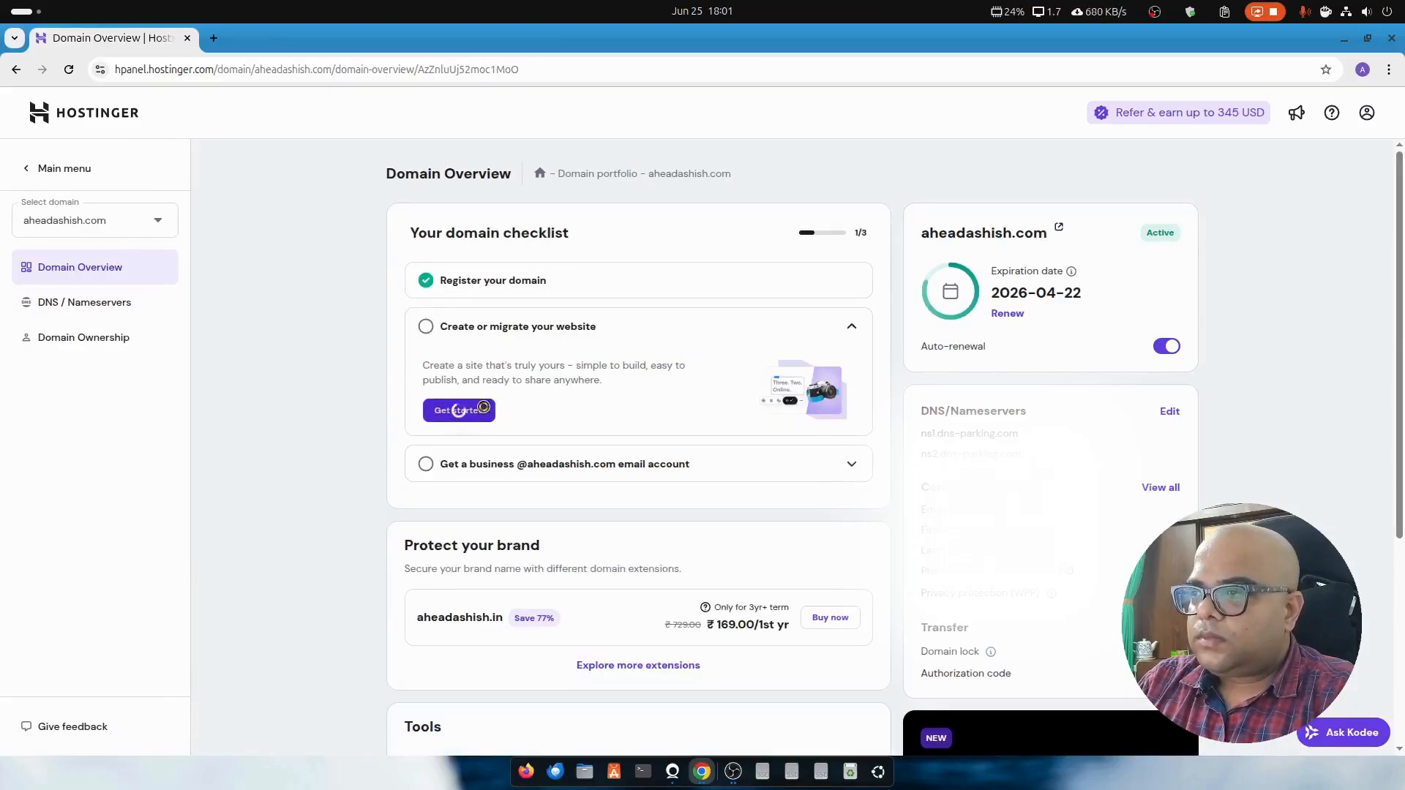
click(458, 410)
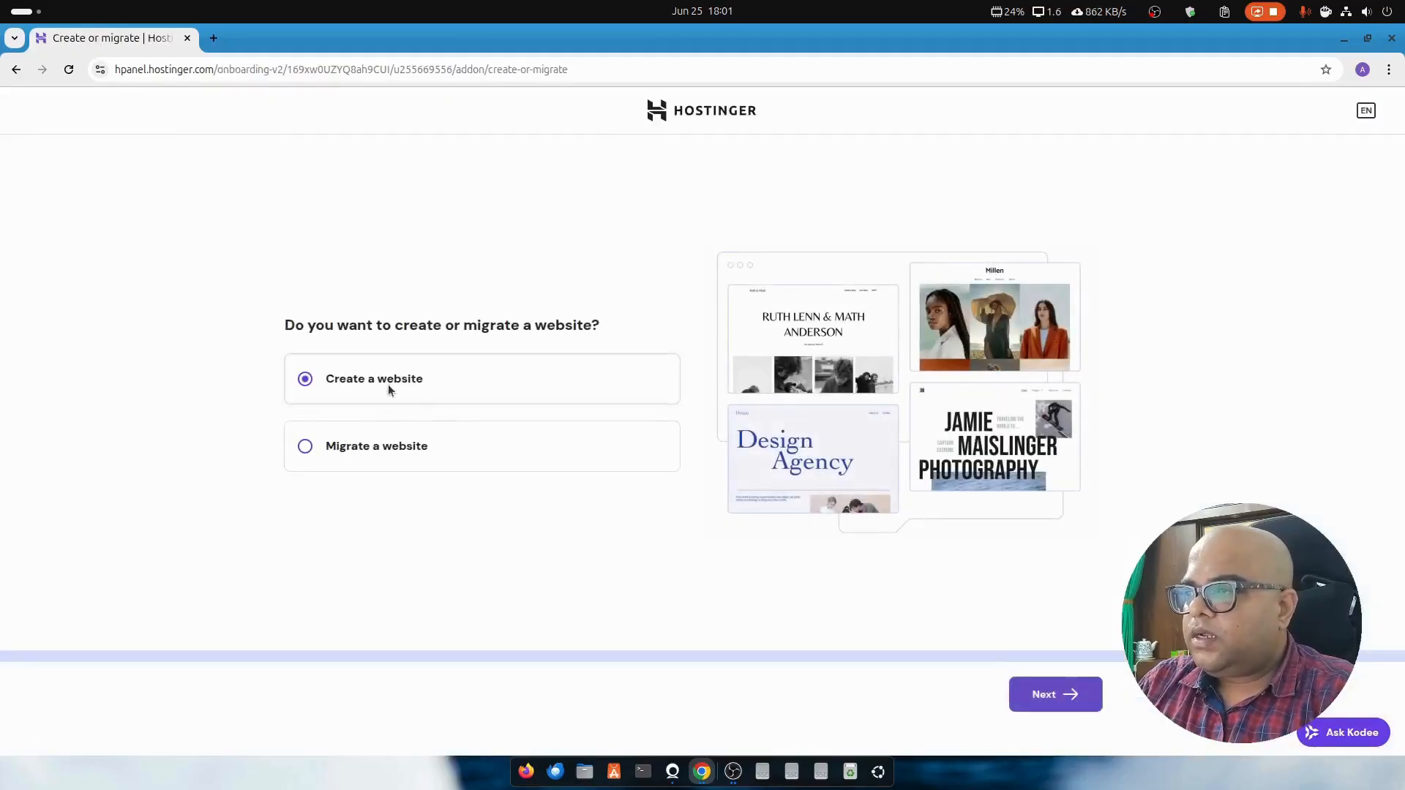
click(1054, 694)
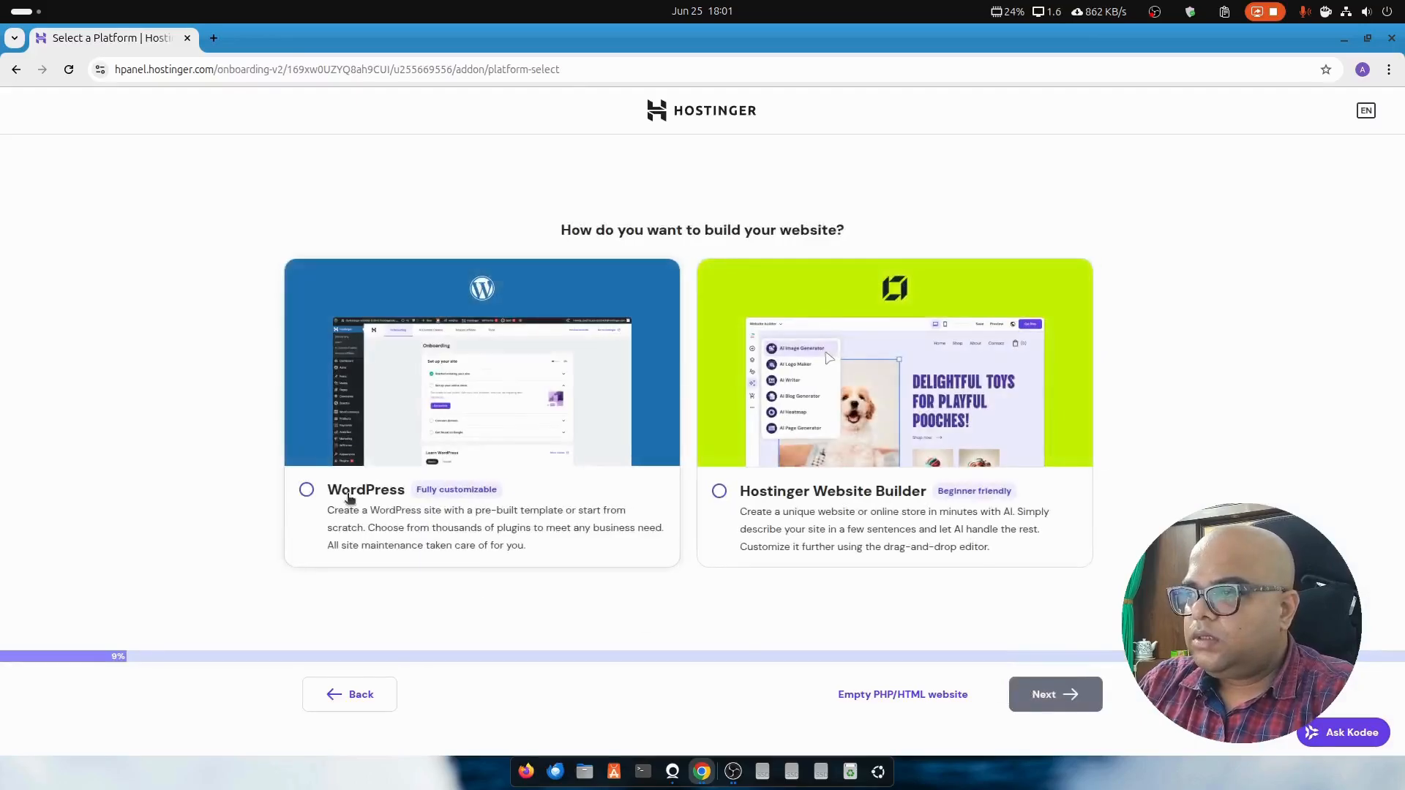
click(306, 491)
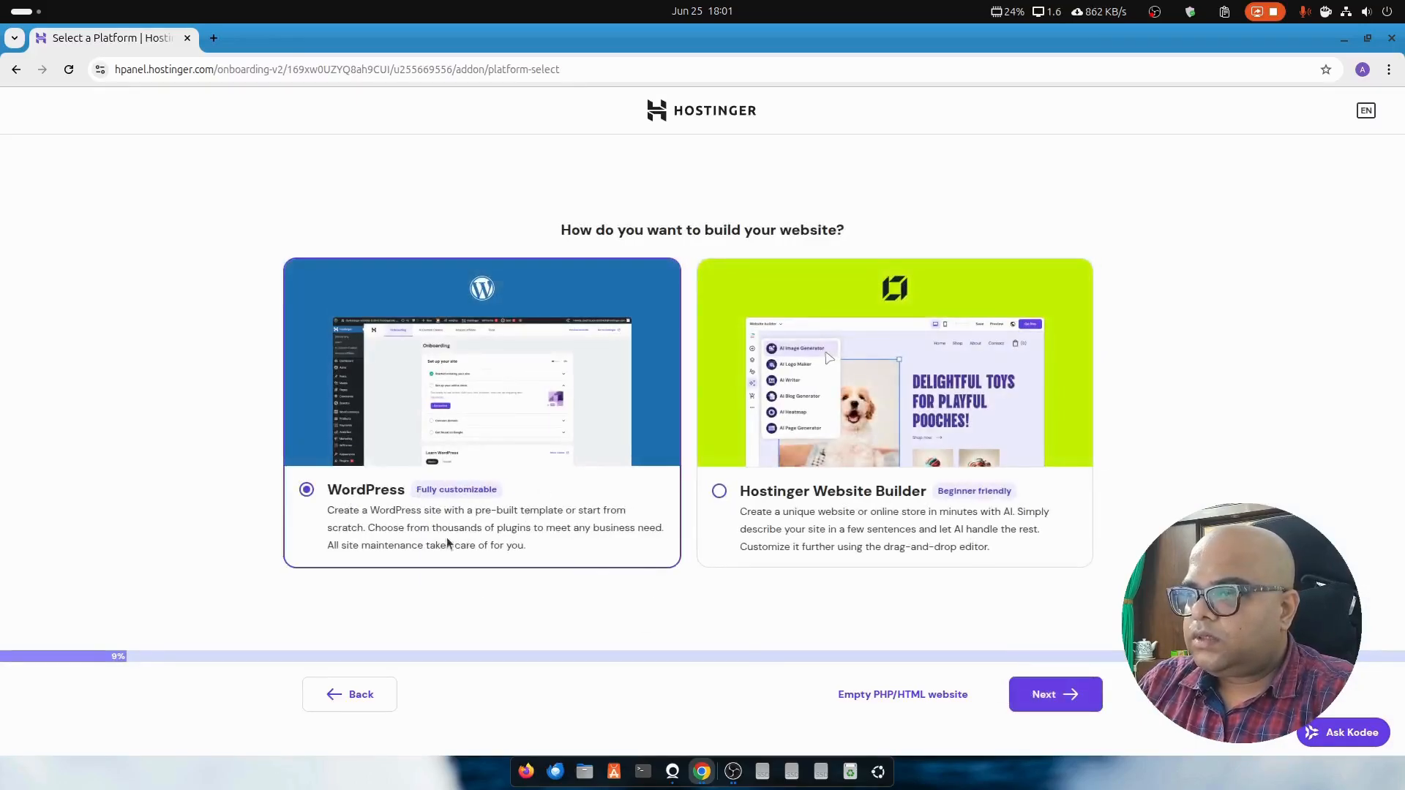
click(1055, 694)
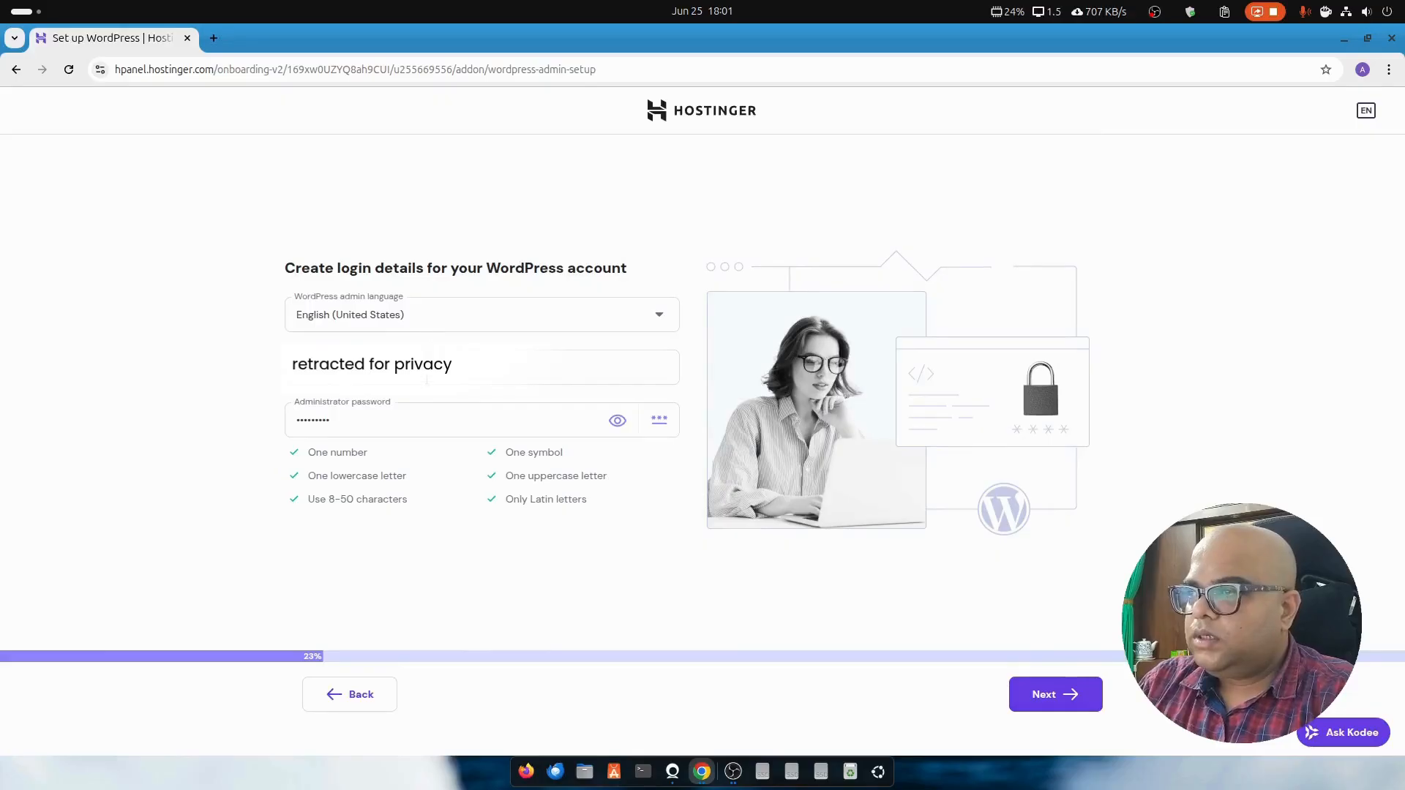
Set the admin password, pick the owned aheadashish.com domain, and install WordPress.
click(448, 420)
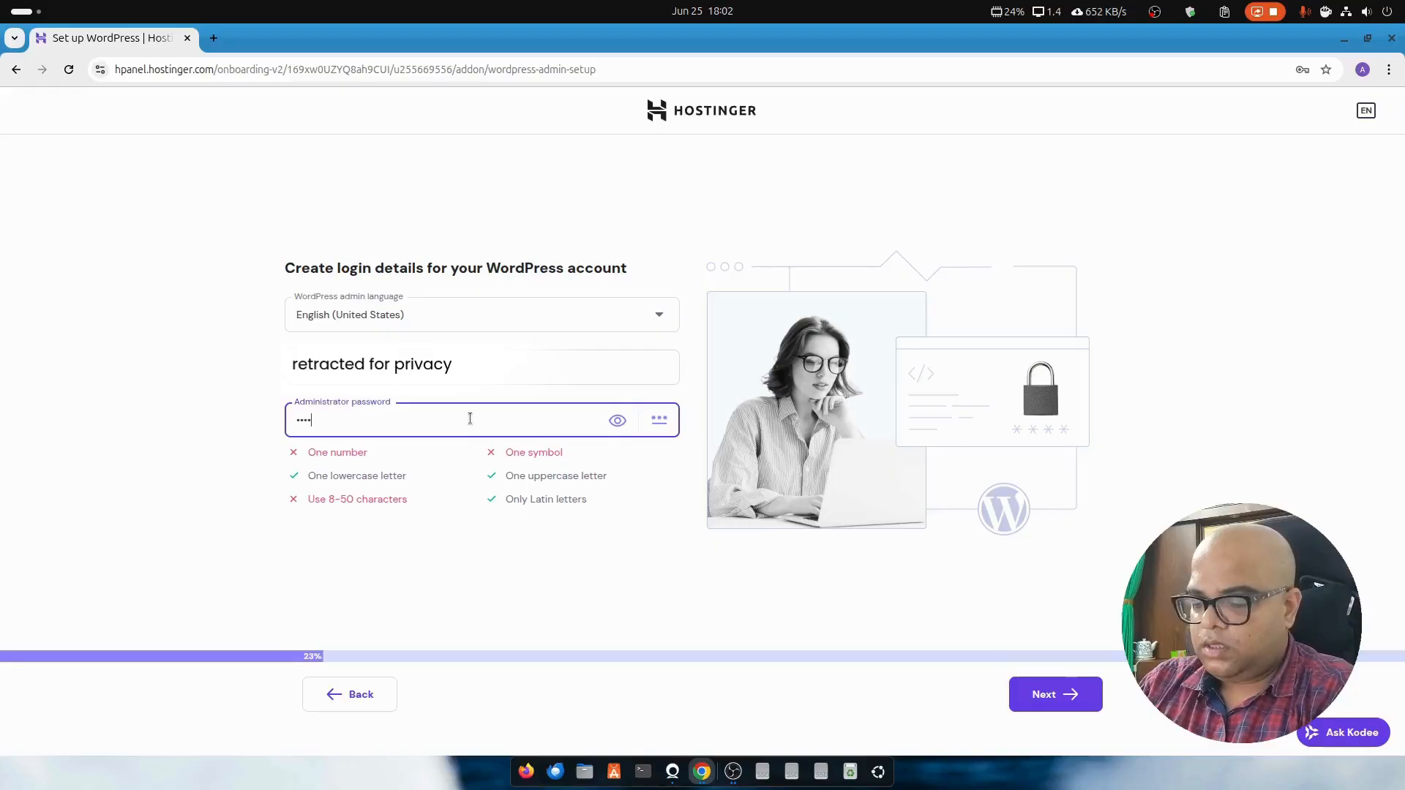
text(•)
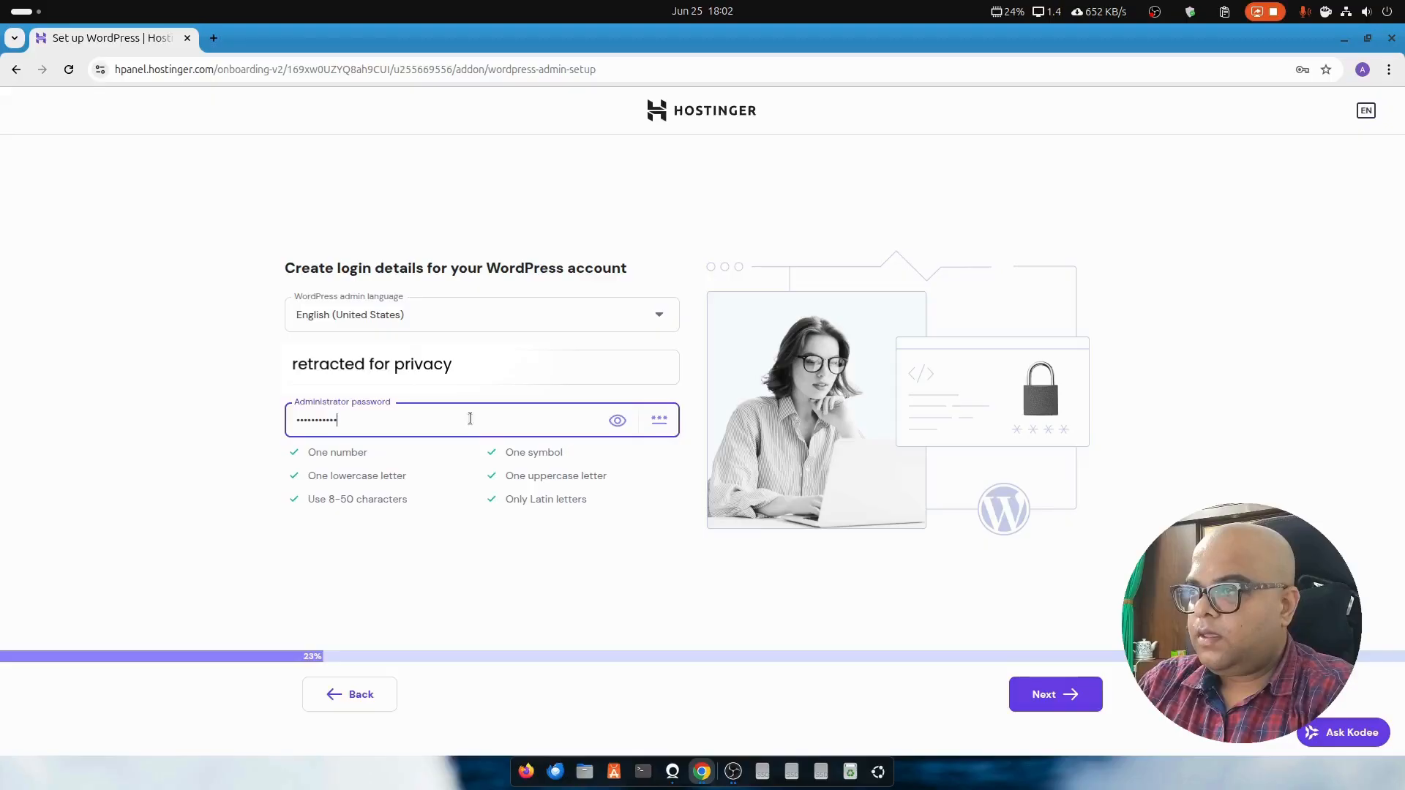
click(1054, 694)
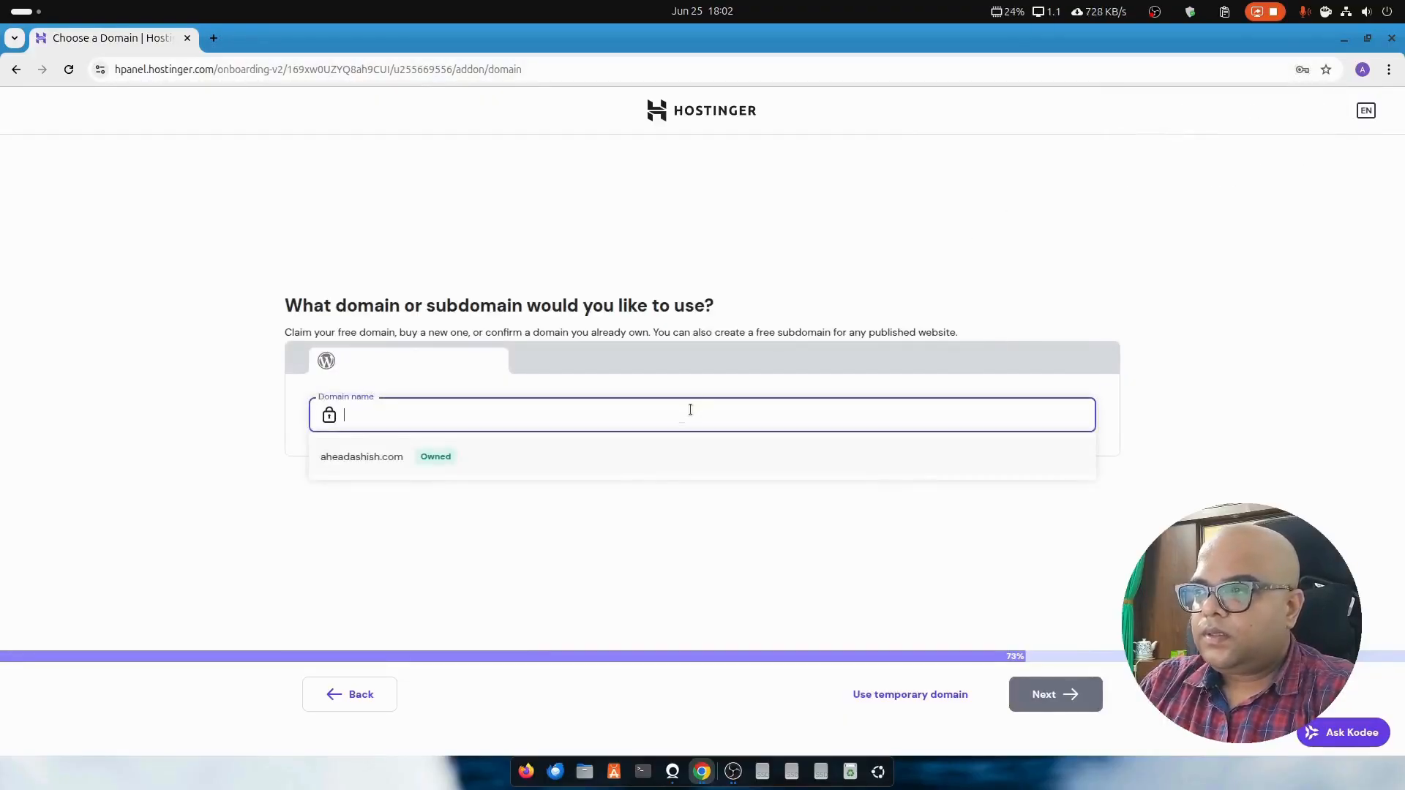
click(361, 456)
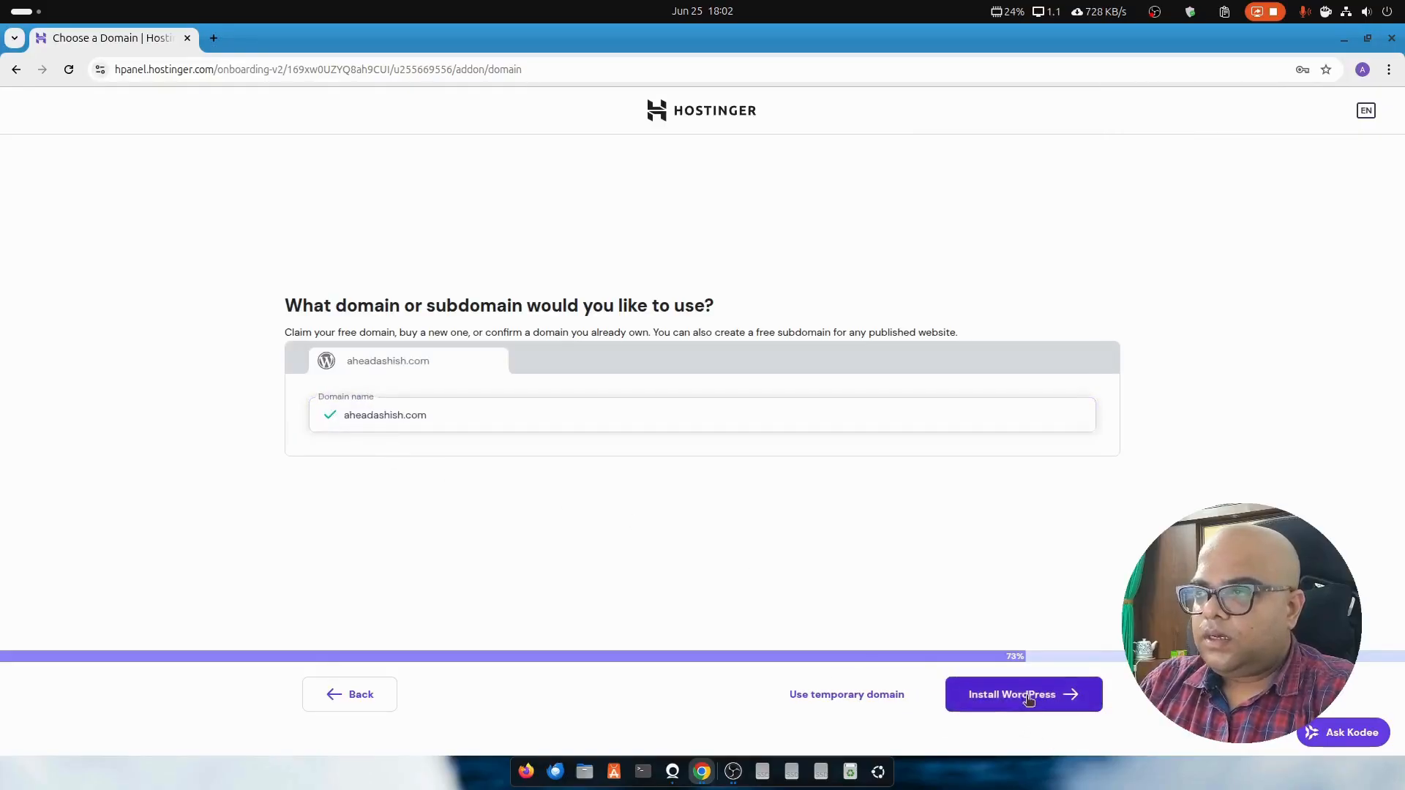
click(1023, 694)
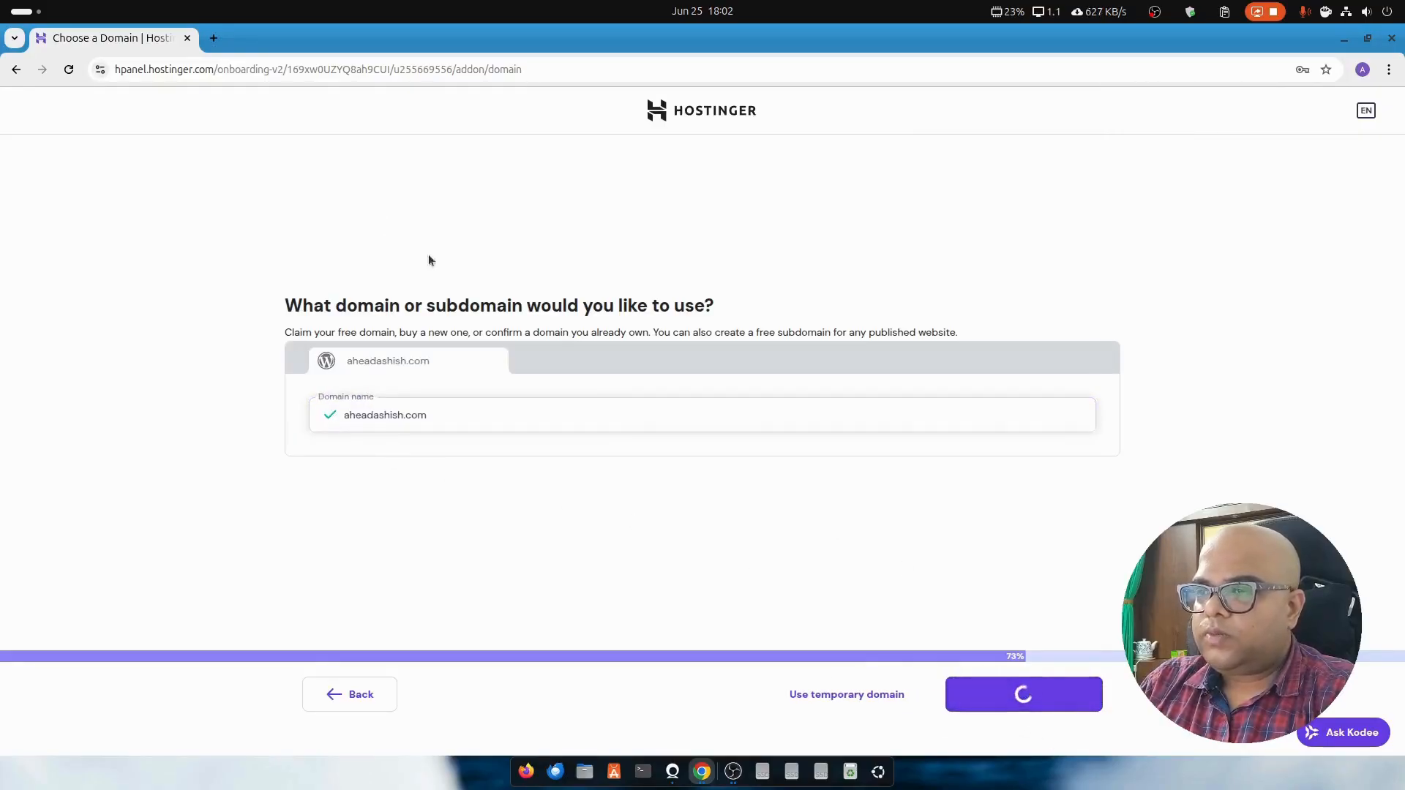
Let the site build continue and open hostinger.com in a second tab.
click(1022, 694)
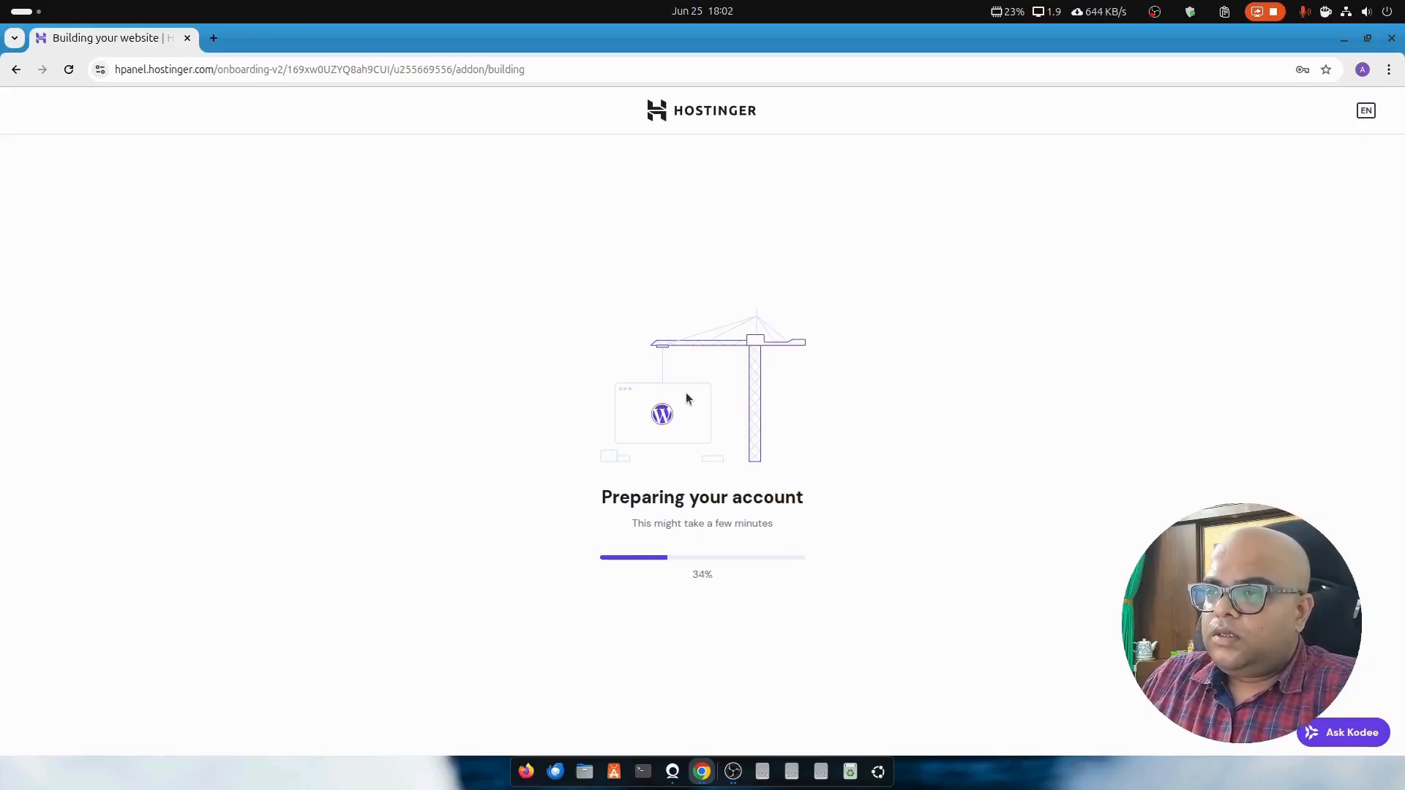
click(213, 37)
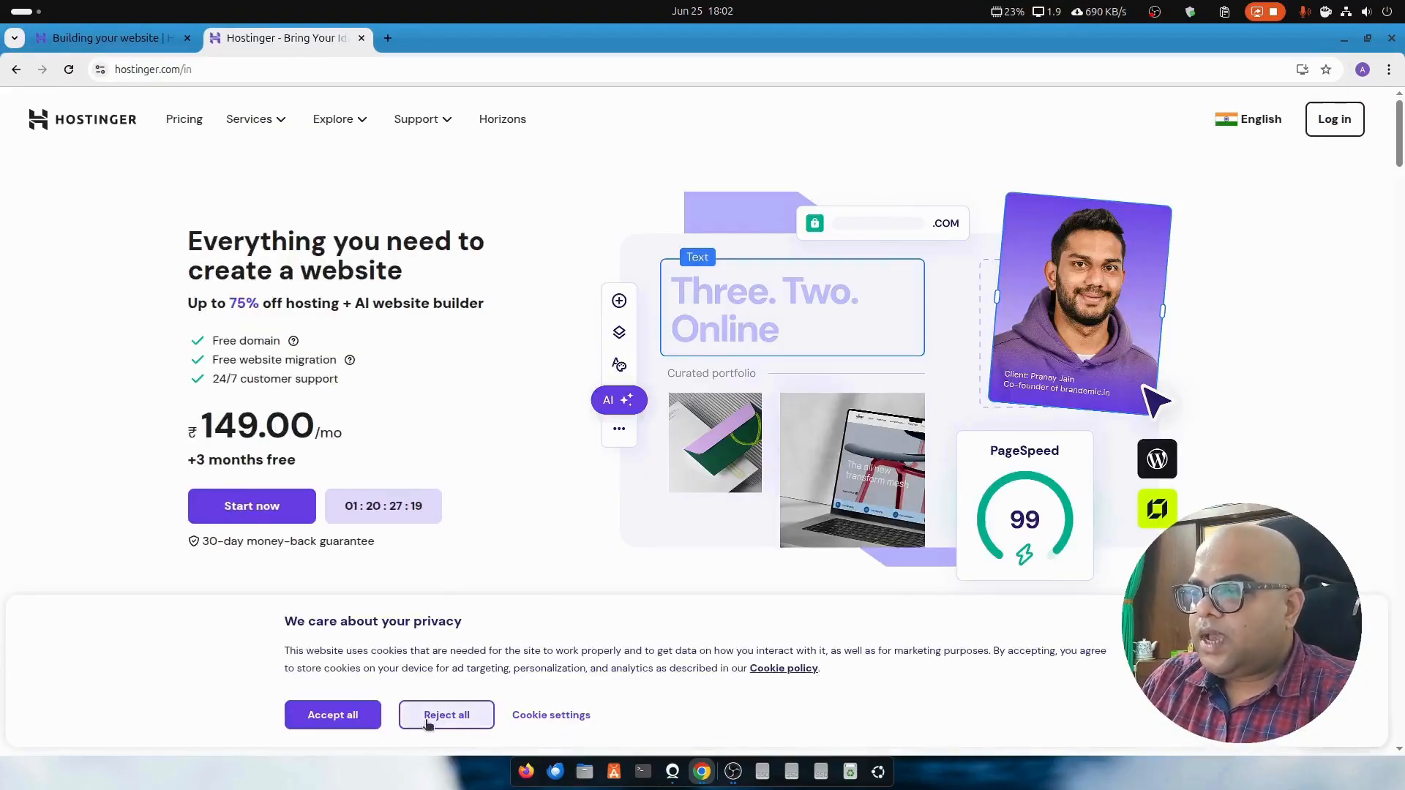
Reject cookies, scroll through the hosting plan prices, and return to the finished build tab.
click(446, 715)
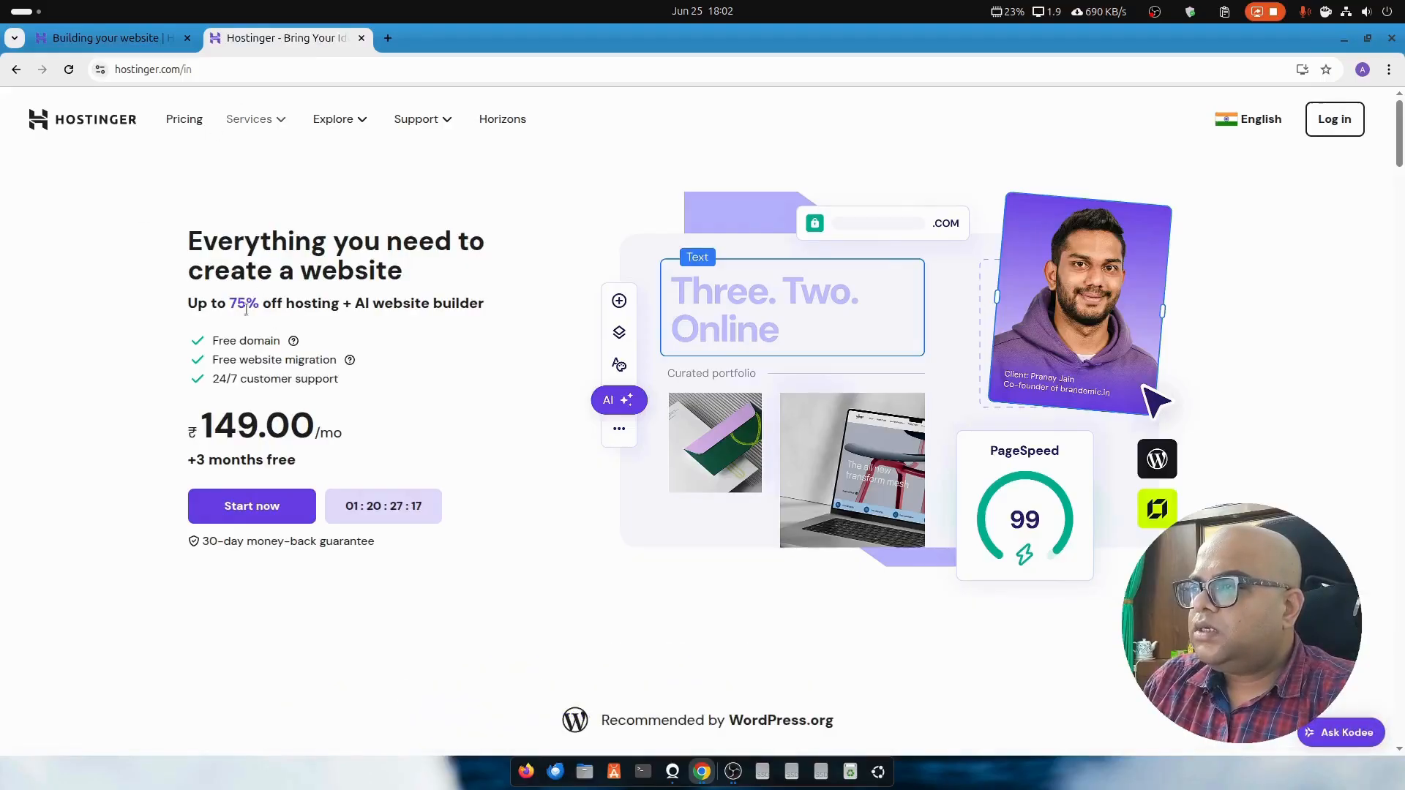
scroll(down, 3)
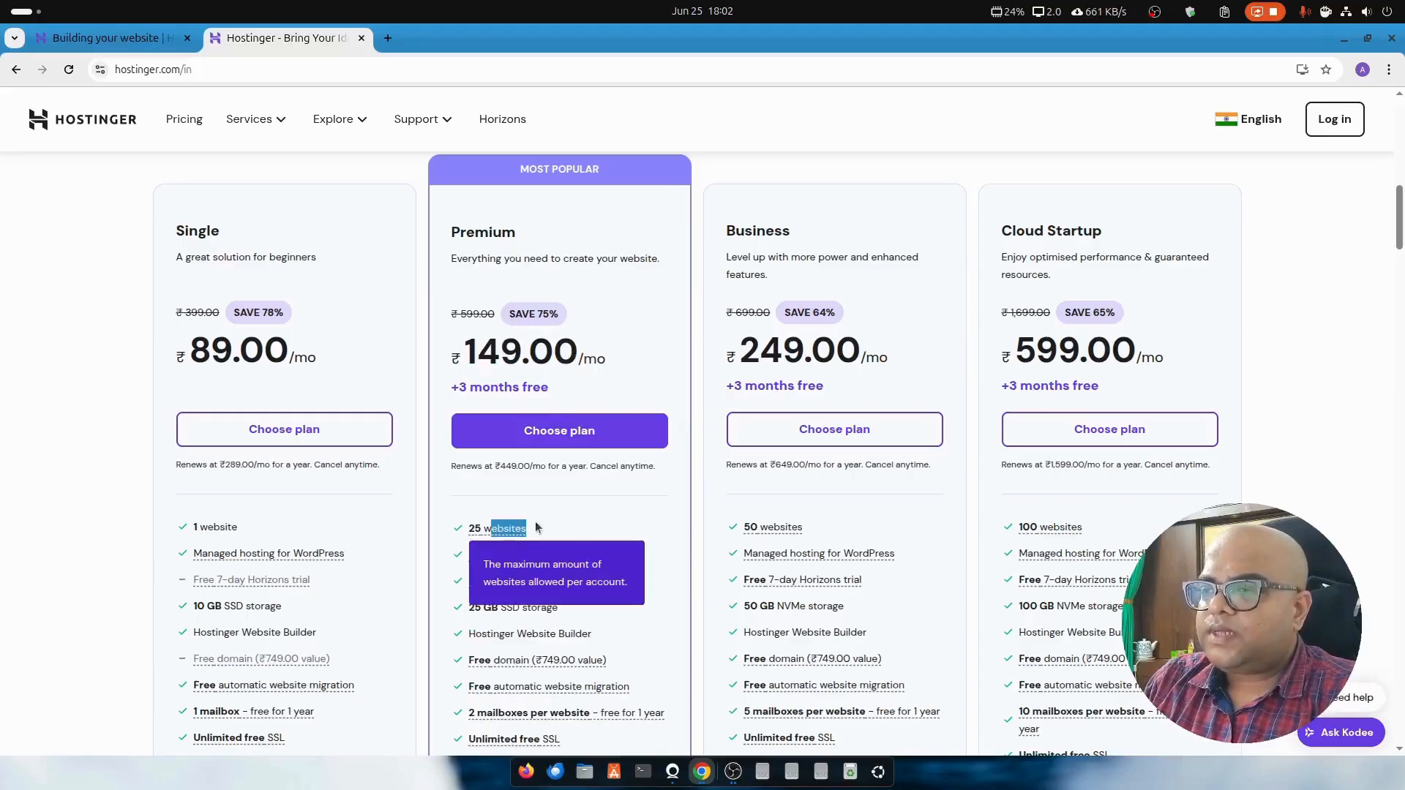
mouse_move(634, 525)
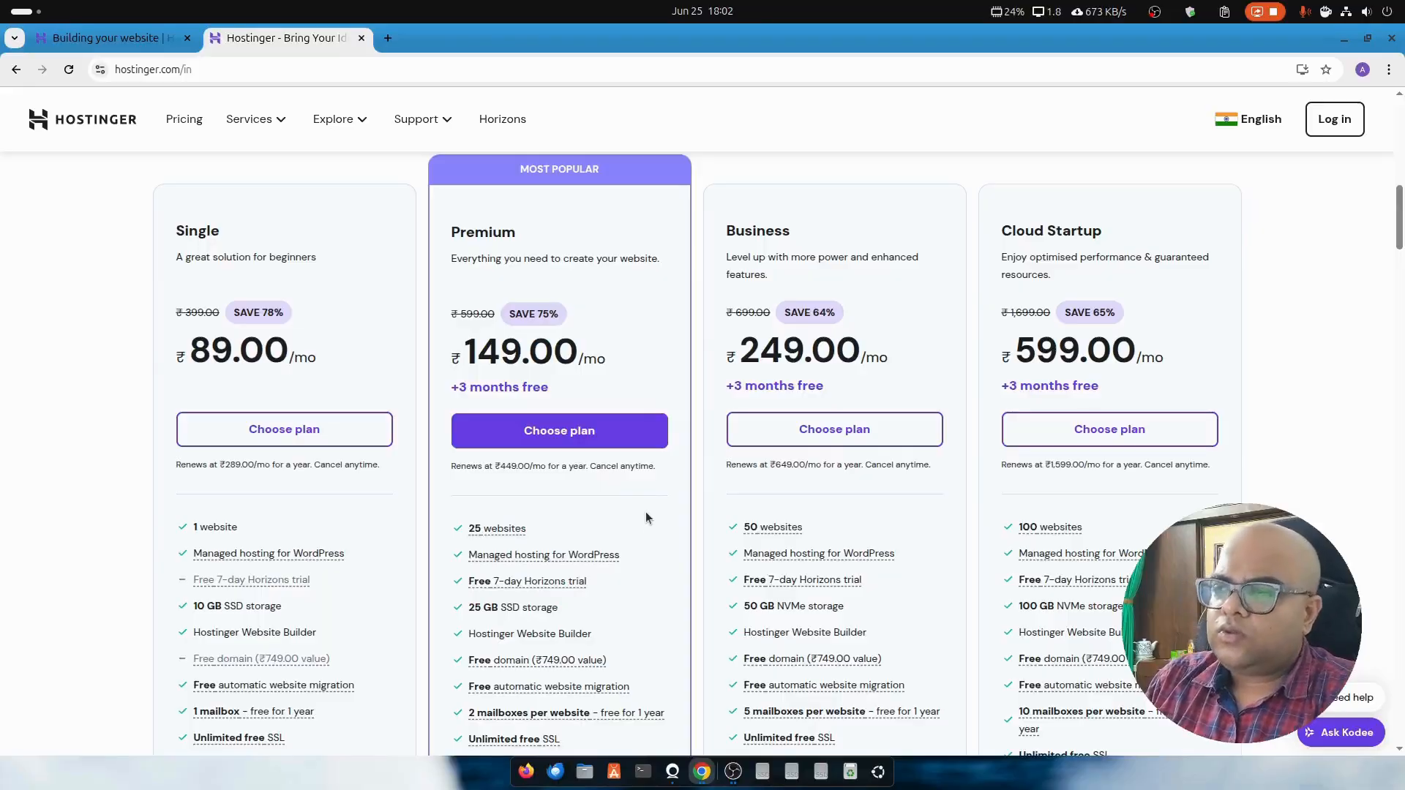
scroll(down, 3)
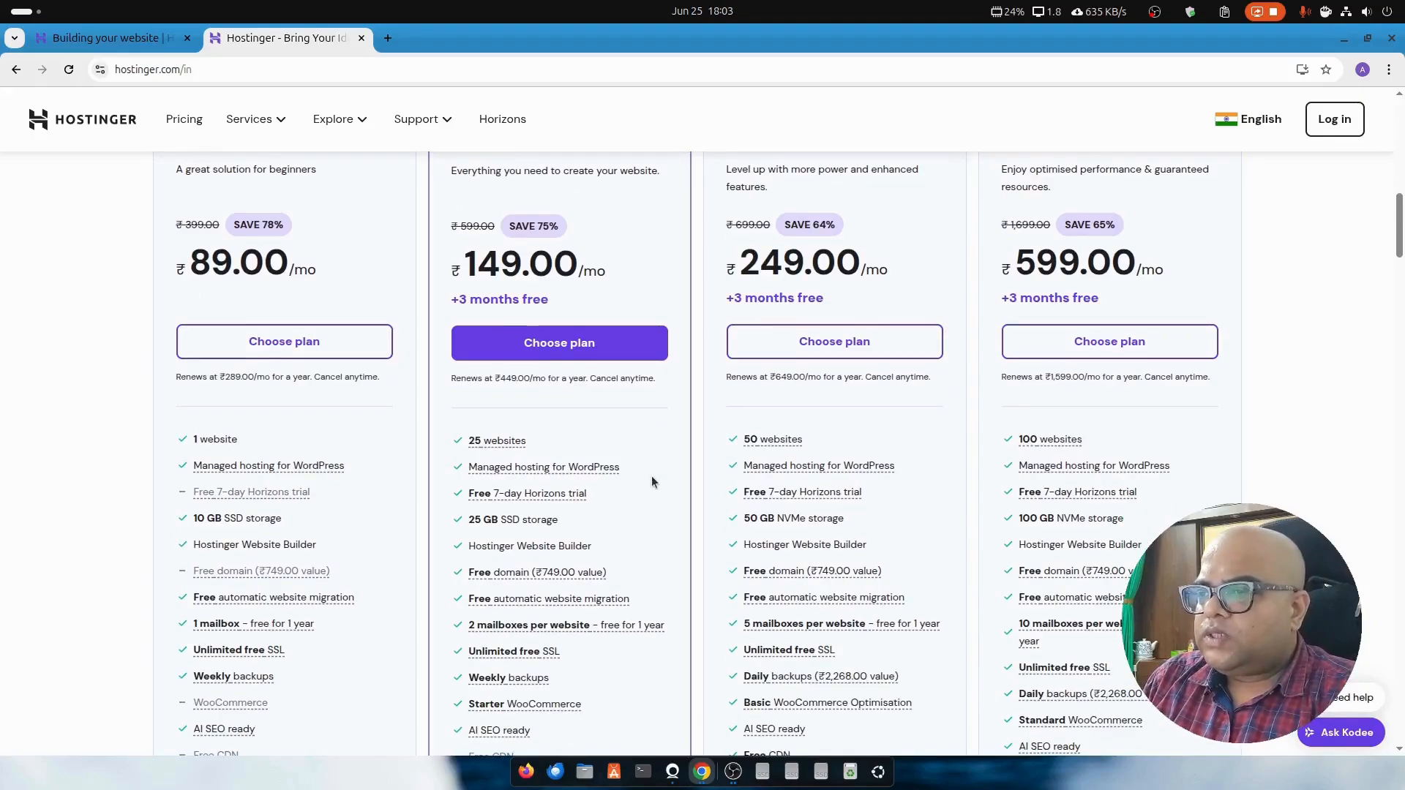
click(103, 38)
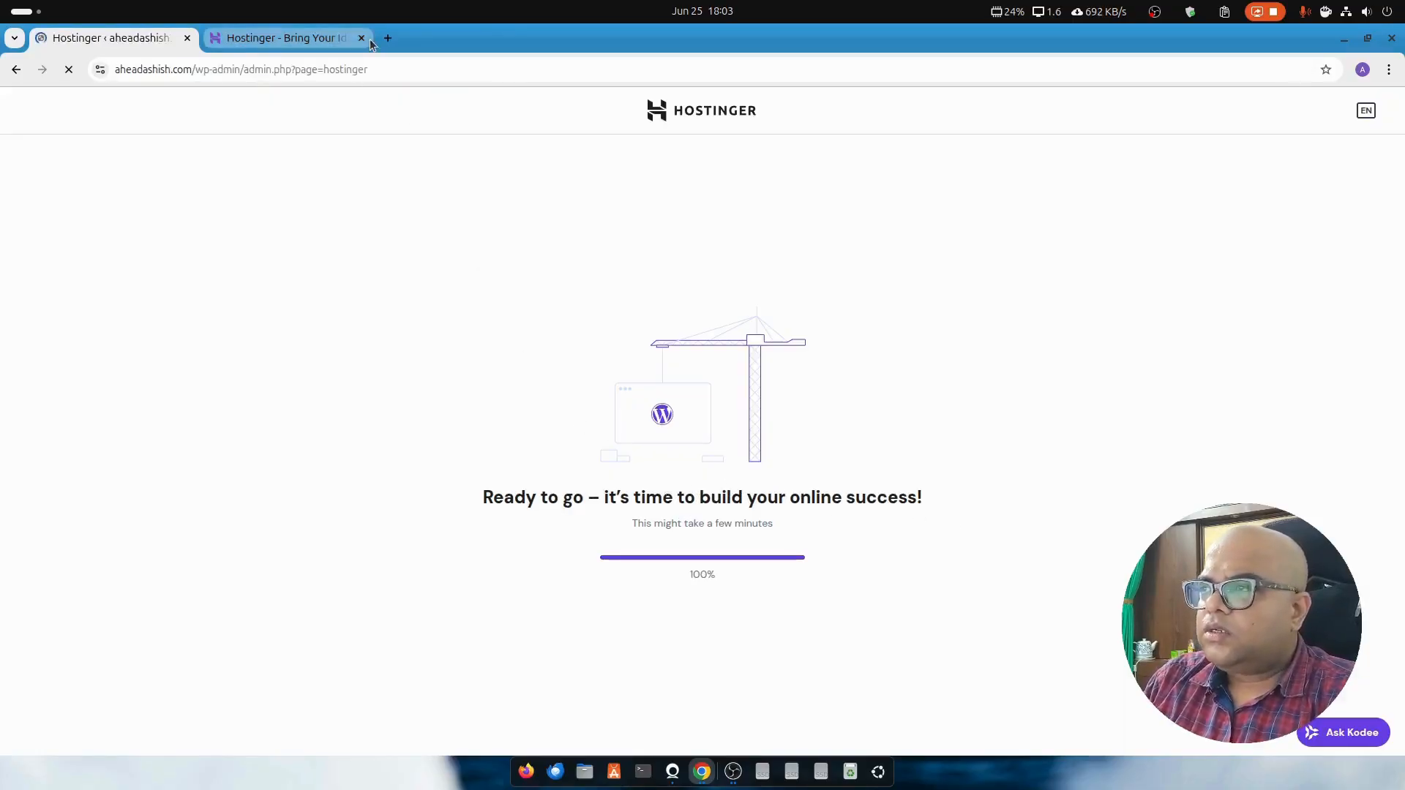
Close the Hostinger tab, view aheadashish.com in a new tab, then return to wp-admin.
click(361, 38)
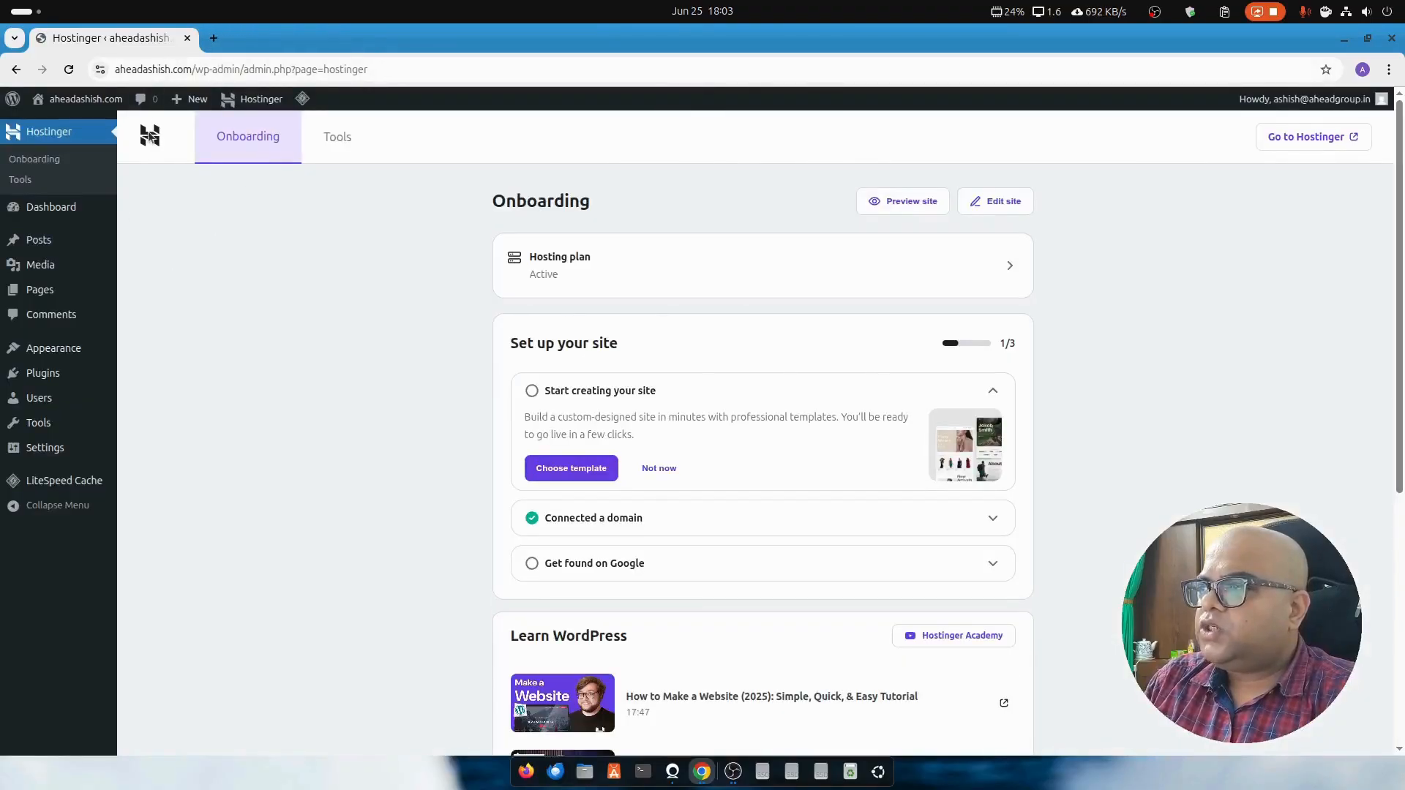
click(213, 37)
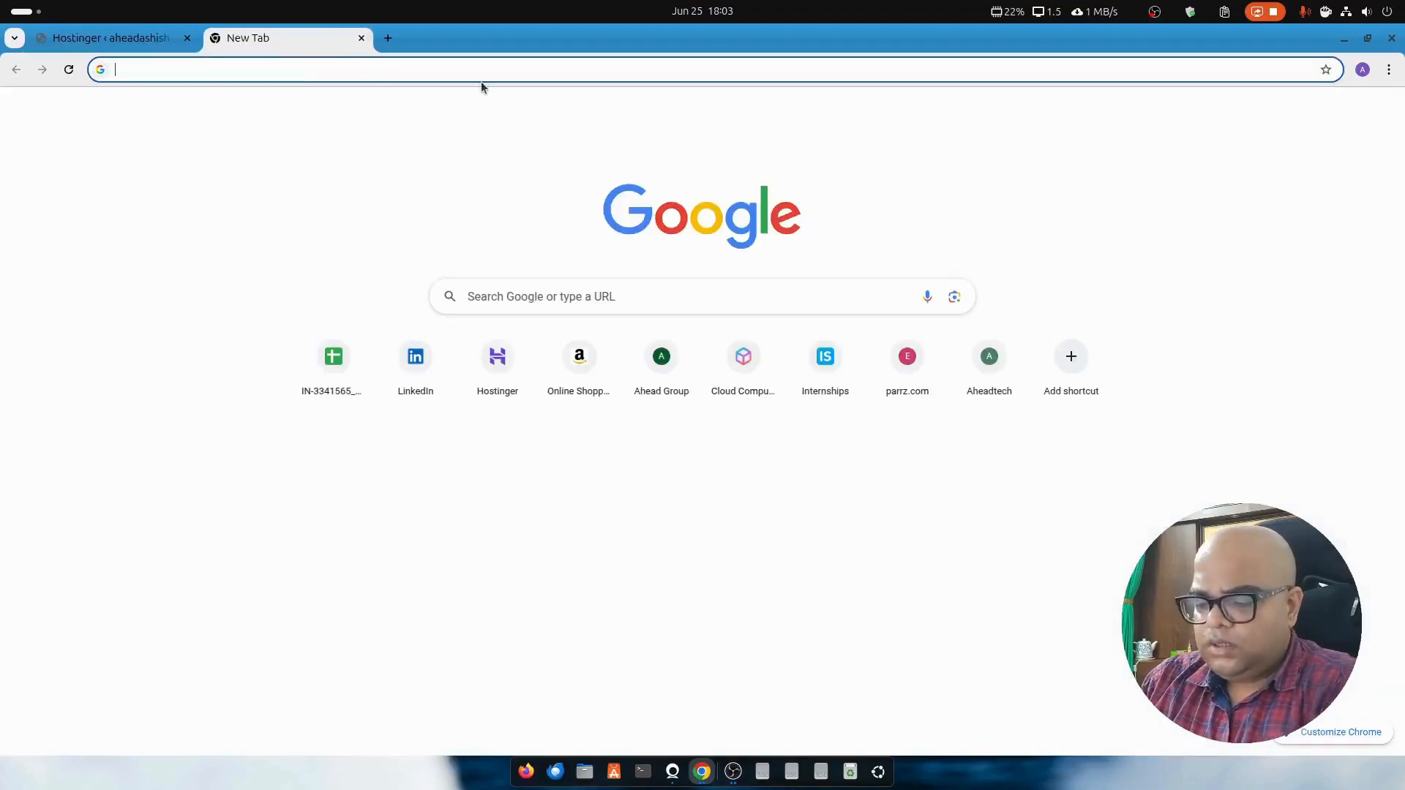
text(aheadahish.com)
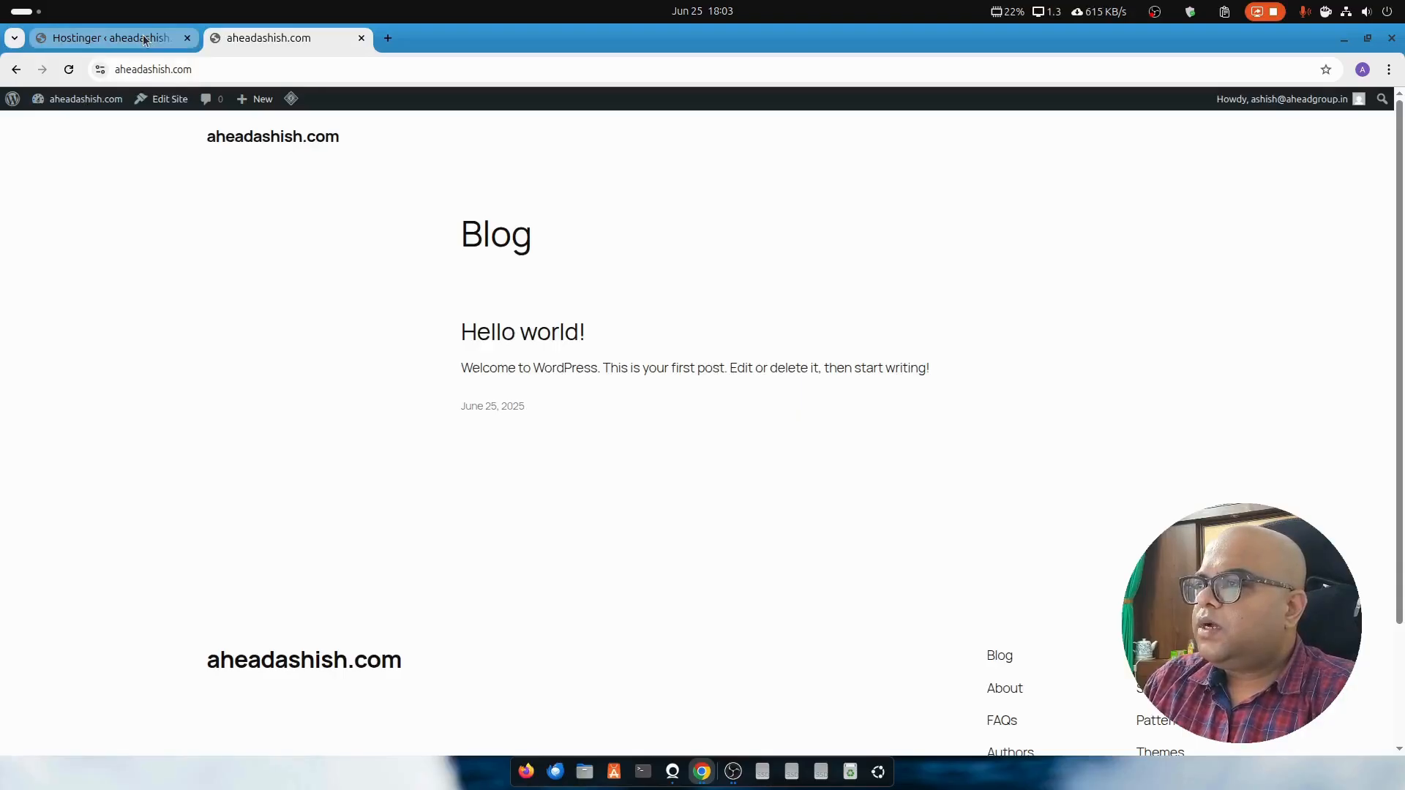
click(107, 38)
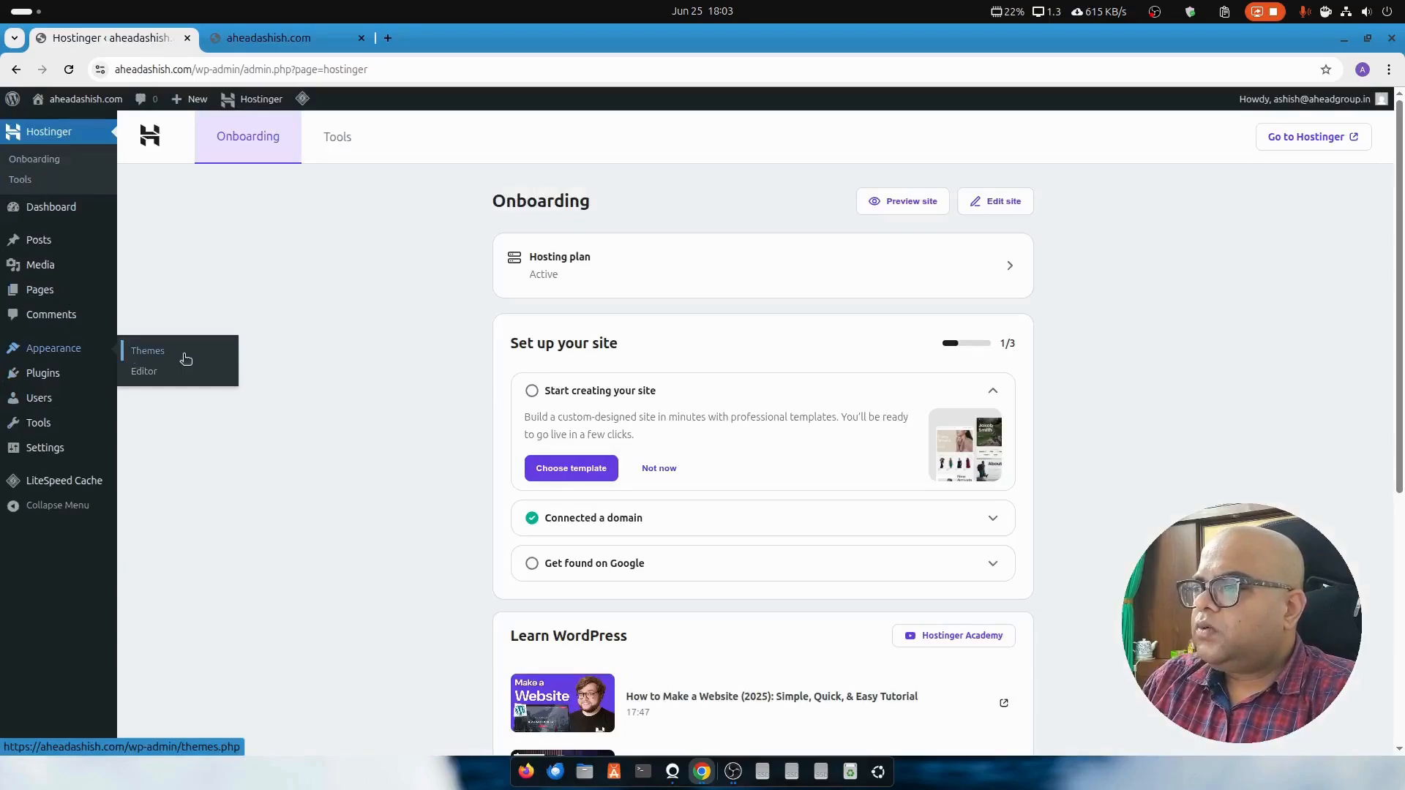
Install the Astra theme from Add Theme and activate it.
click(147, 351)
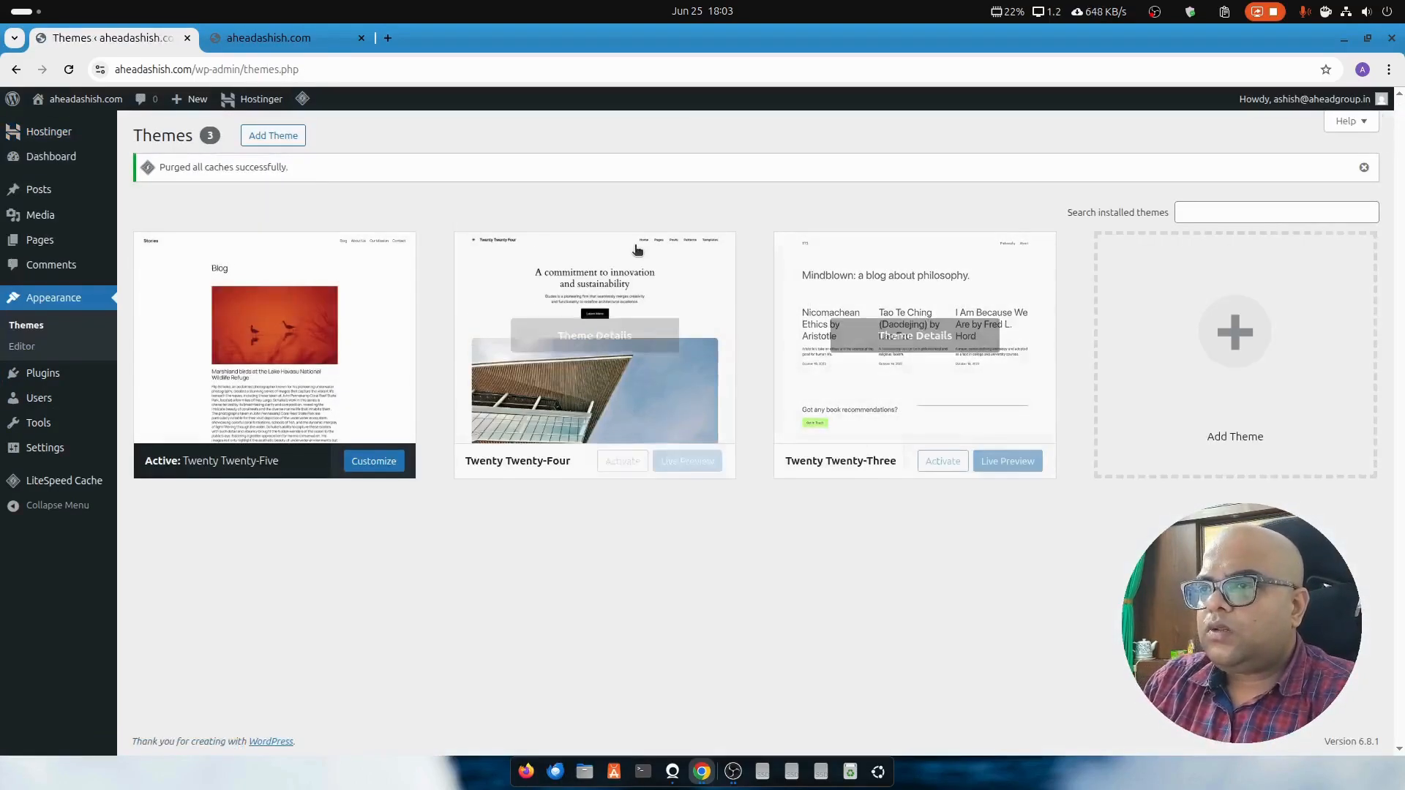
click(272, 136)
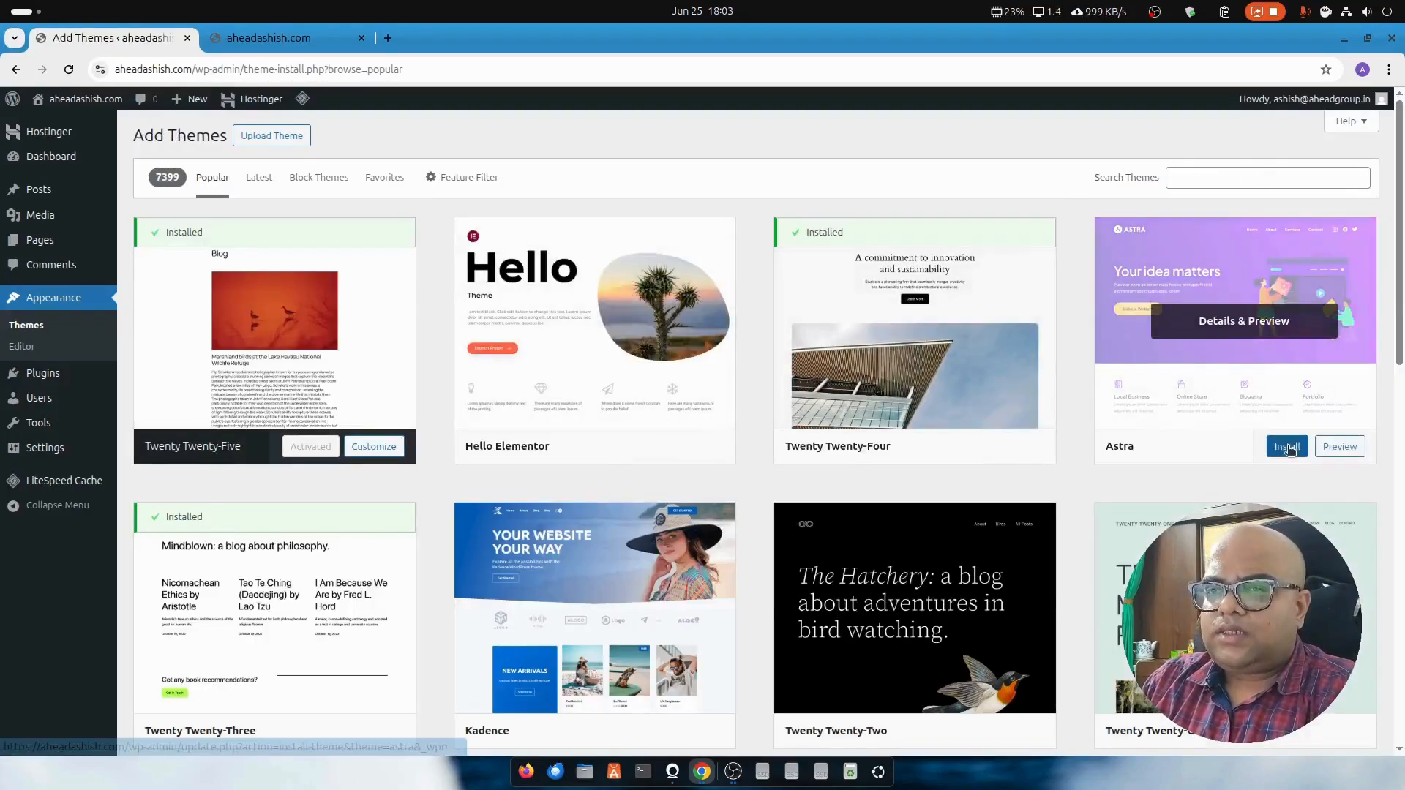
click(1286, 447)
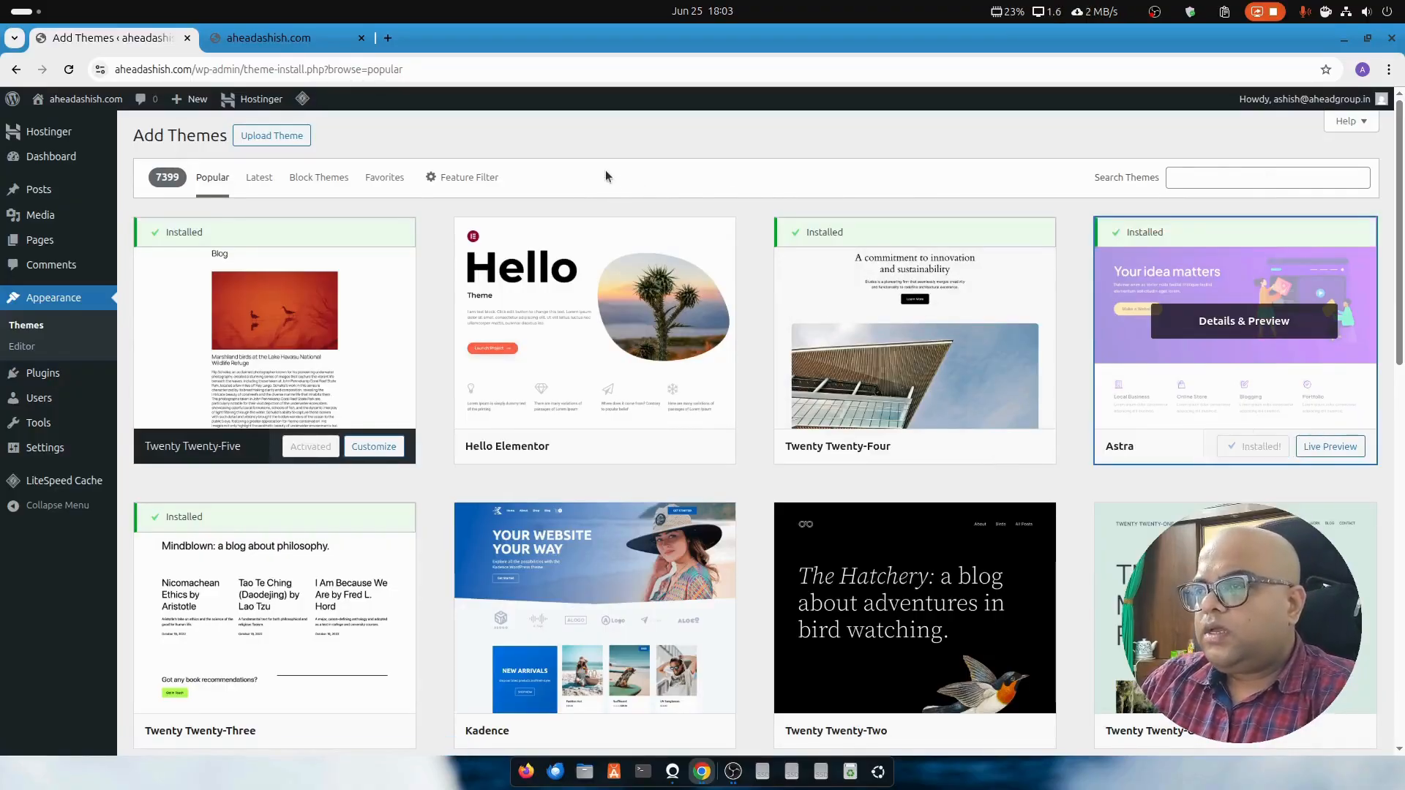
mouse_move(1264, 446)
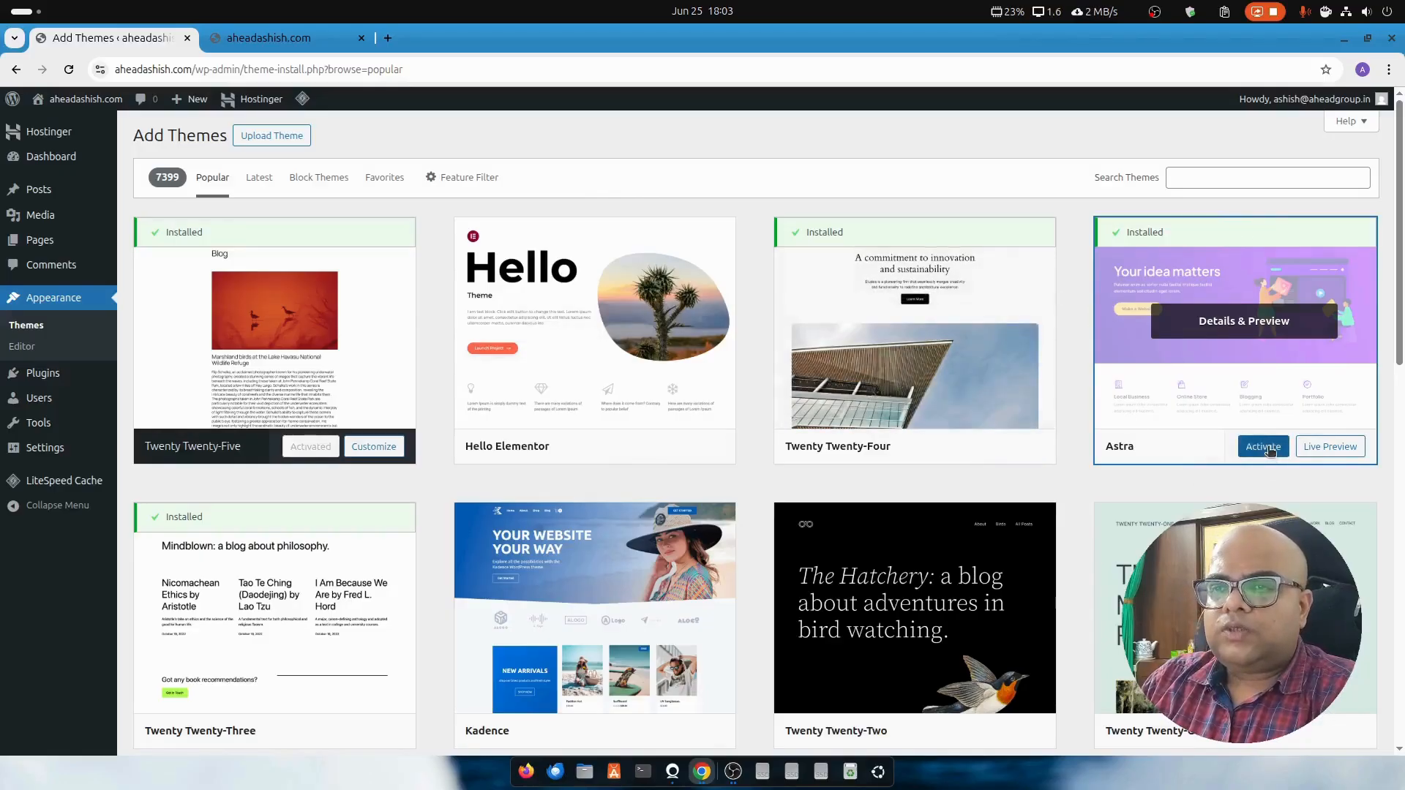
click(1262, 446)
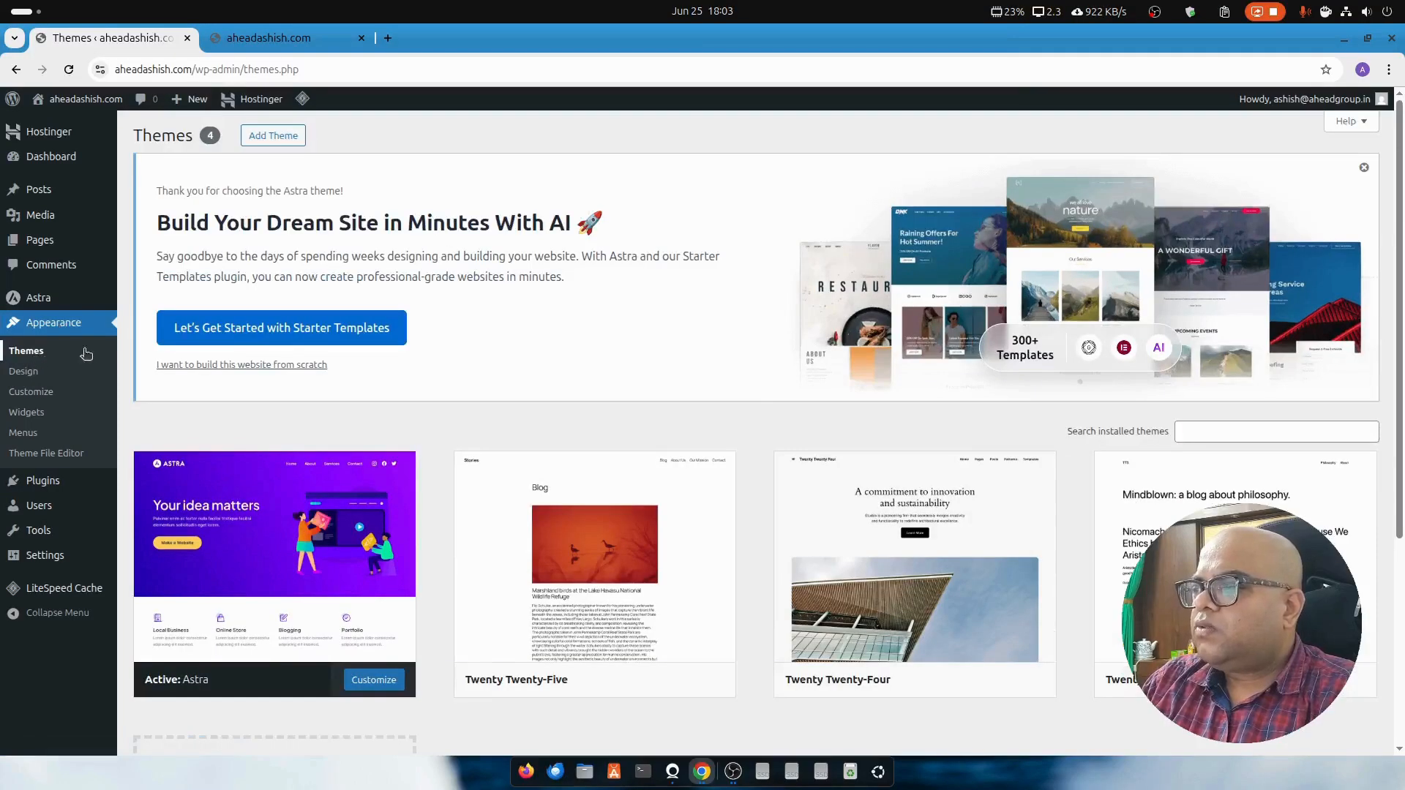
Delete the default Twenty Twenty themes, confirming with OK, then return to the Dashboard.
click(594, 555)
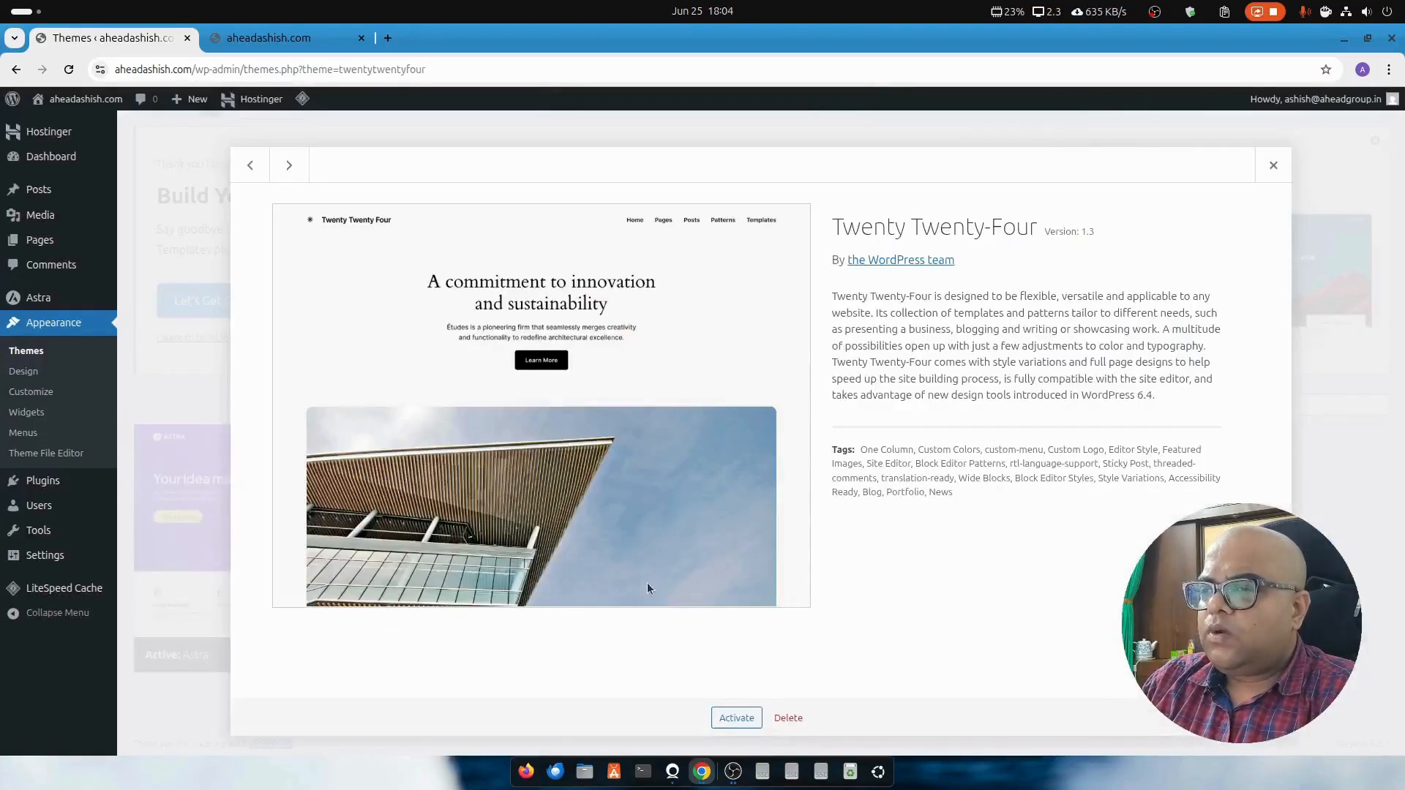
click(1272, 164)
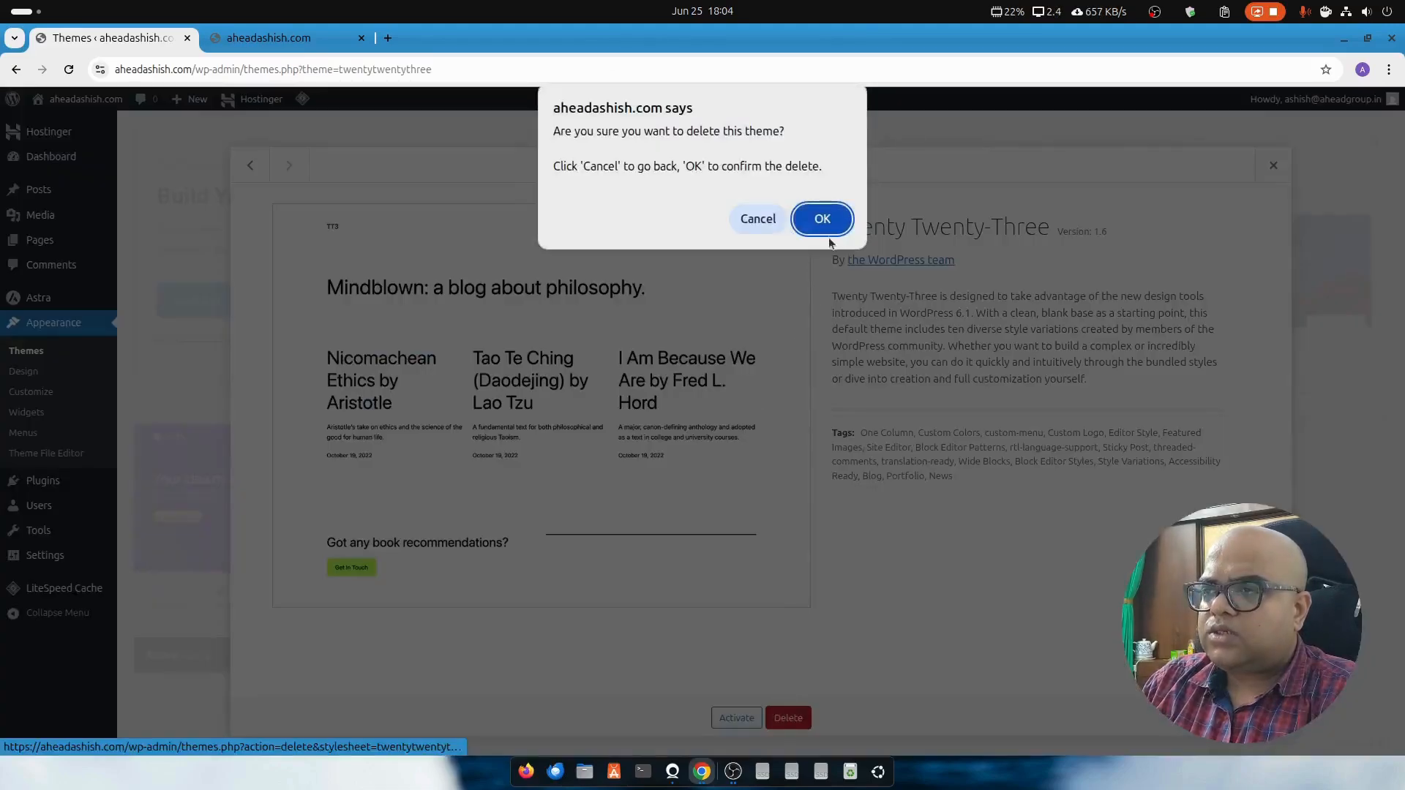
click(821, 219)
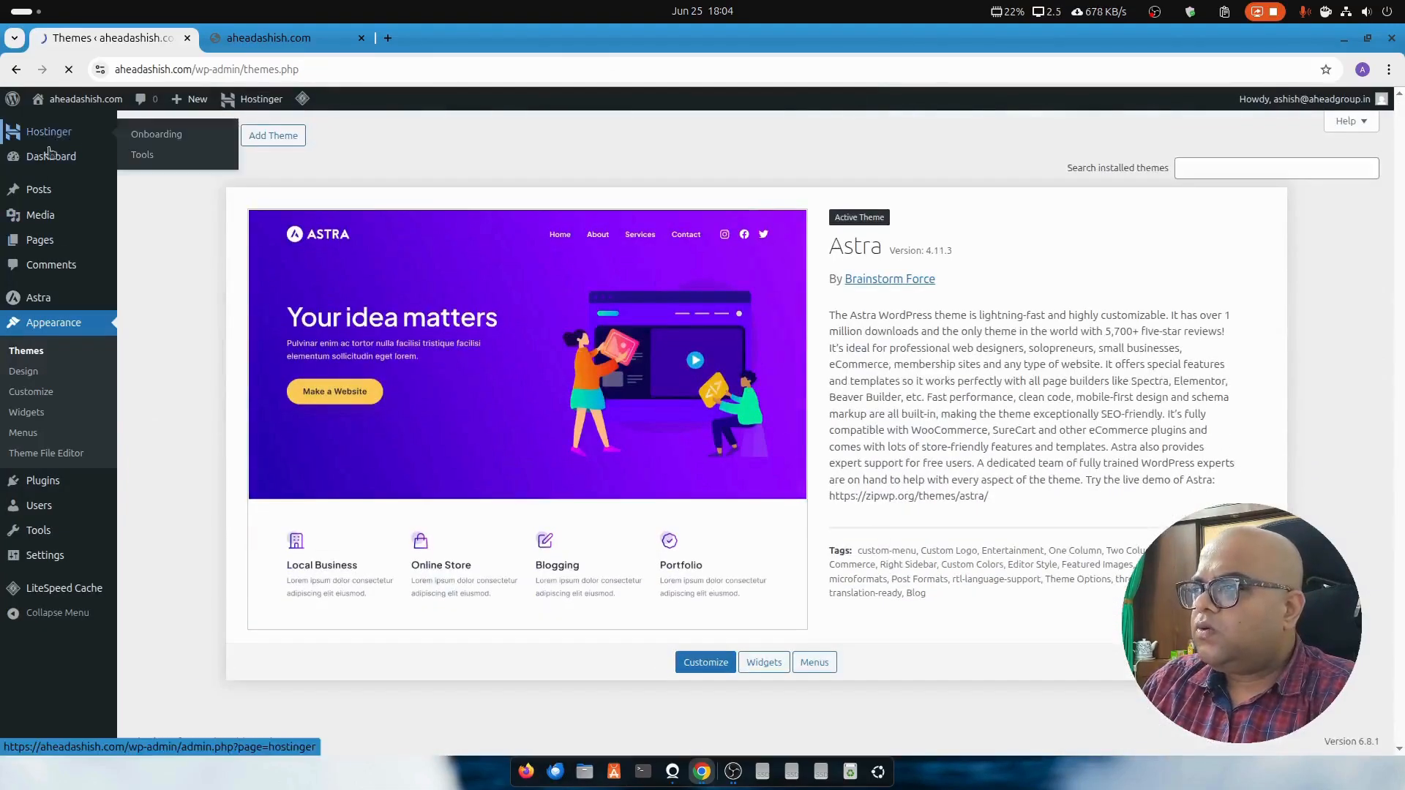
click(155, 134)
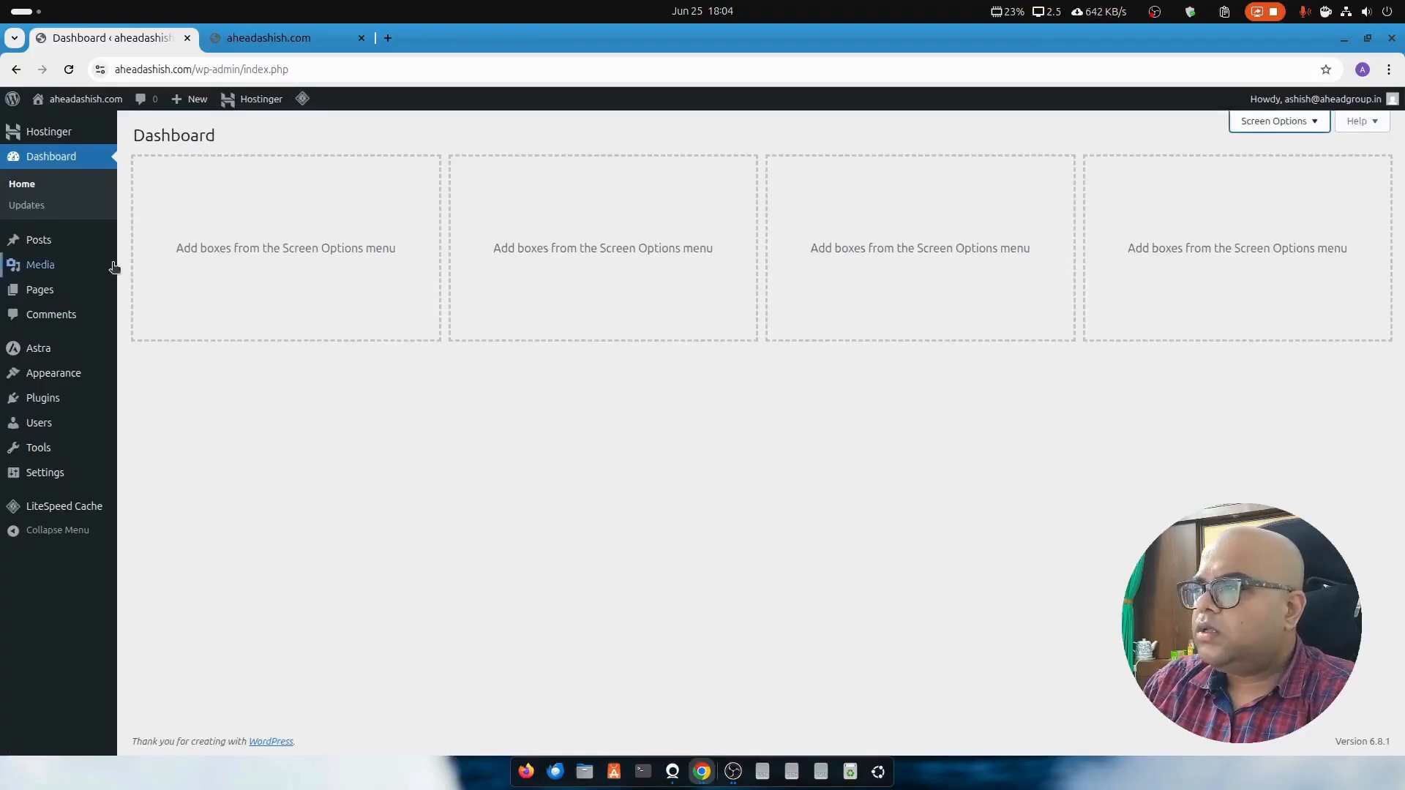
Trash the 'Hello world!' post and delete it permanently.
click(39, 239)
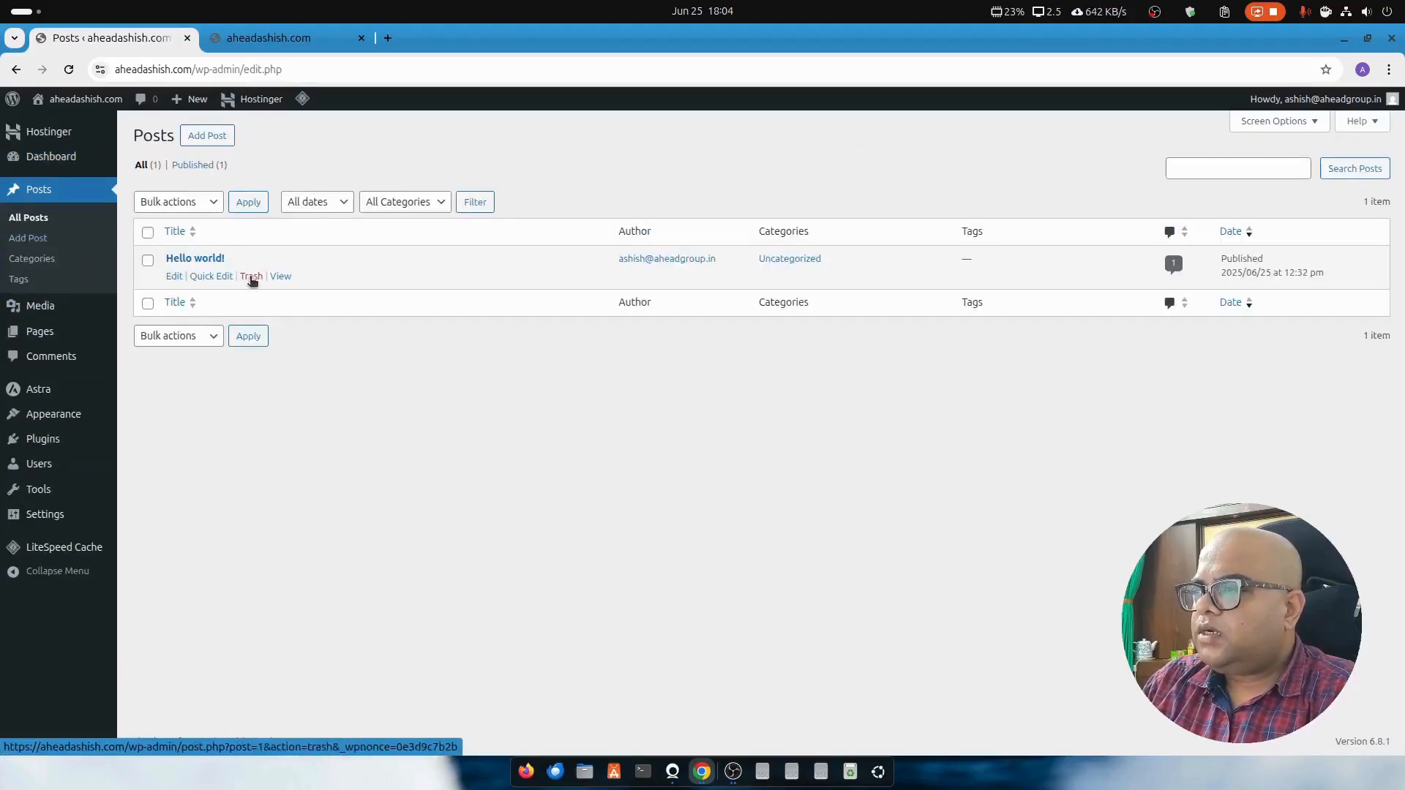
click(250, 276)
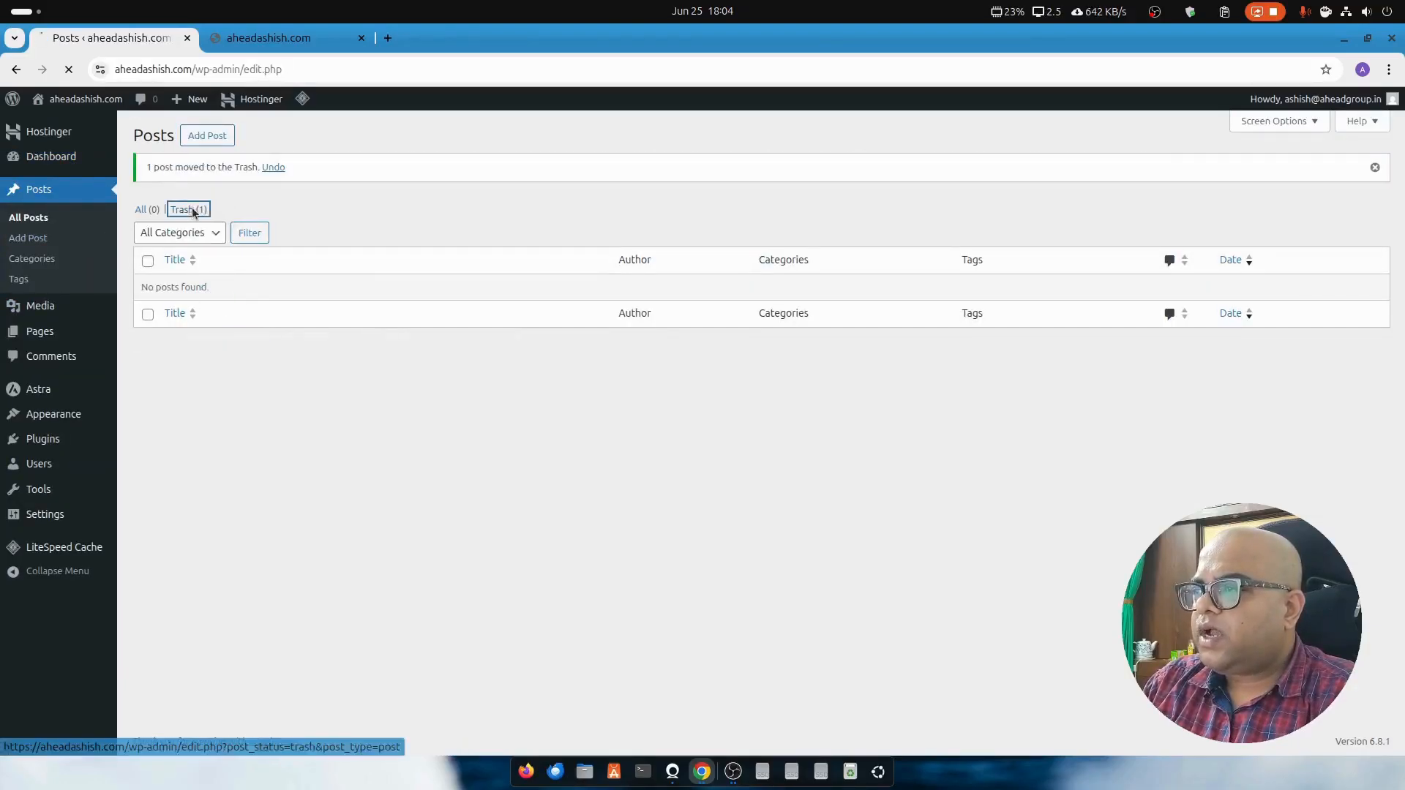
click(186, 209)
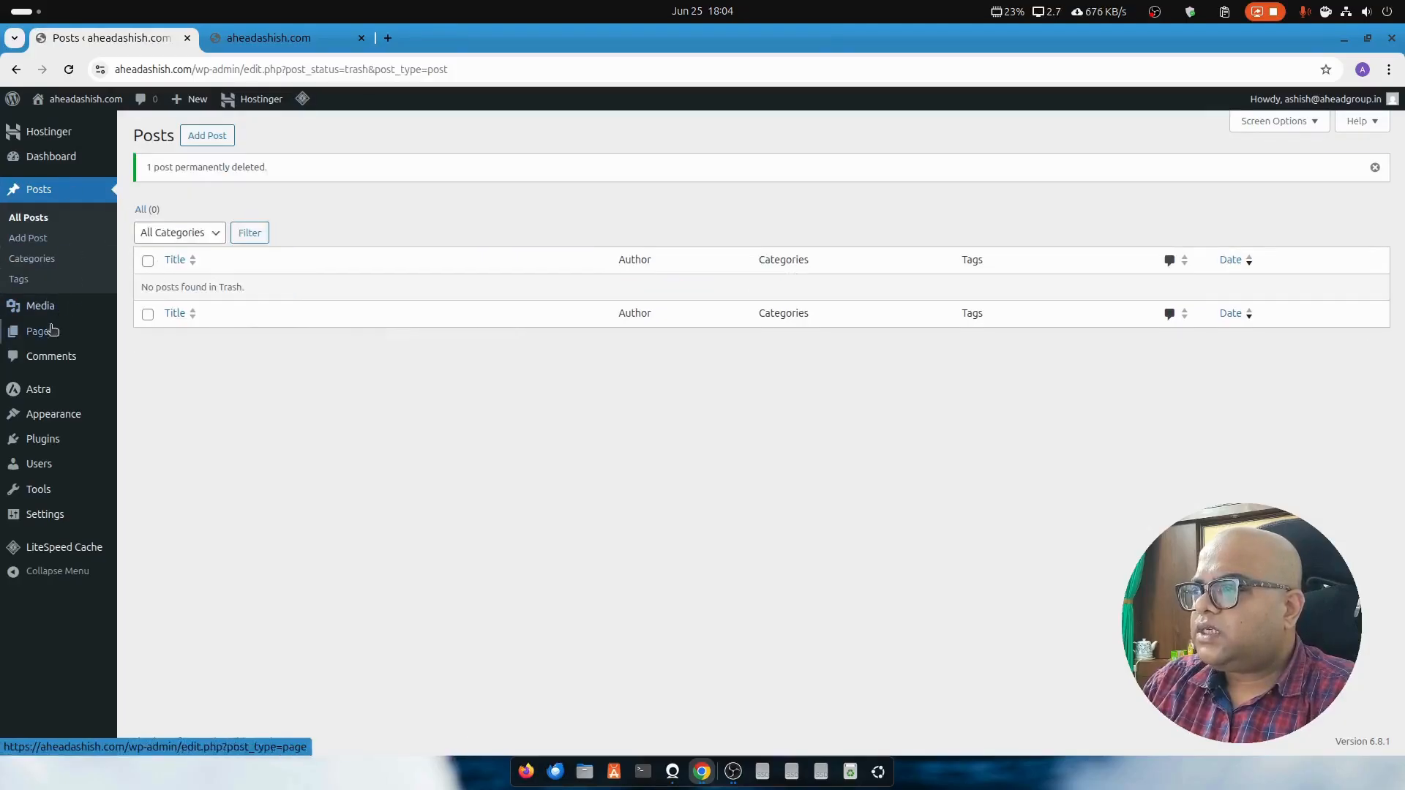
Trash and permanently delete the Privacy Policy page, then check the empty comments list.
click(37, 331)
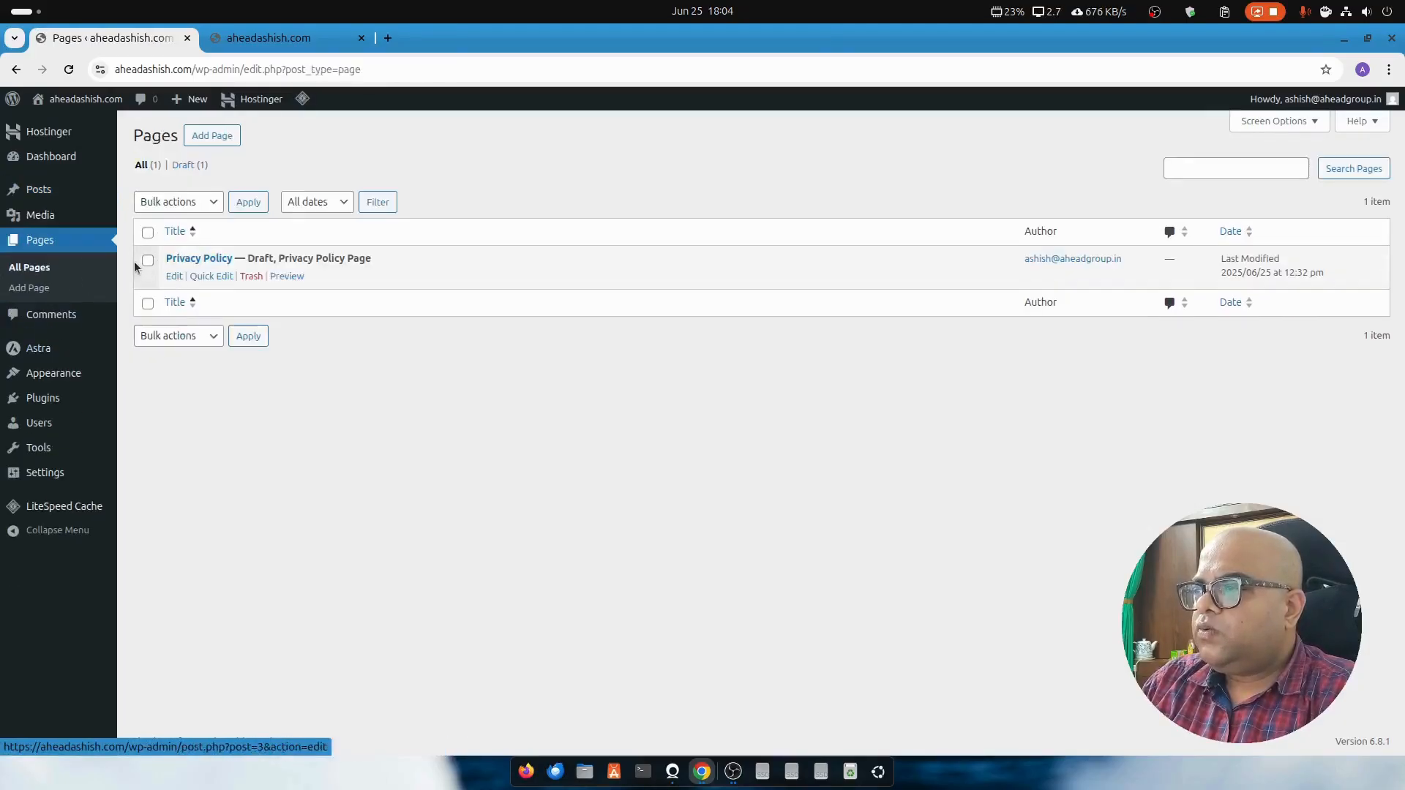
click(251, 275)
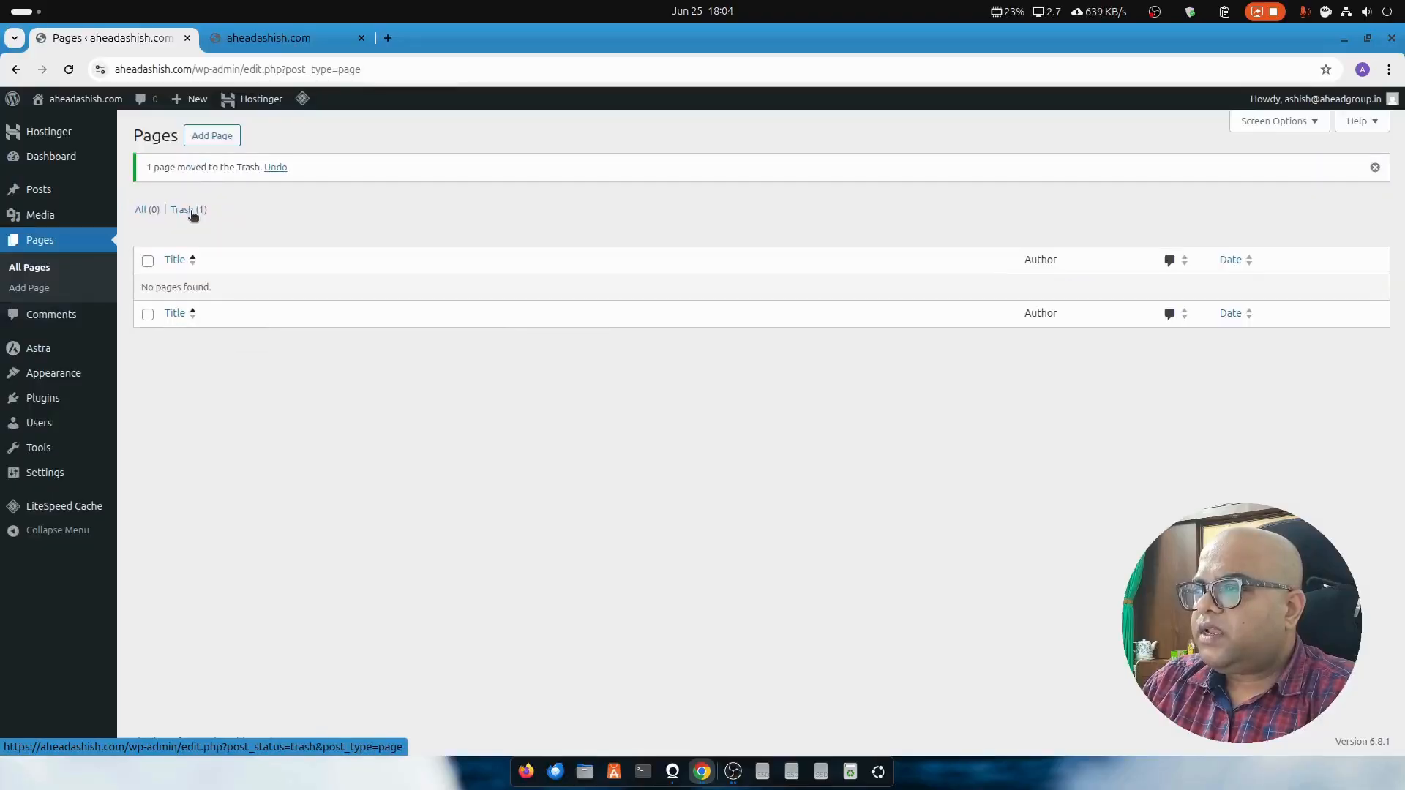
click(187, 210)
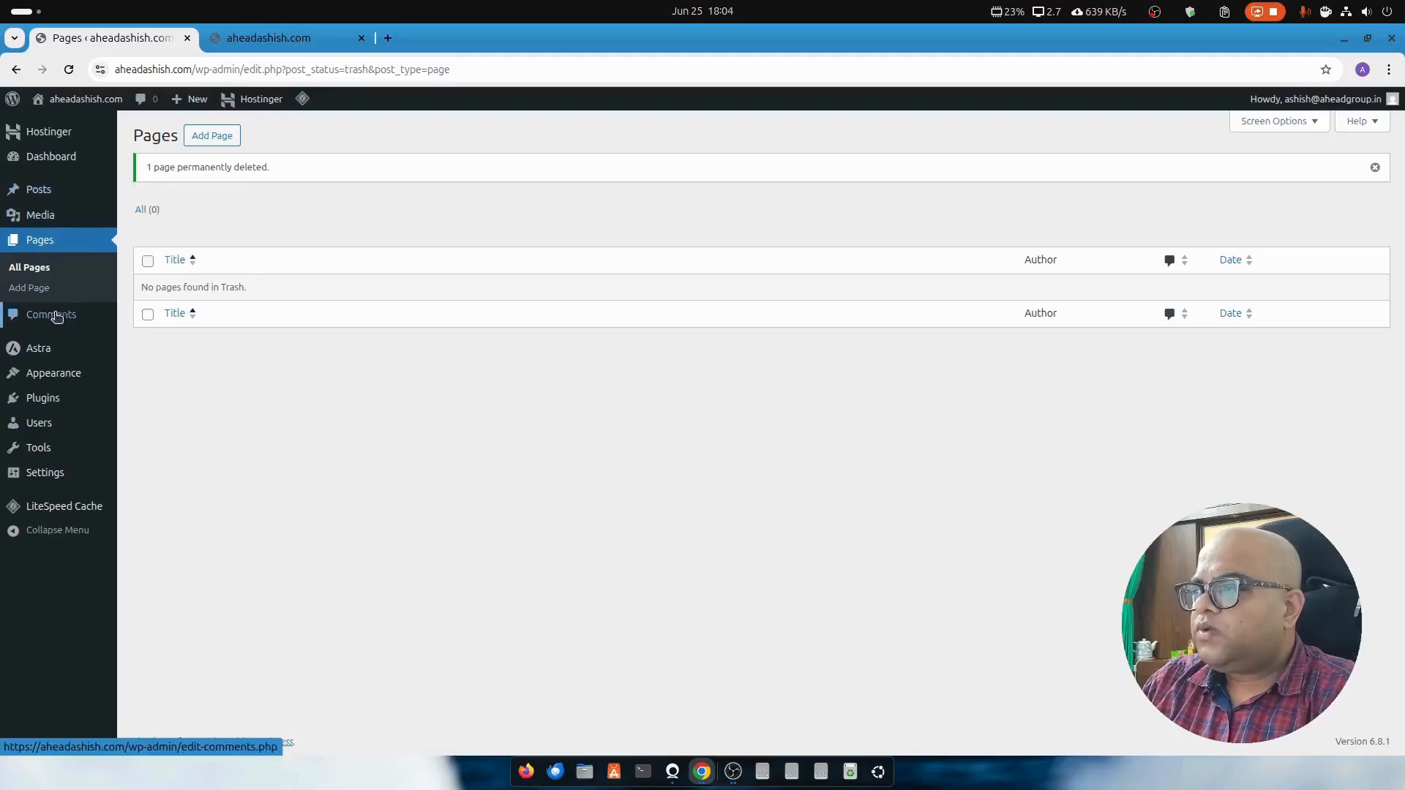
click(52, 314)
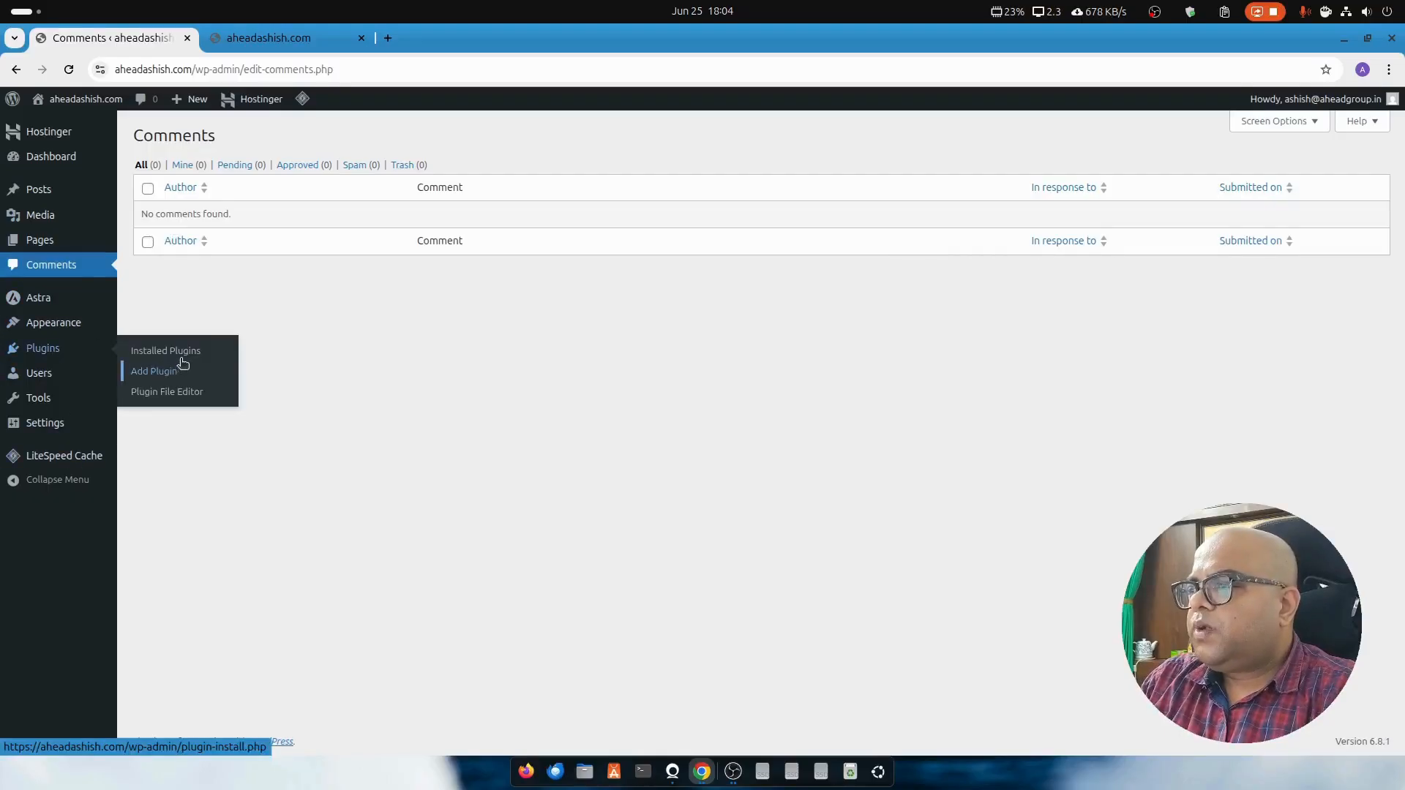
Review the three active installed plugins, then view Themes showing Astra active.
click(165, 351)
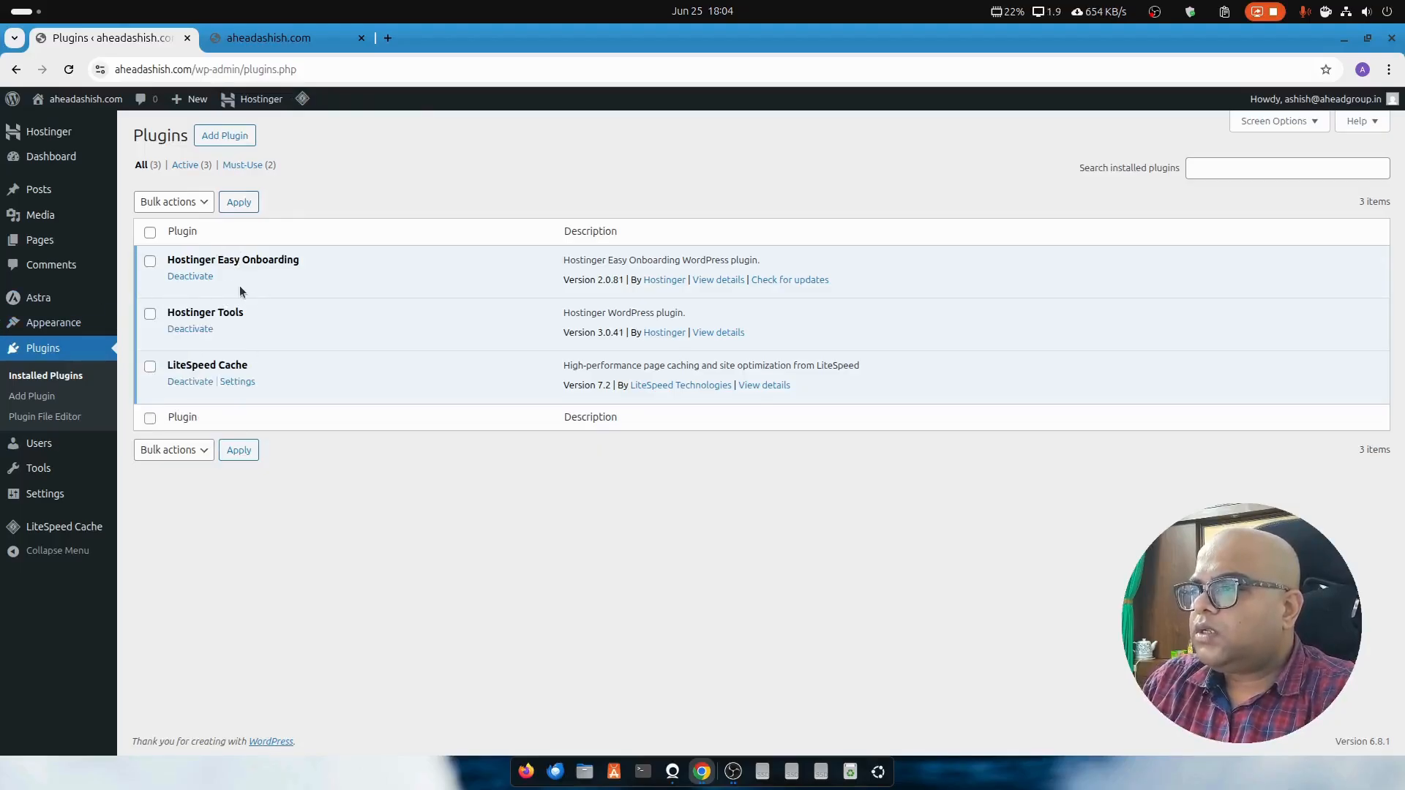
mouse_move(249, 350)
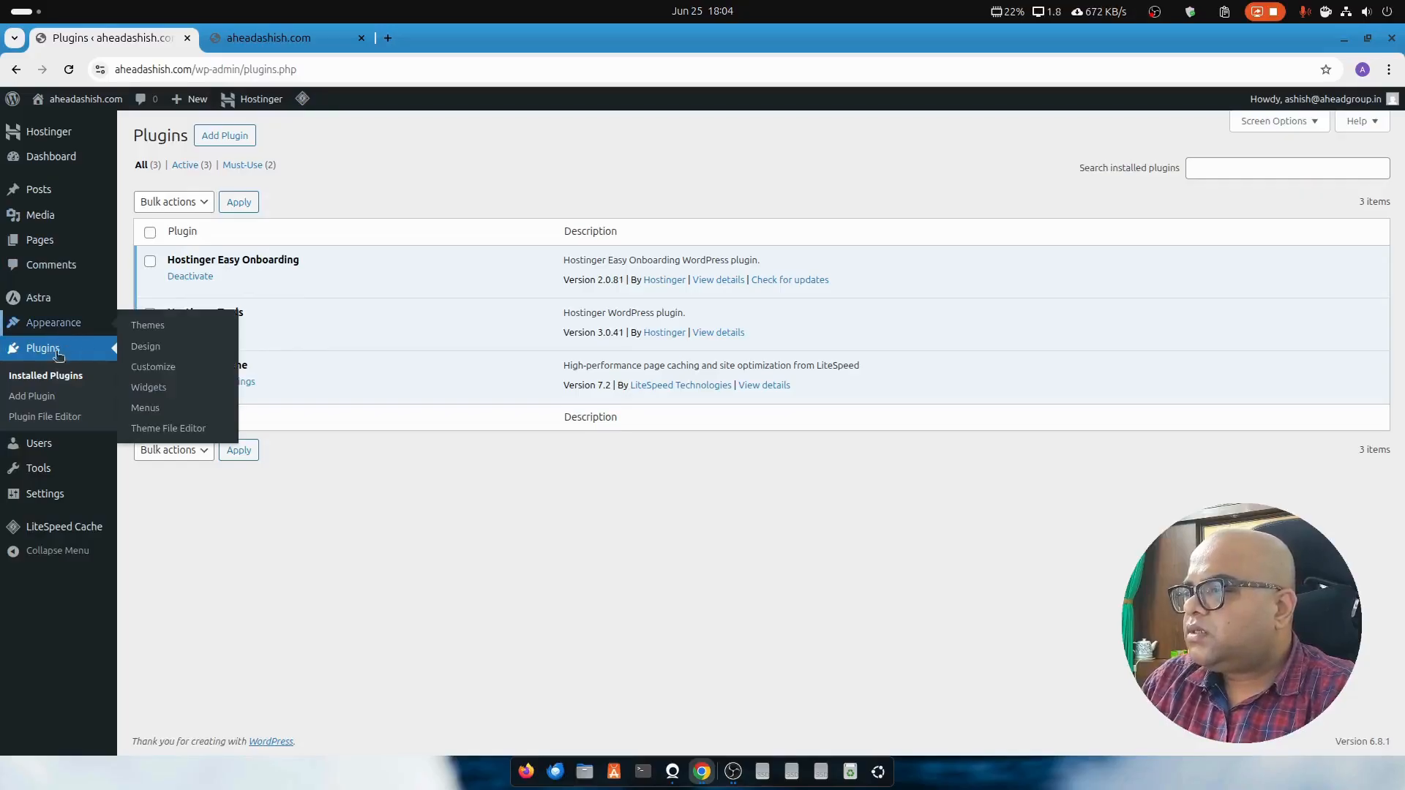
mouse_move(54, 323)
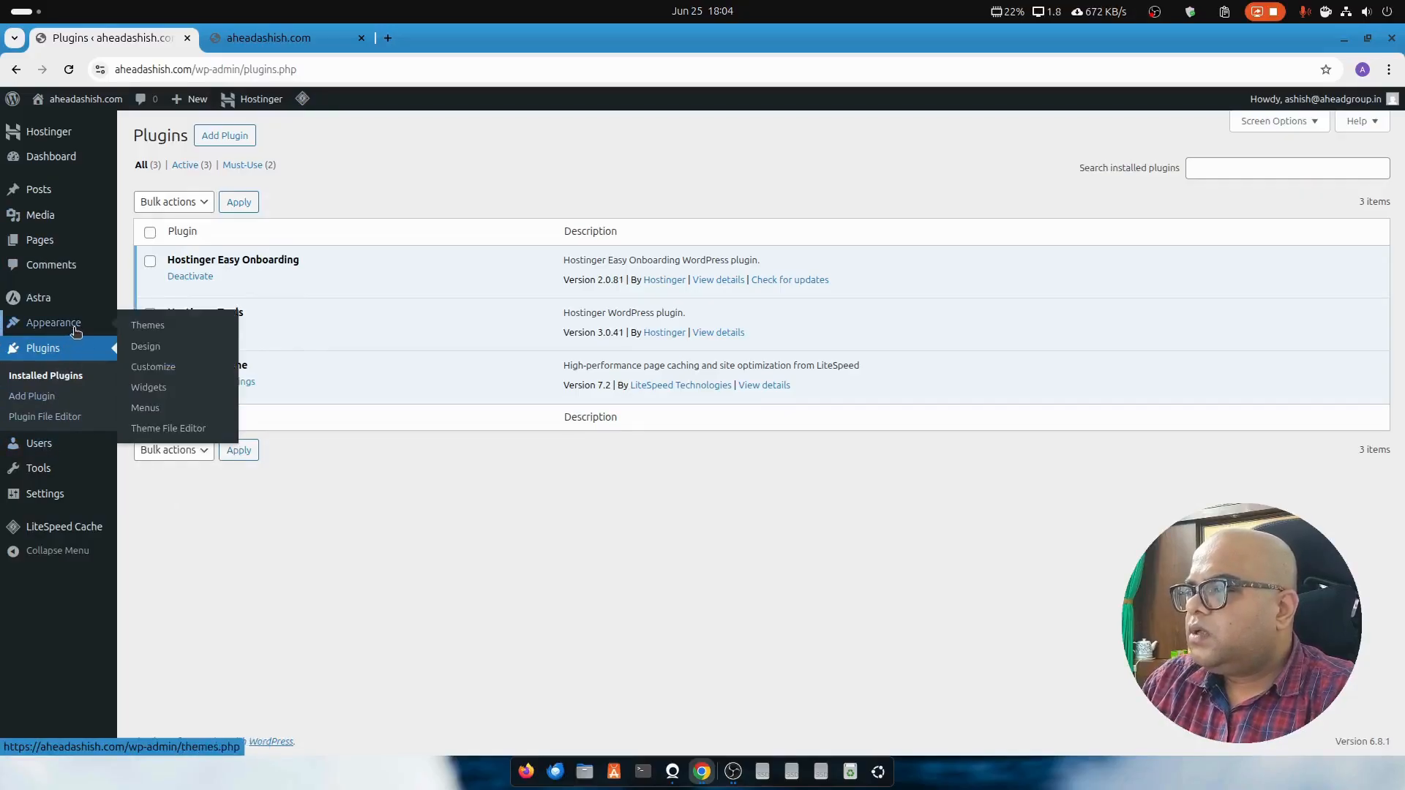
click(148, 325)
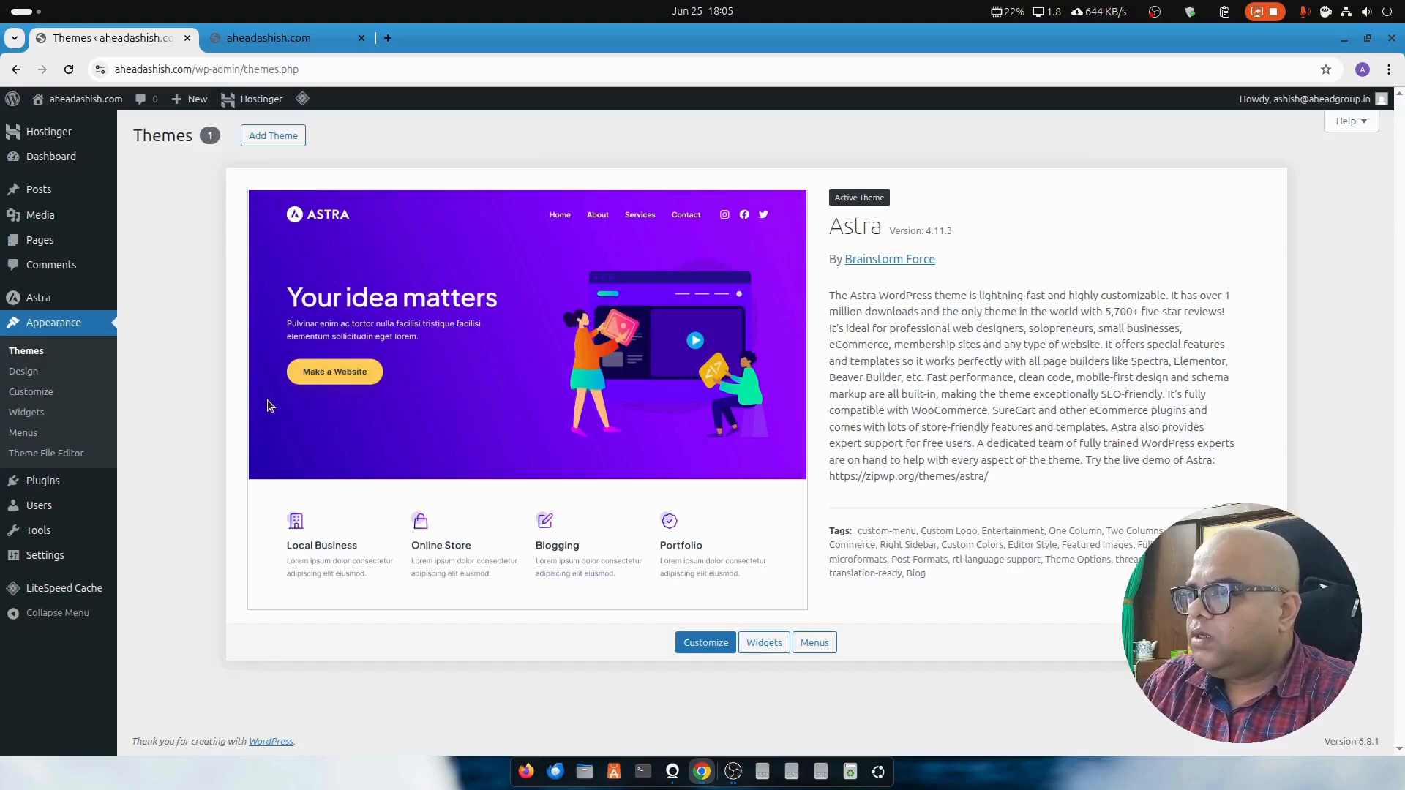
mouse_move(115, 306)
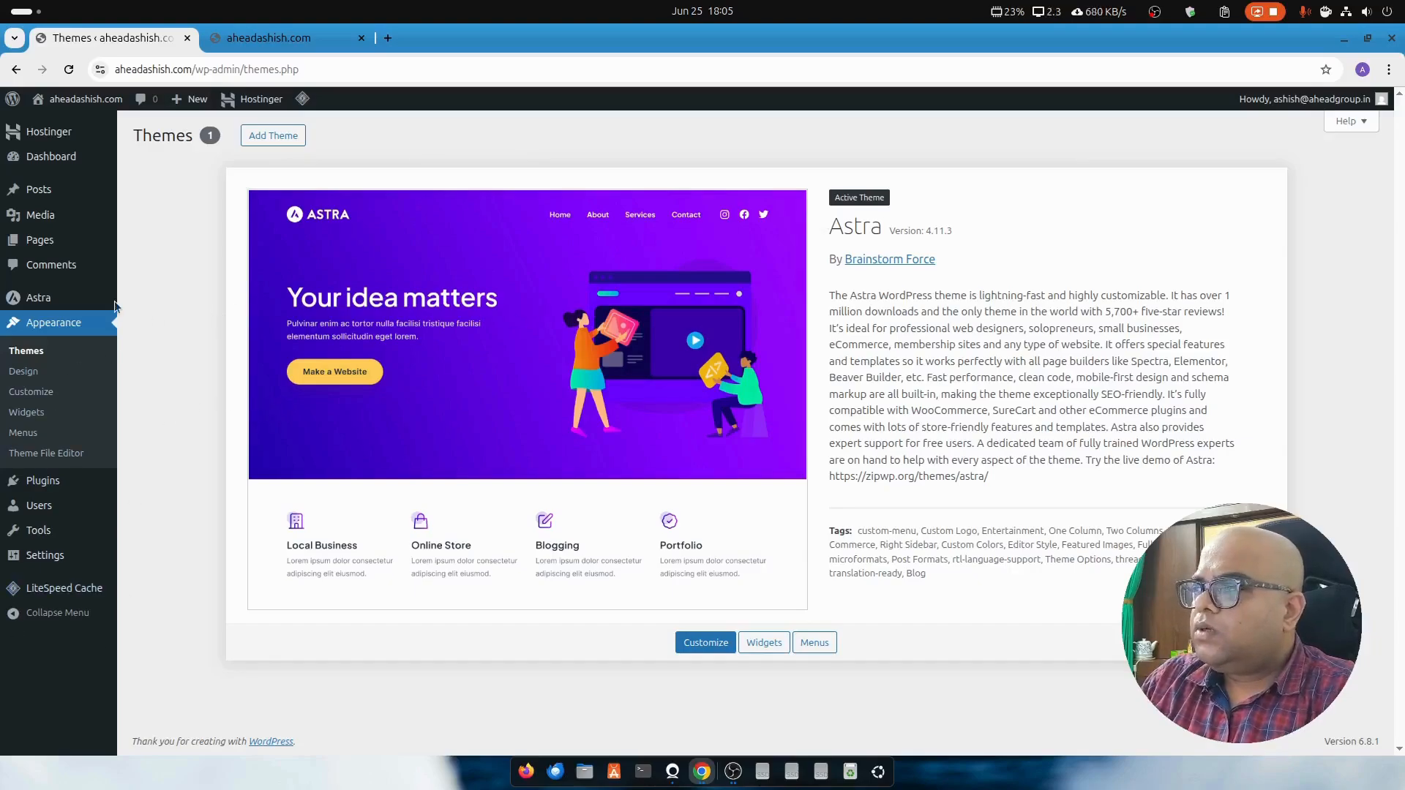
mouse_move(42, 480)
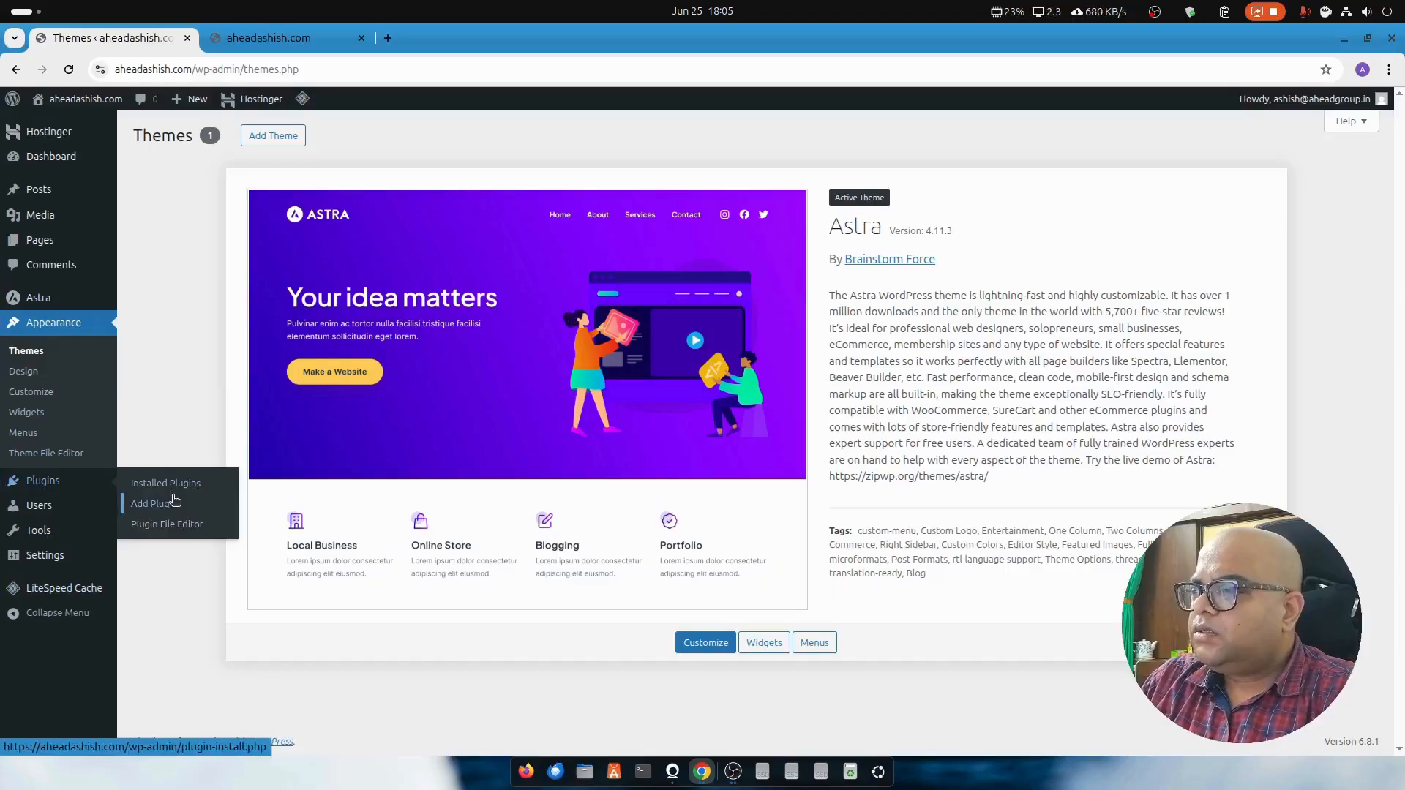
Search plugins for 'astra', then install and activate Starter Templates by Brainstorm Force.
click(149, 502)
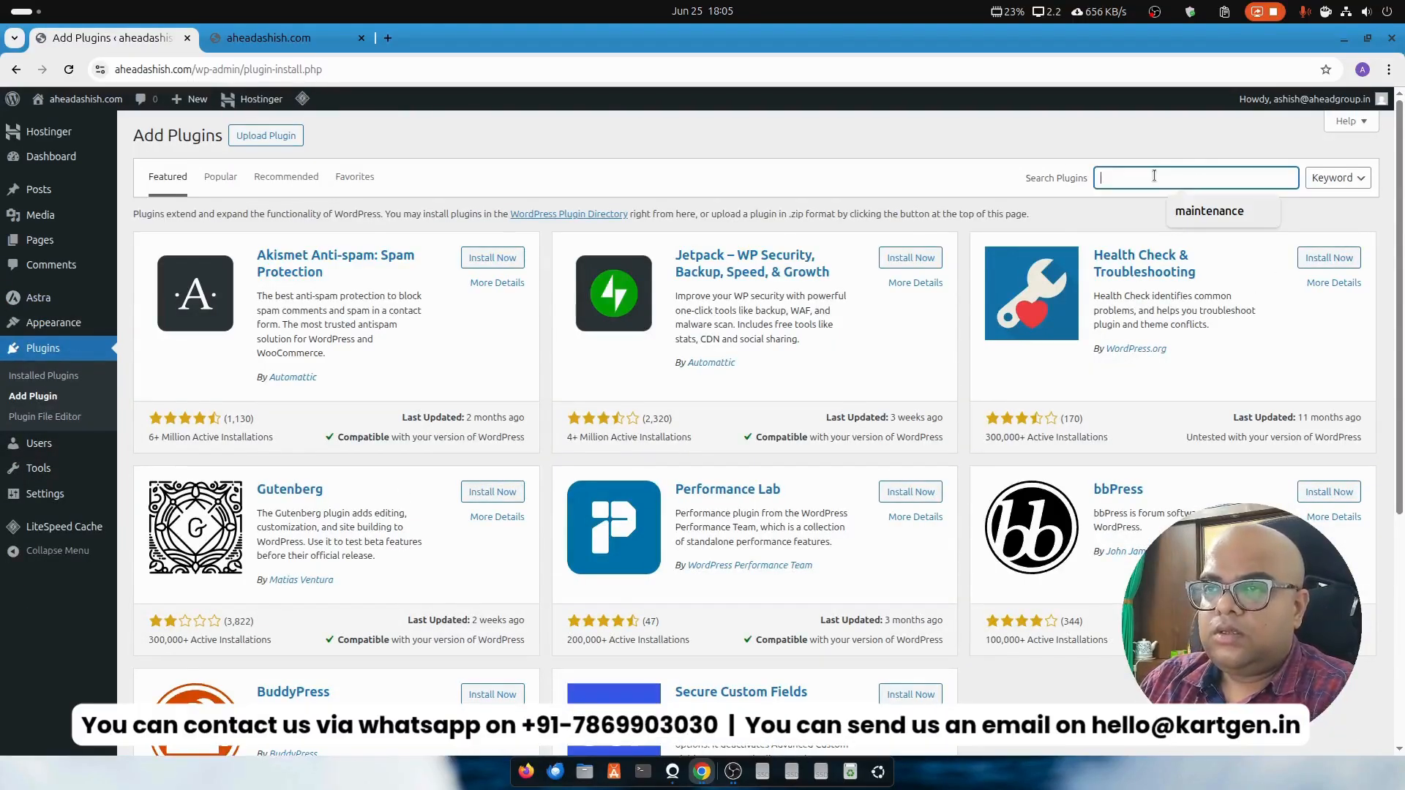
text(ast)
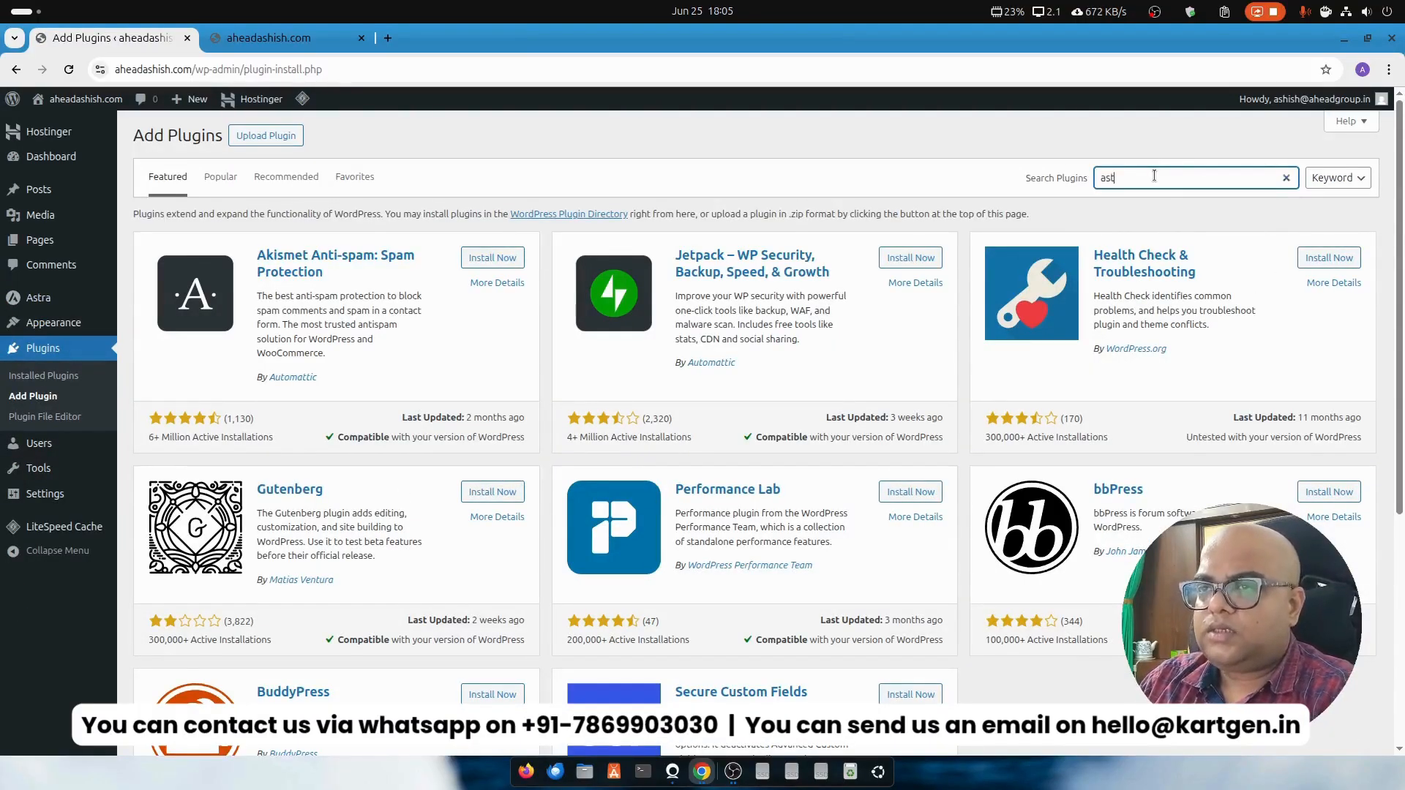
text(astra)
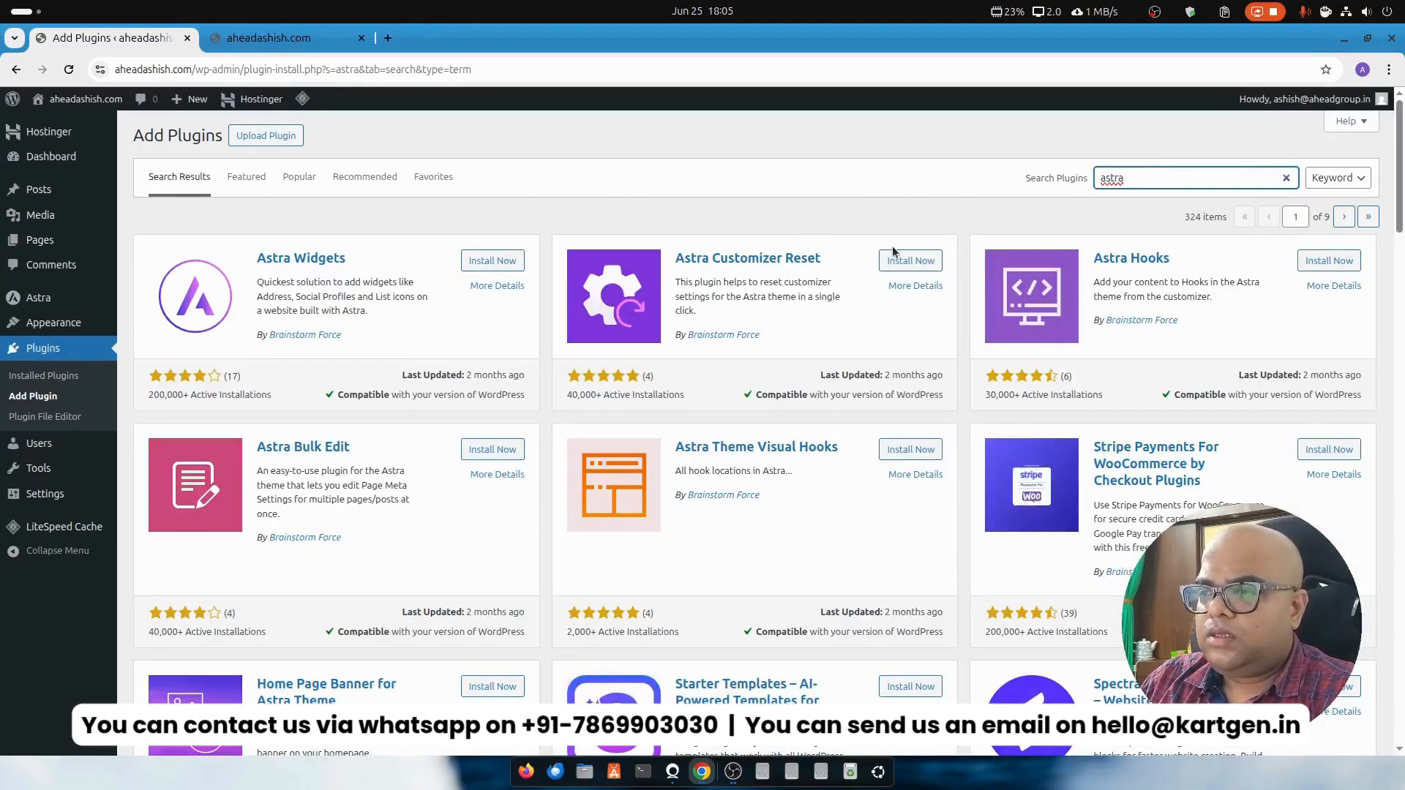
scroll(down, 3)
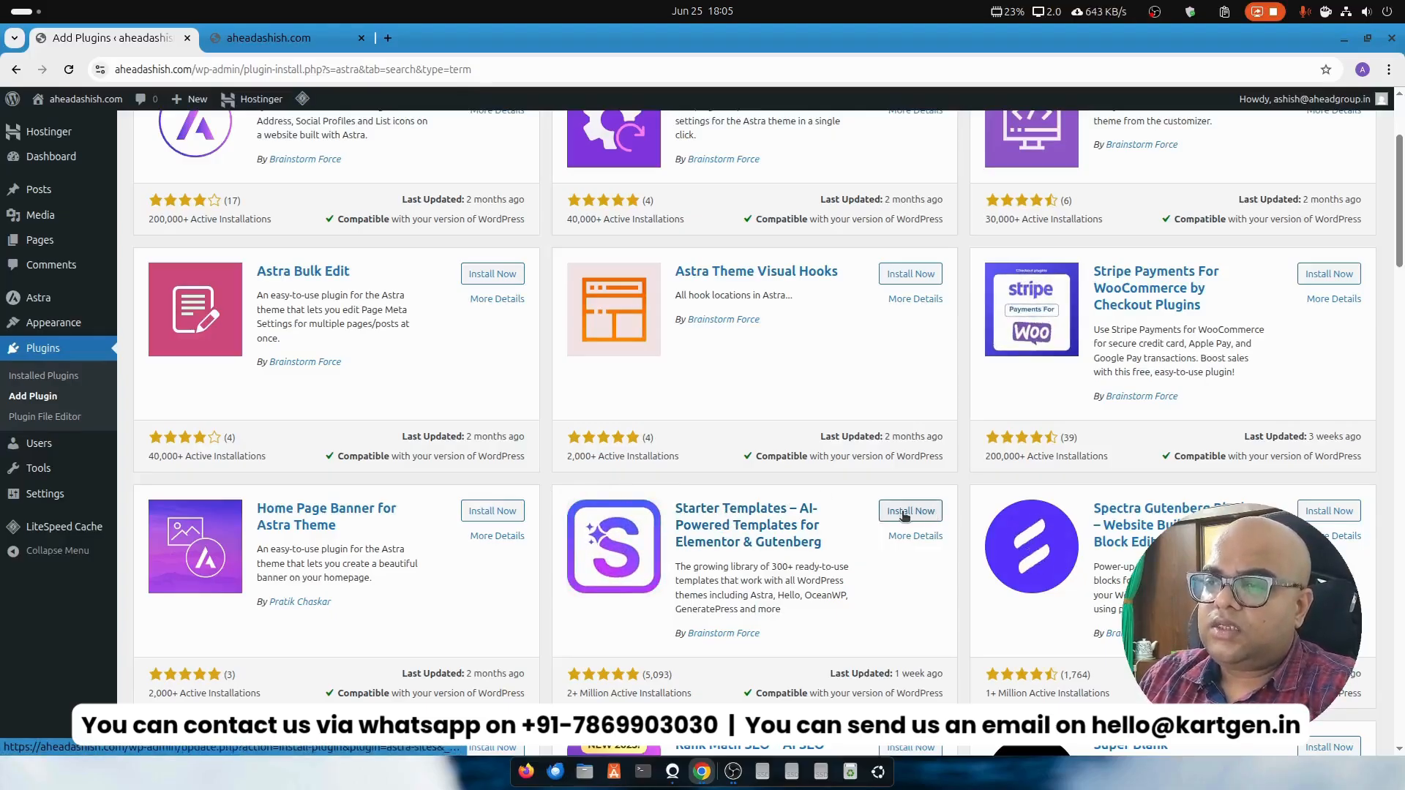
click(909, 510)
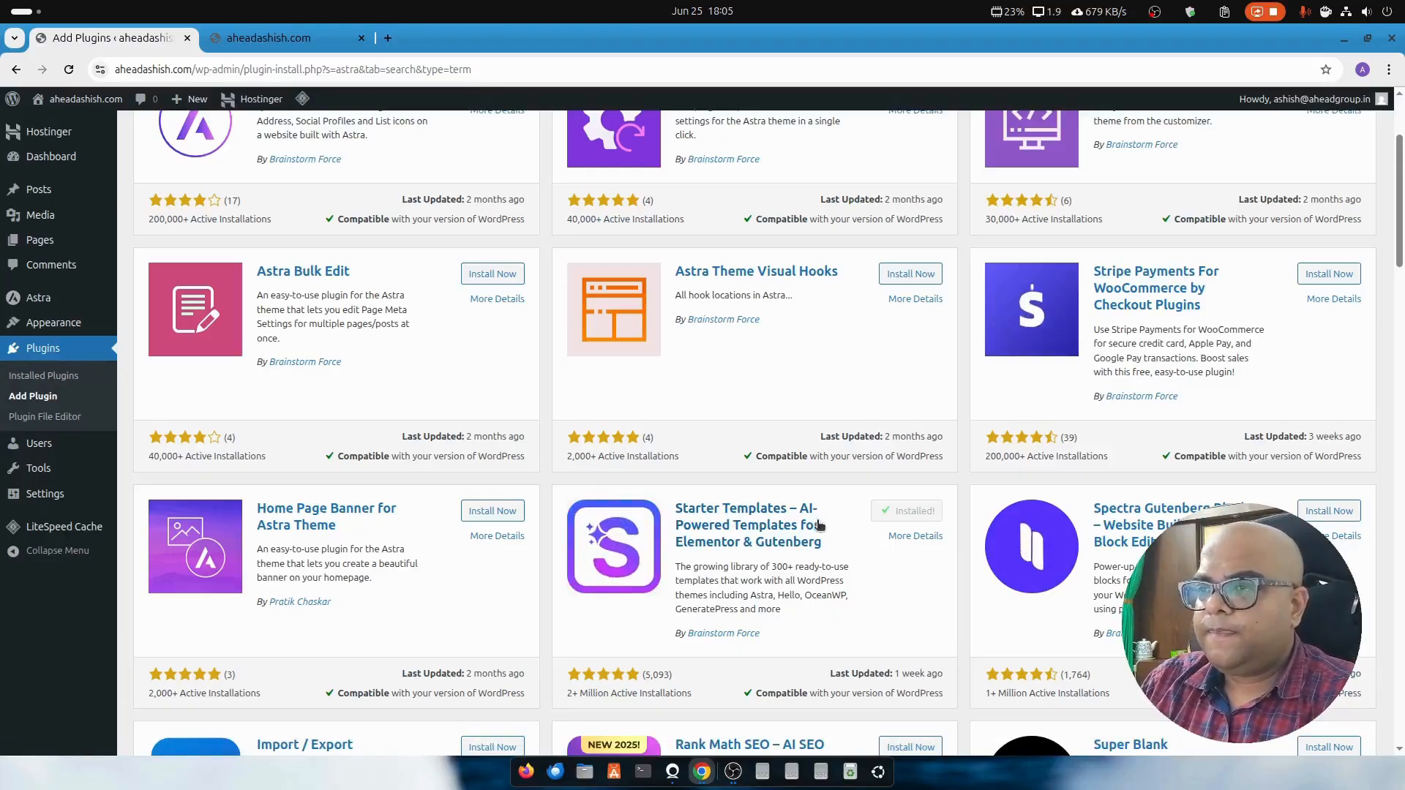
click(911, 511)
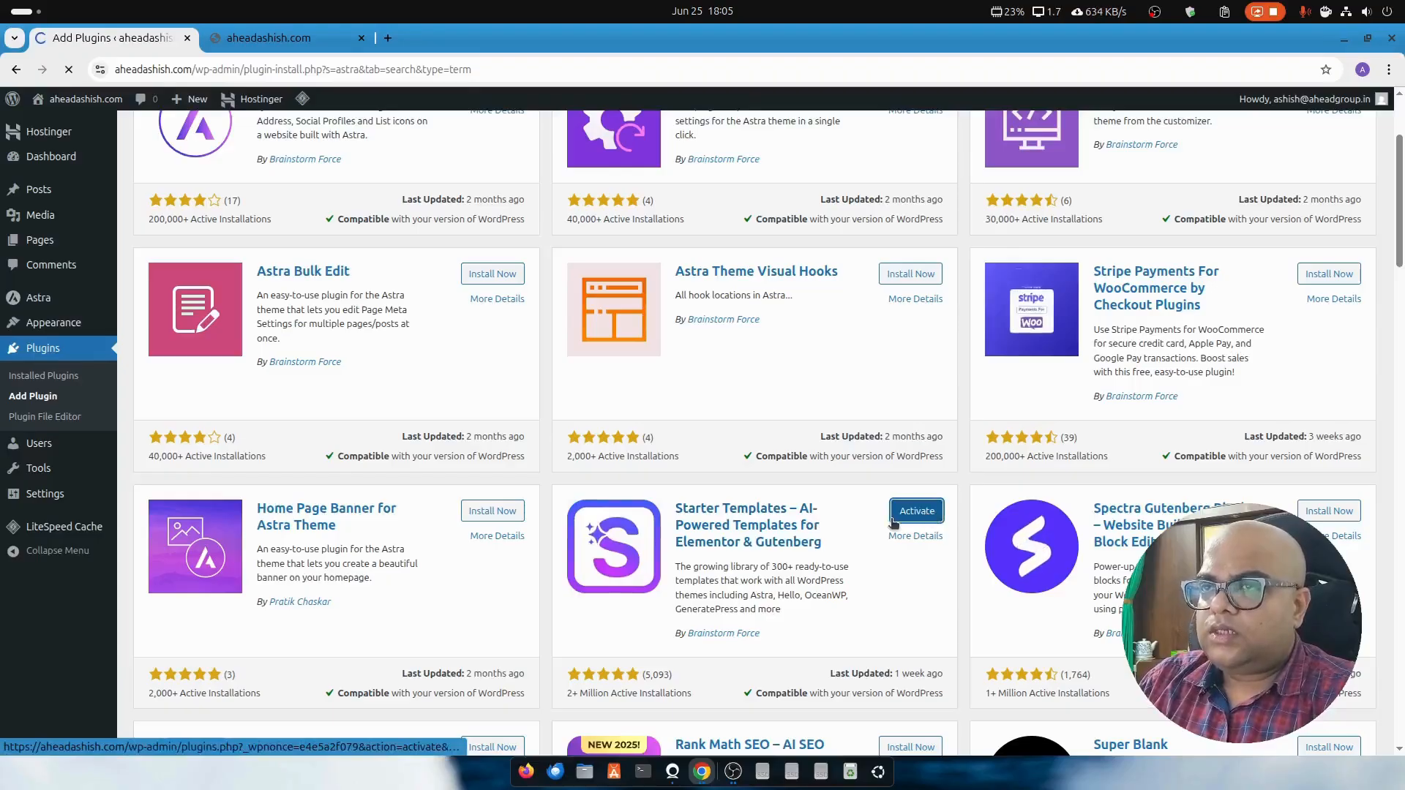
click(916, 510)
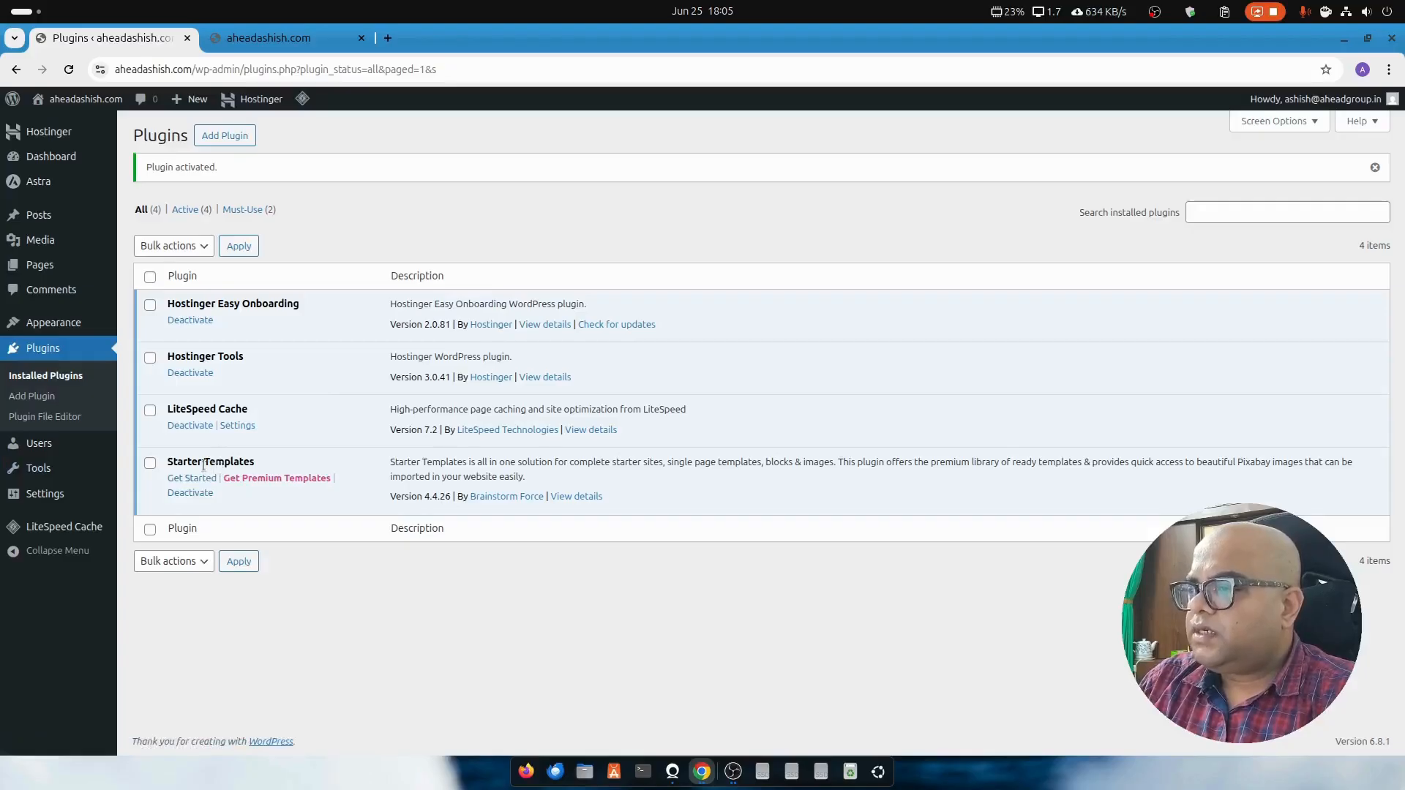
Open the Starter Templates library and browse the Professionals, Business and Agency template categories.
click(191, 478)
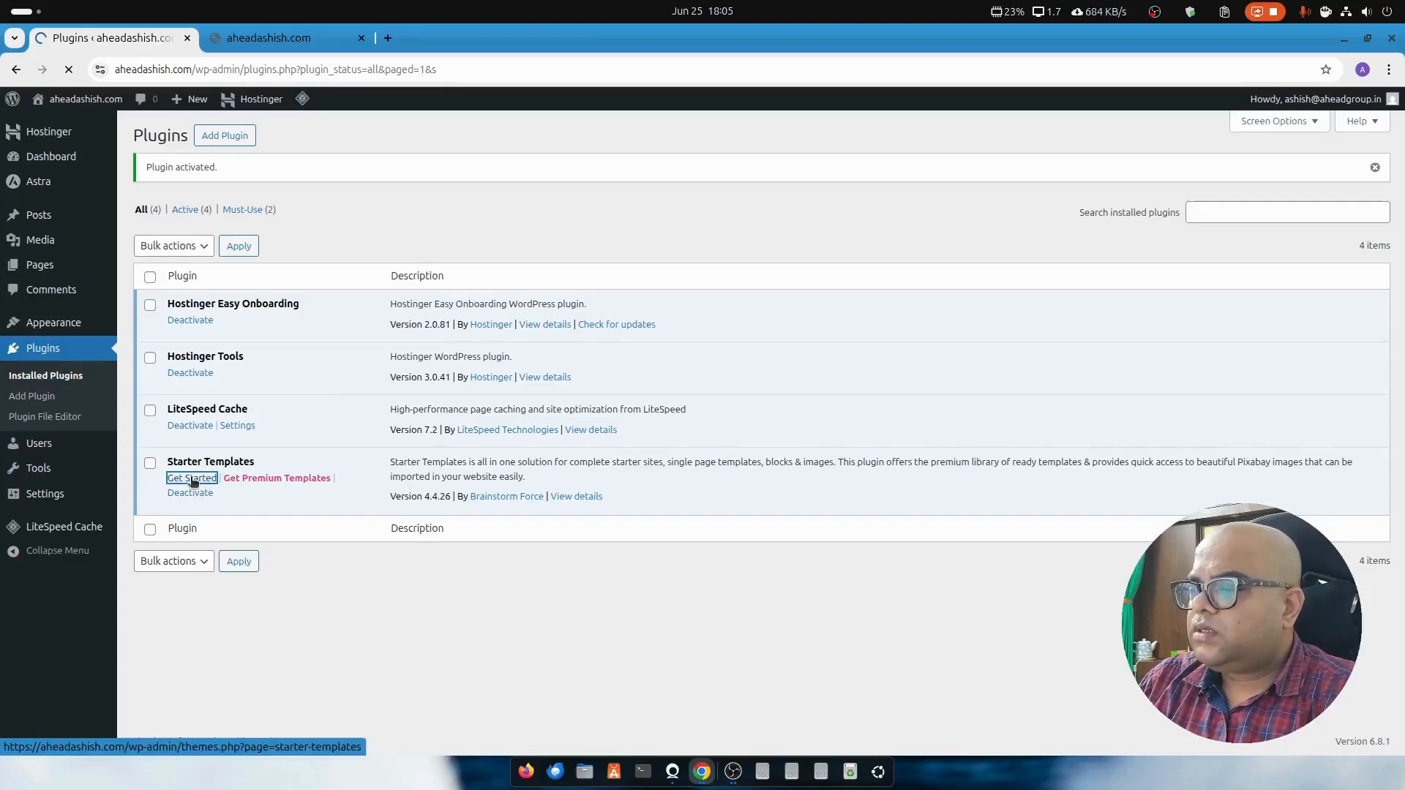
click(191, 478)
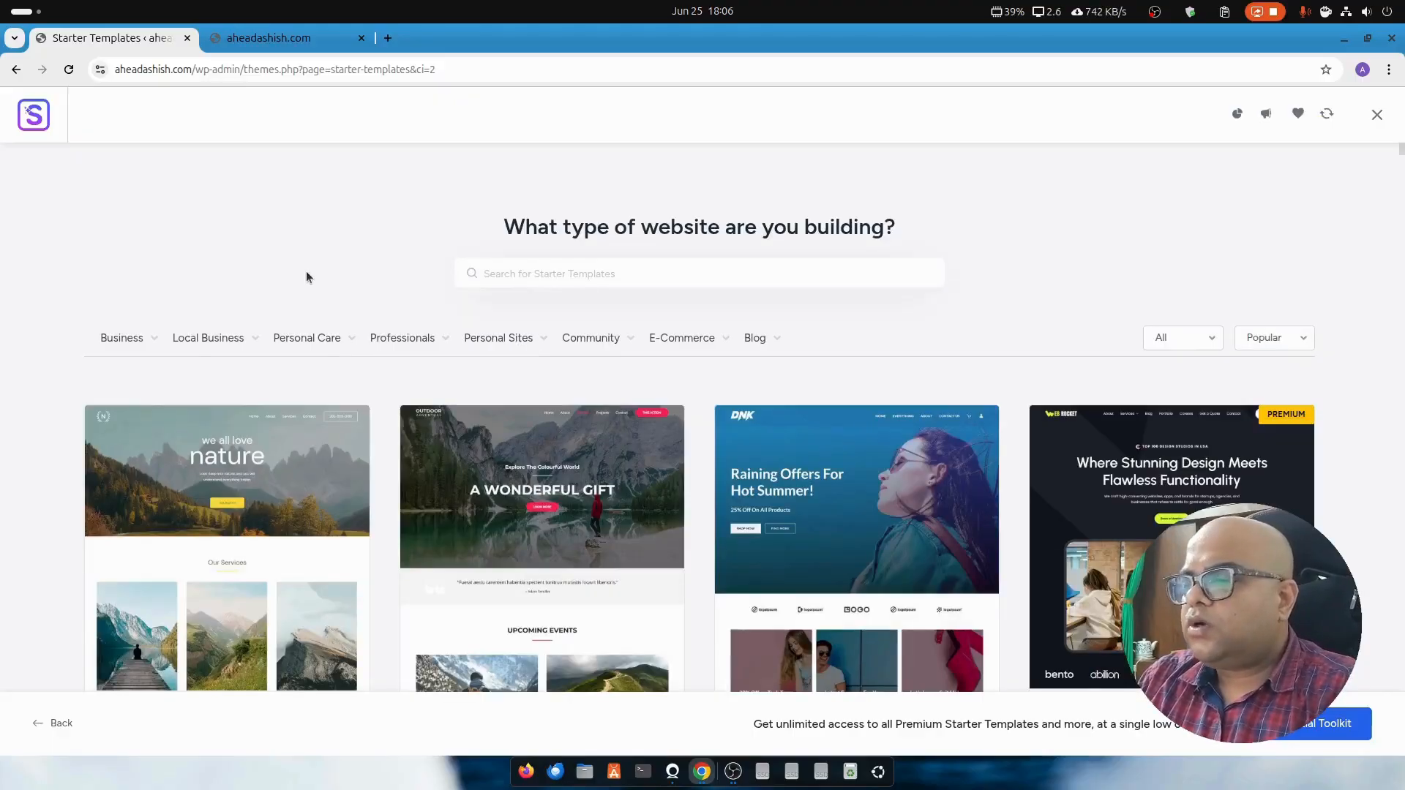
scroll(down, 3)
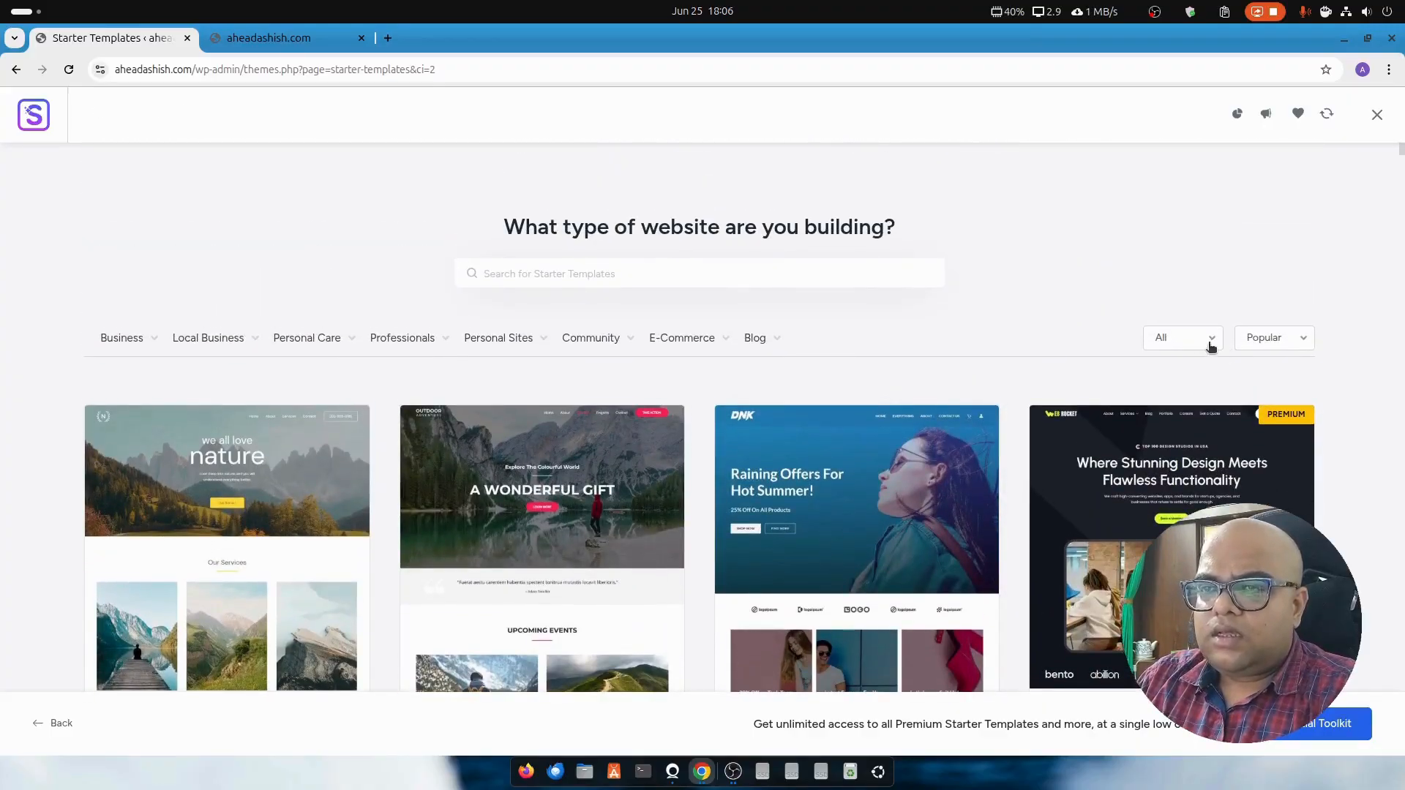
click(402, 338)
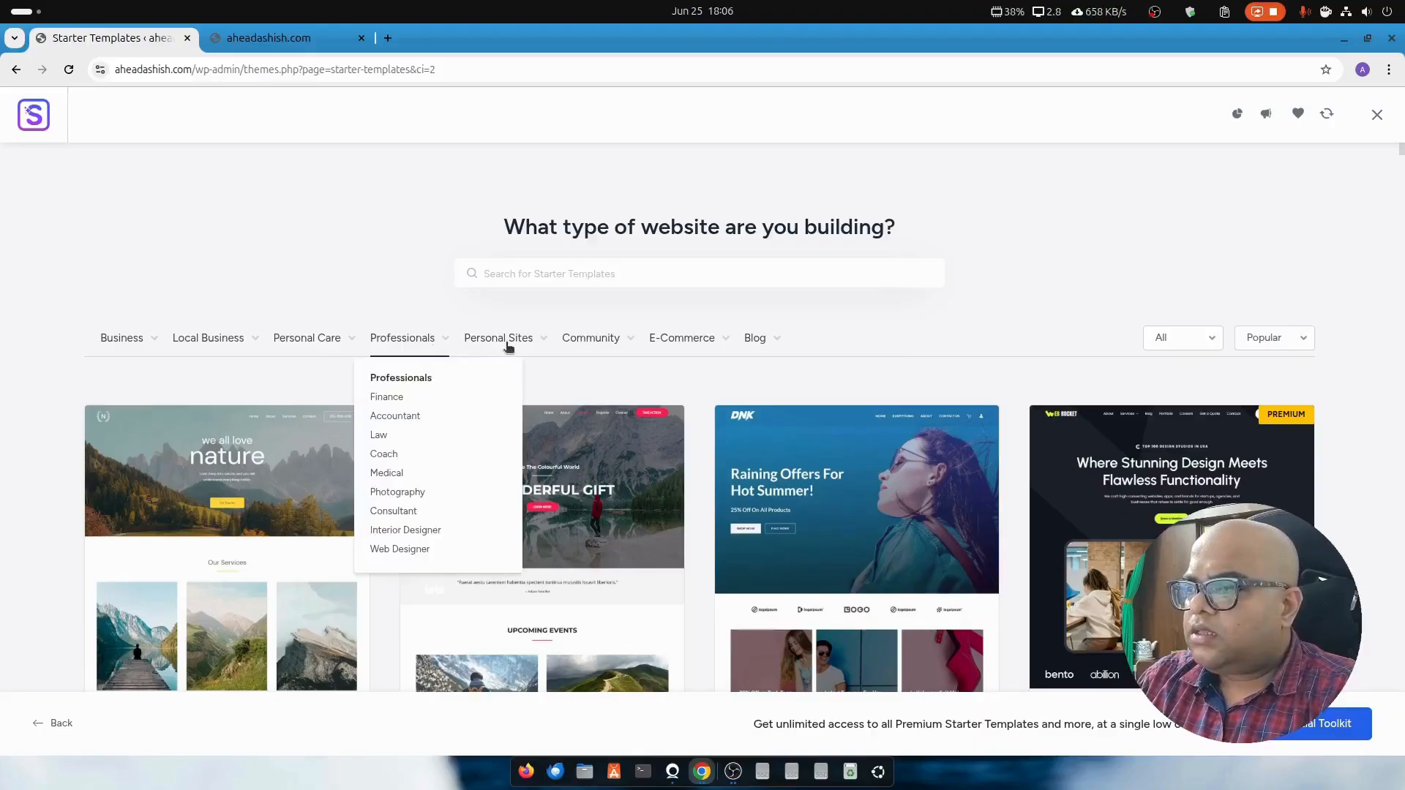
mouse_move(497, 358)
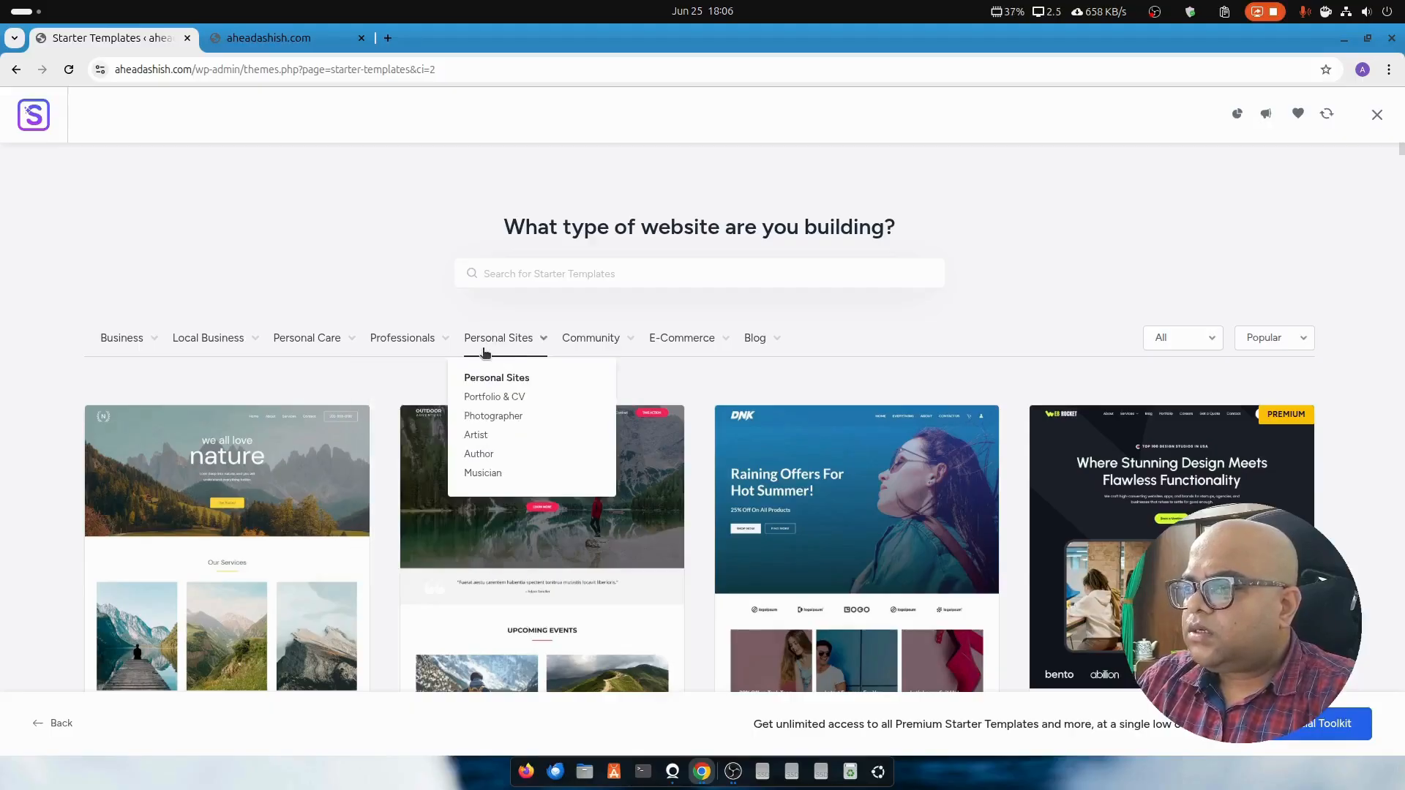
click(120, 338)
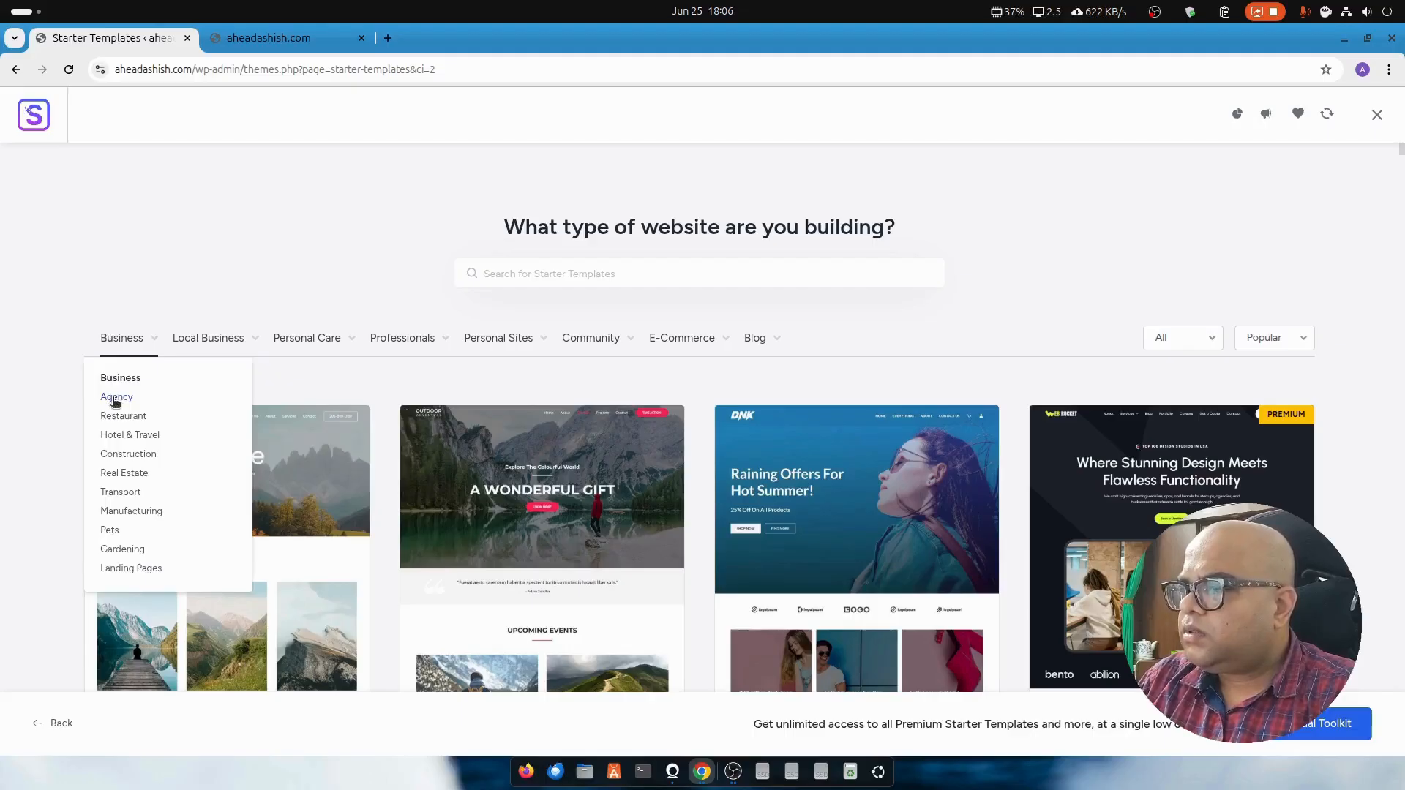
click(116, 397)
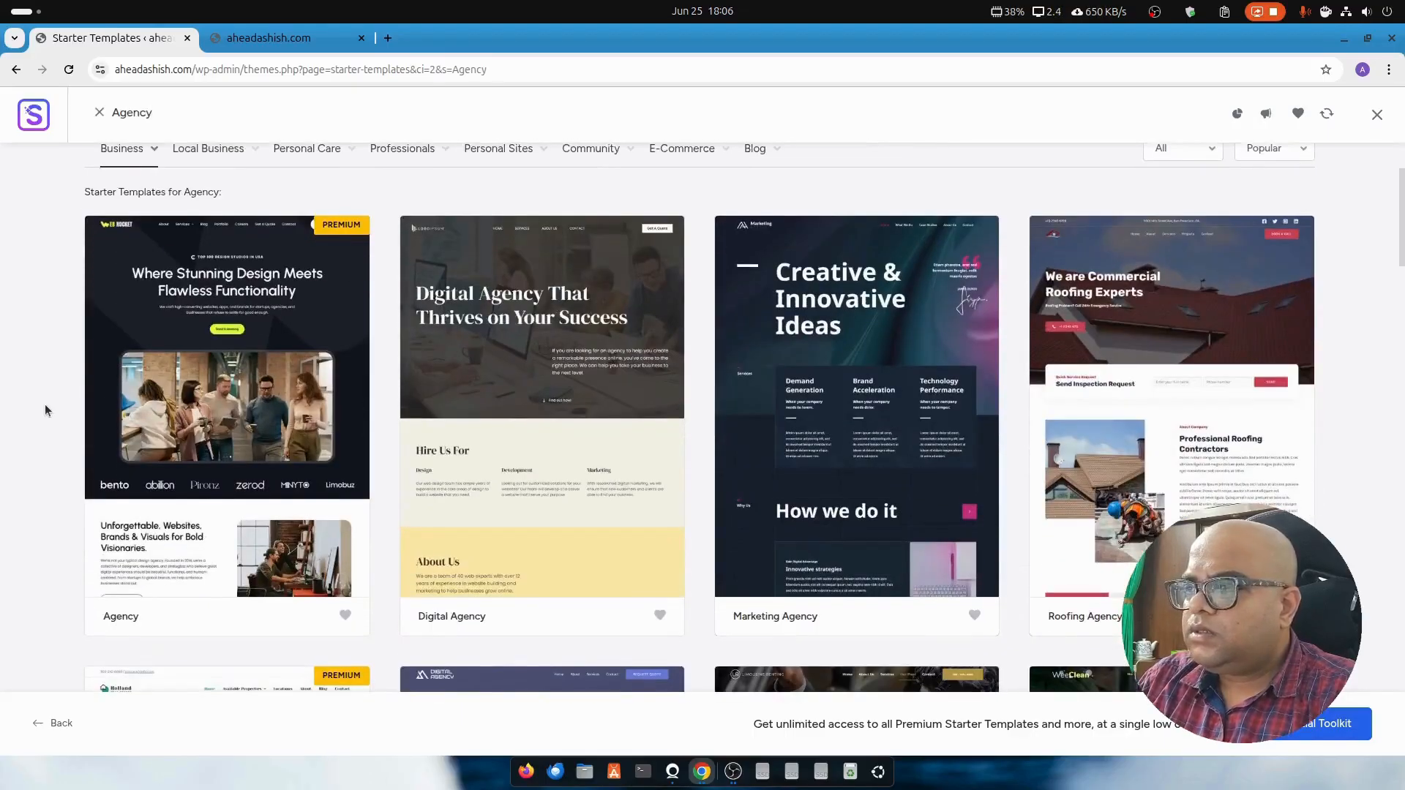
scroll(down, 3)
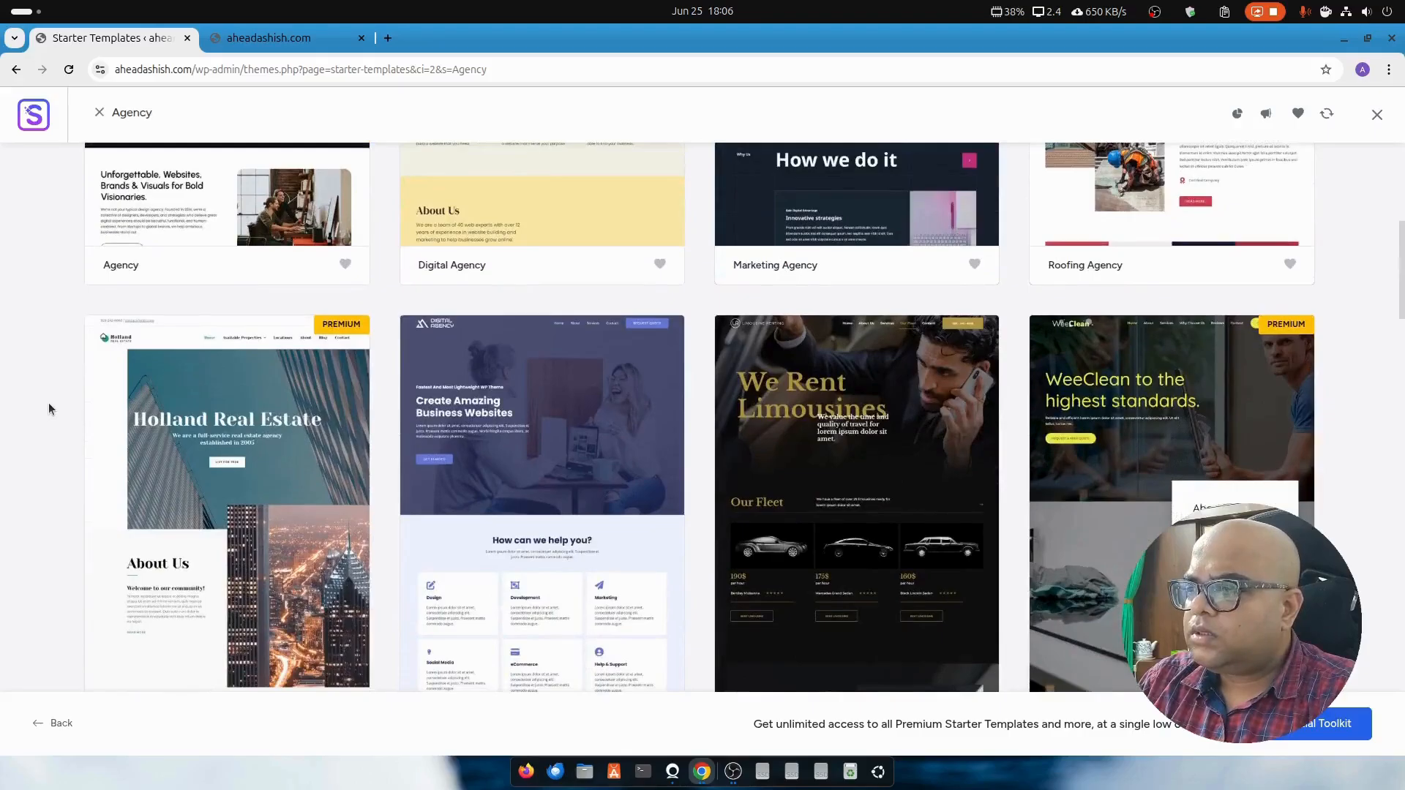
scroll(down, 3)
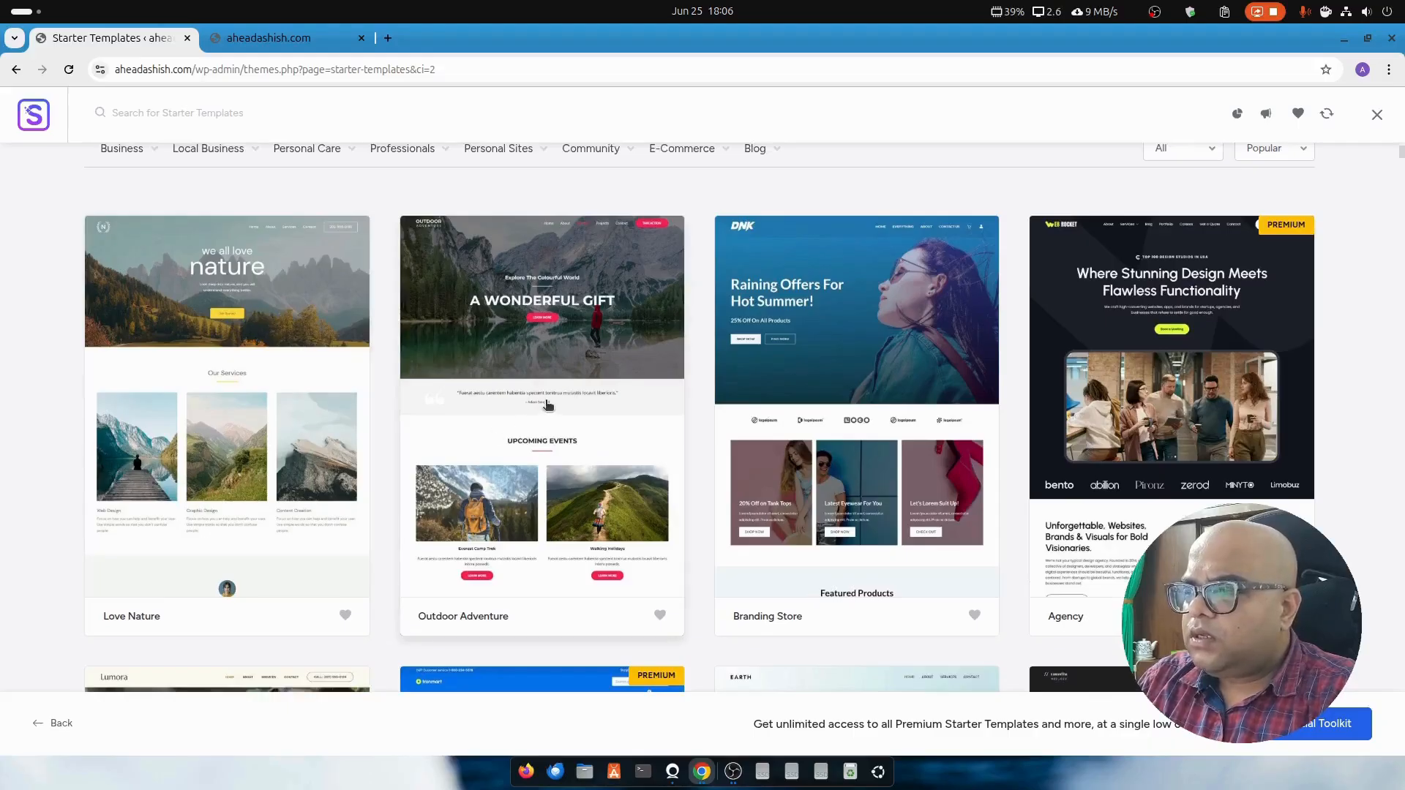
Pick Outdoor Adventure with default logo, fonts and colours, skipping Website Emails & SMTP.
click(542, 298)
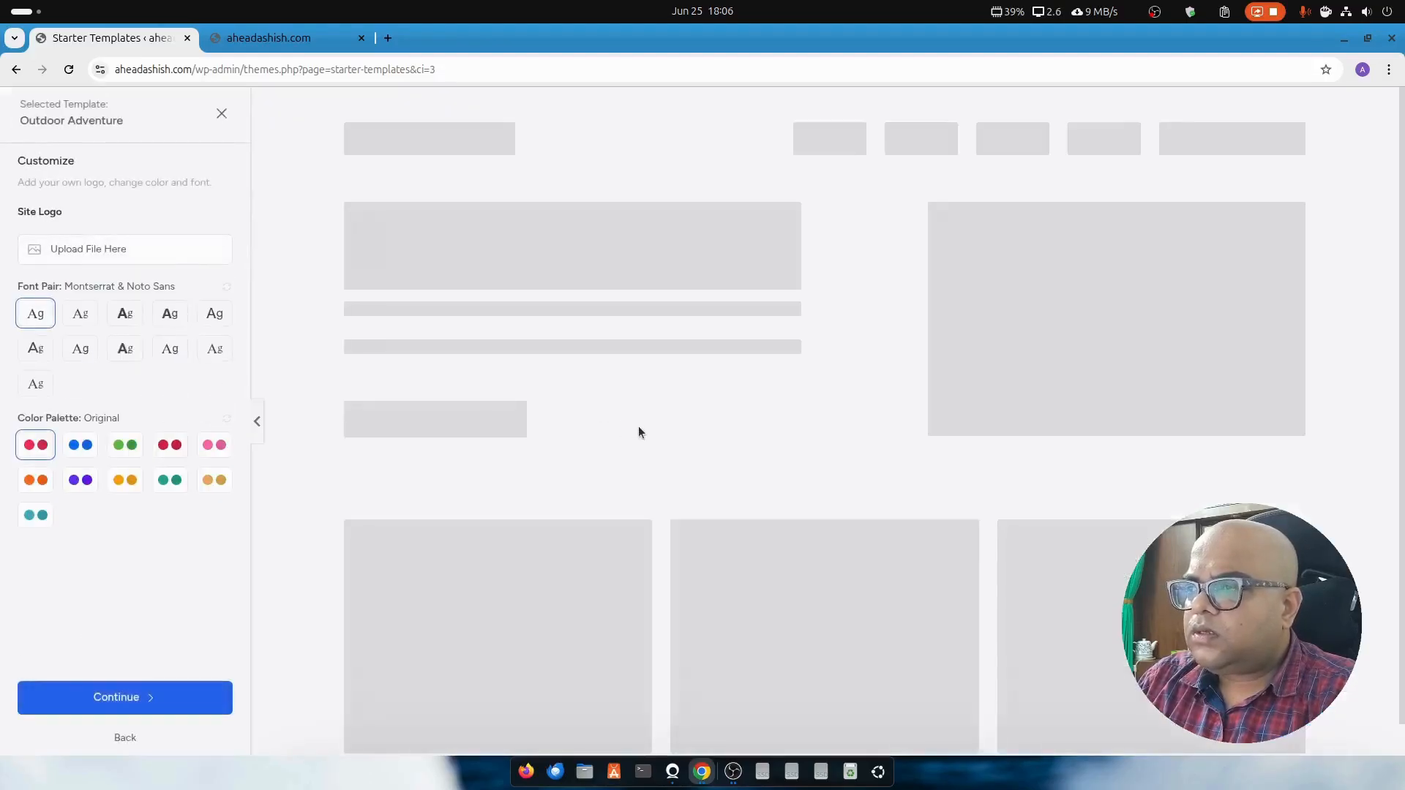
click(124, 697)
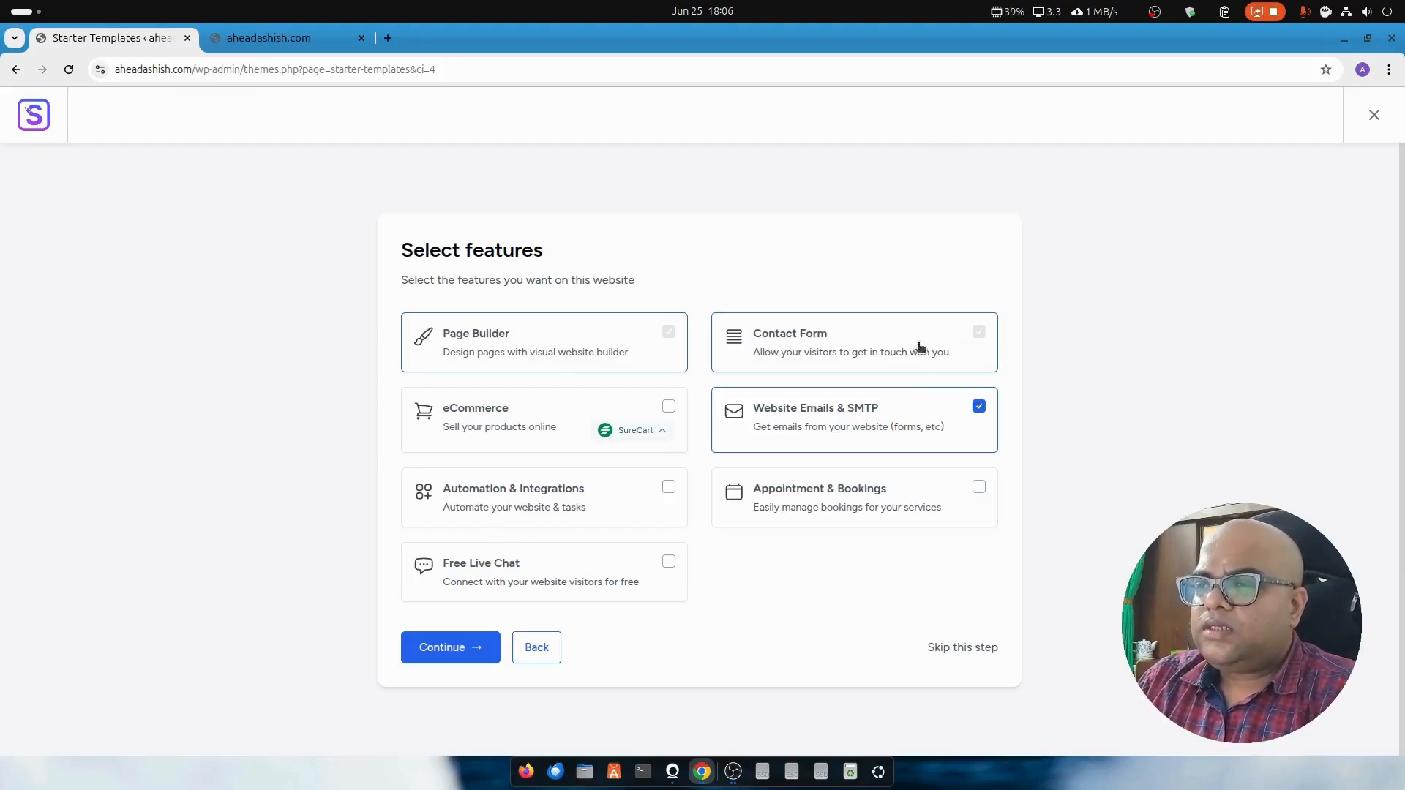
mouse_move(771, 415)
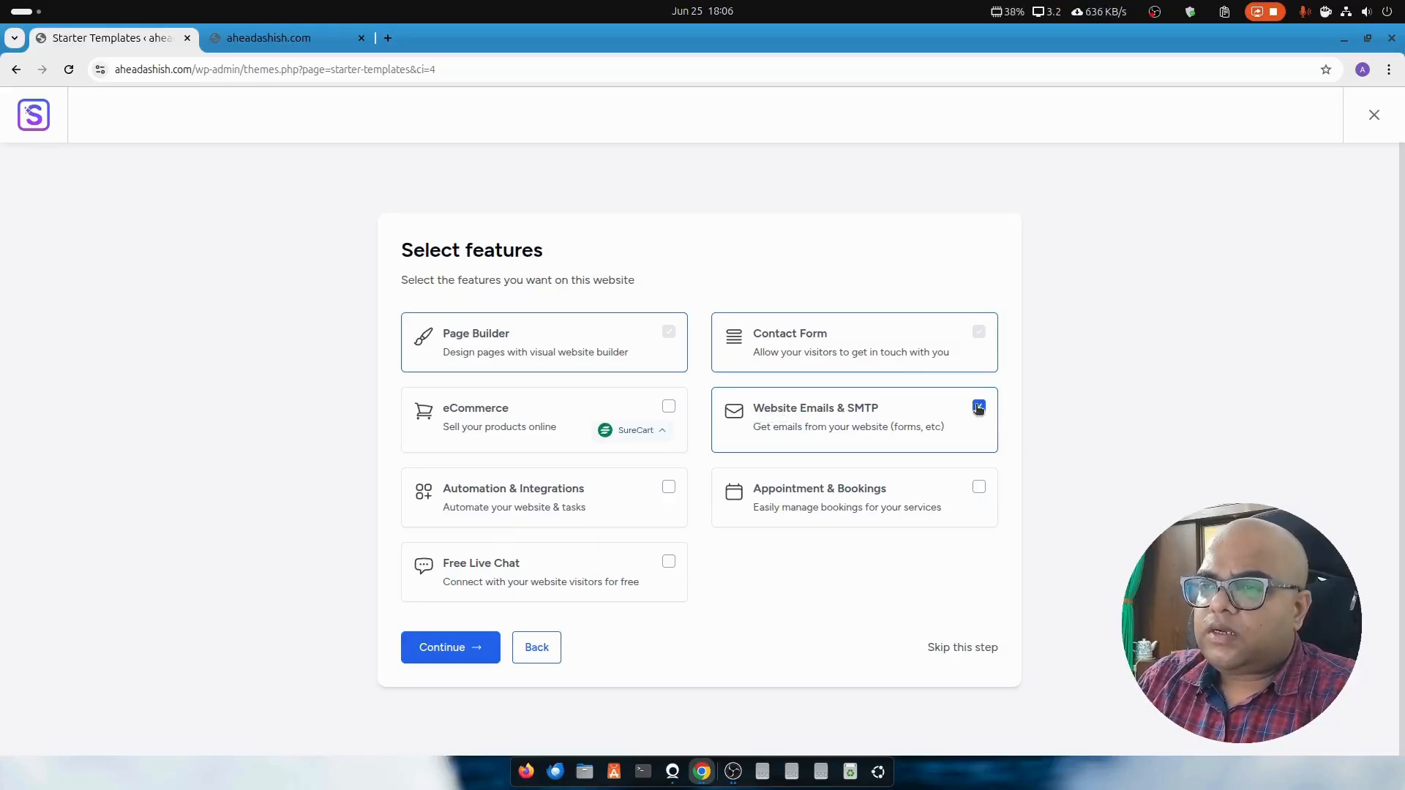
click(978, 406)
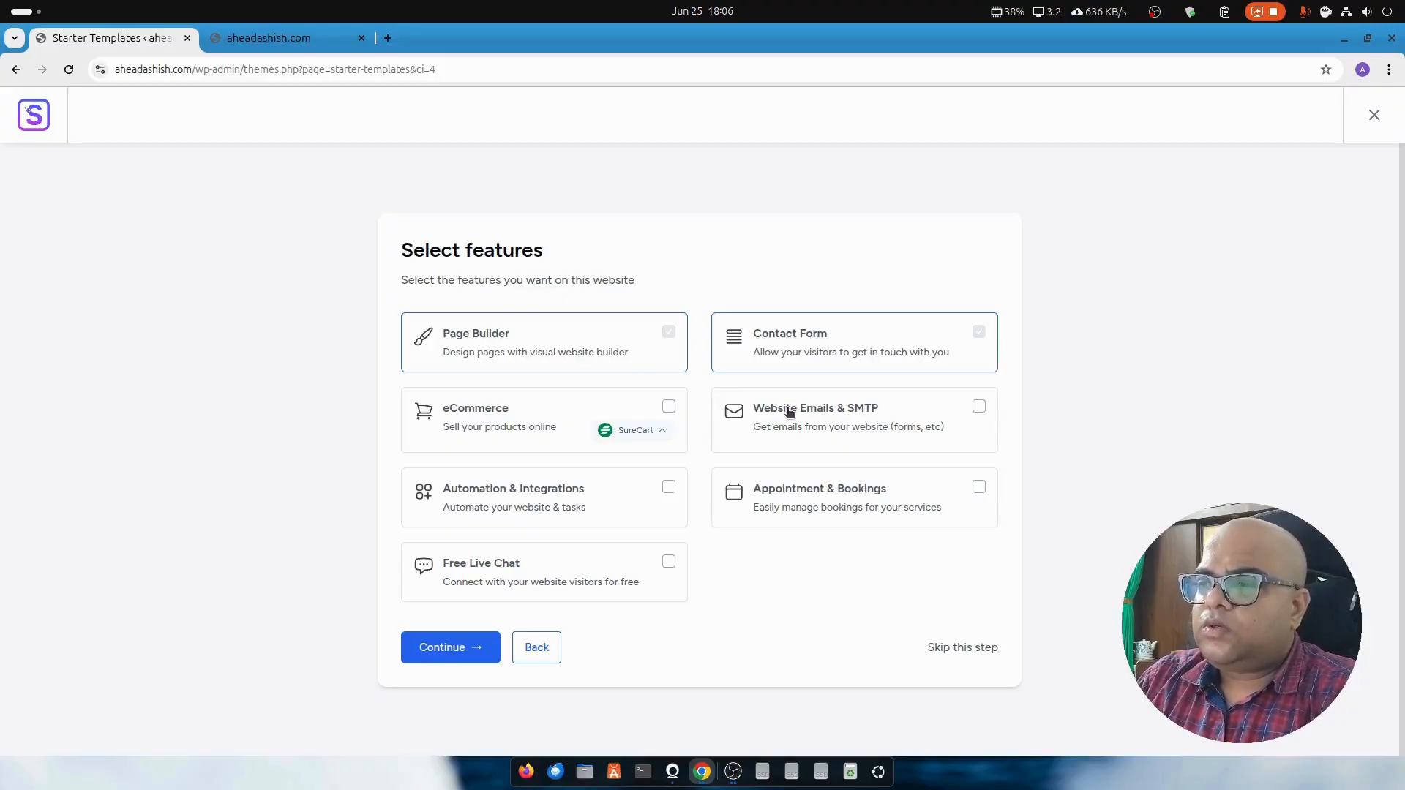
mouse_move(450, 347)
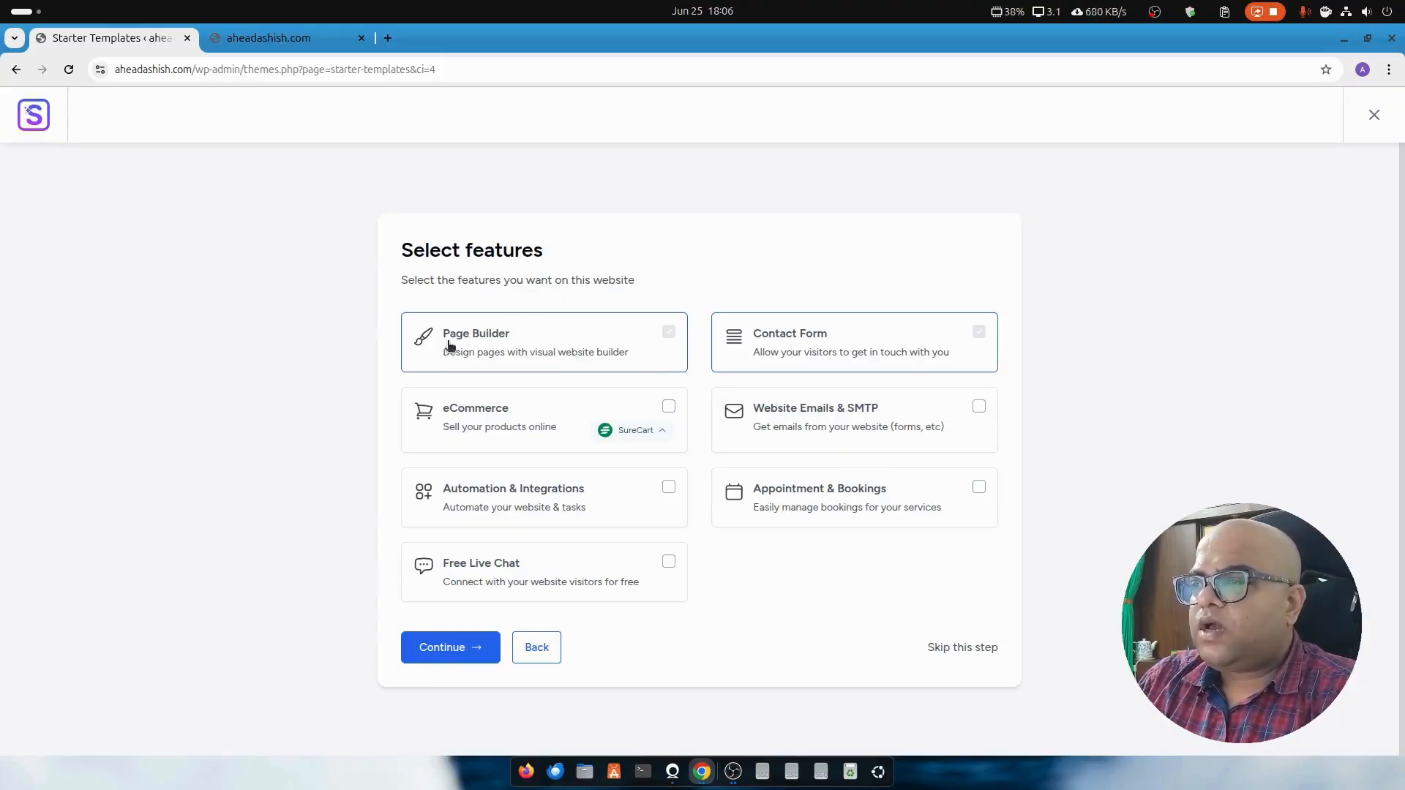
mouse_move(744, 366)
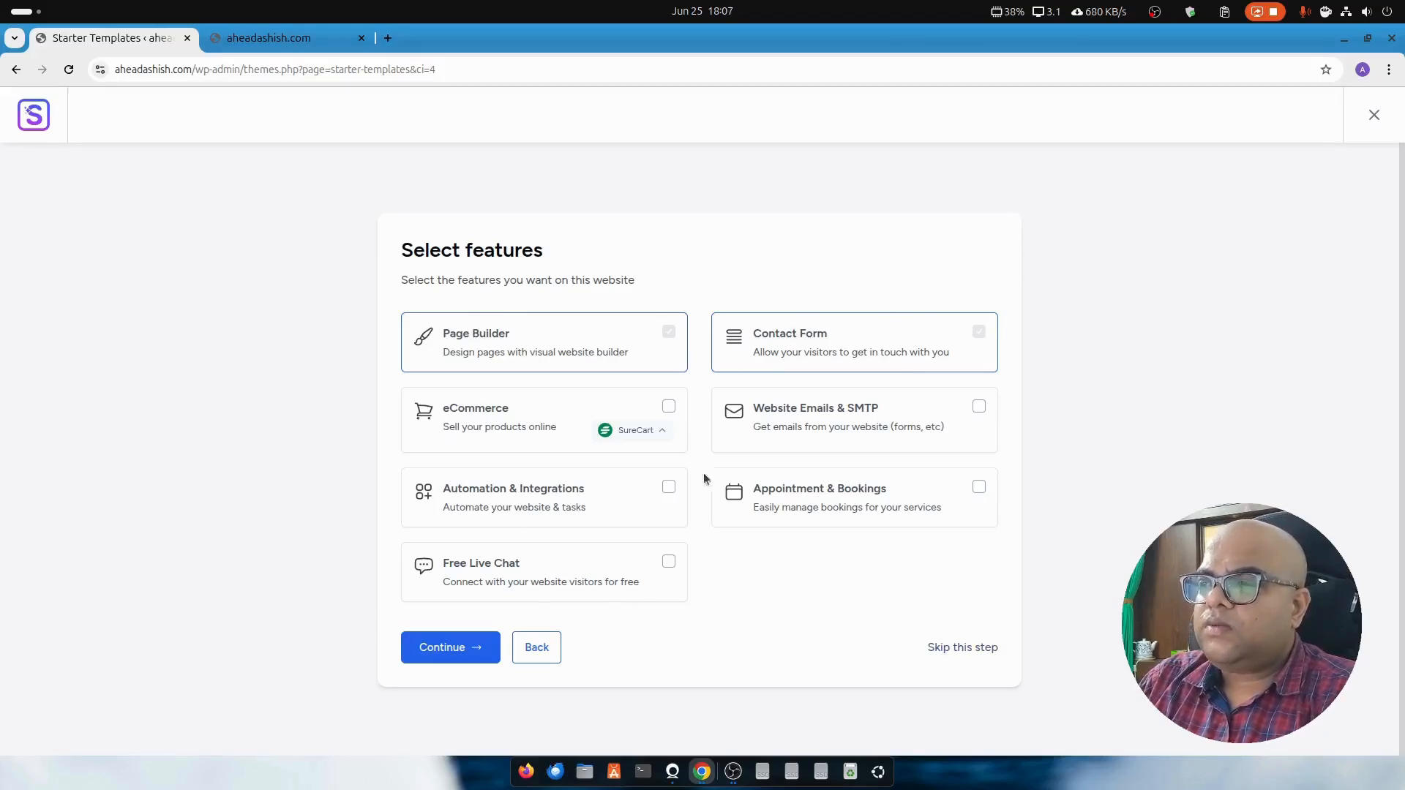
click(450, 647)
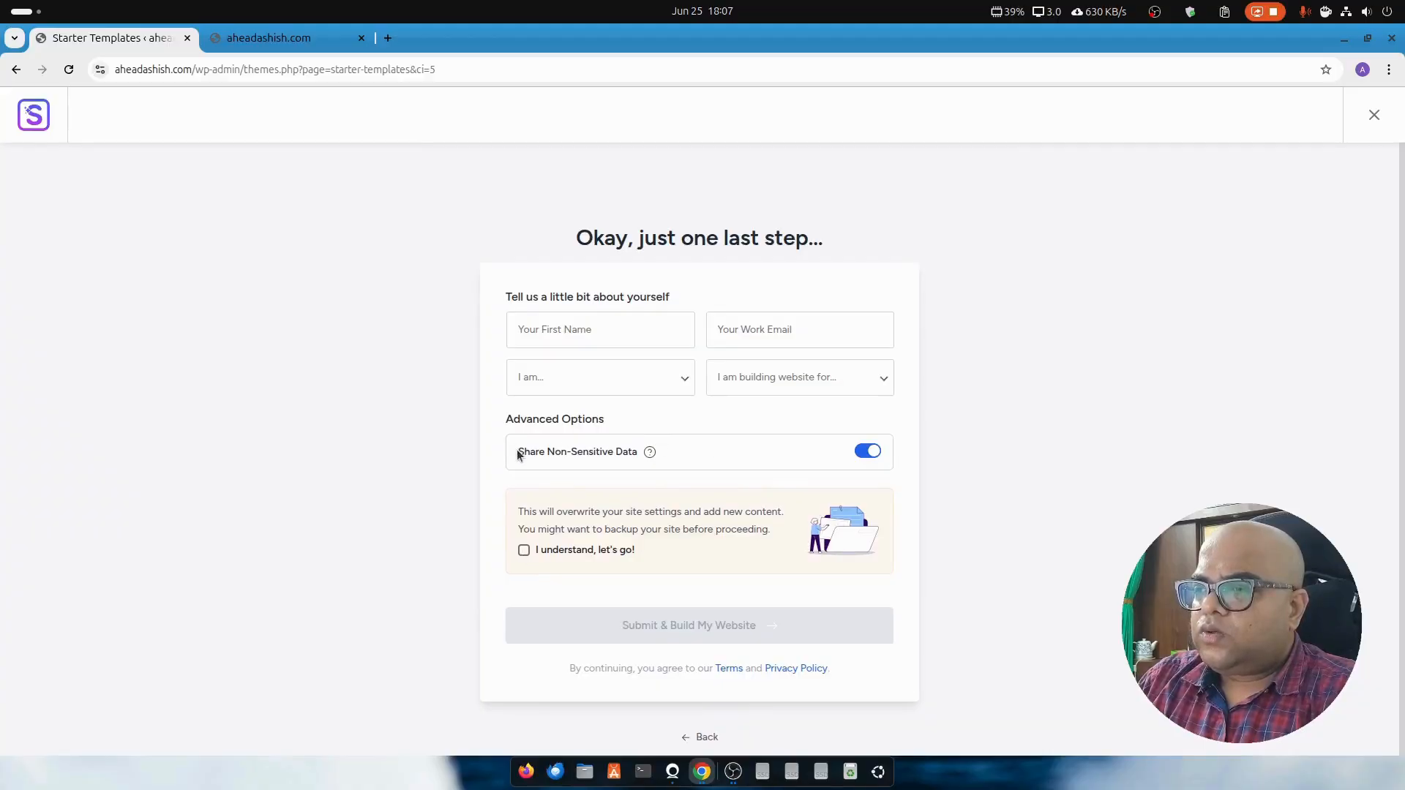
mouse_move(809, 470)
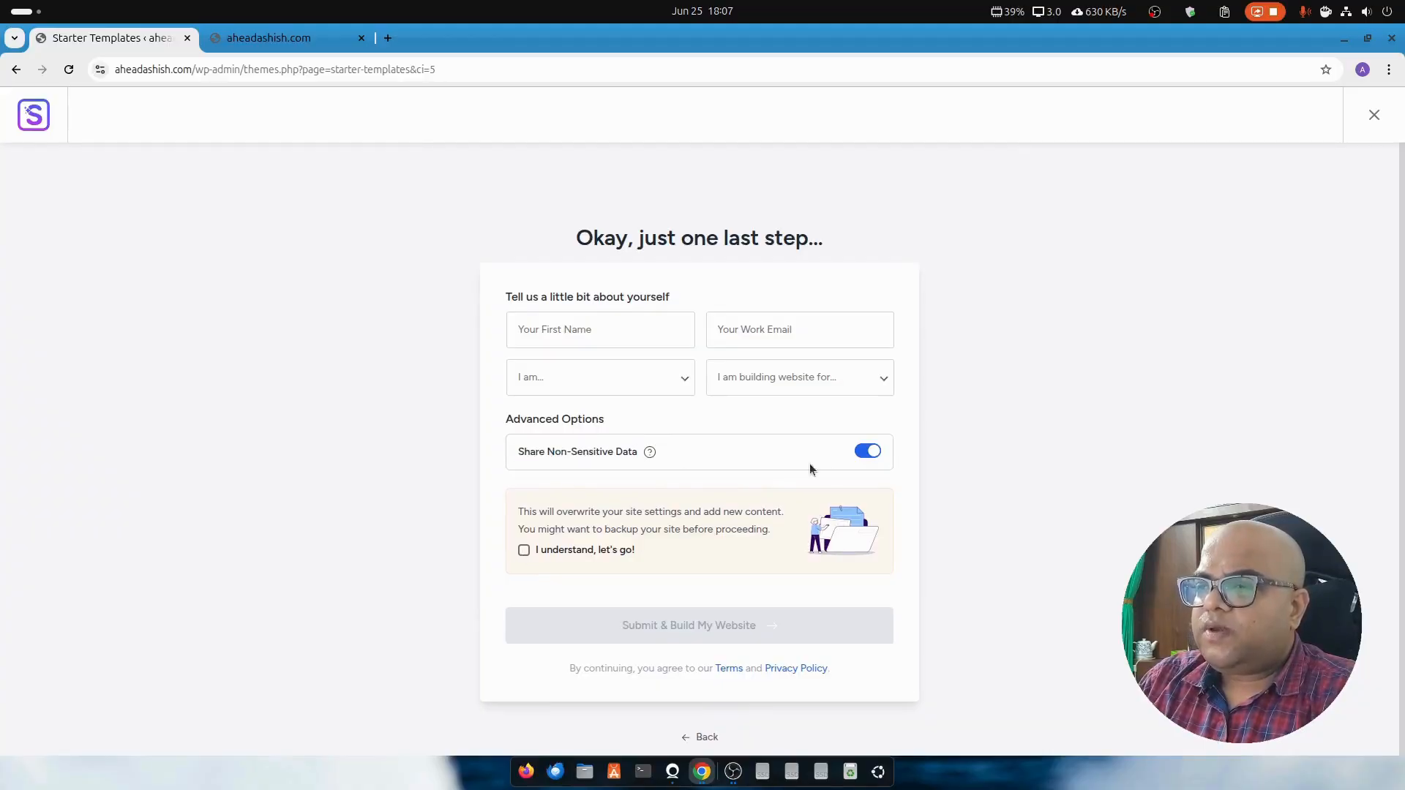
Turn off non-sensitive data sharing, accept the overwrite warning, and build the Outdoor Adventure site.
click(866, 451)
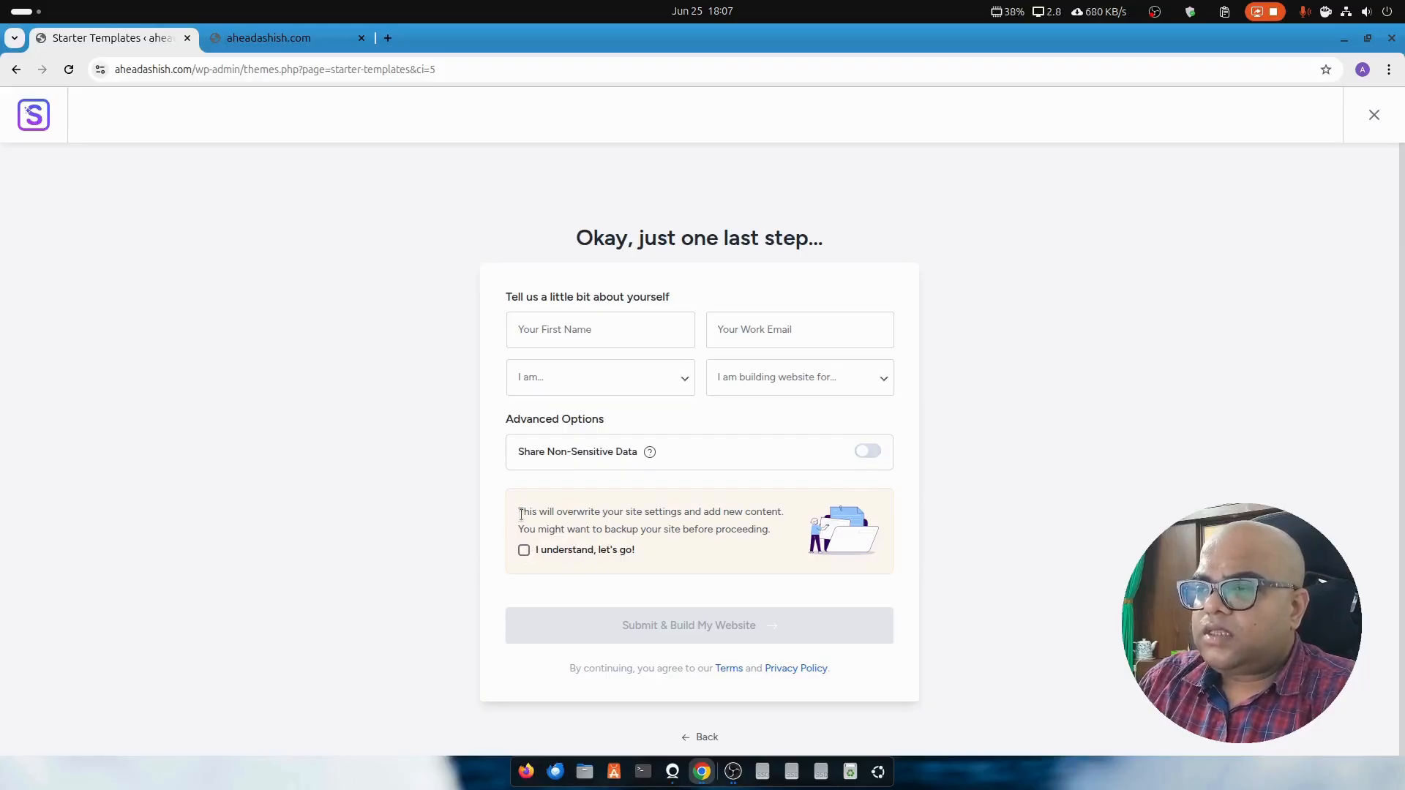
click(523, 550)
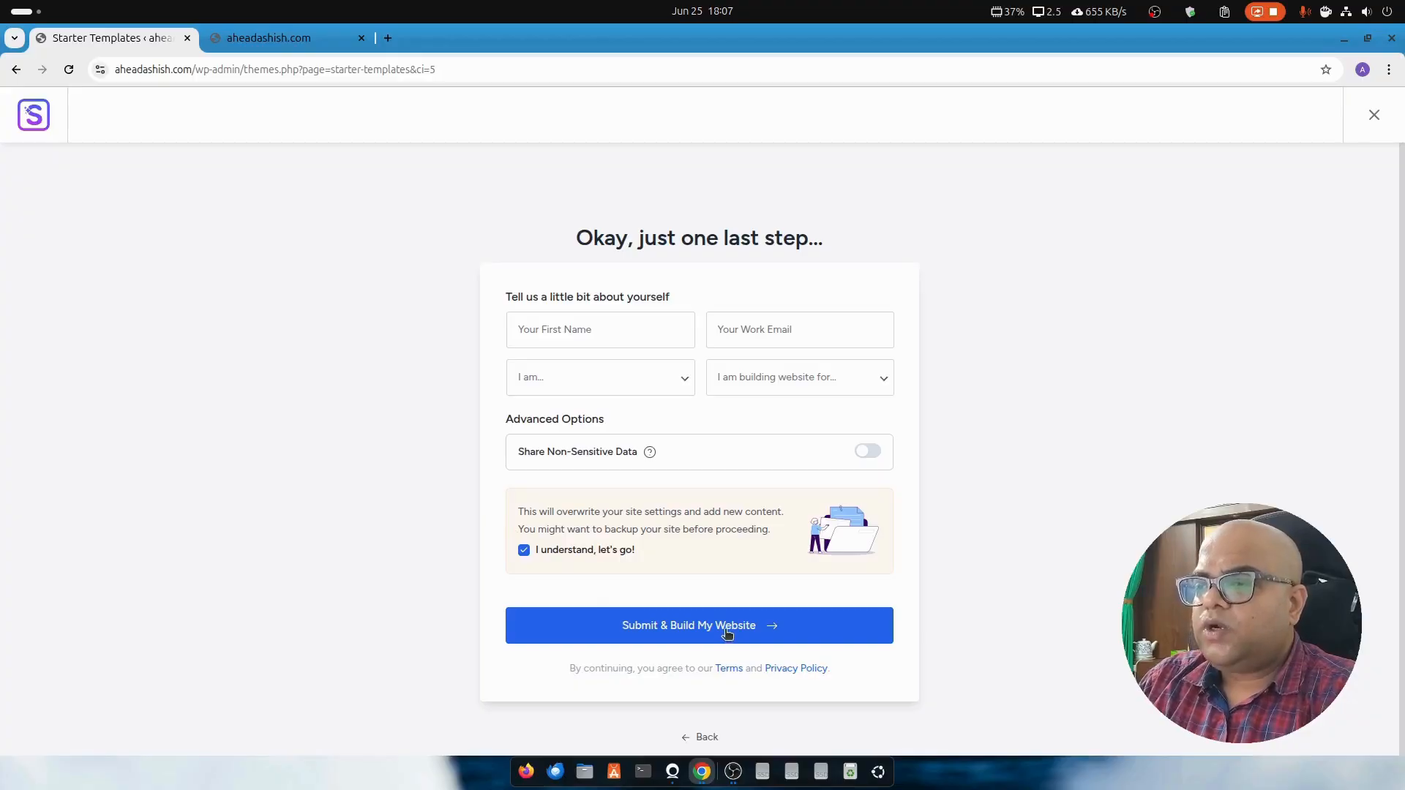
click(699, 626)
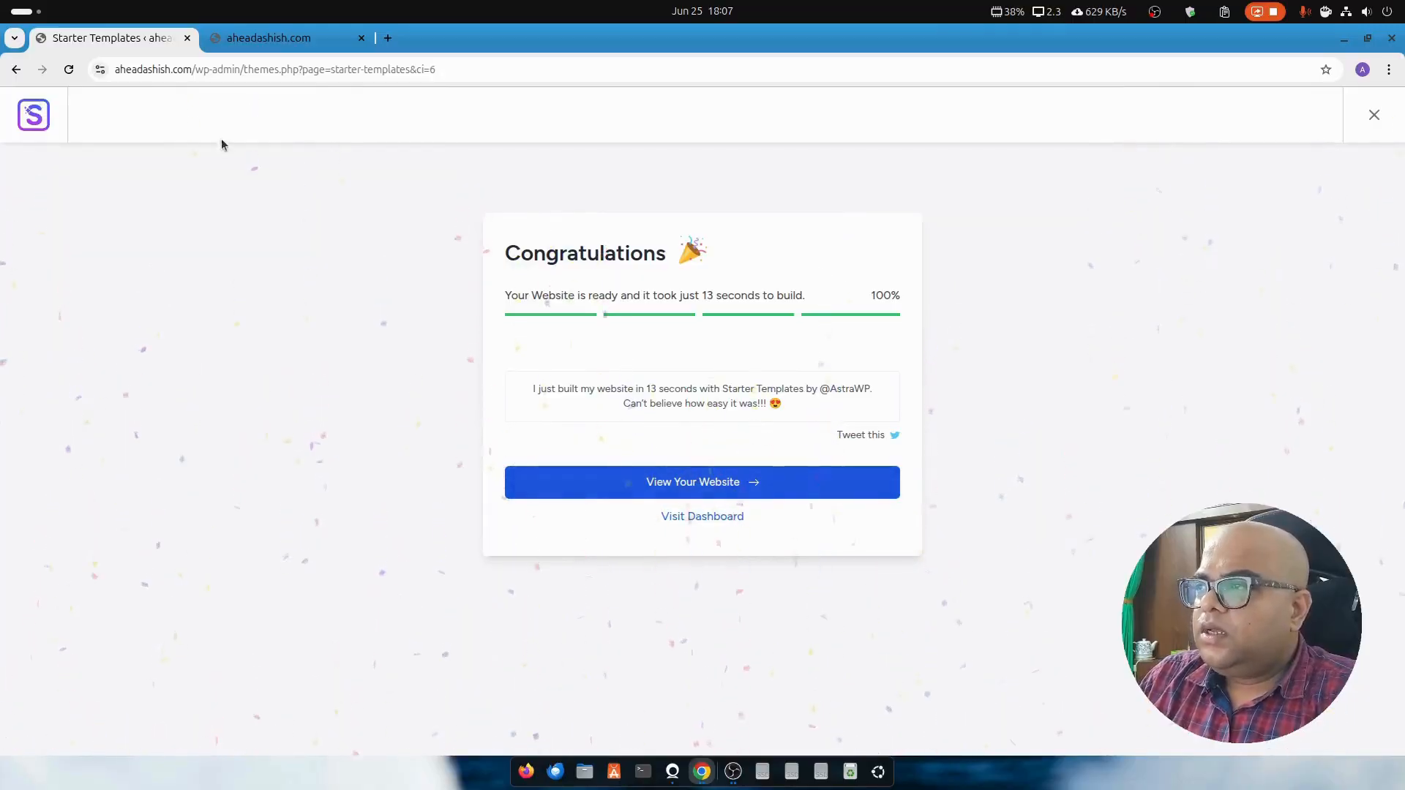
View the newly built Outdoor Adventure site live and scroll through it.
click(702, 482)
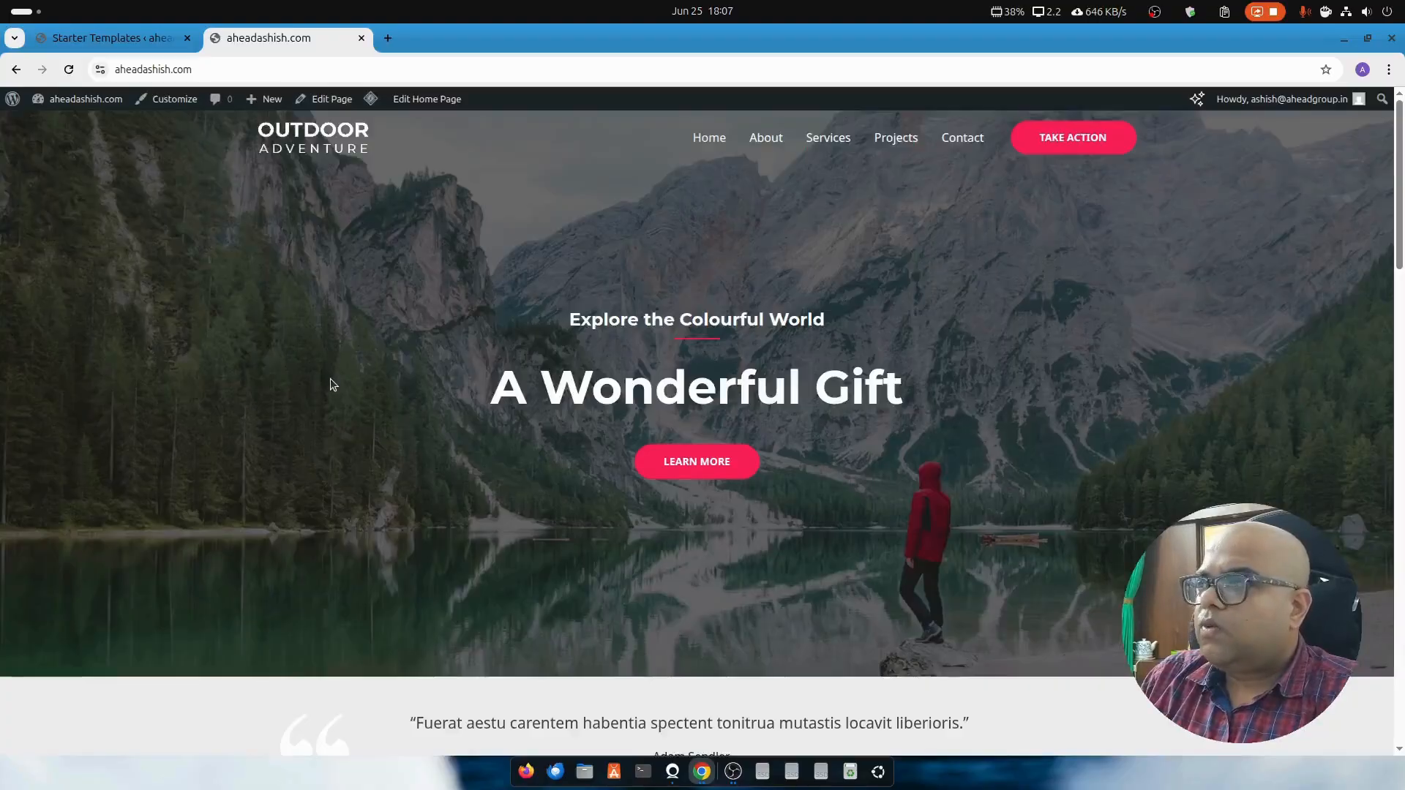
scroll(down, 3)
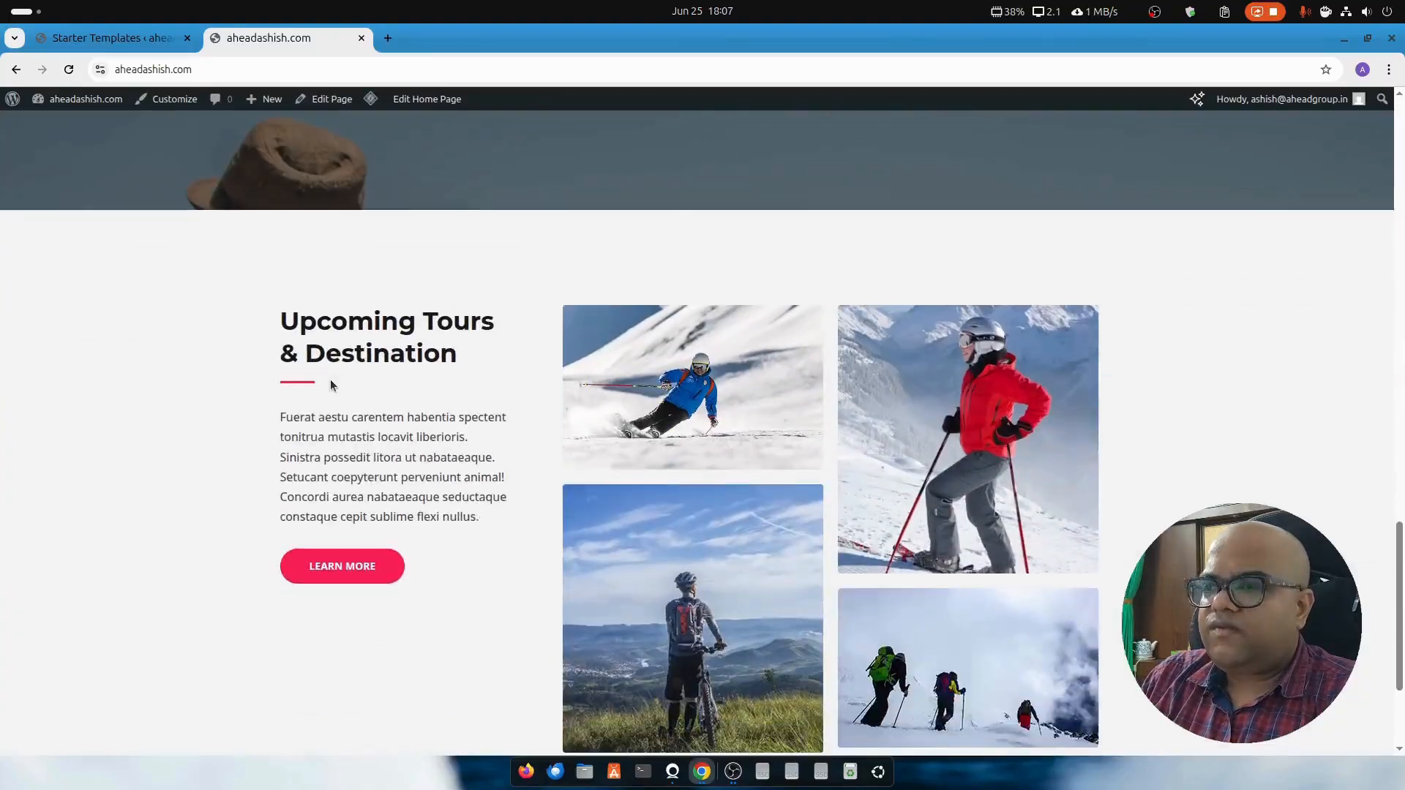
scroll(up, 3)
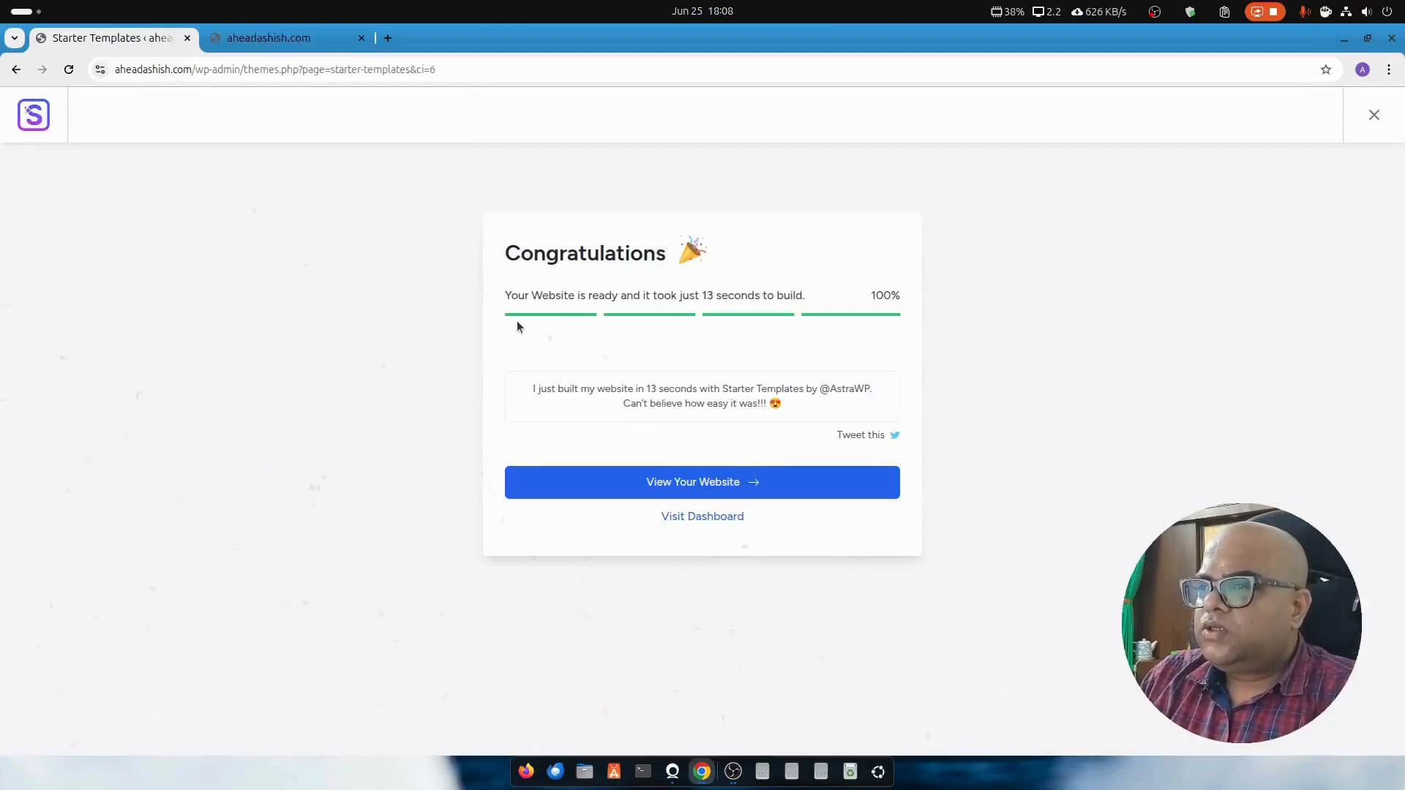
Go to the admin dashboard, check the live site tab, then return to the dashboard.
click(702, 516)
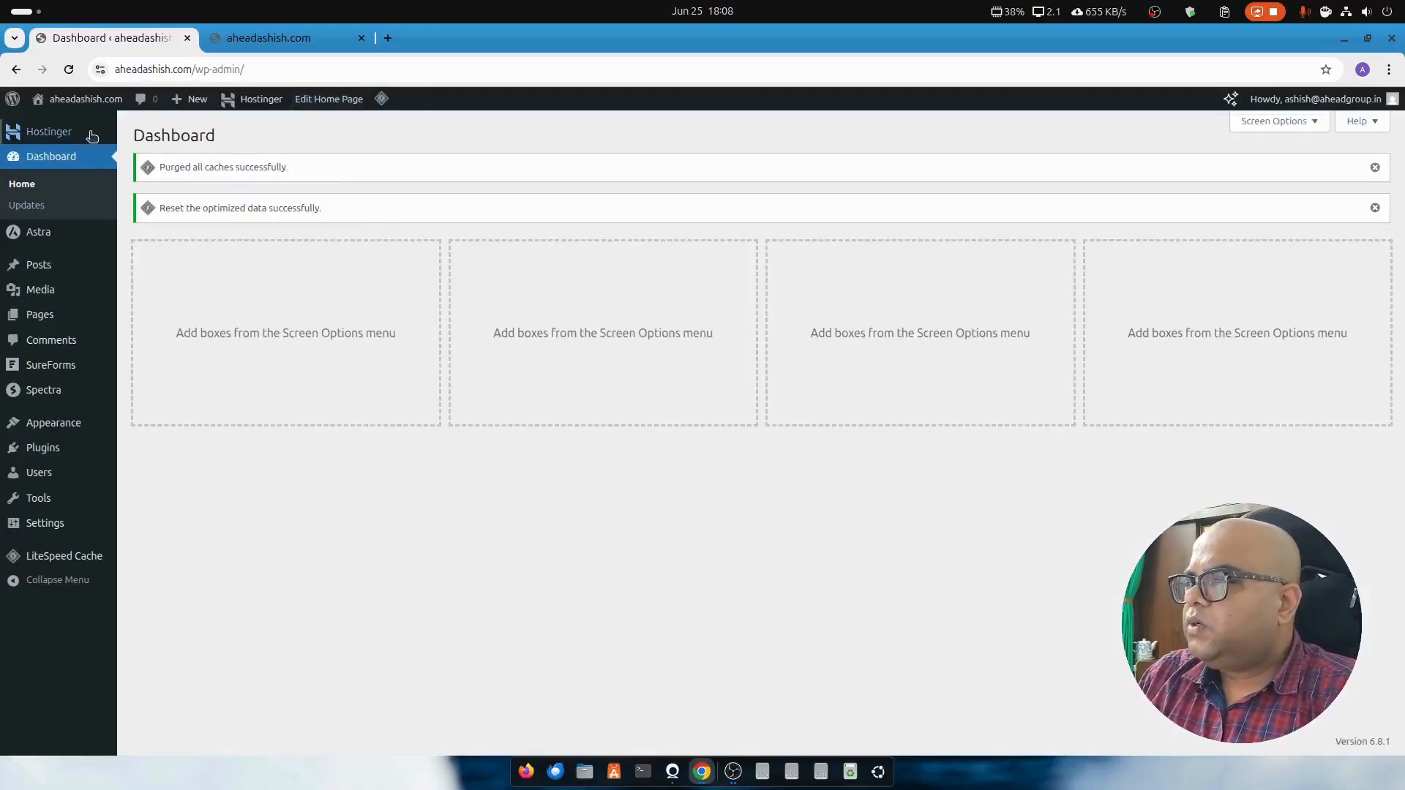
click(269, 37)
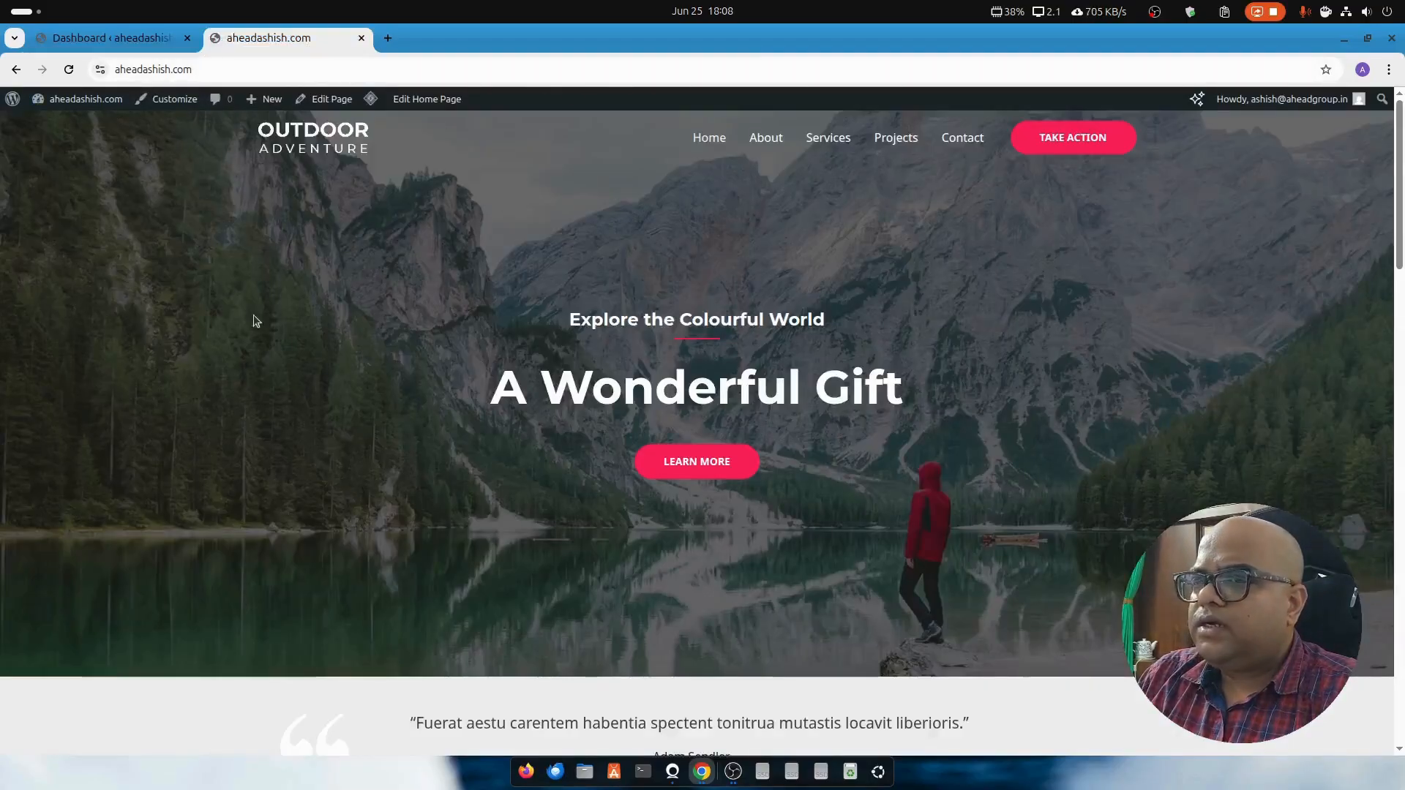
mouse_move(654, 132)
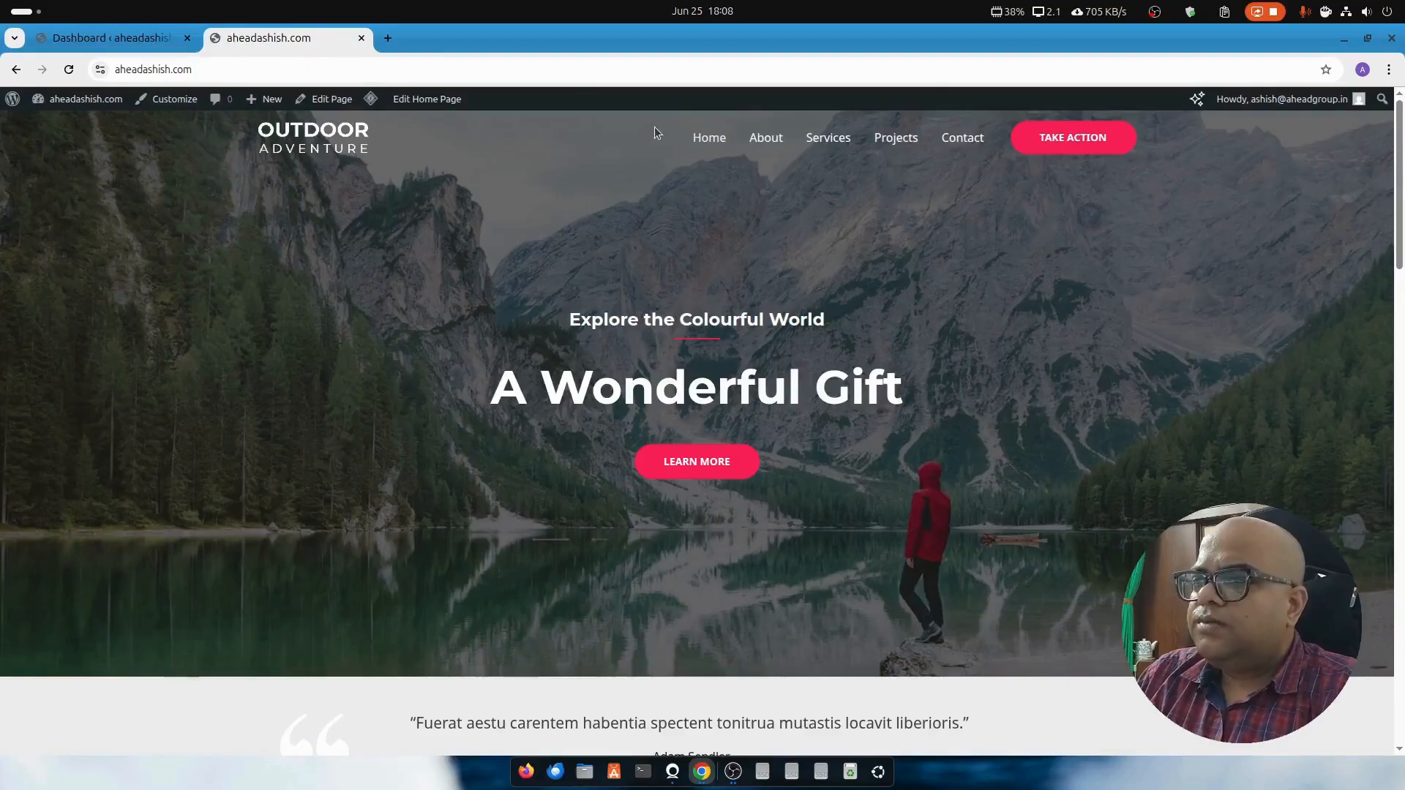
click(108, 37)
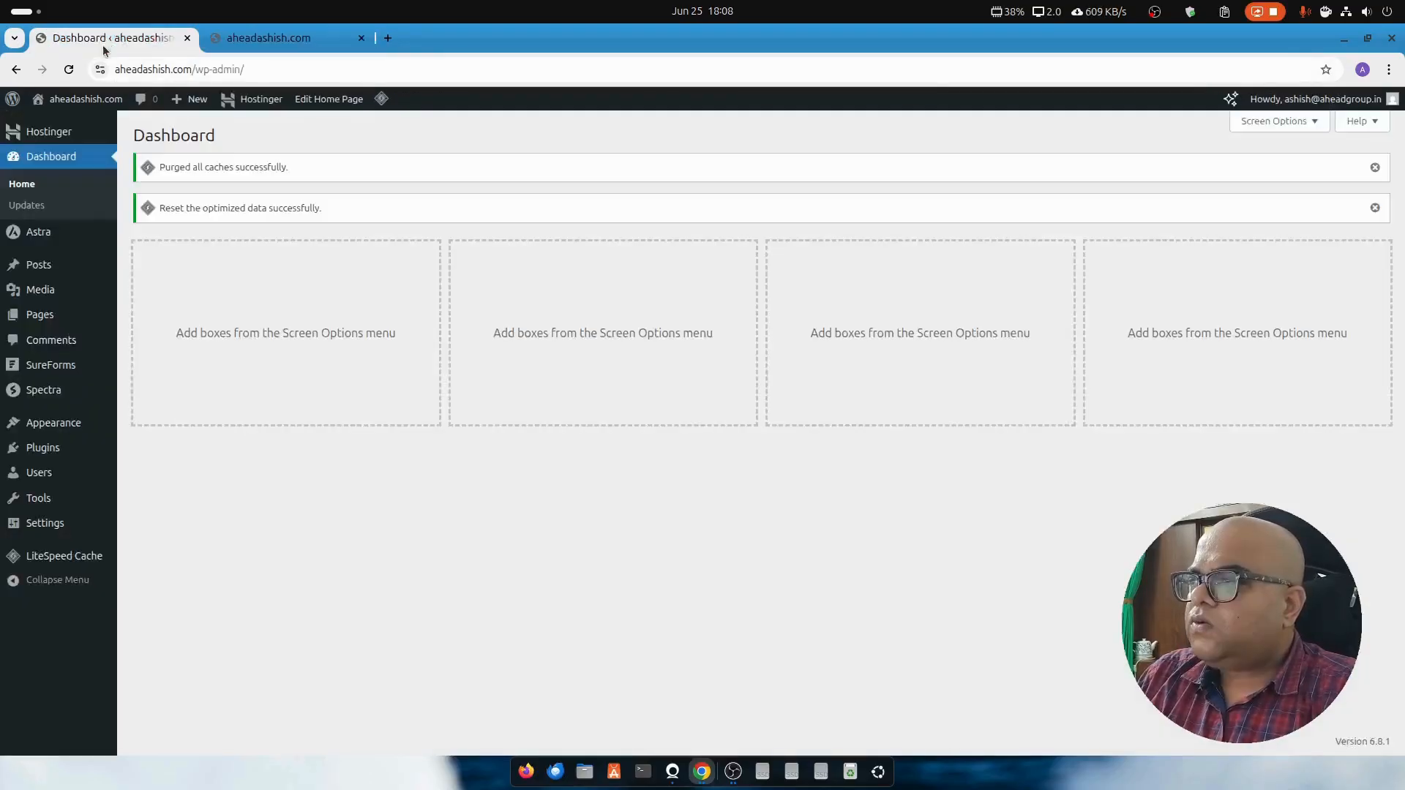
mouse_move(39, 314)
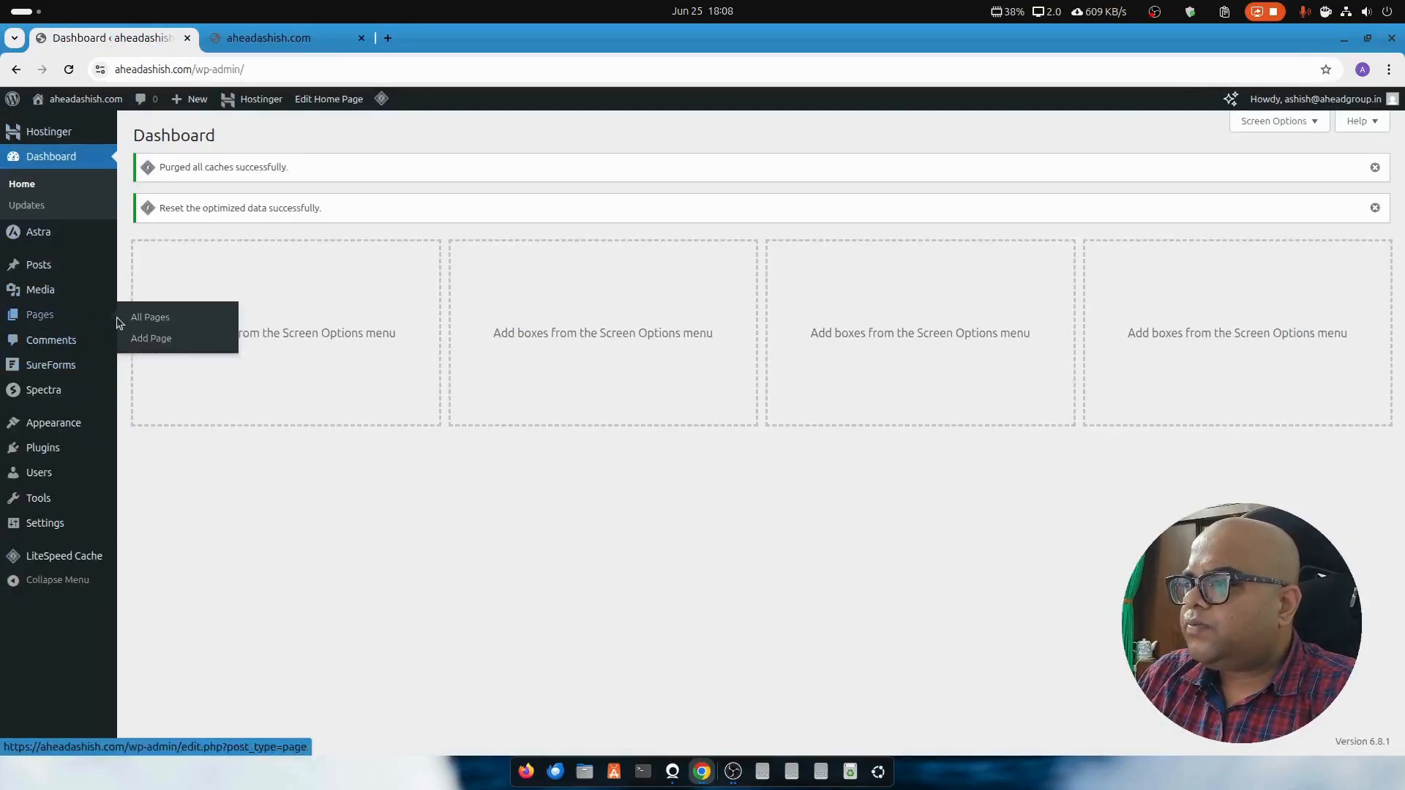
Trash the Projects page from All Pages, then restore it.
click(150, 317)
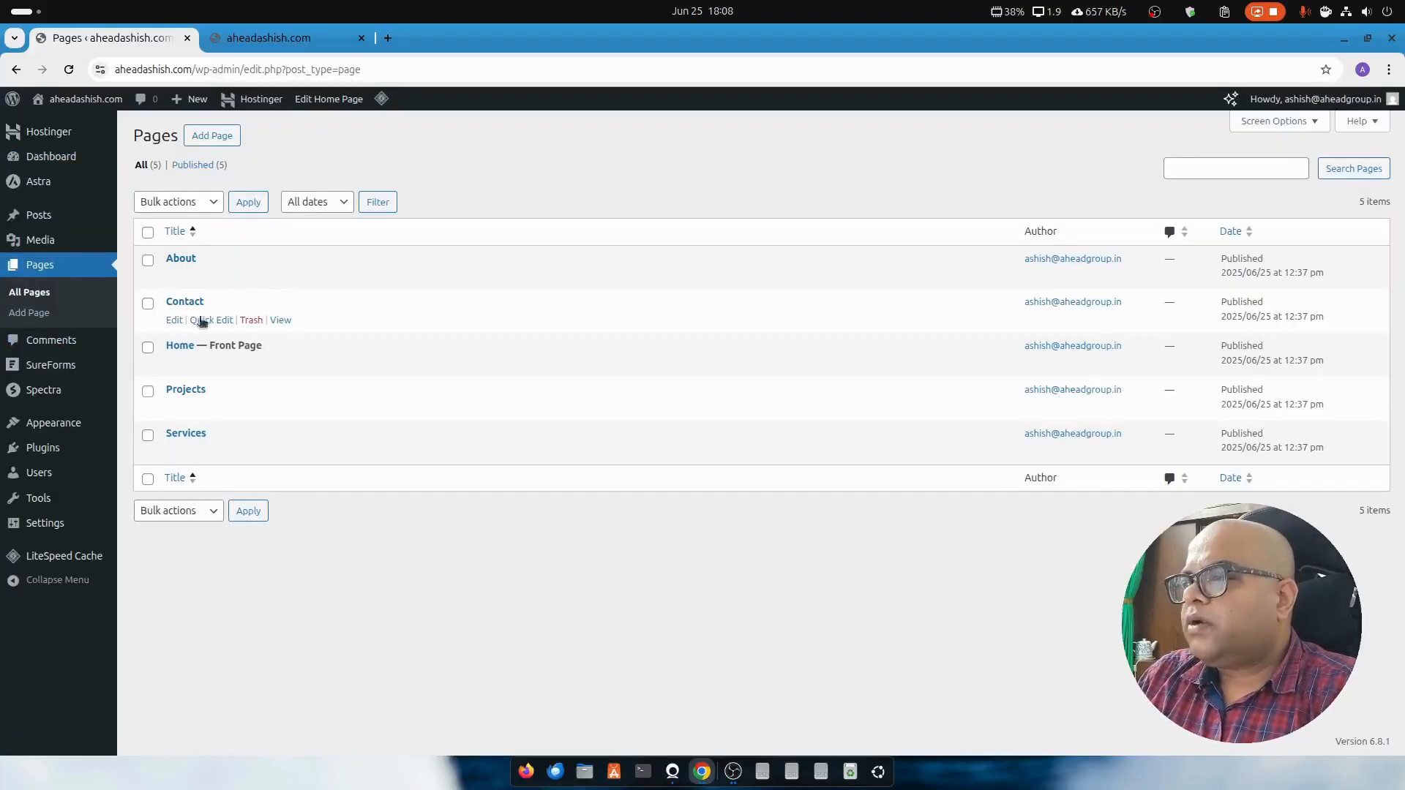
mouse_move(185, 433)
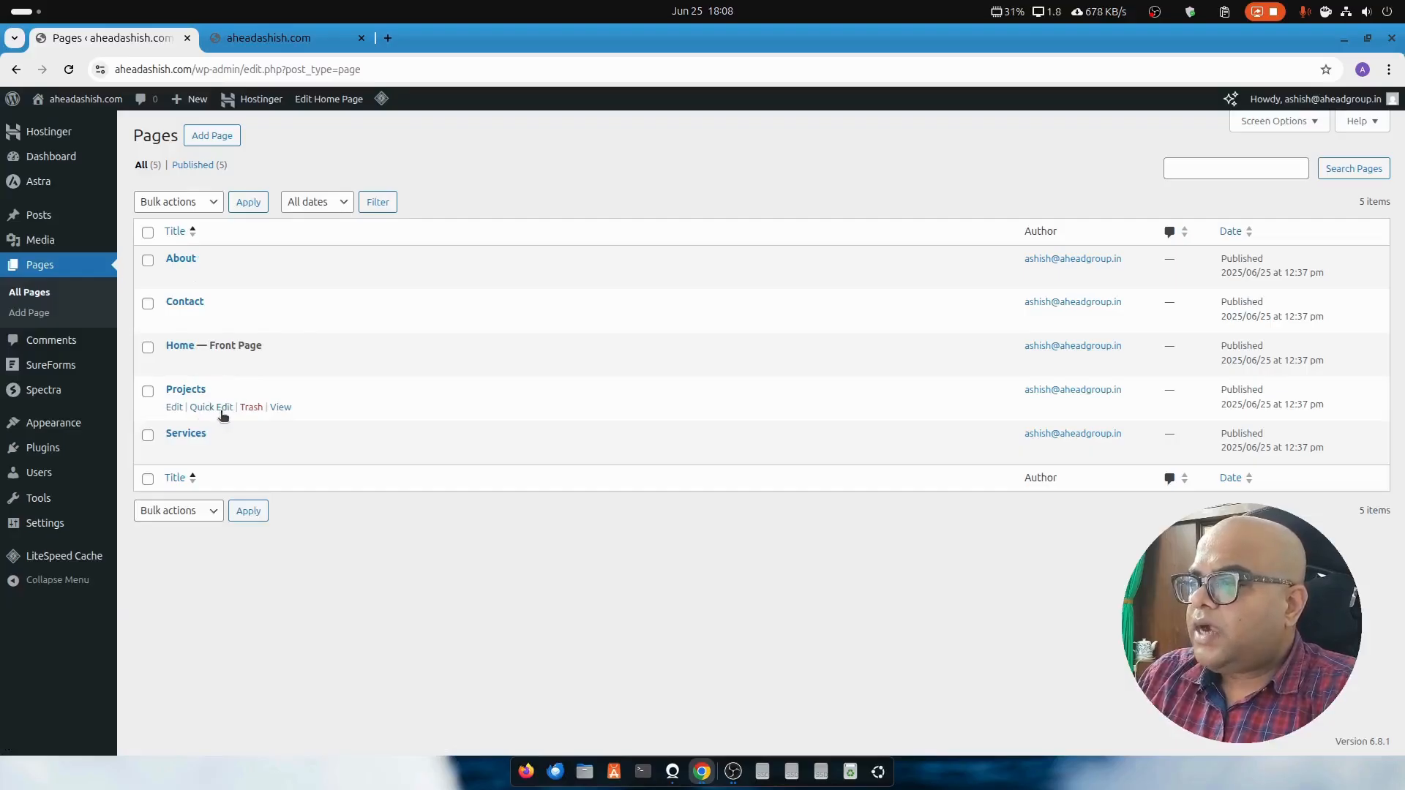
click(251, 407)
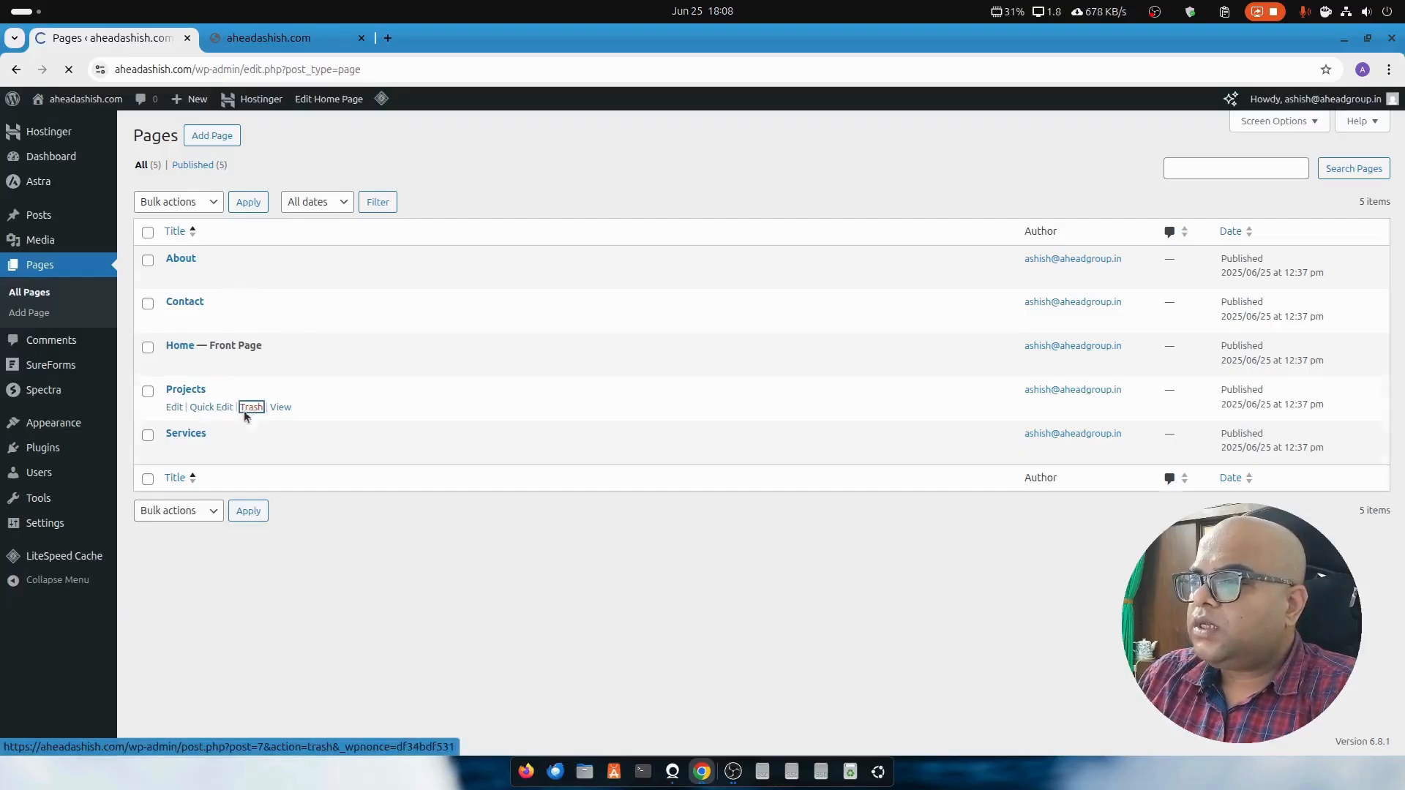
click(251, 407)
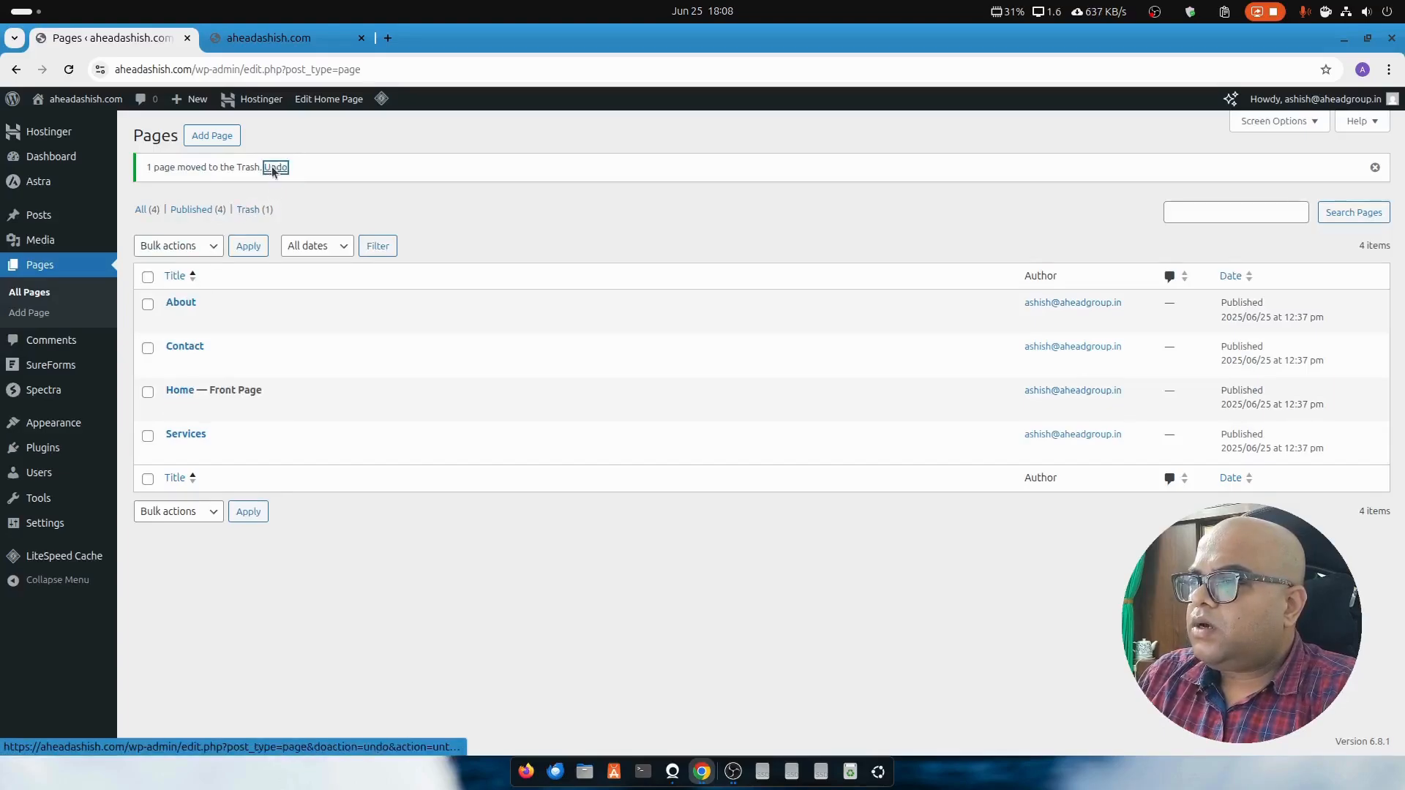
click(275, 167)
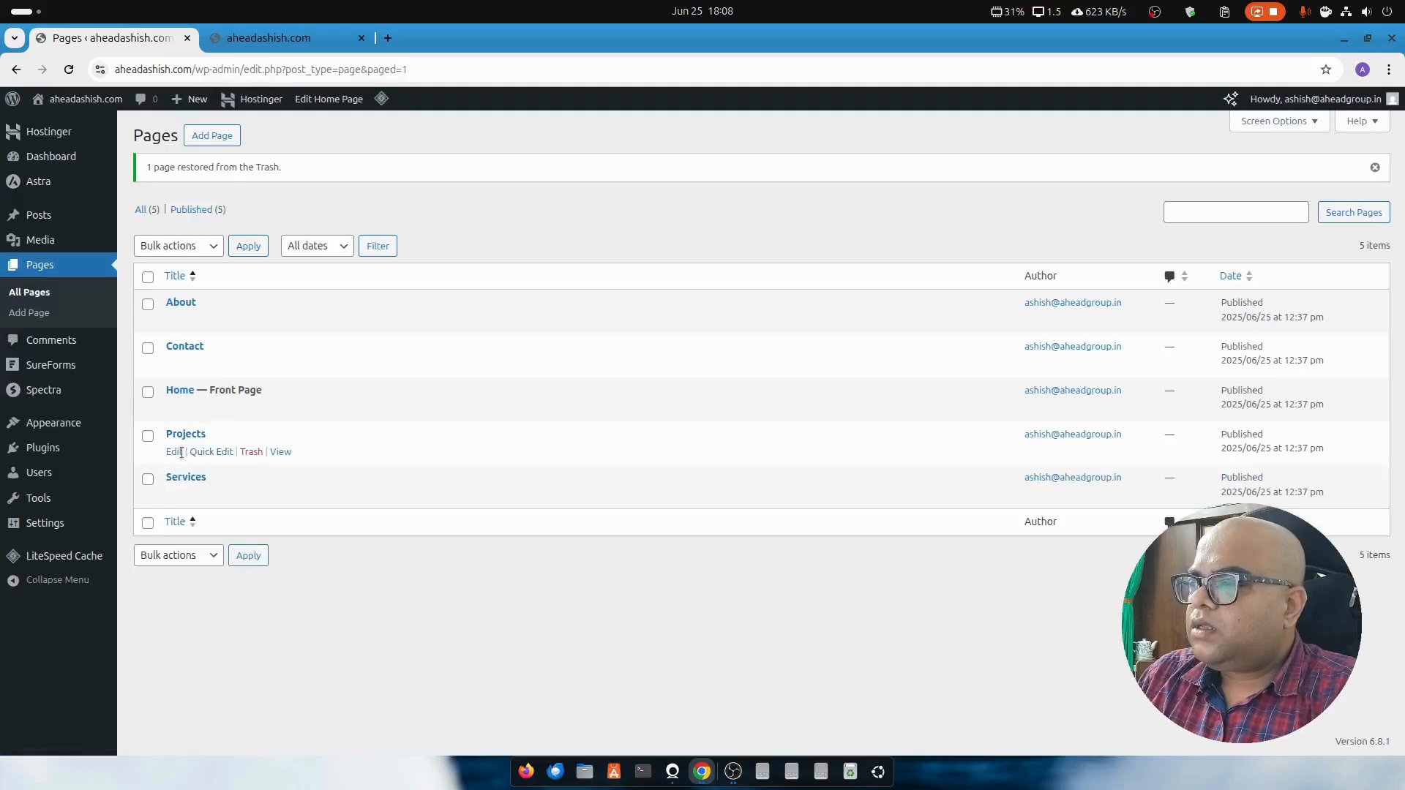
Quick-edit the Projects and Services pages to Draft status.
click(211, 452)
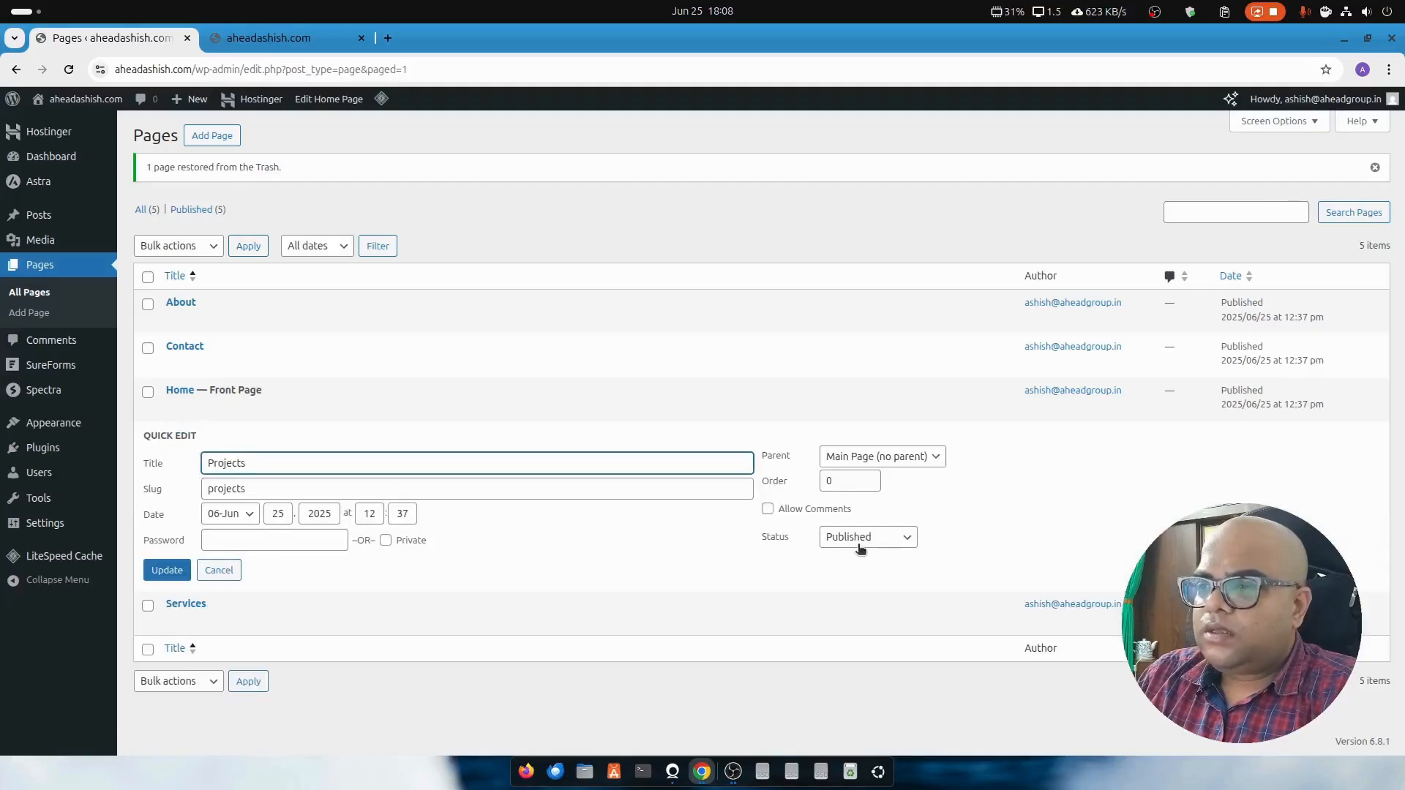
click(866, 536)
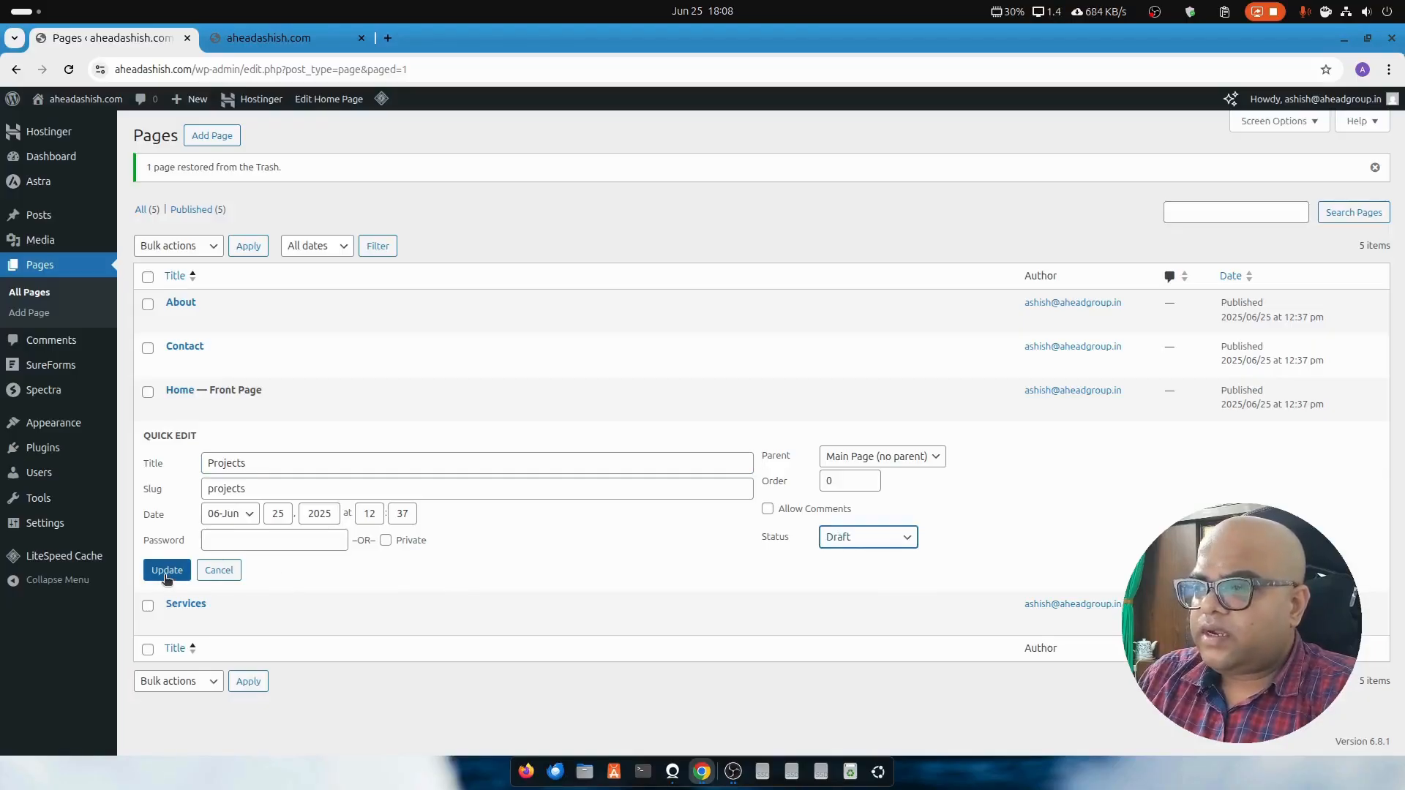
click(167, 571)
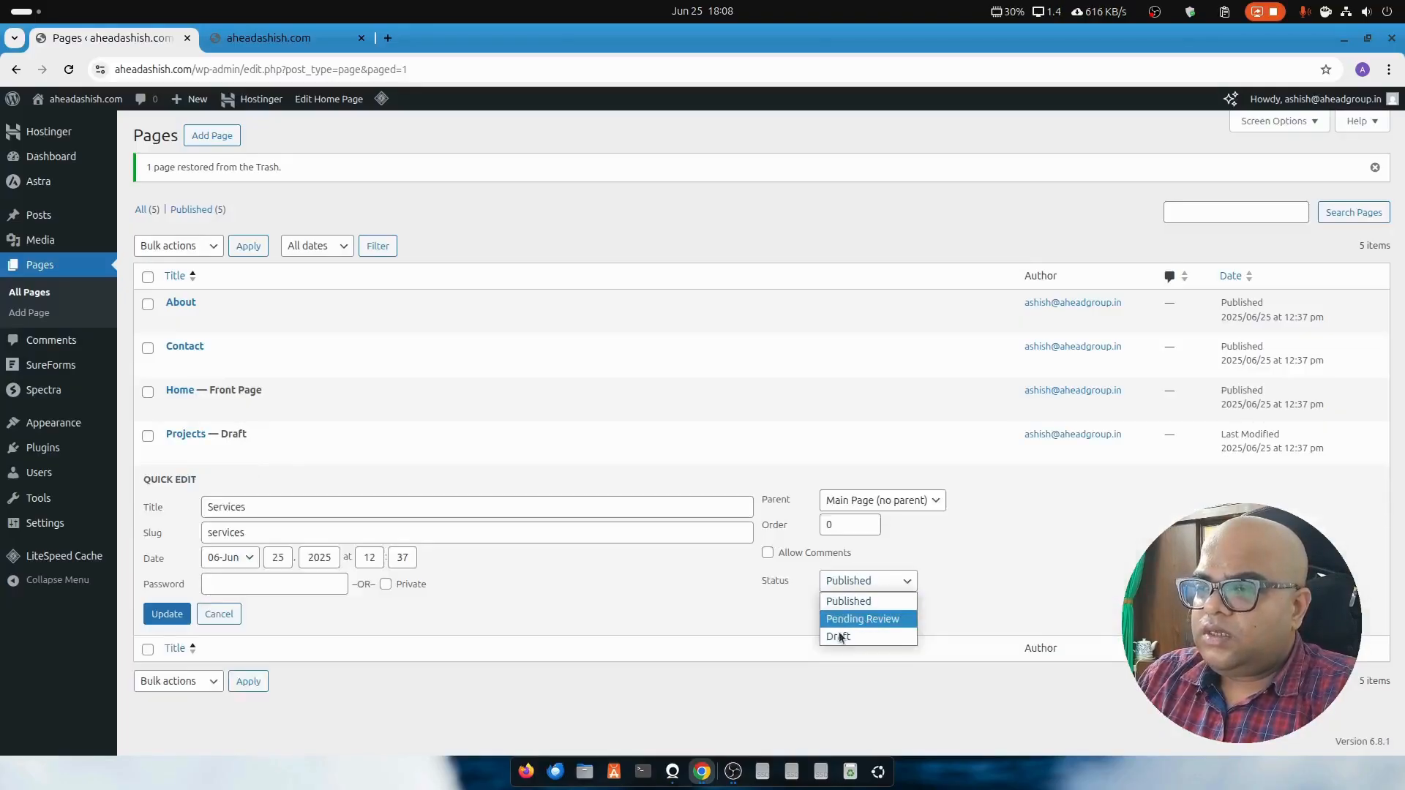
click(166, 614)
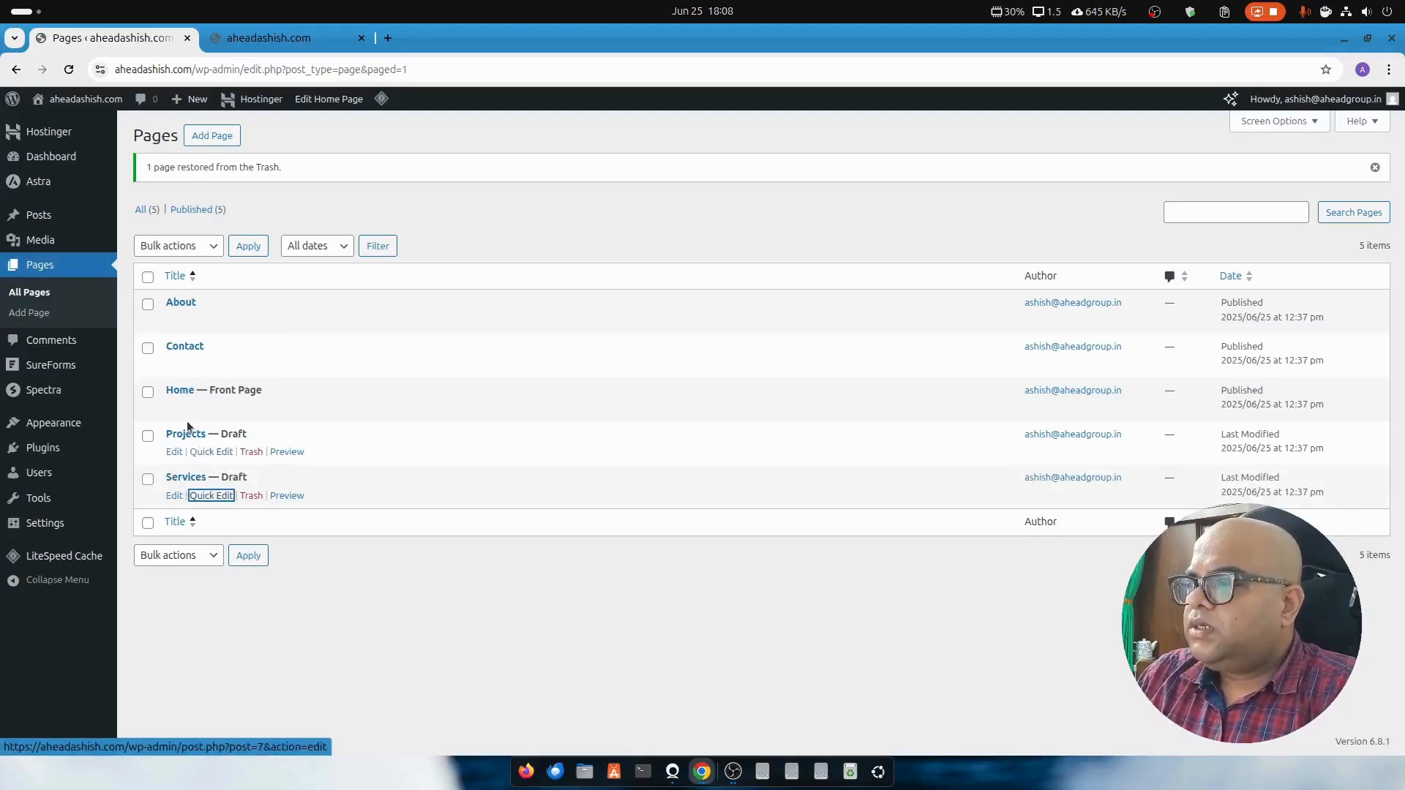
mouse_move(571, 229)
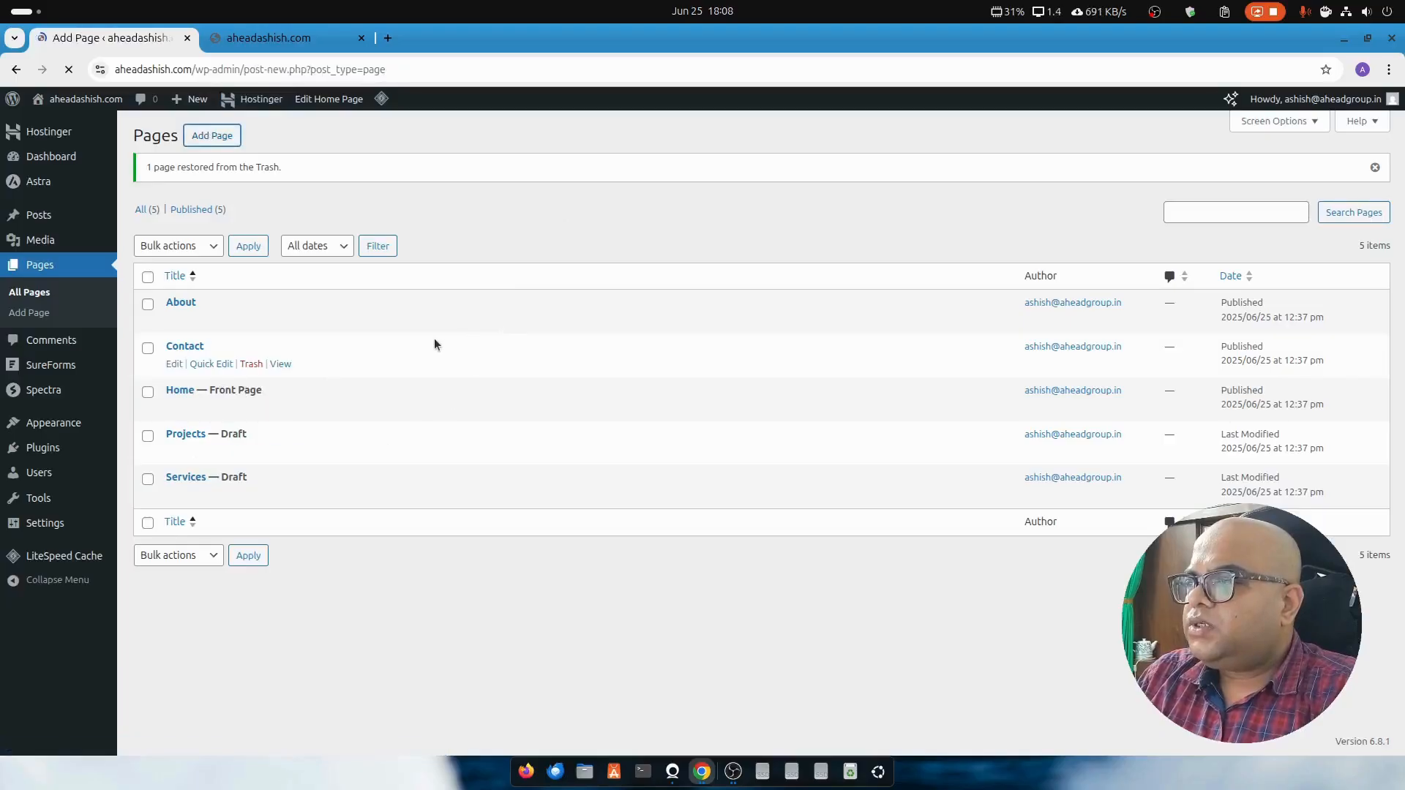
Create a new page titled 'BLOG' and publish it.
click(212, 136)
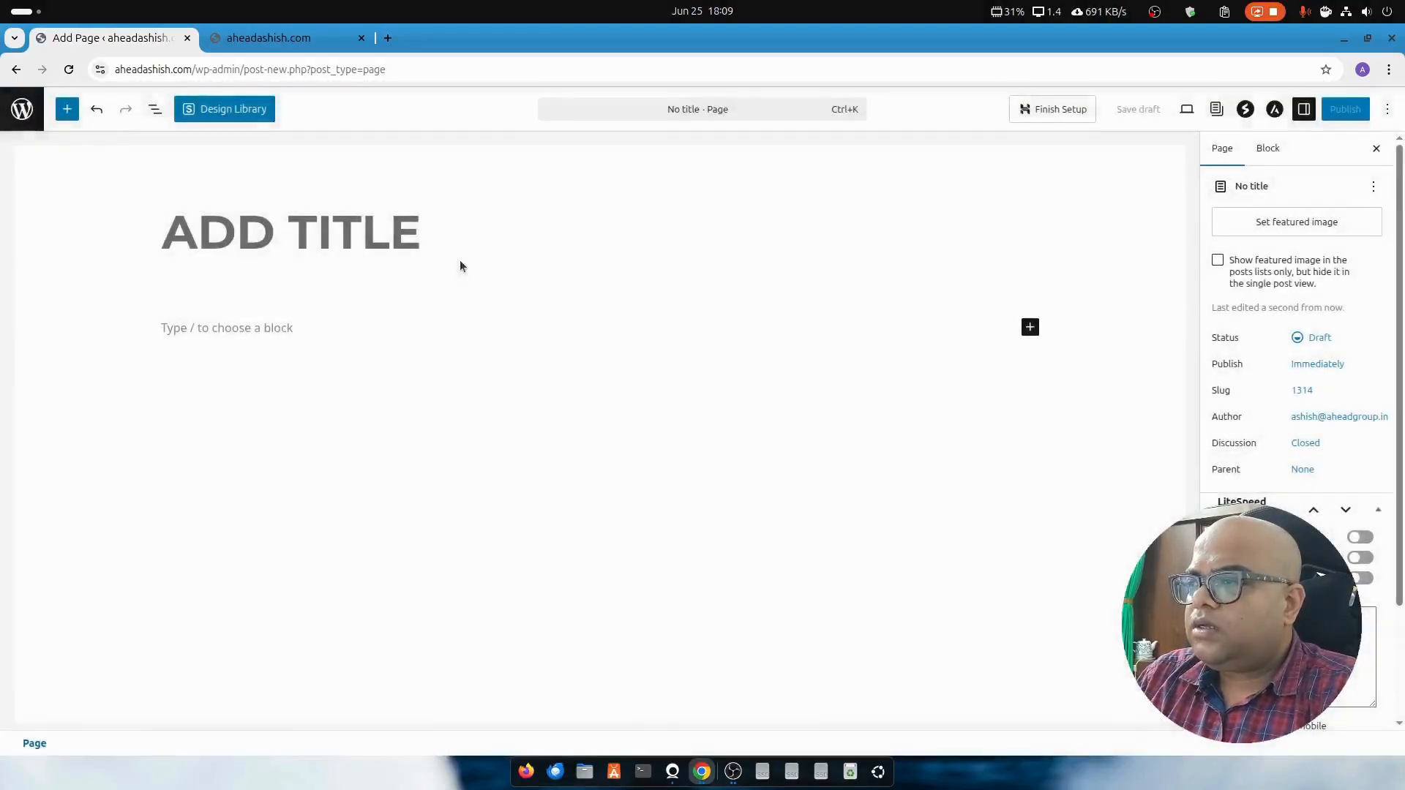
click(359, 232)
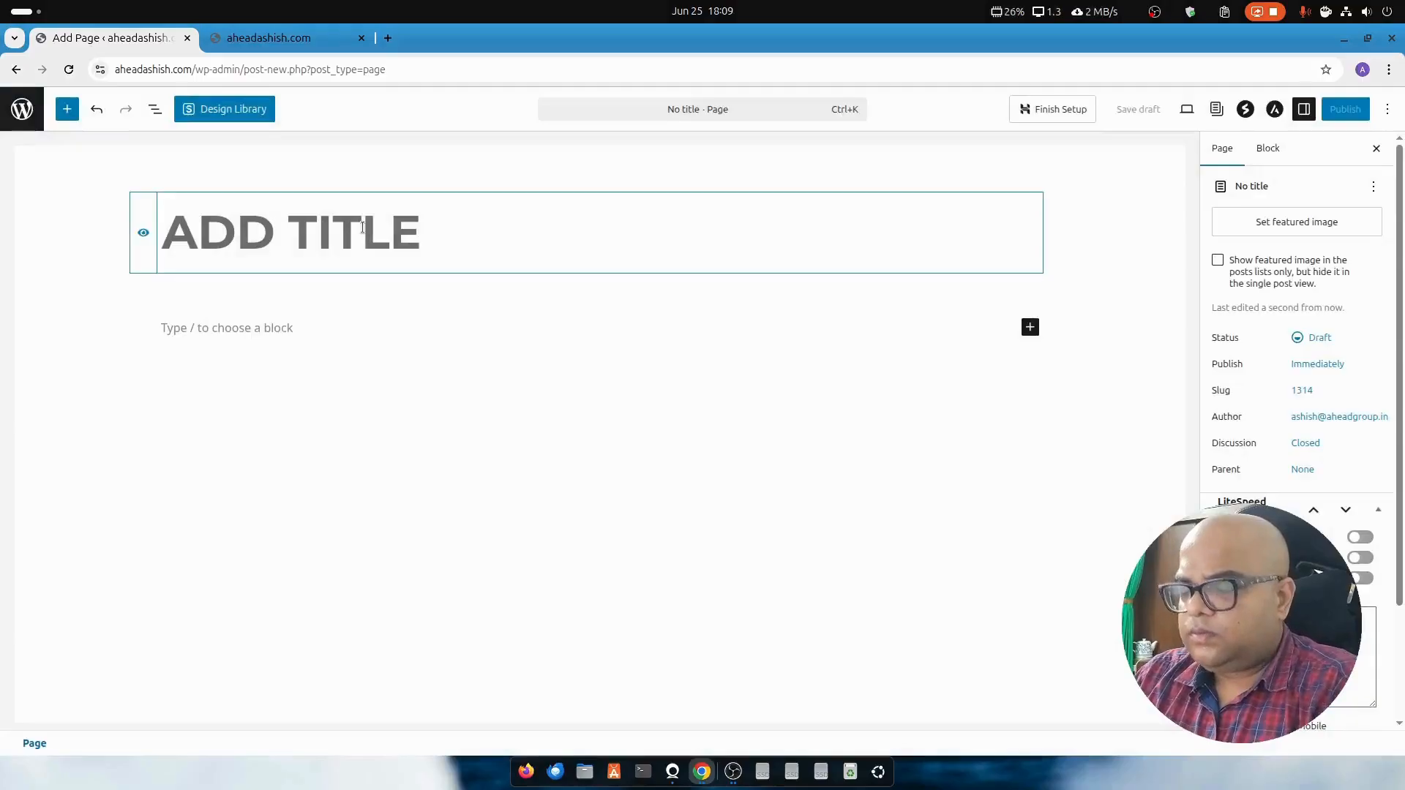
text(b)
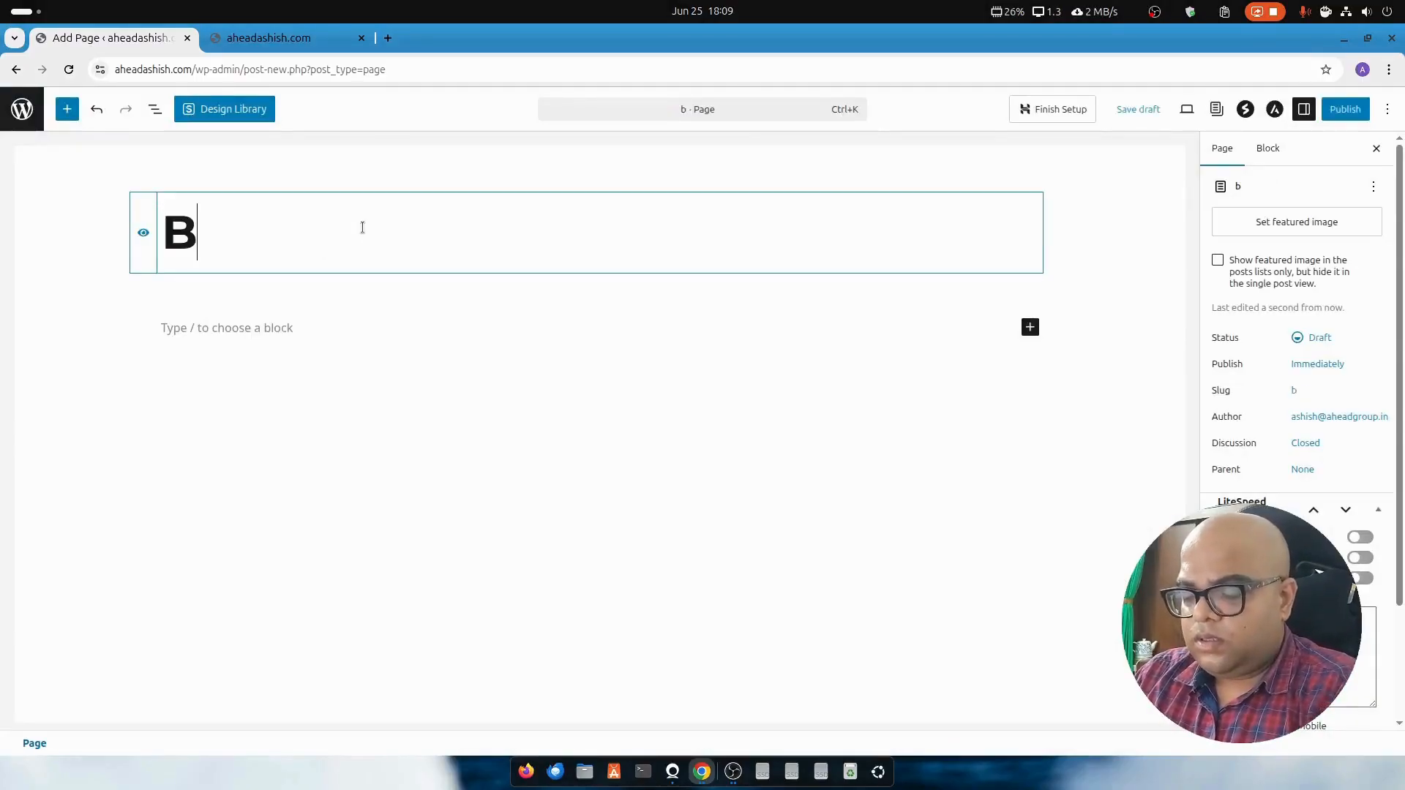
text(LOG)
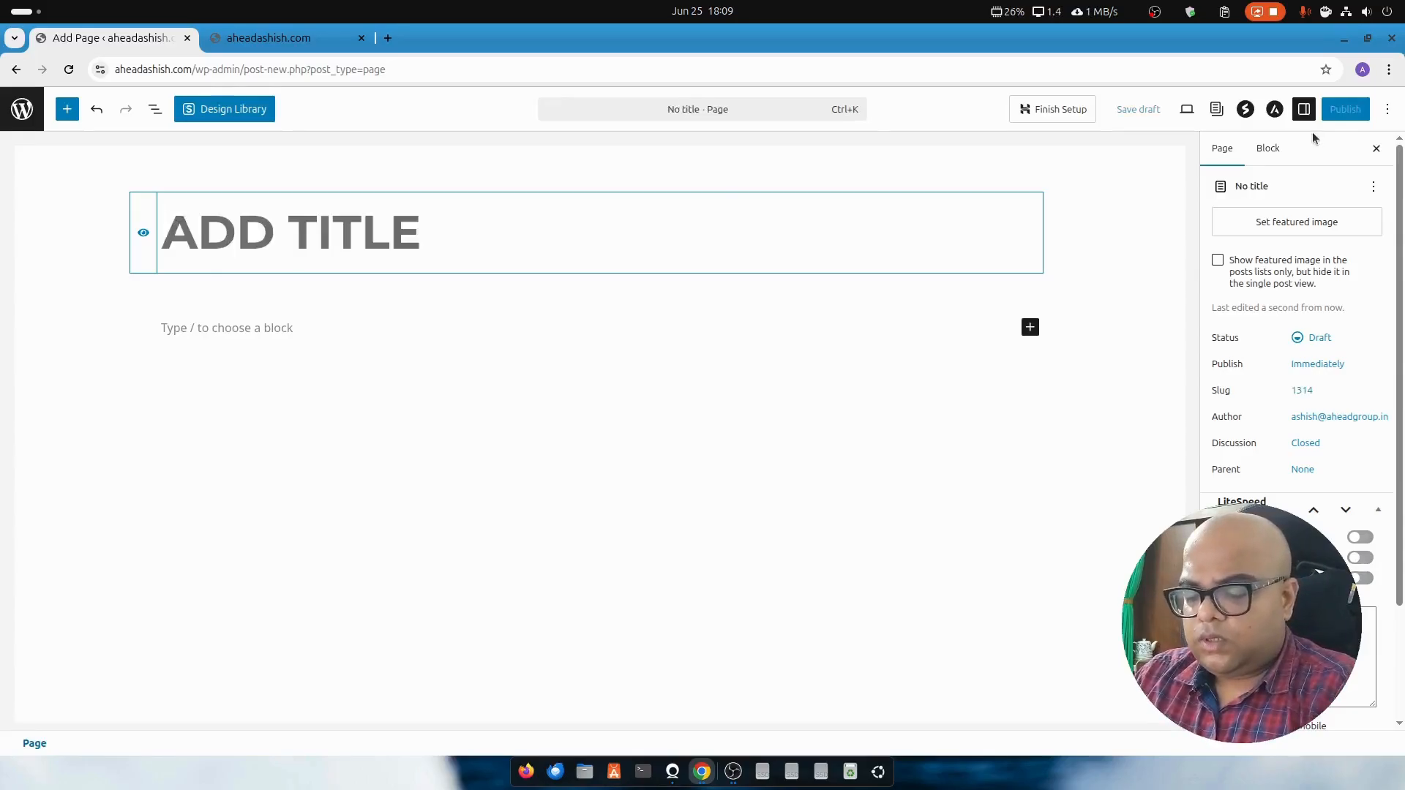
text(BLOG)
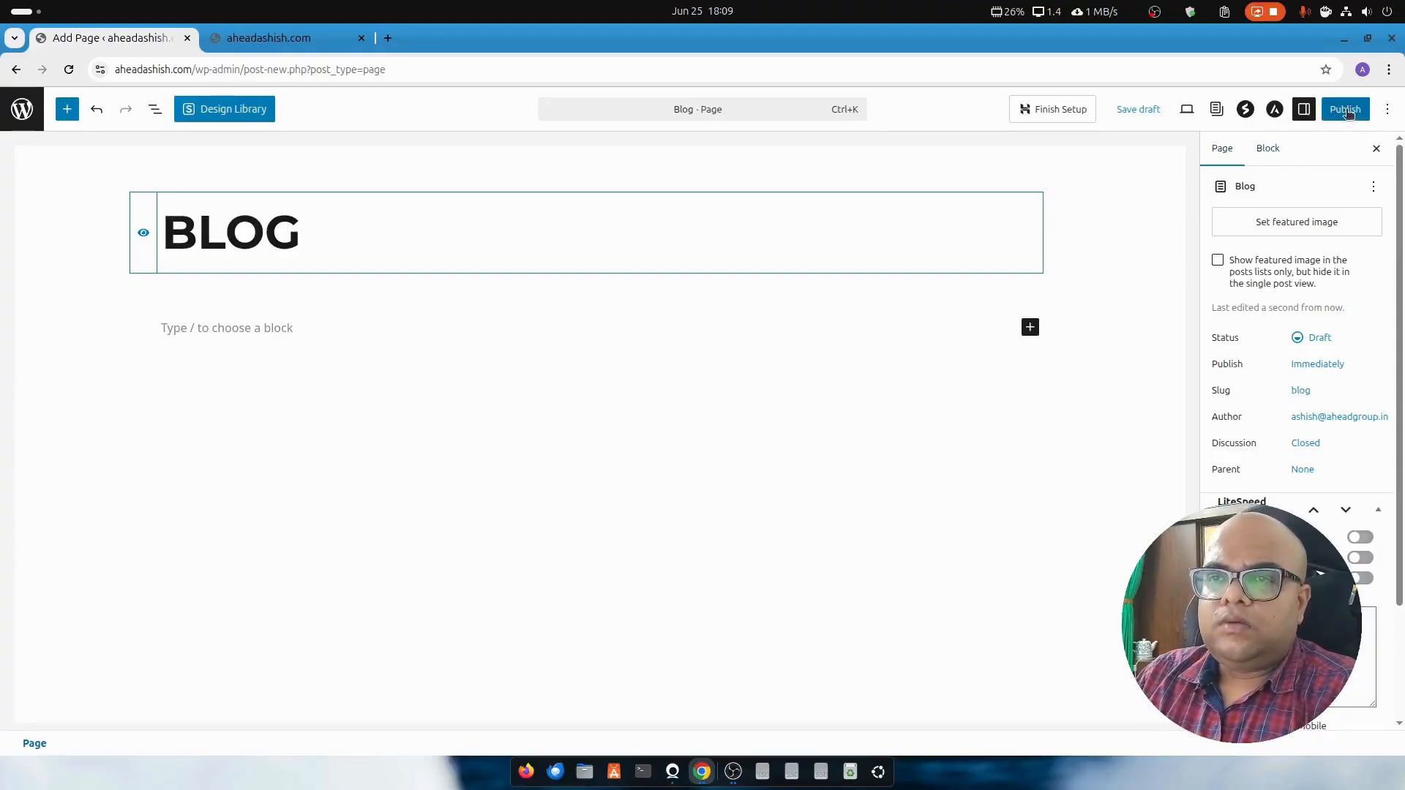
click(1344, 108)
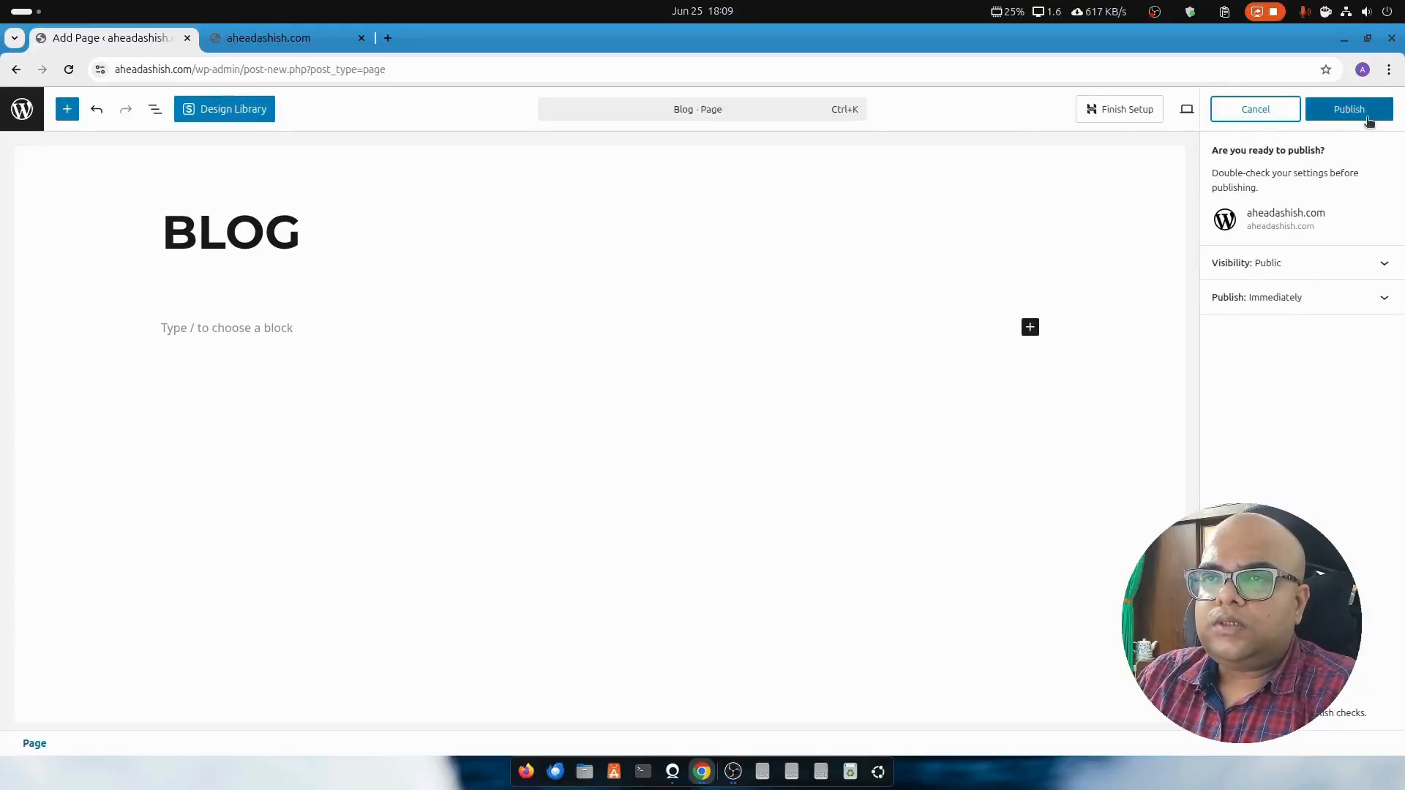
click(1348, 108)
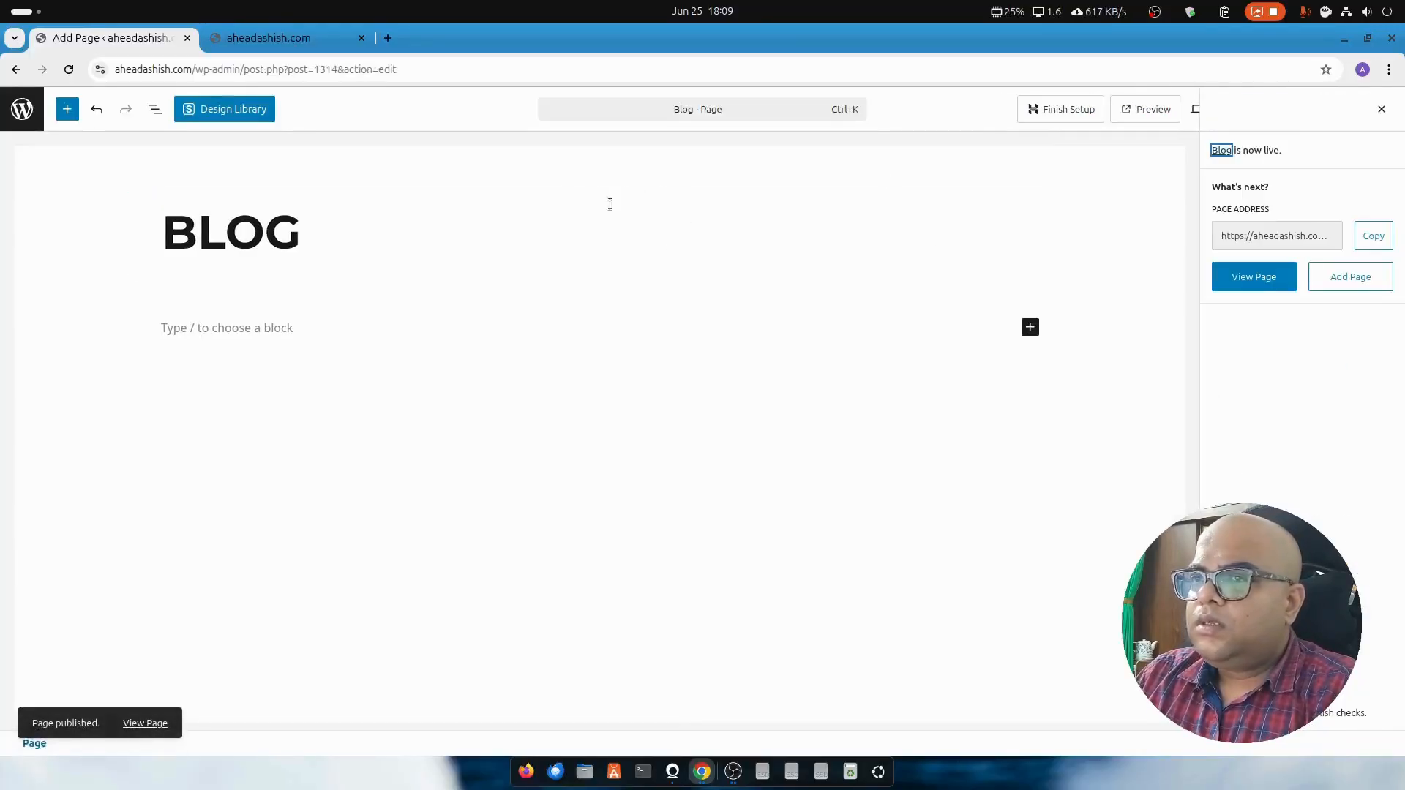
mouse_move(1045, 243)
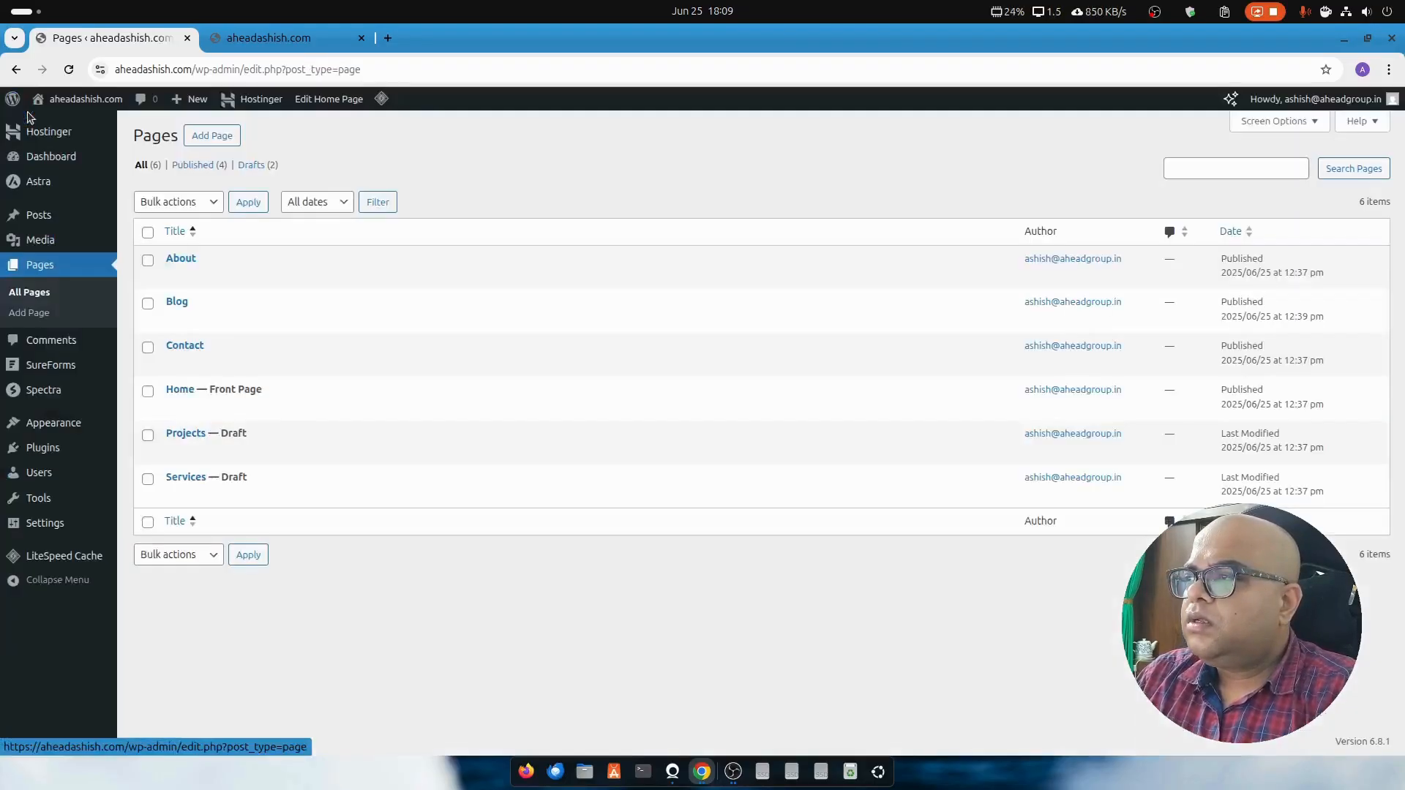
mouse_move(177, 301)
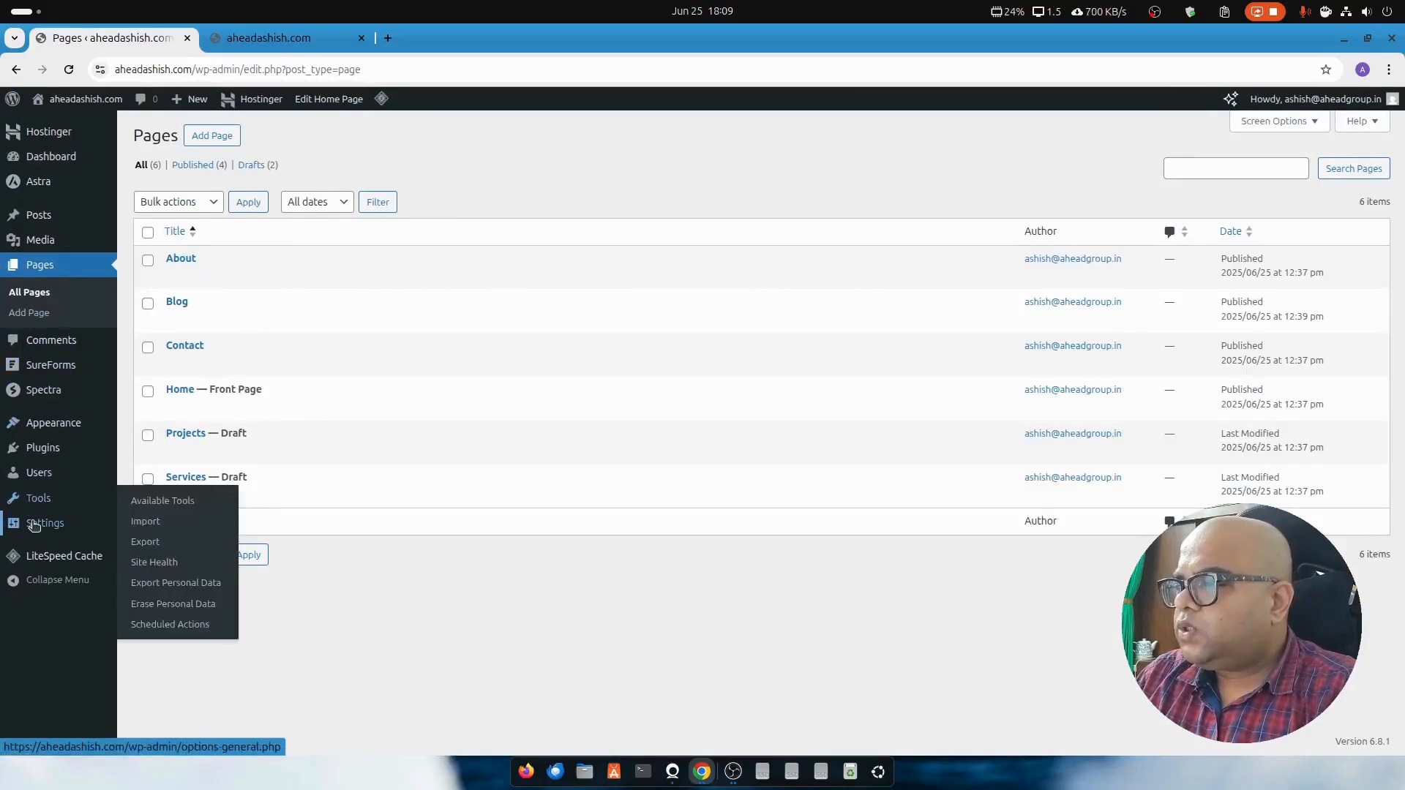
Set the site title to 'Welcome to aheadashish.com' and a 'Your IT guy' tech-help tagline.
click(45, 522)
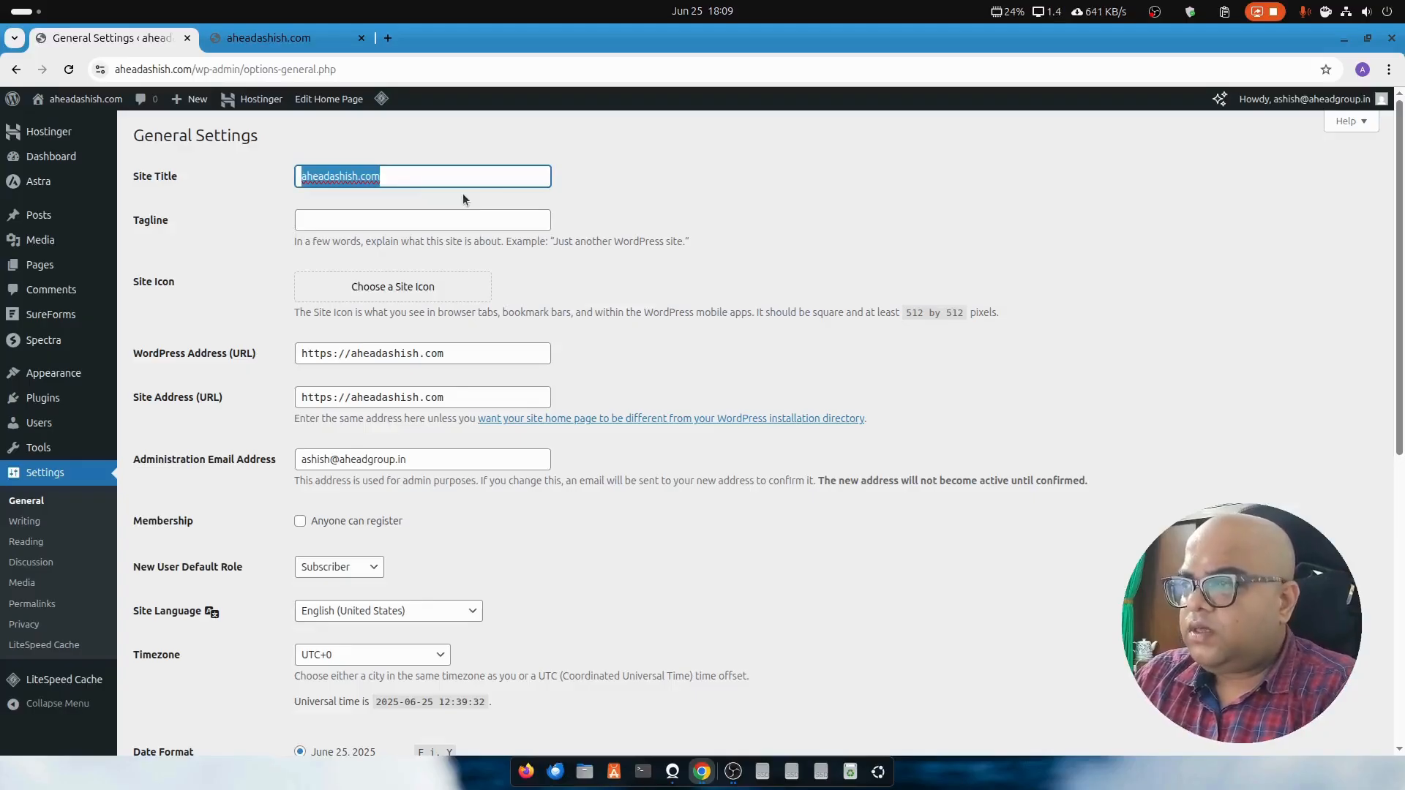
text(Welcome to a)
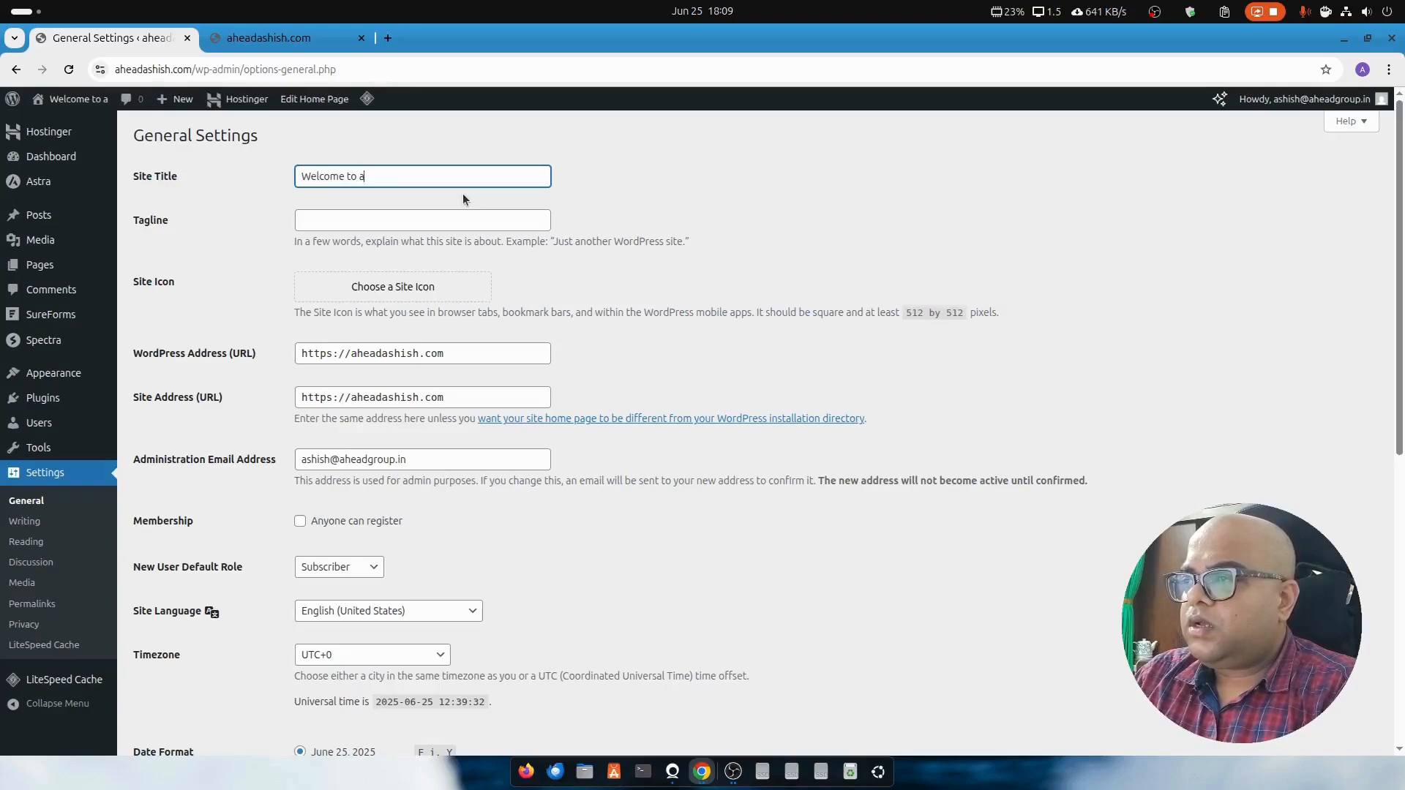
text(headashish.com)
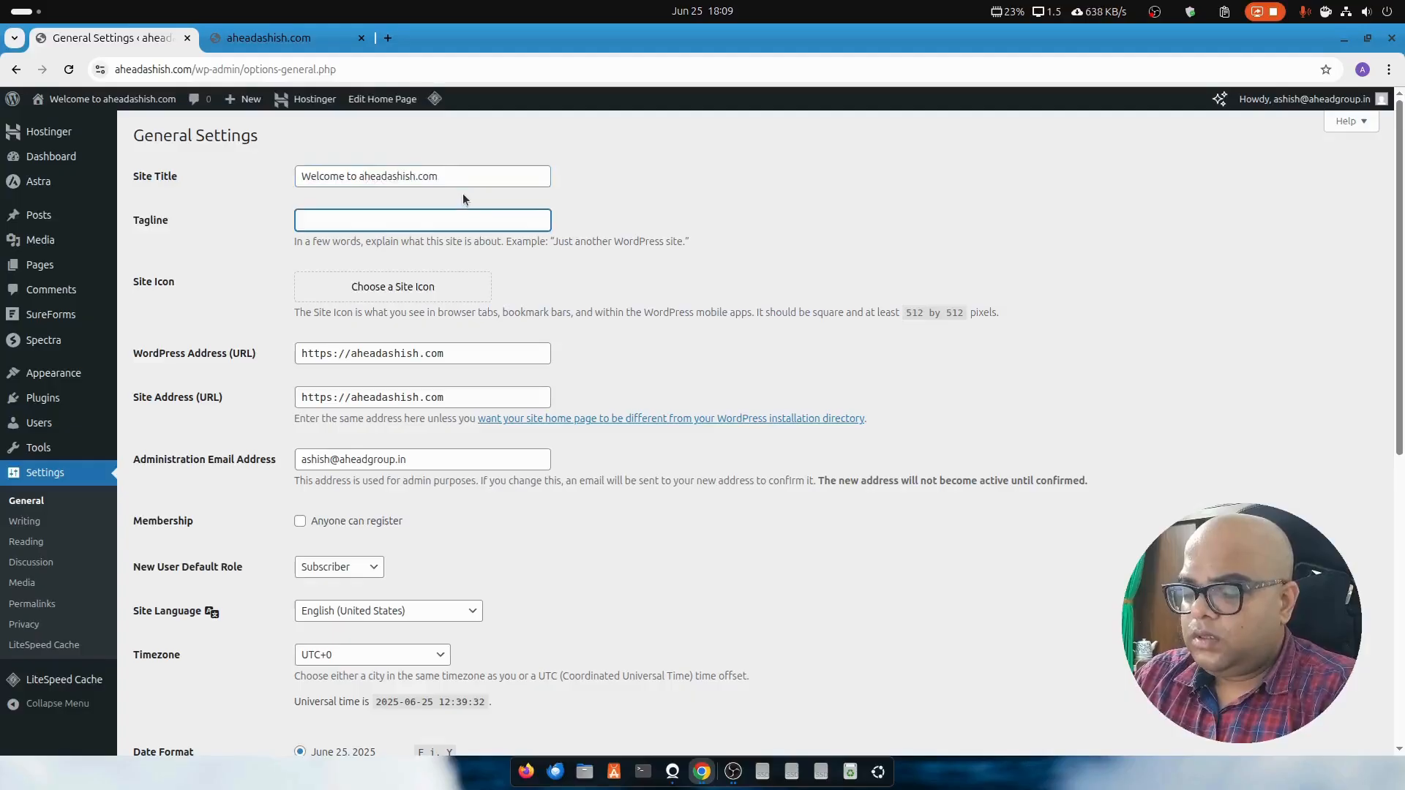
text(Your local)
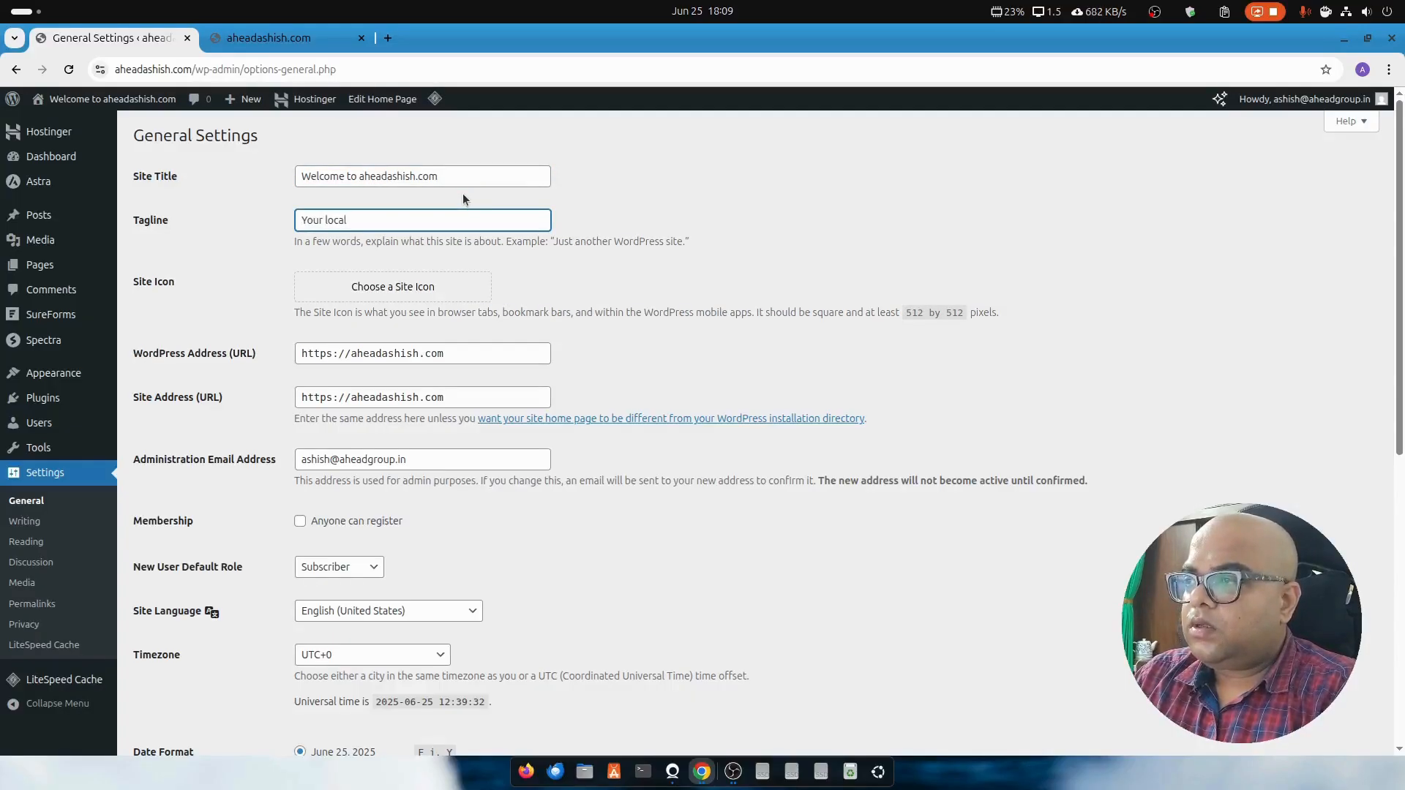
text(IT guy)
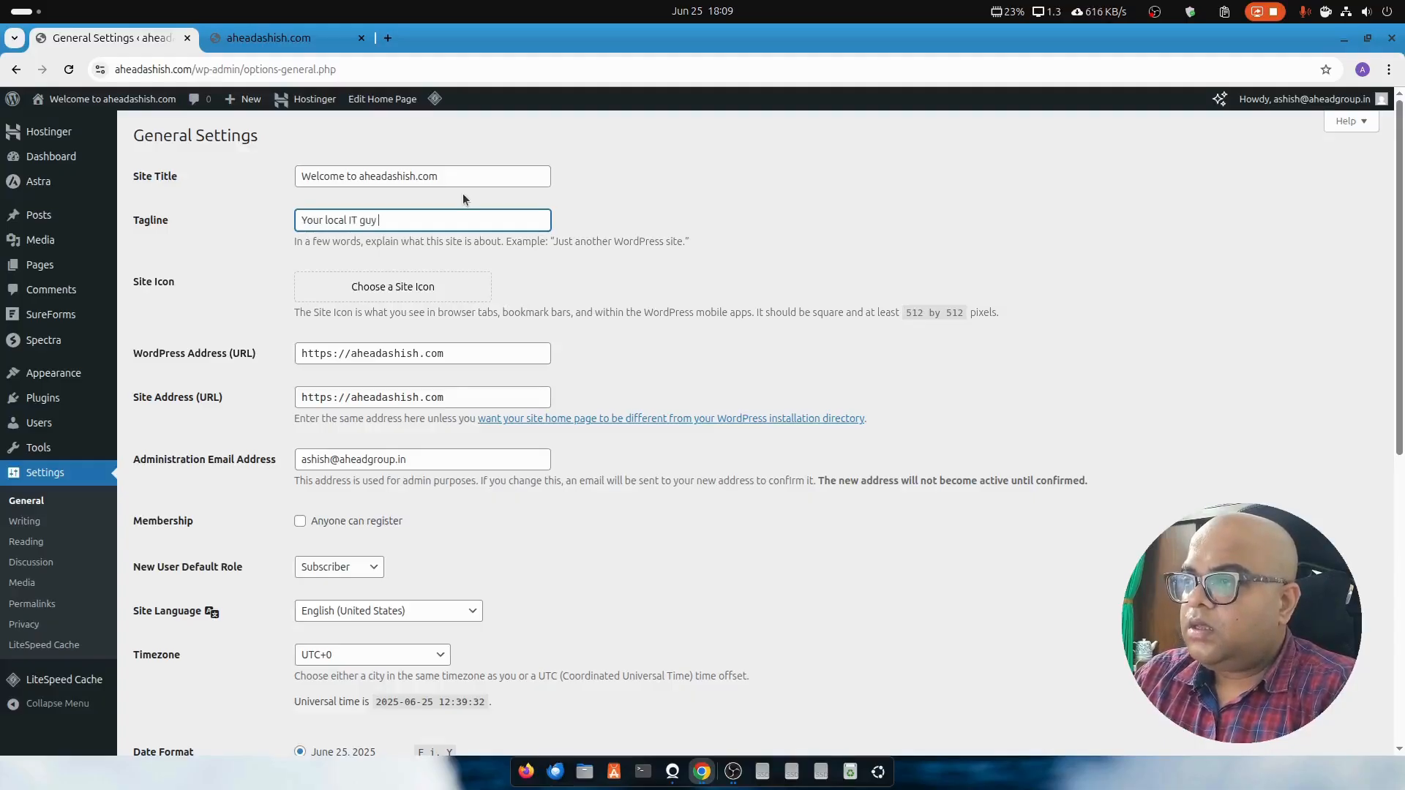
text(helping)
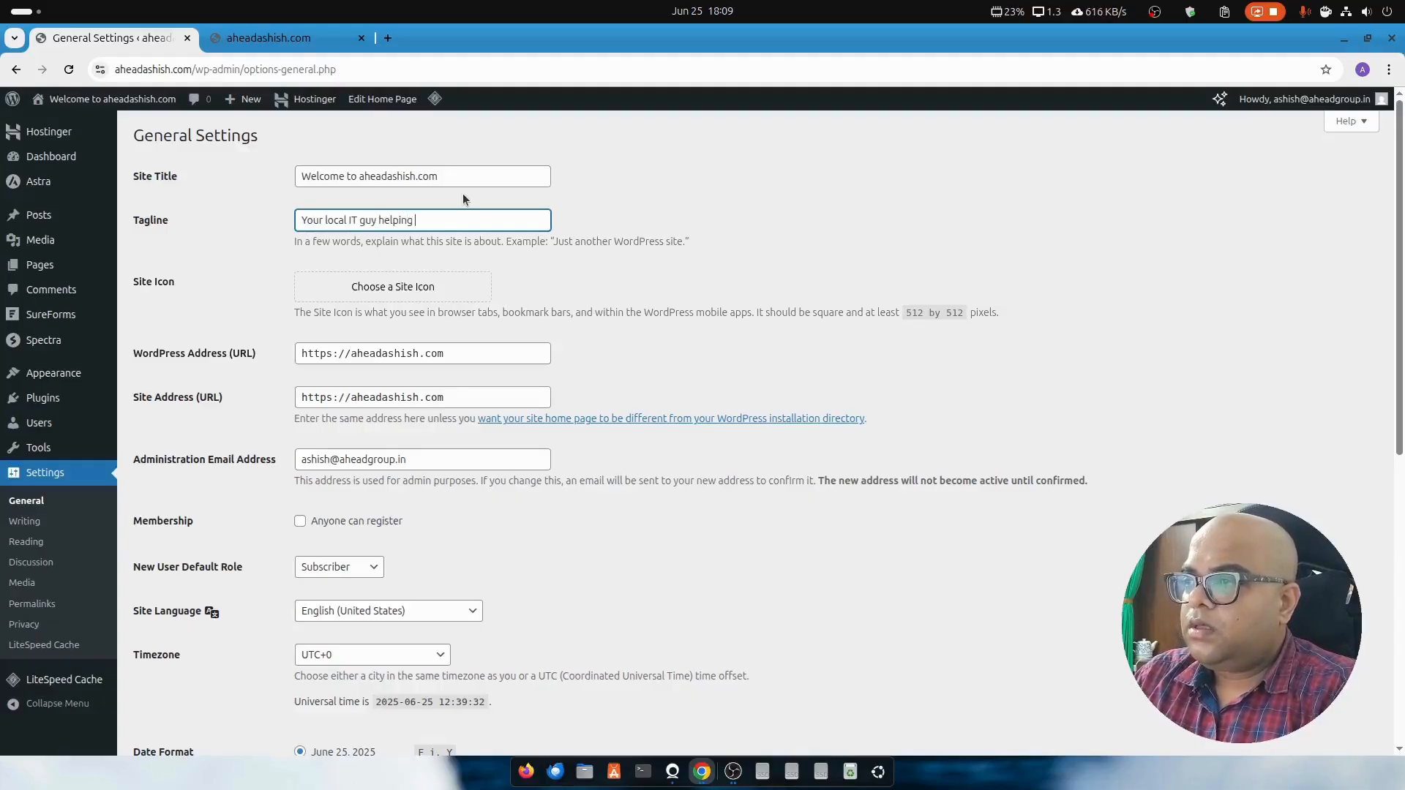
text(with all your Te)
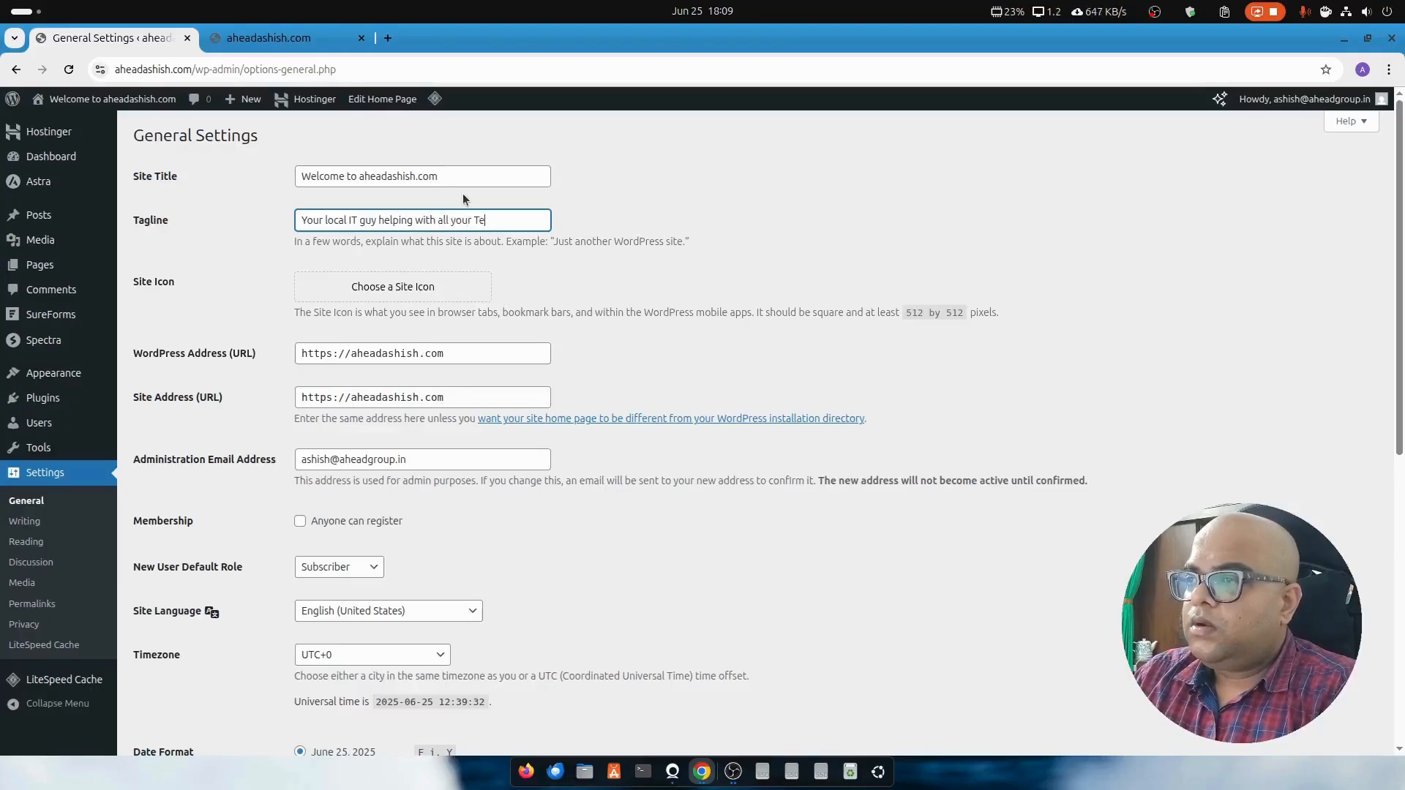
text(ch needs!)
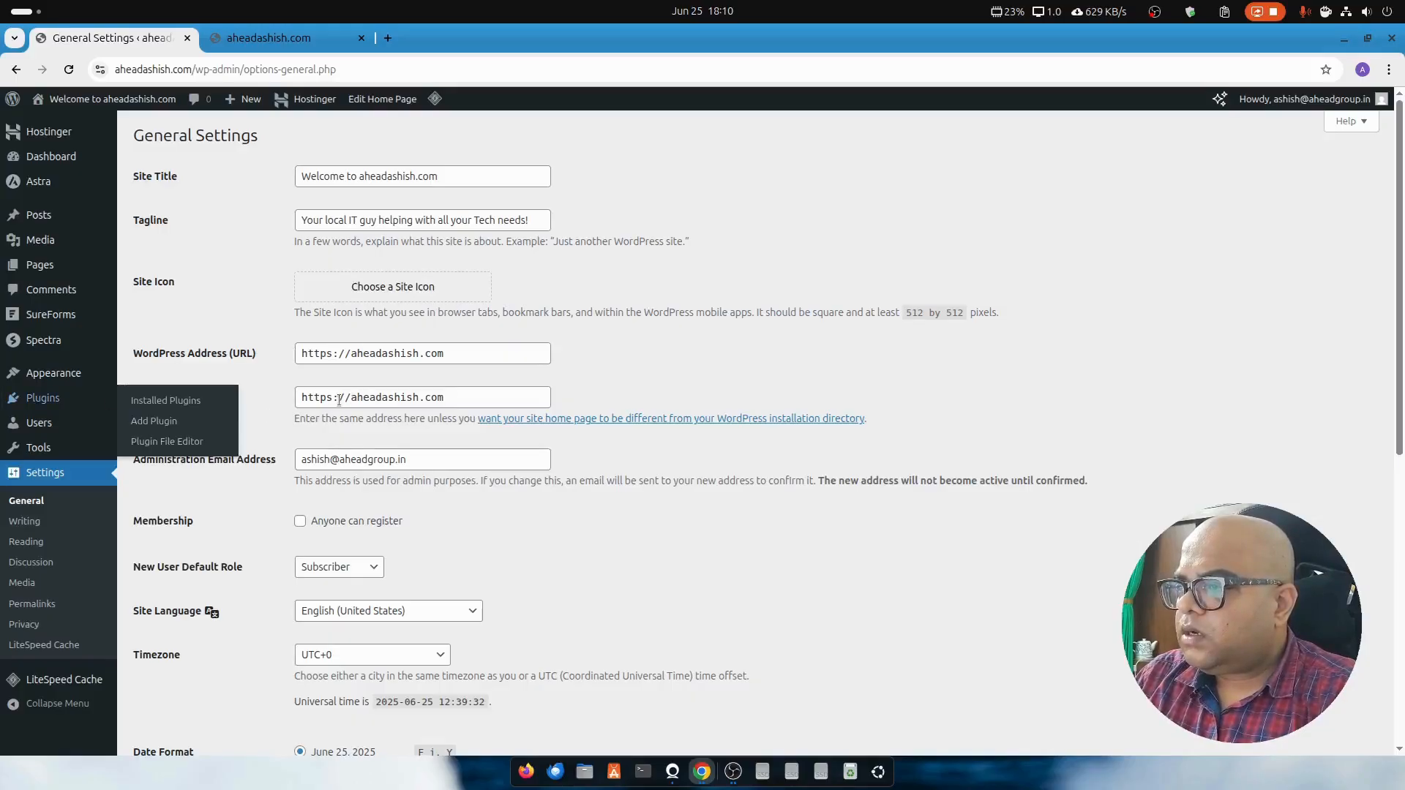
Set the timezone to Kolkata and save the General Settings.
scroll(down, 3)
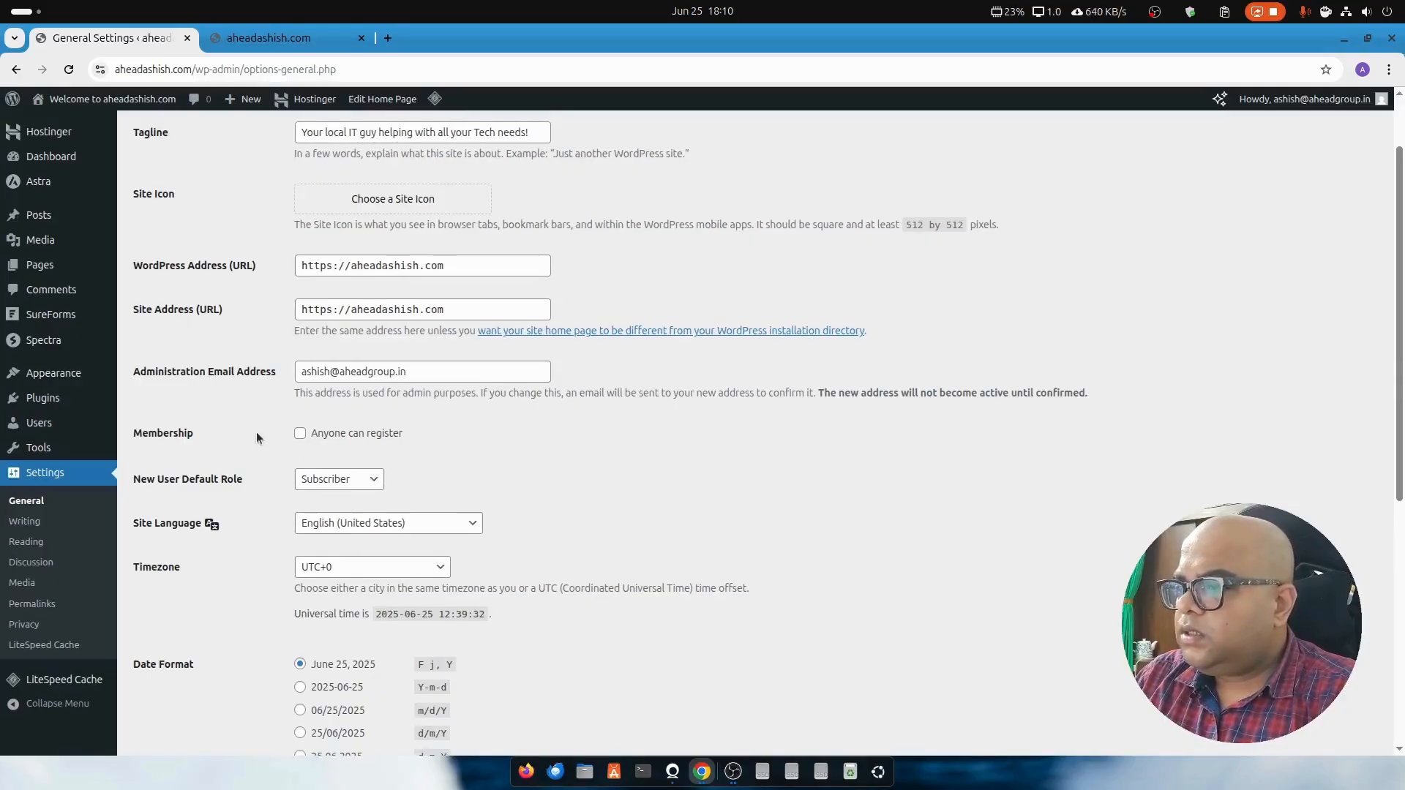
click(371, 391)
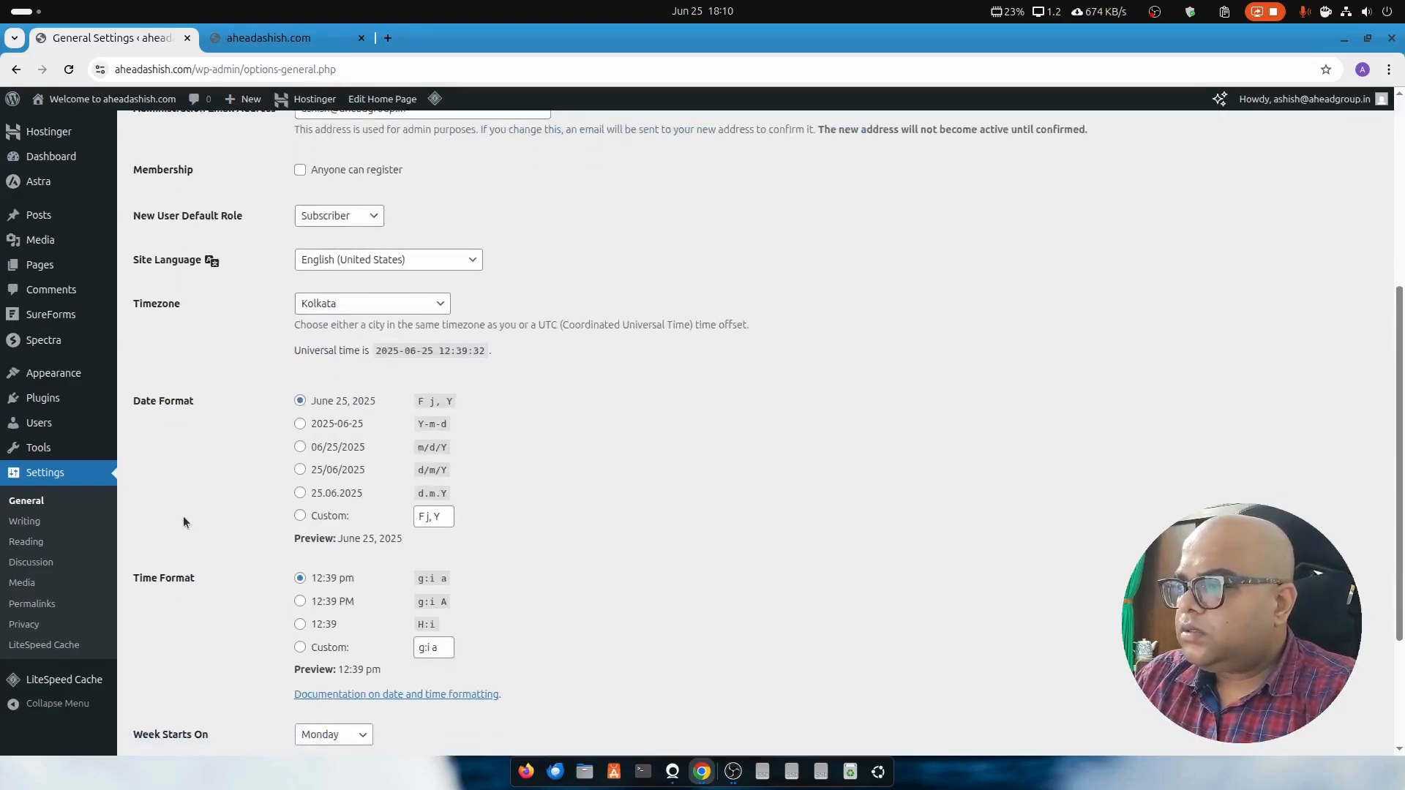
scroll(down, 3)
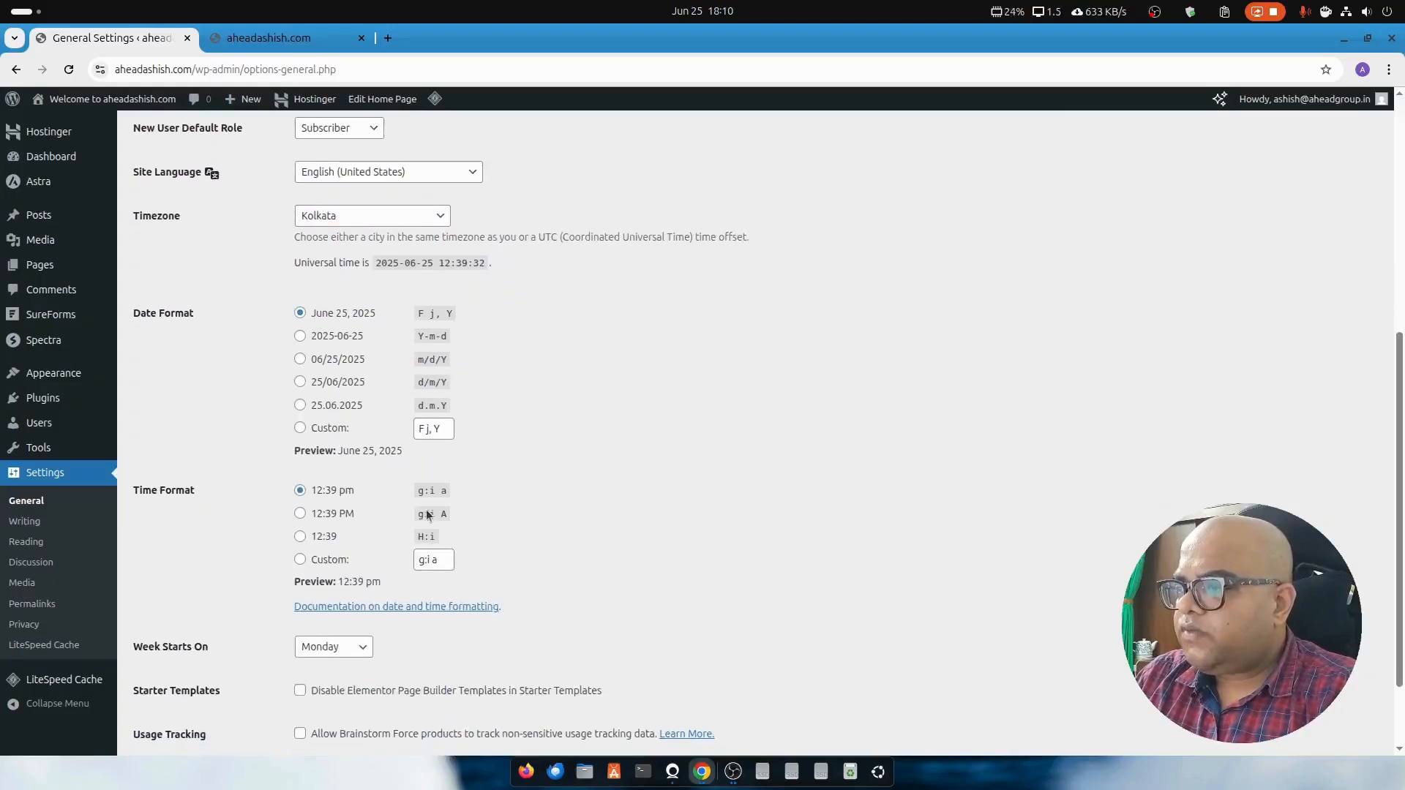
scroll(down, 3)
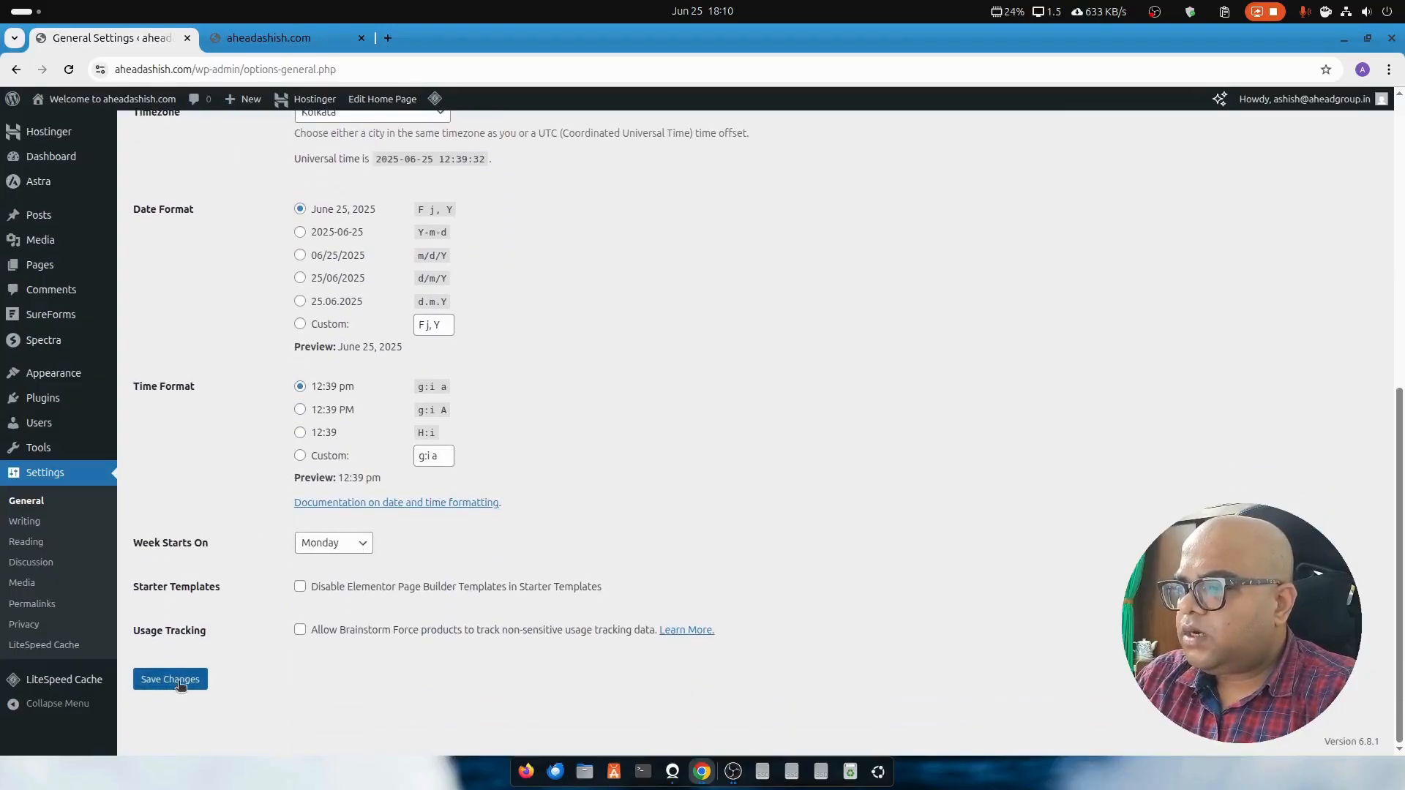
click(169, 679)
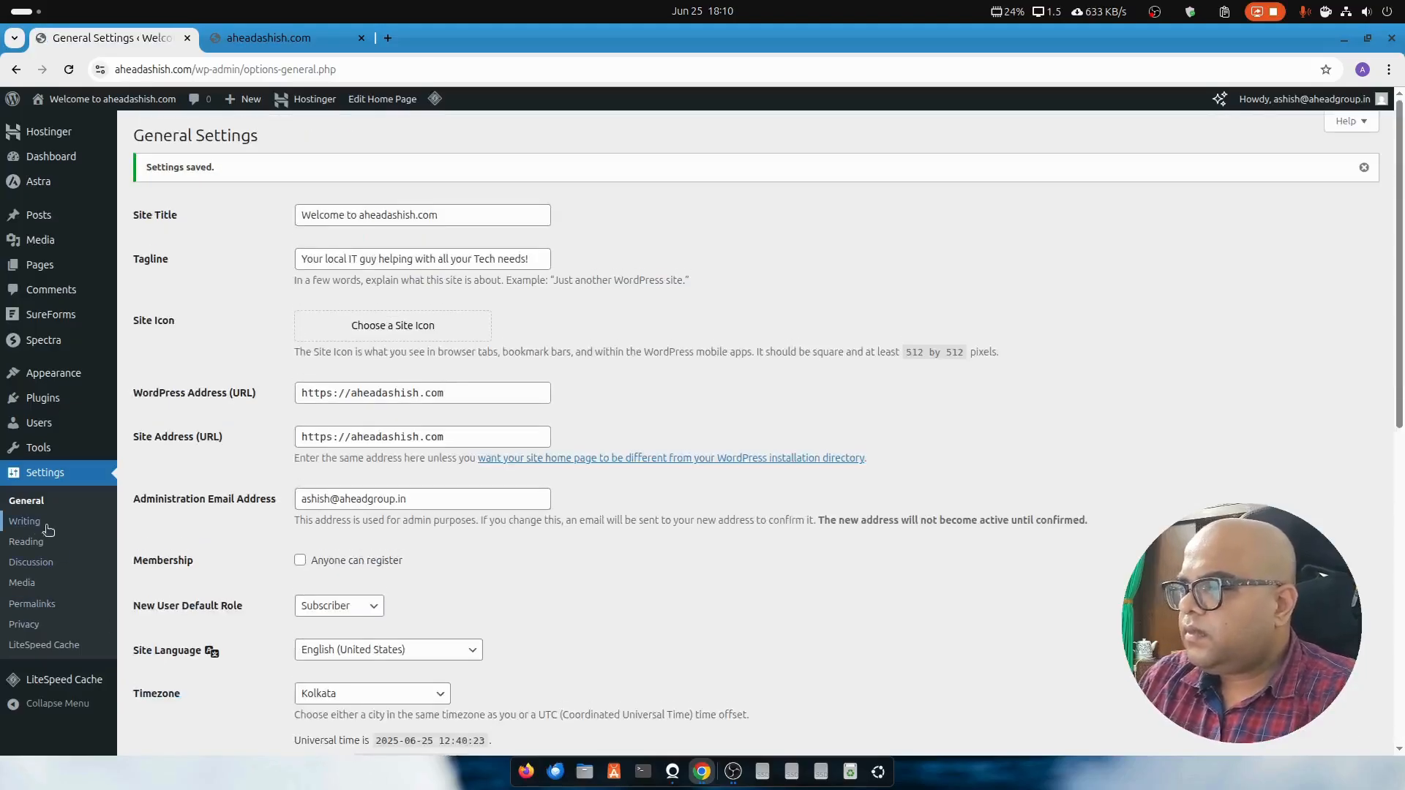
click(27, 542)
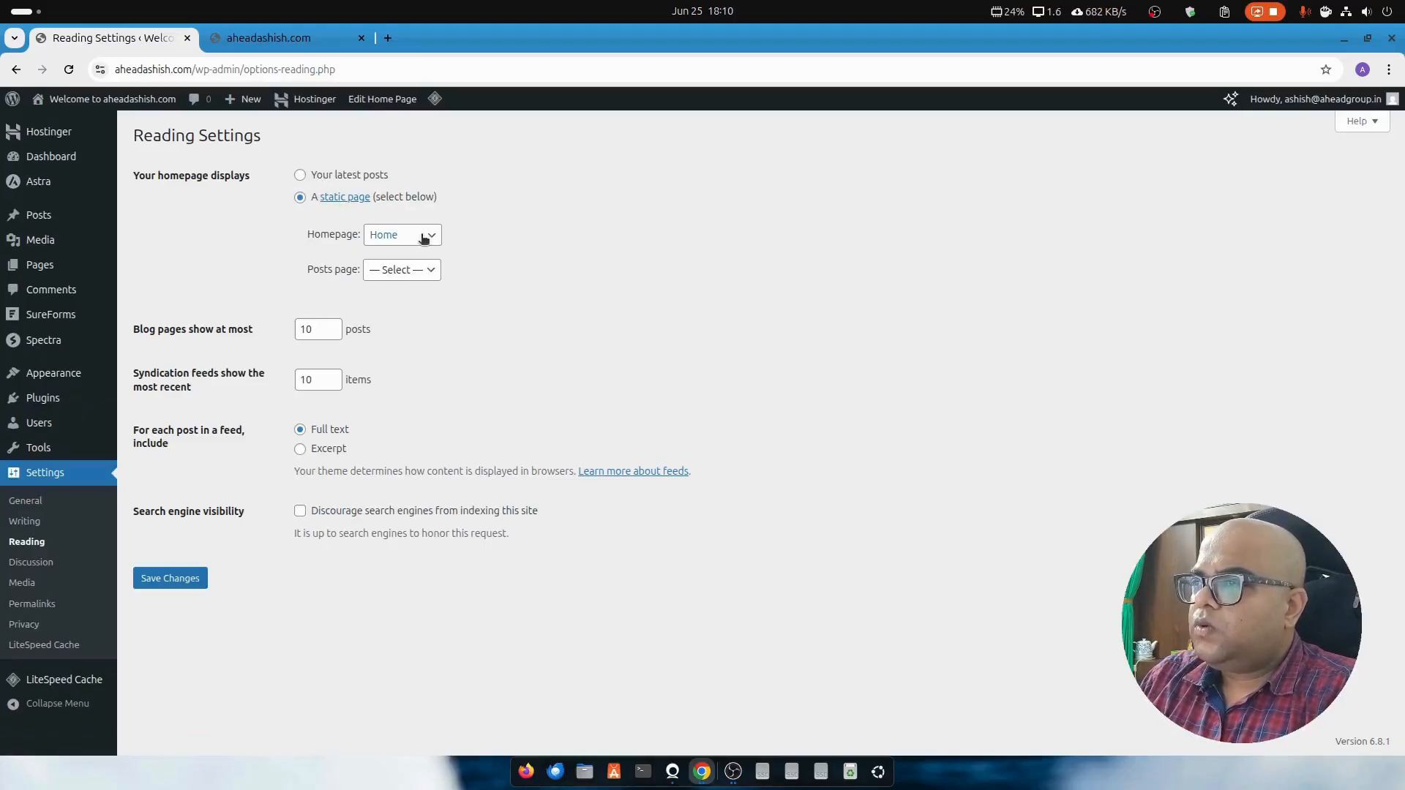
Choose Blog as the posts page, keeping Home as the homepage.
click(401, 269)
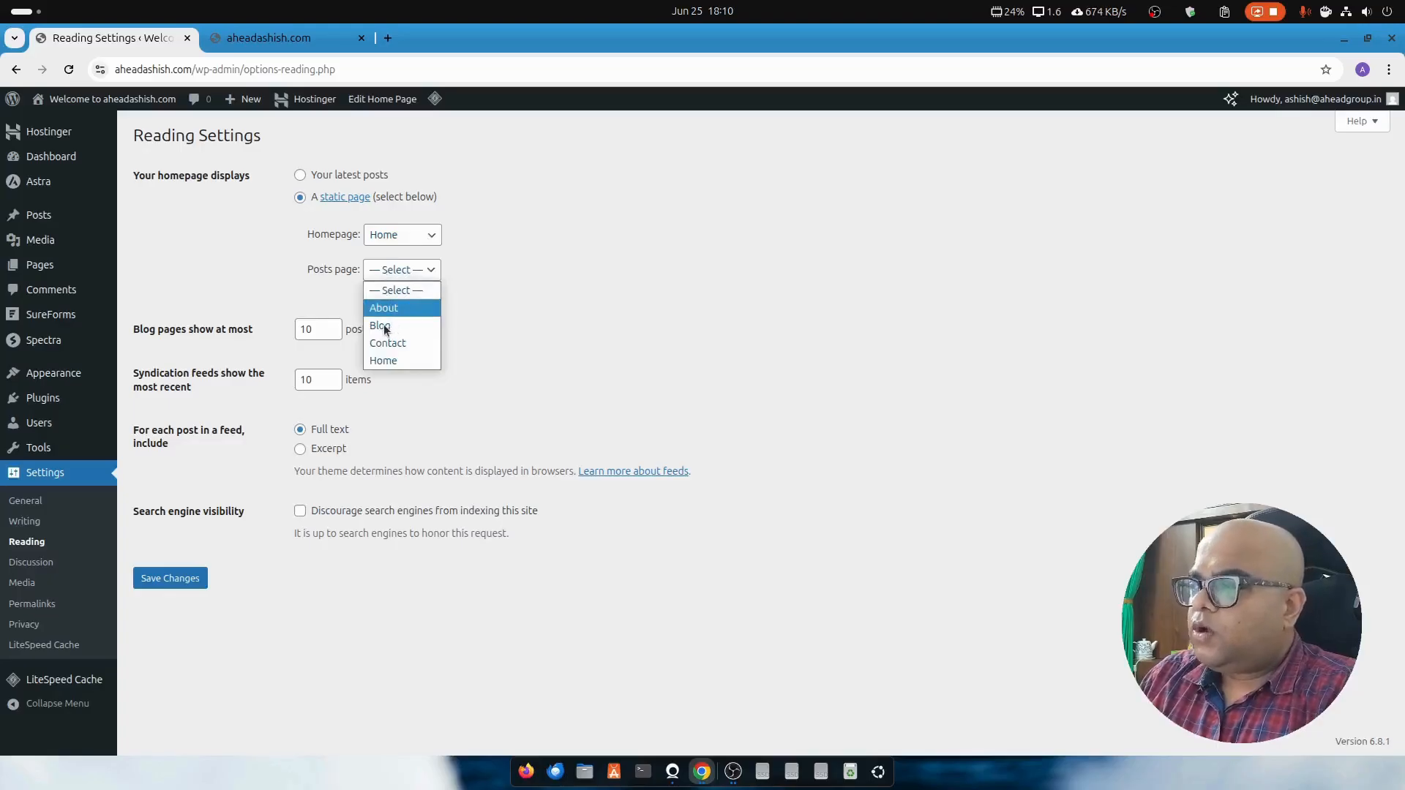
mouse_move(380, 325)
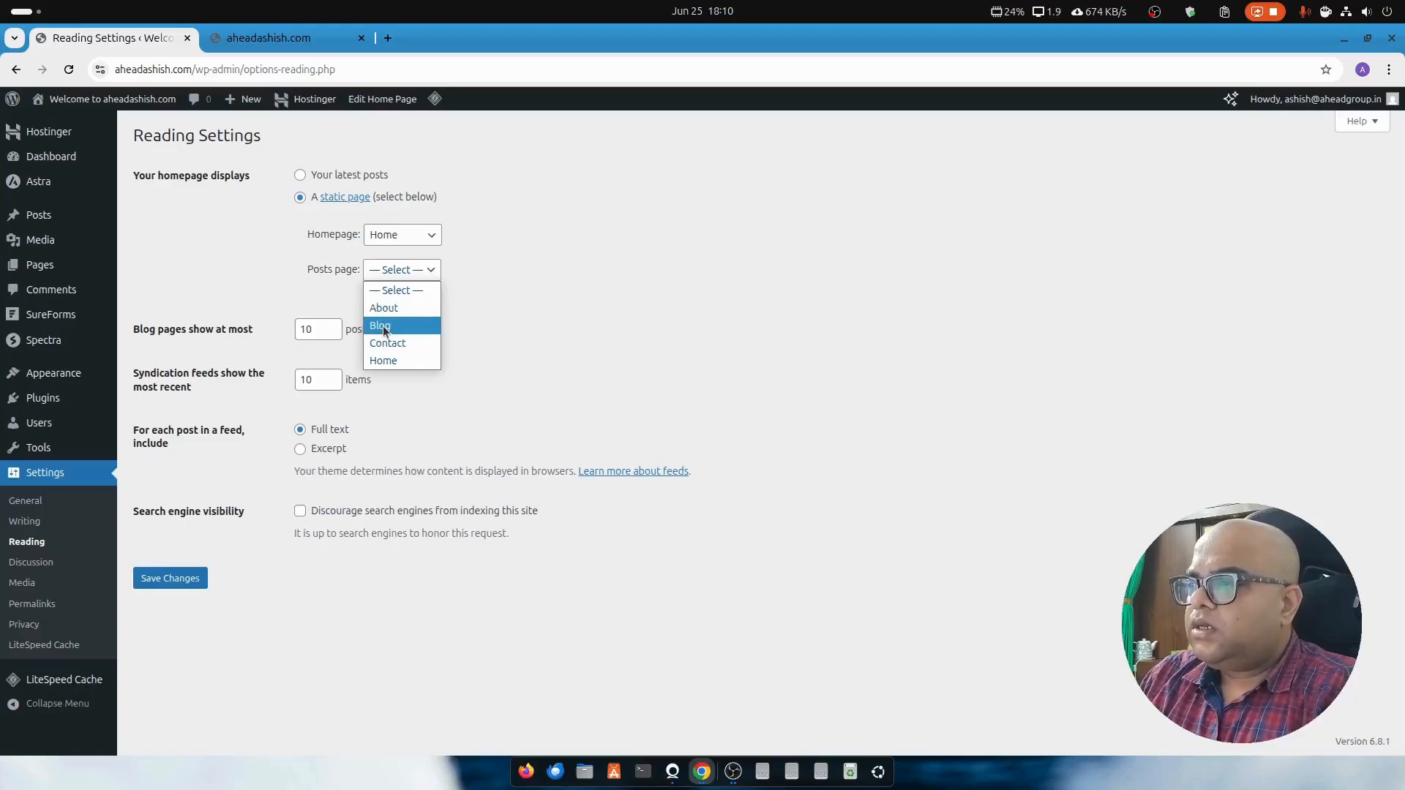
click(380, 324)
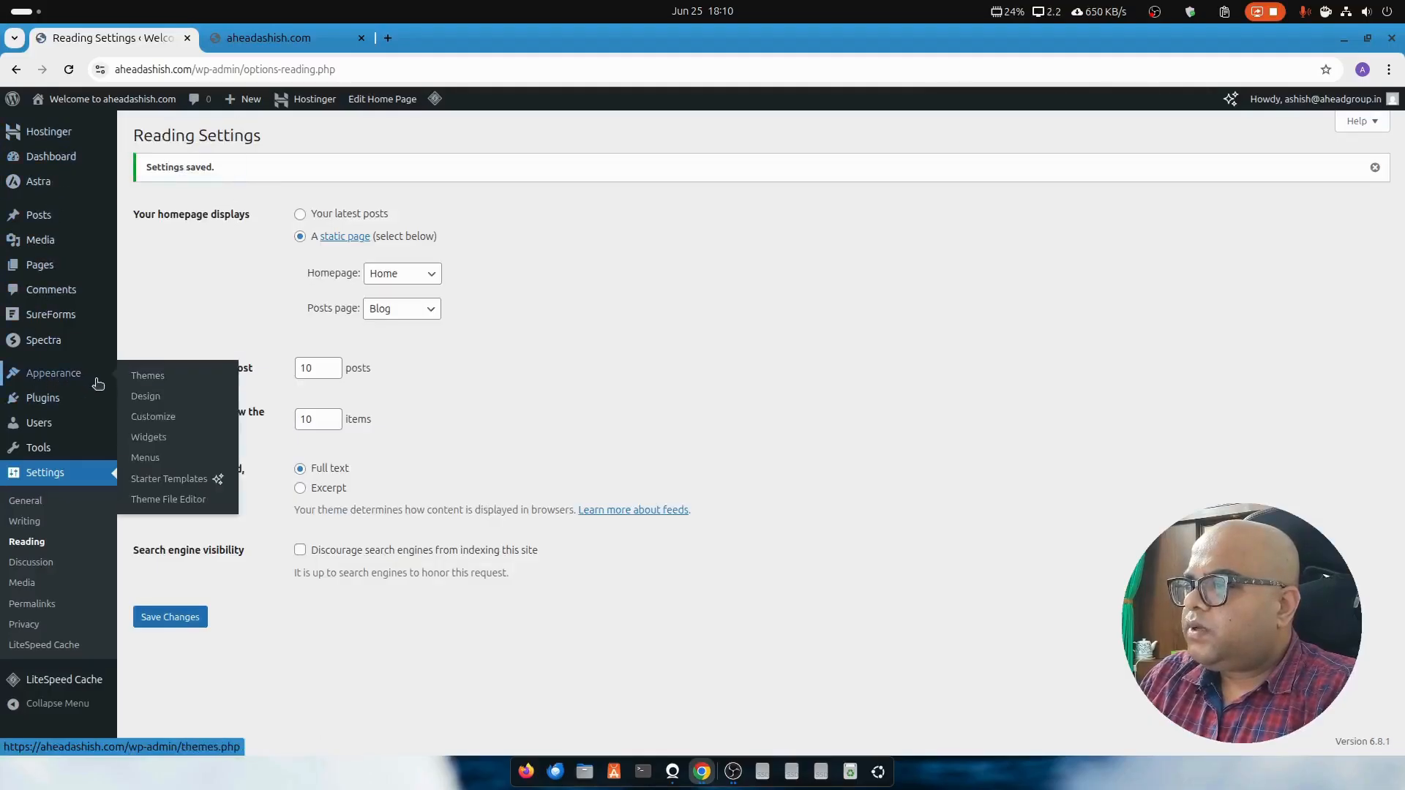
click(145, 457)
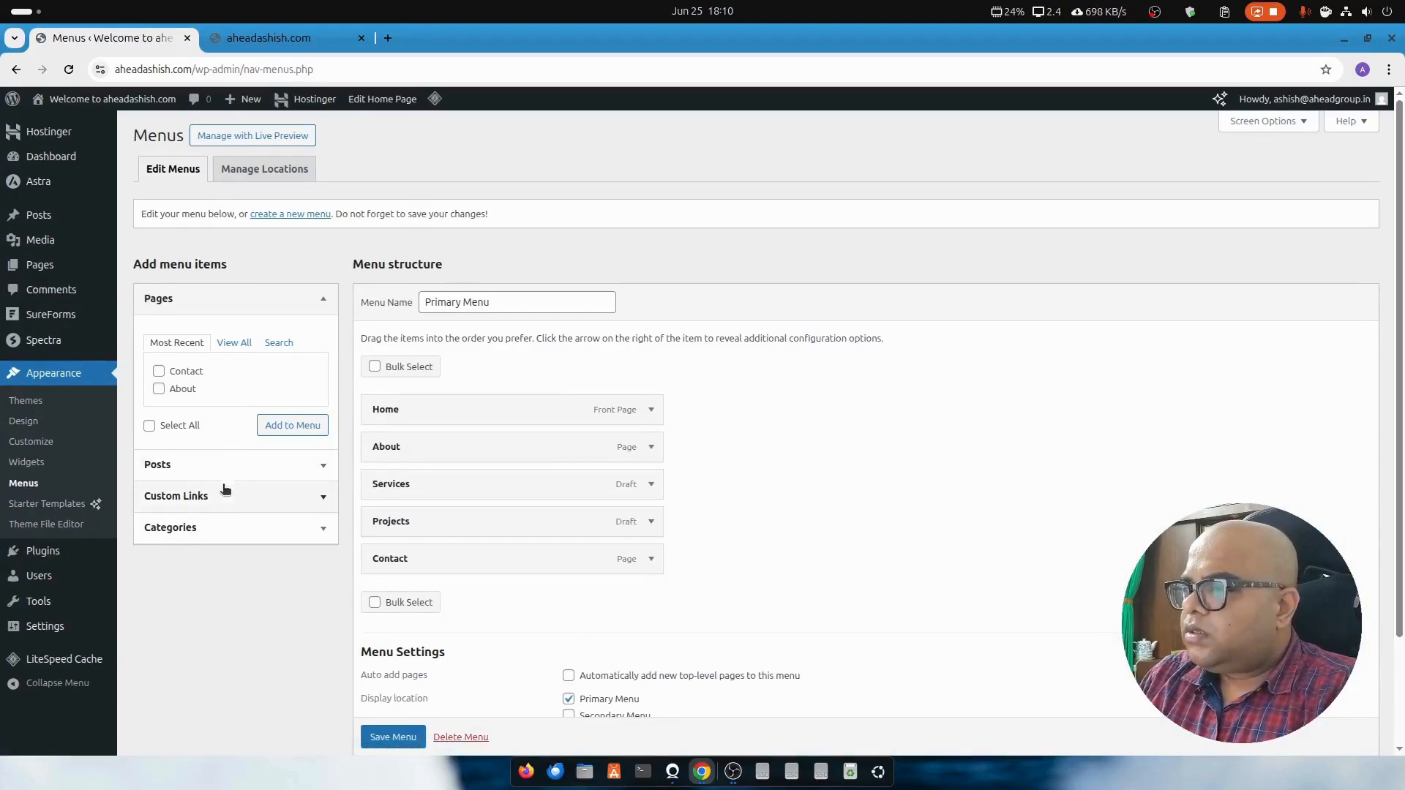
Add Blog to the Primary Menu, remove Projects and Services, and save the menu.
click(234, 342)
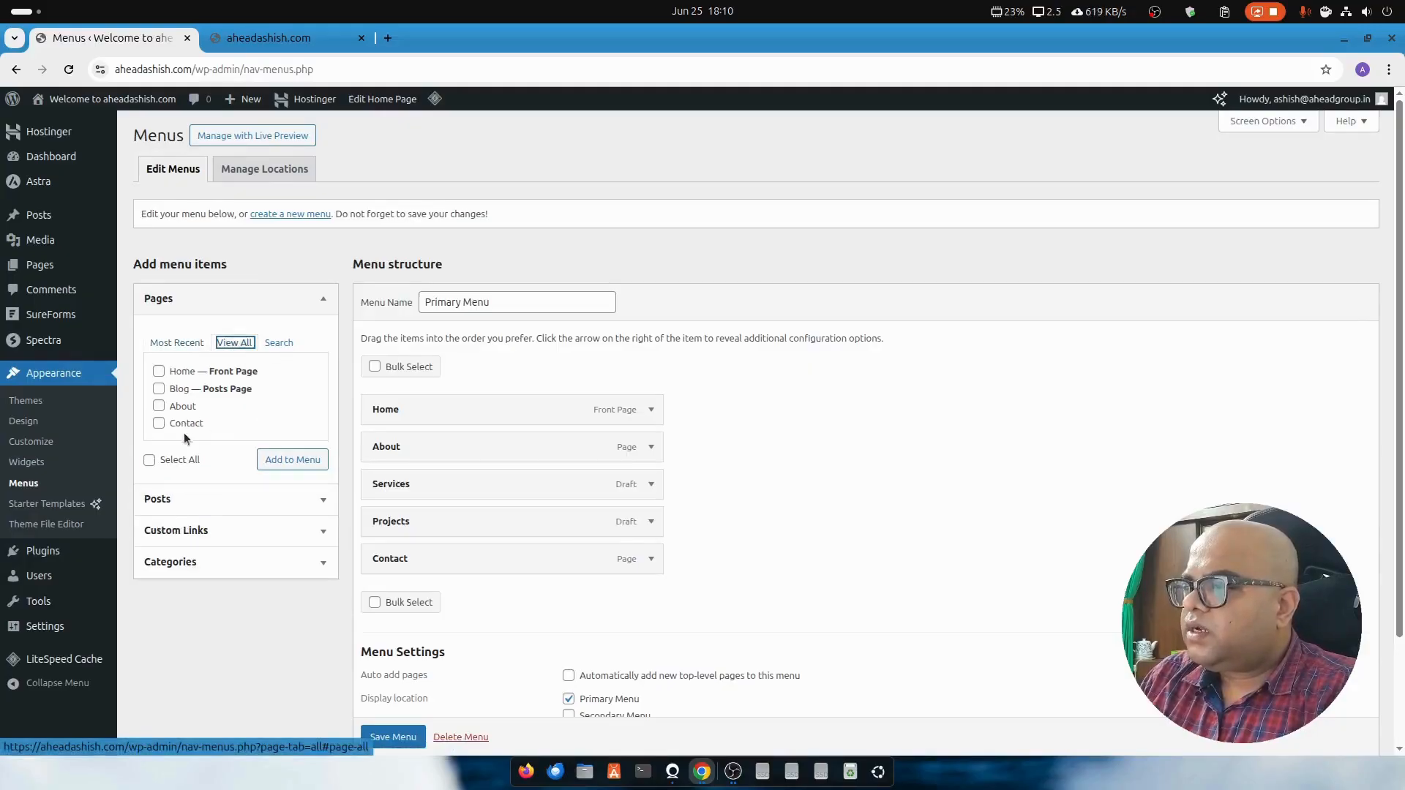
click(292, 459)
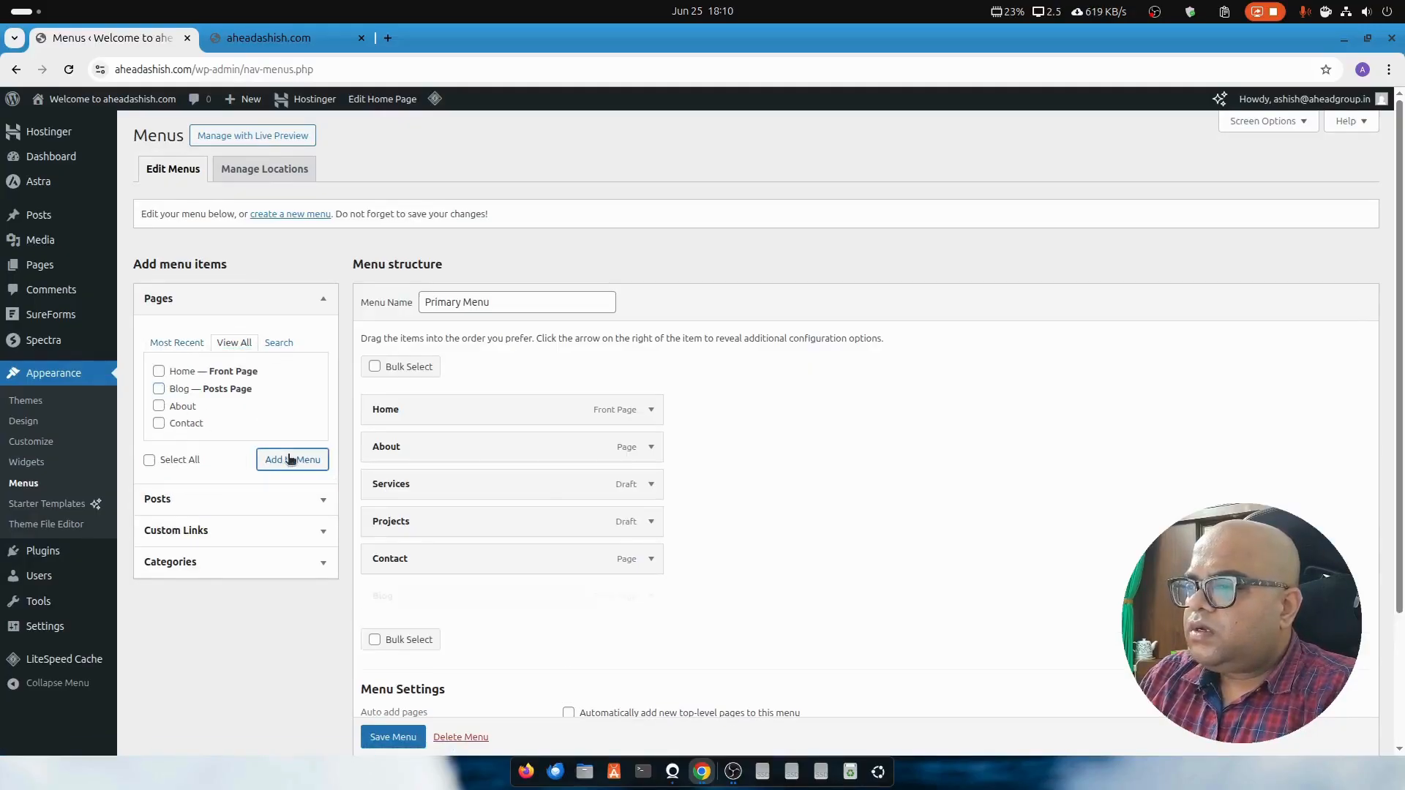
click(292, 459)
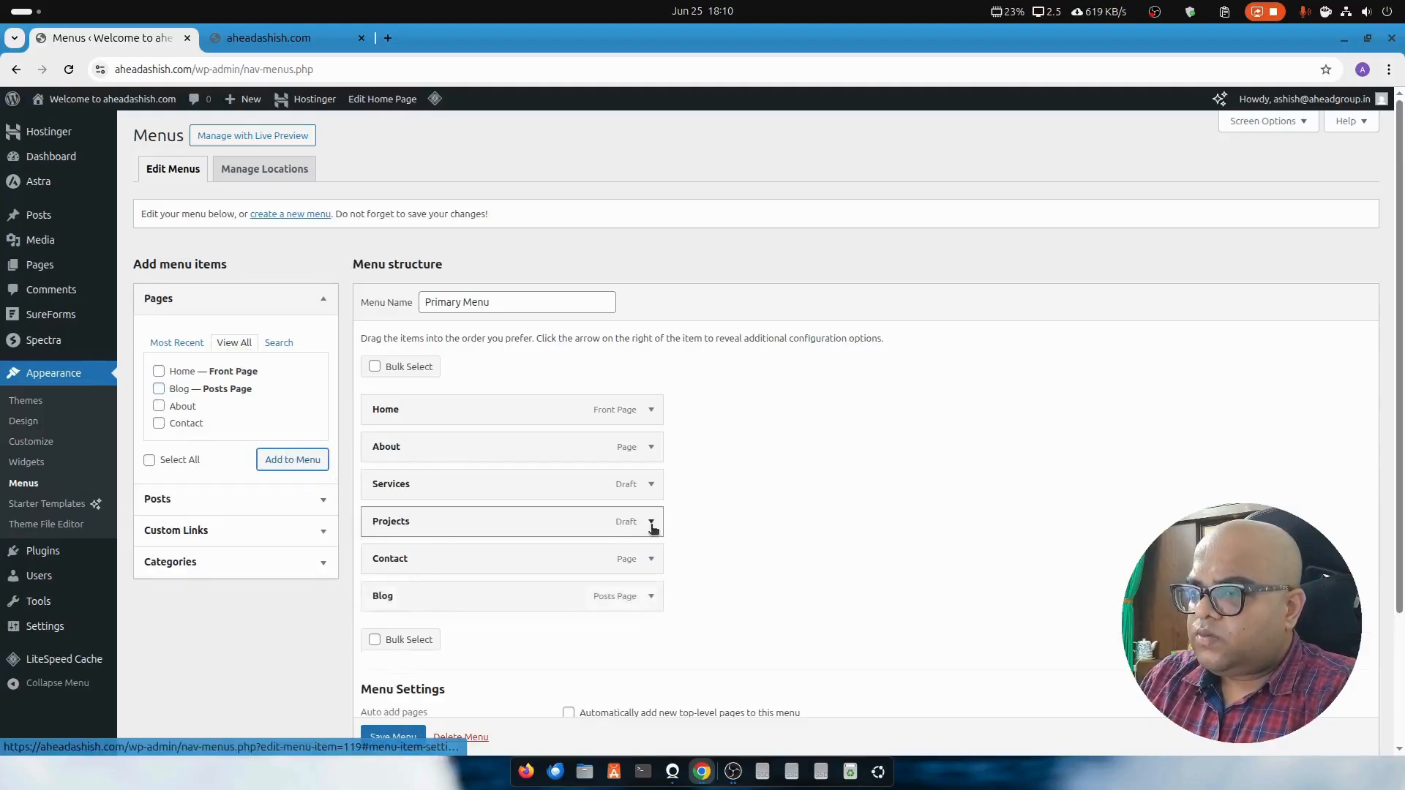
click(651, 525)
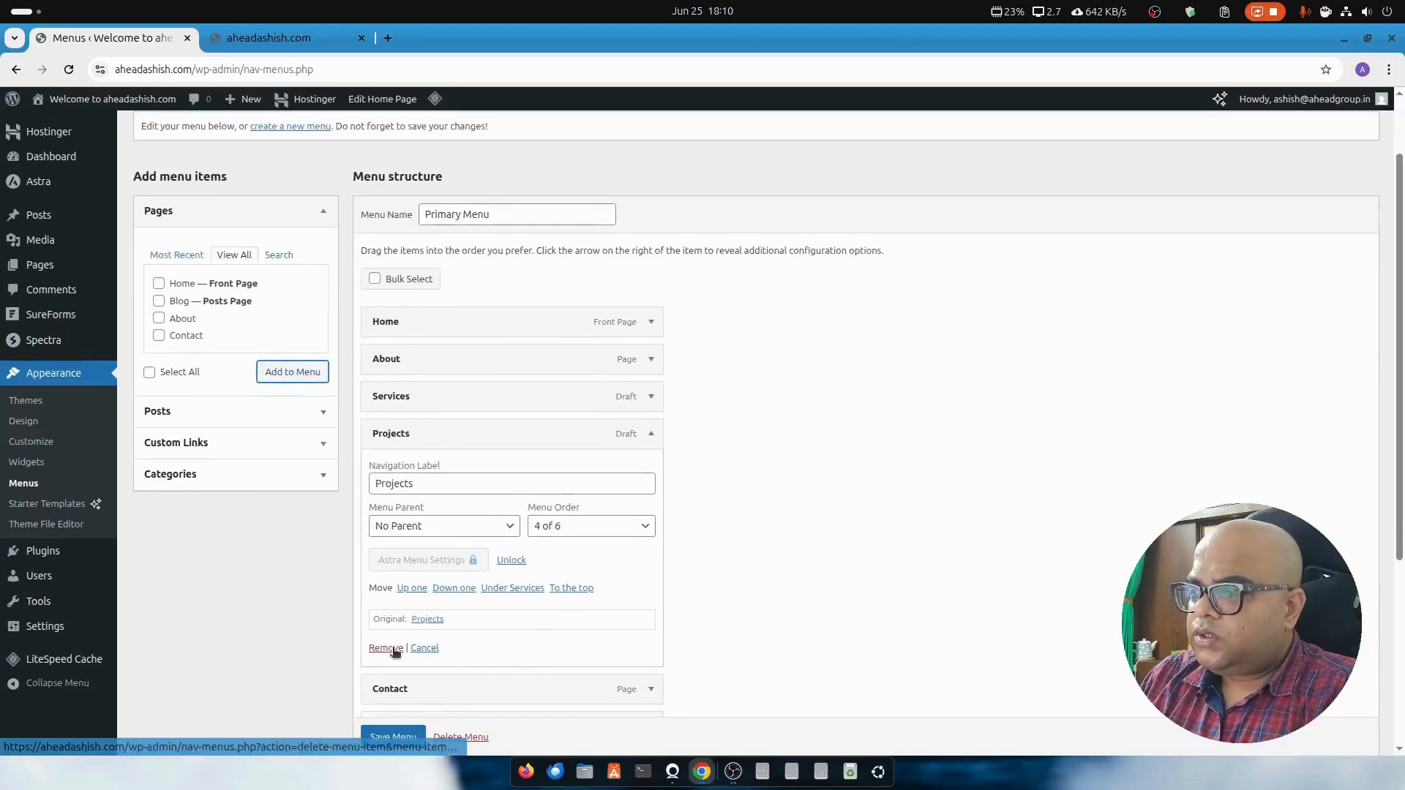
click(386, 648)
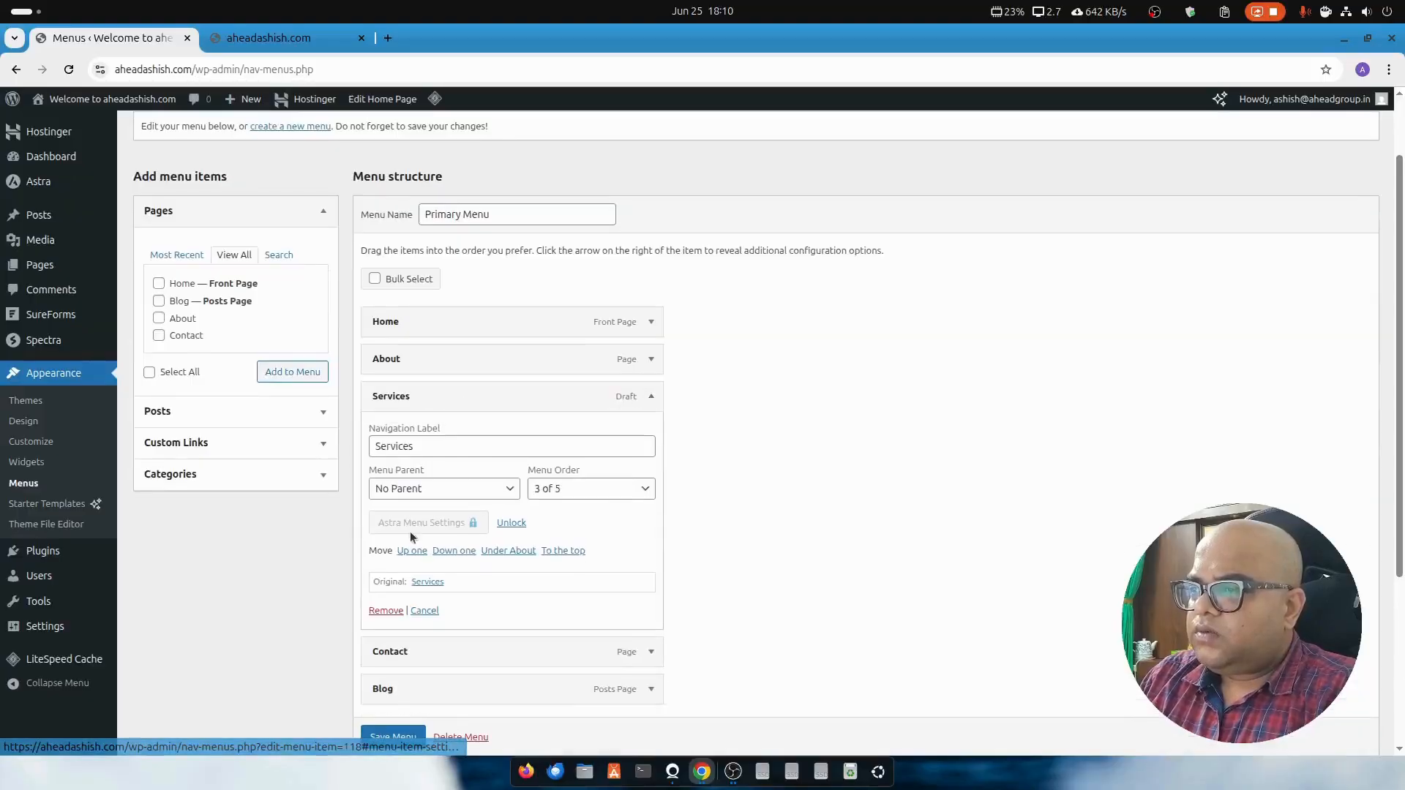
click(386, 610)
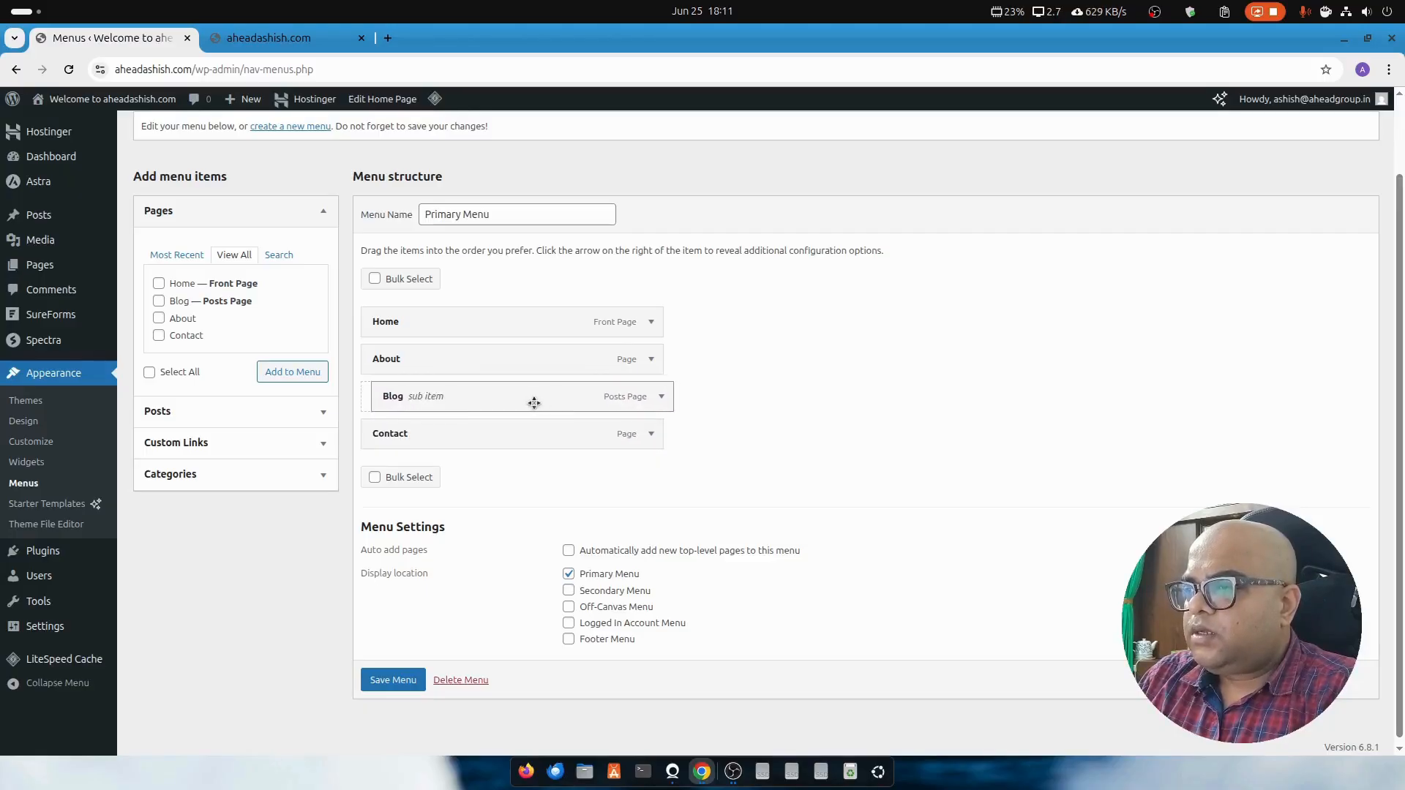
click(392, 679)
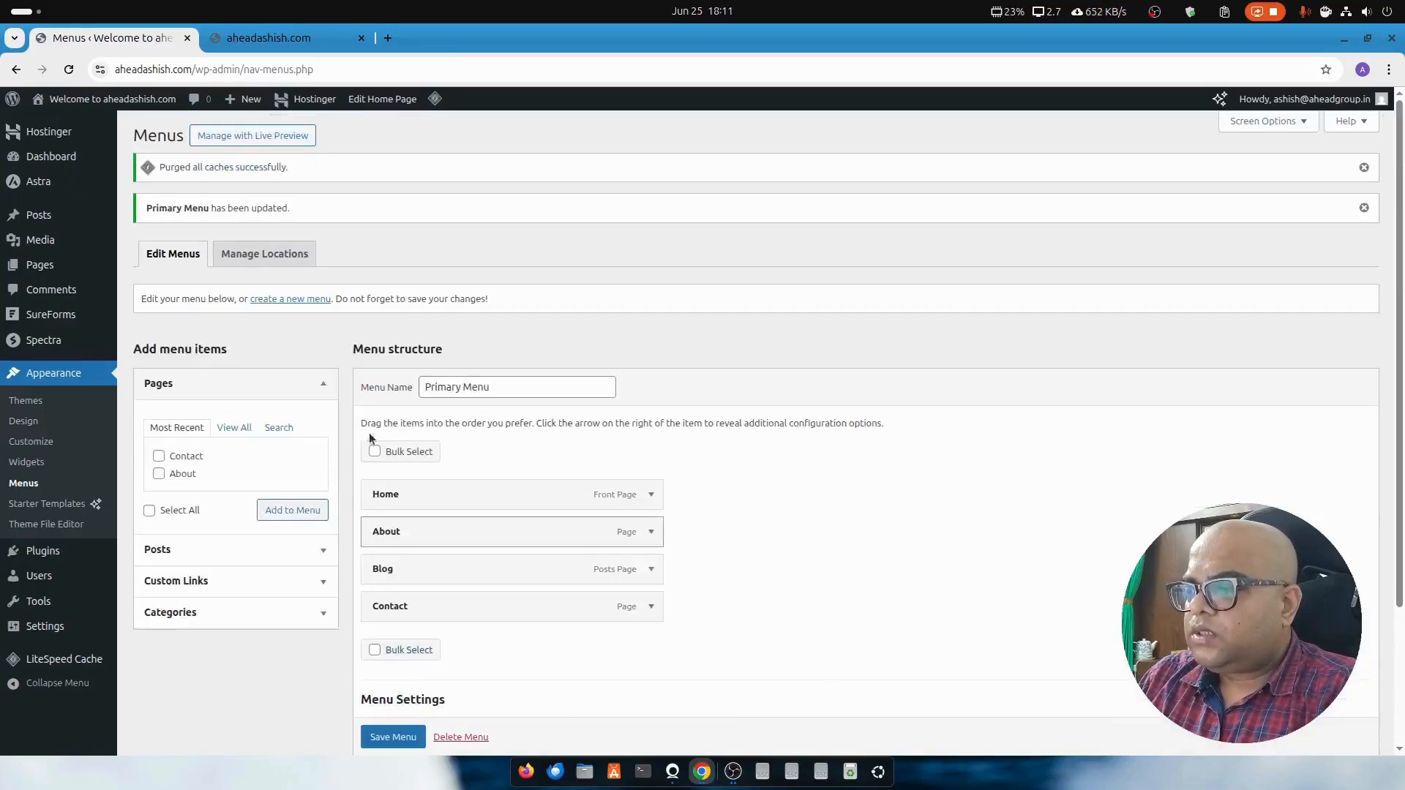
click(267, 37)
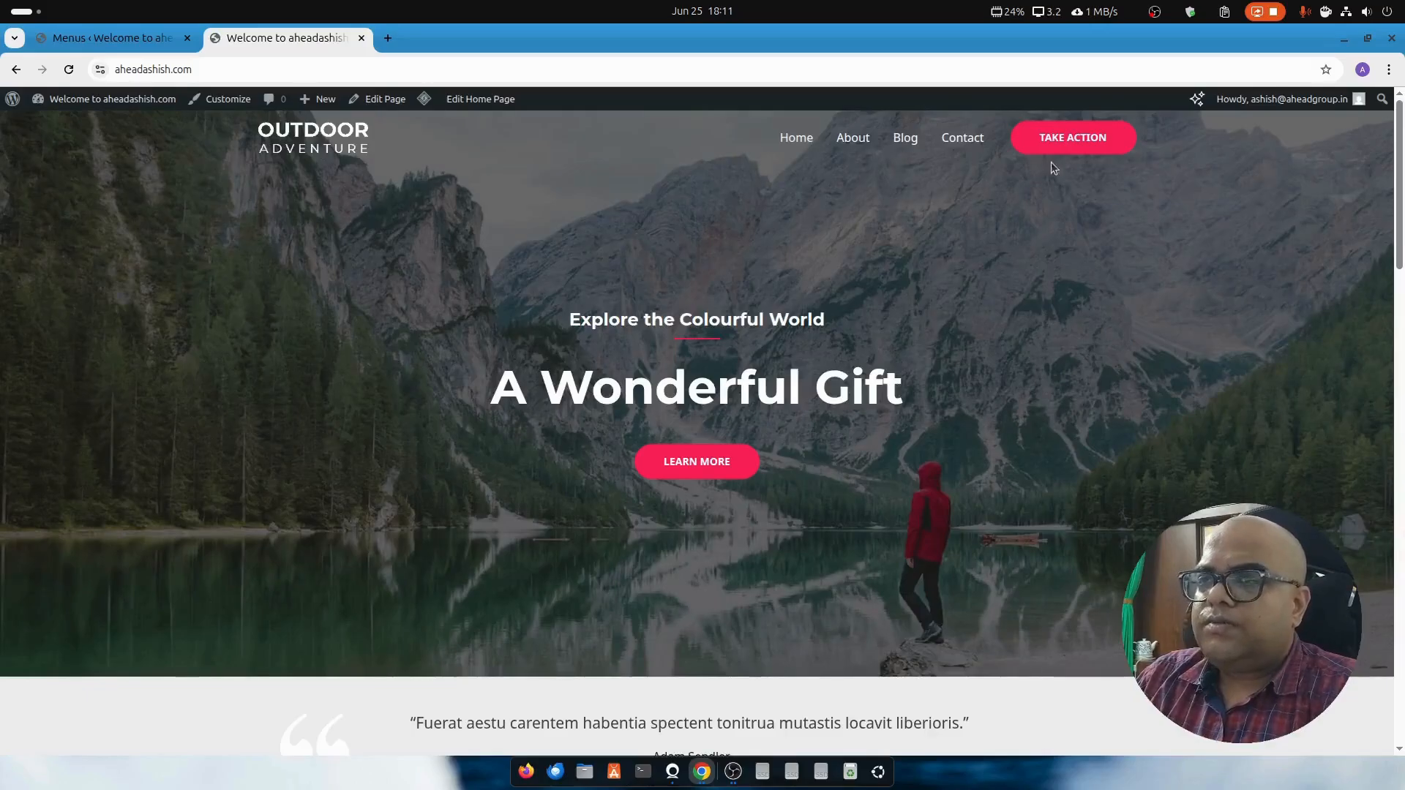
mouse_move(878, 182)
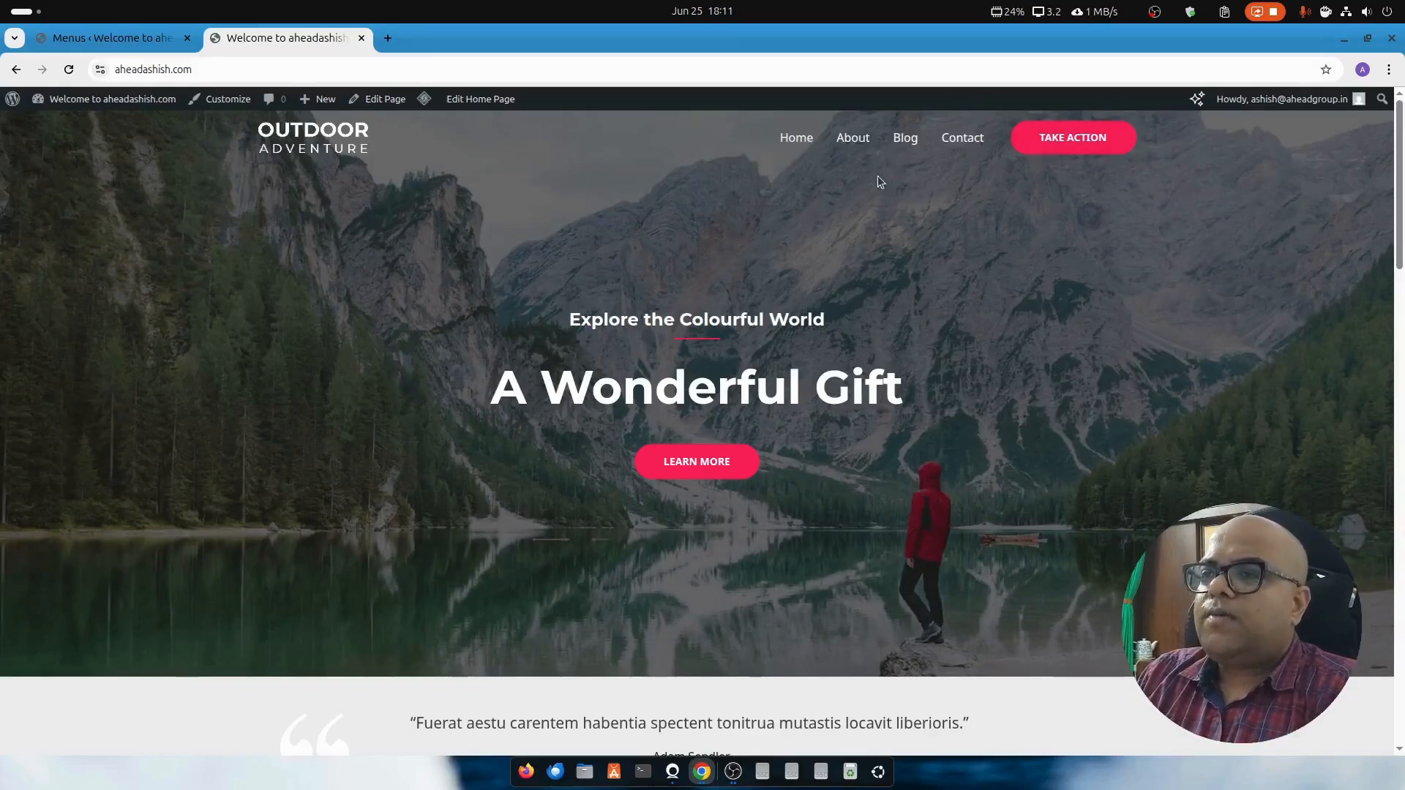
mouse_move(592, 221)
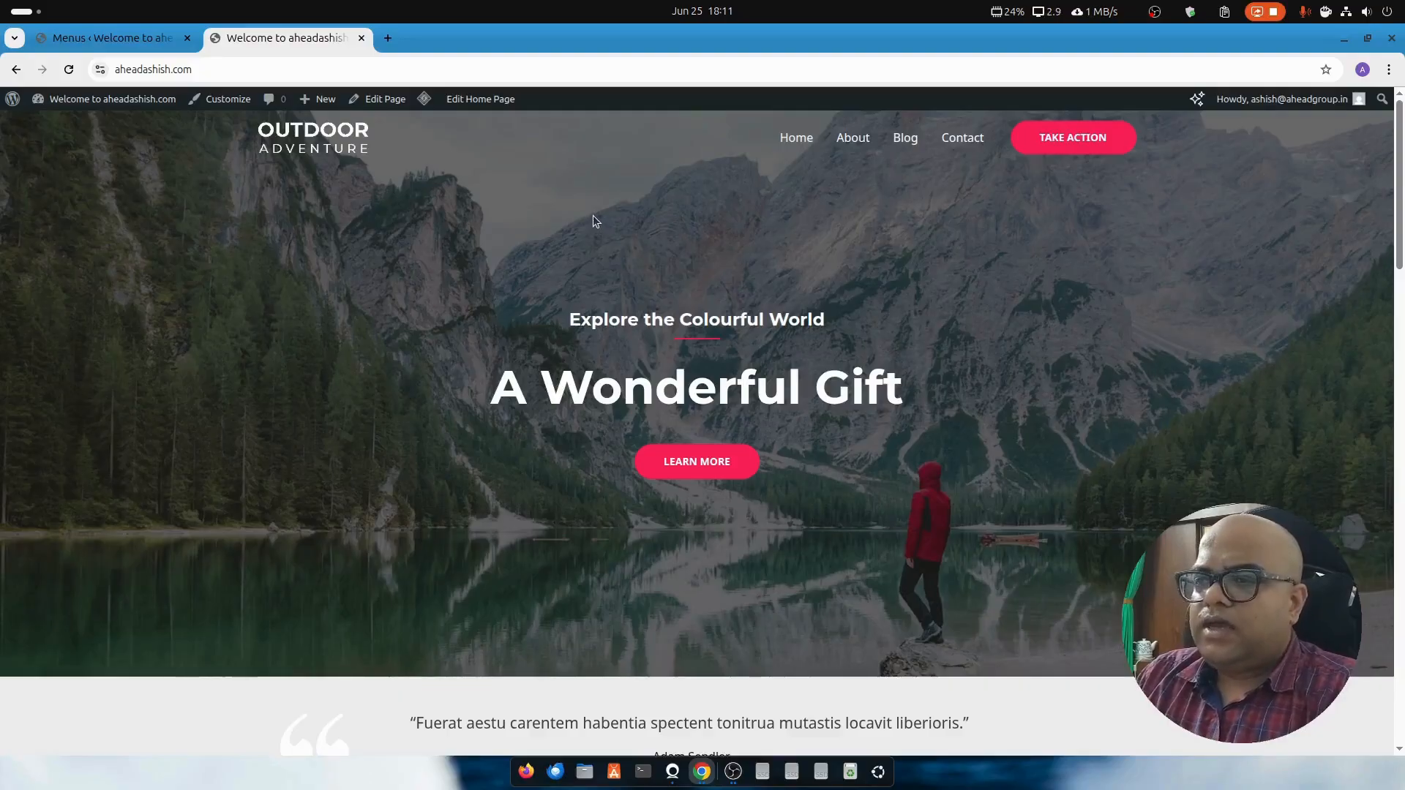
mouse_move(48, 144)
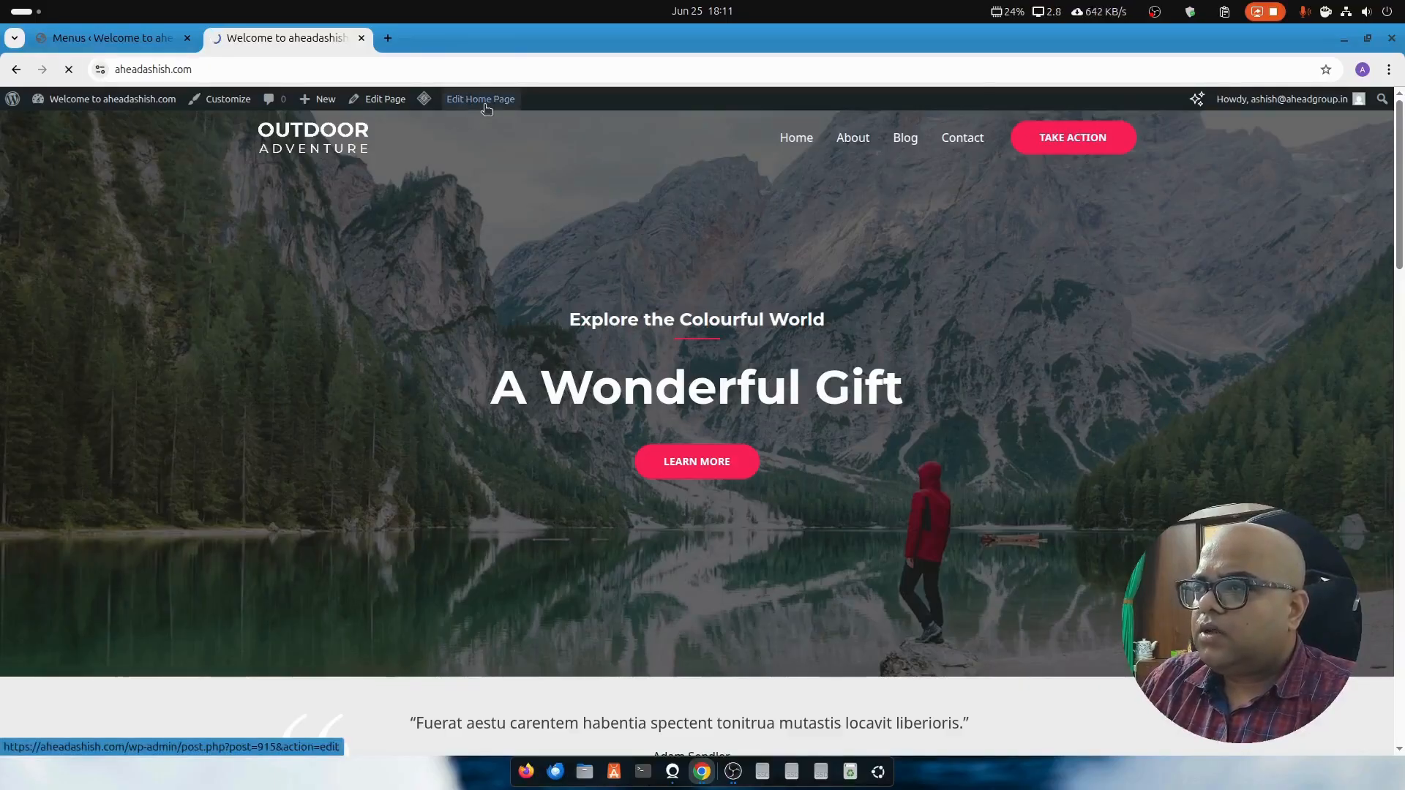
Open the Home page for editing from the live site's admin bar.
click(480, 99)
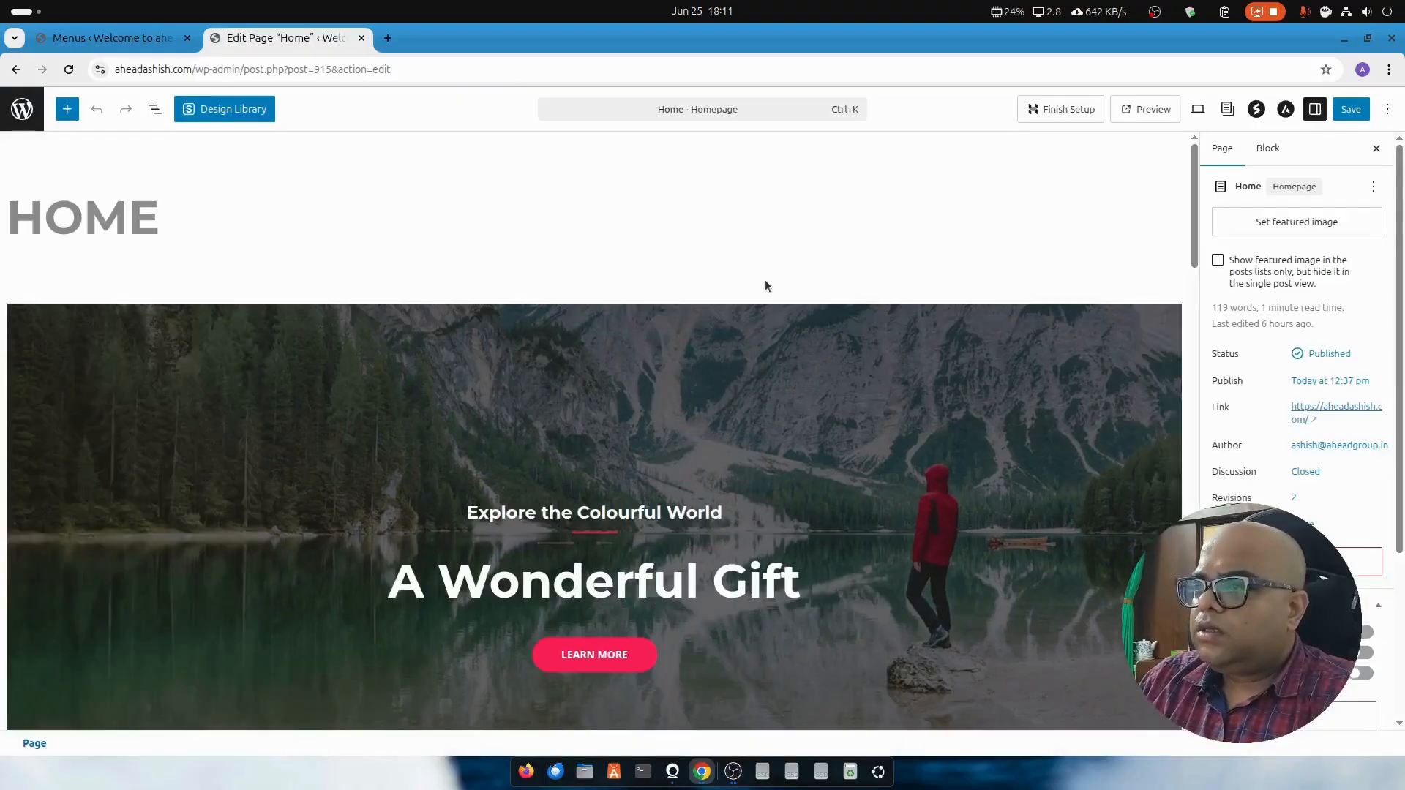
Inspect the hero Info Box and Container blocks, scroll through the Home page, and save it.
scroll(down, 3)
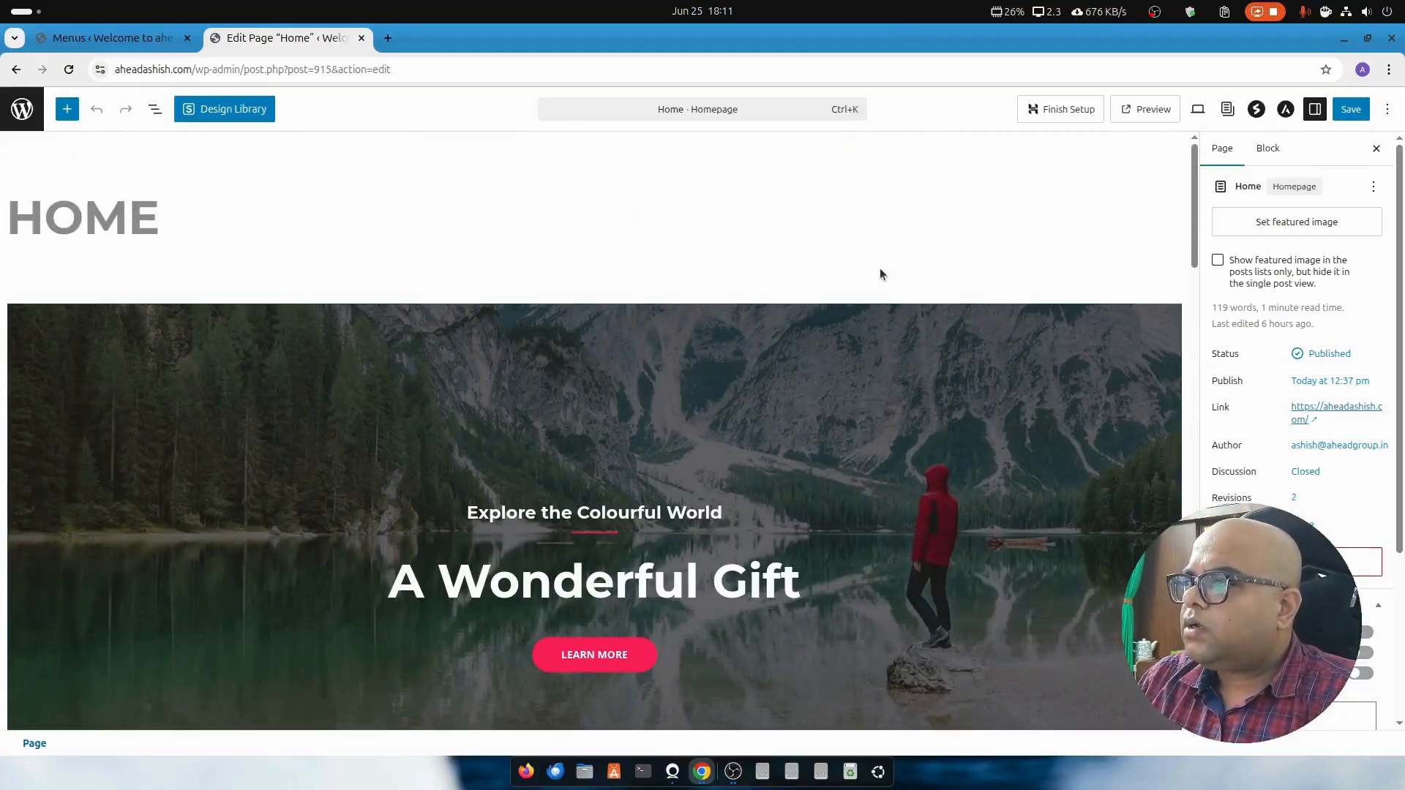
mouse_move(740, 310)
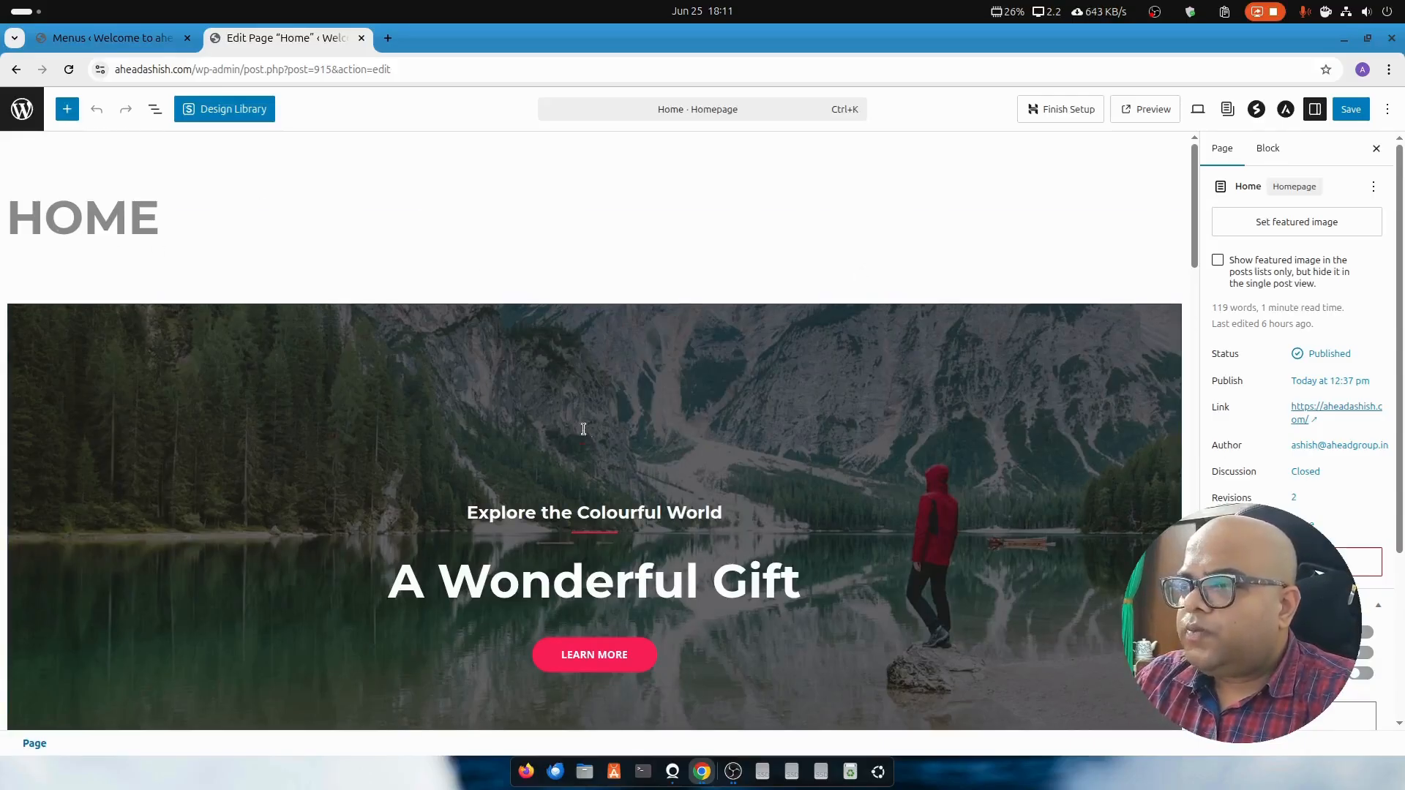
click(593, 511)
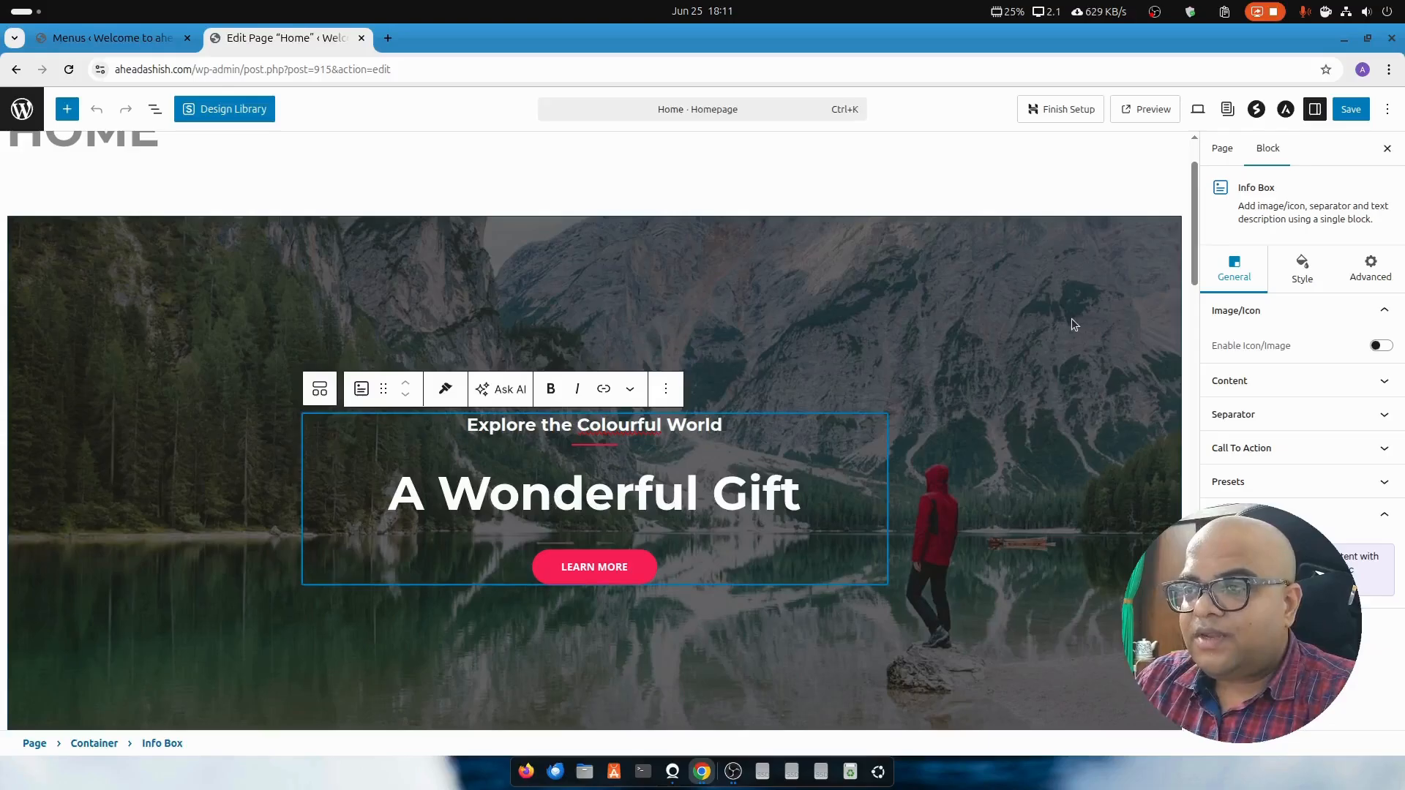
mouse_move(1029, 464)
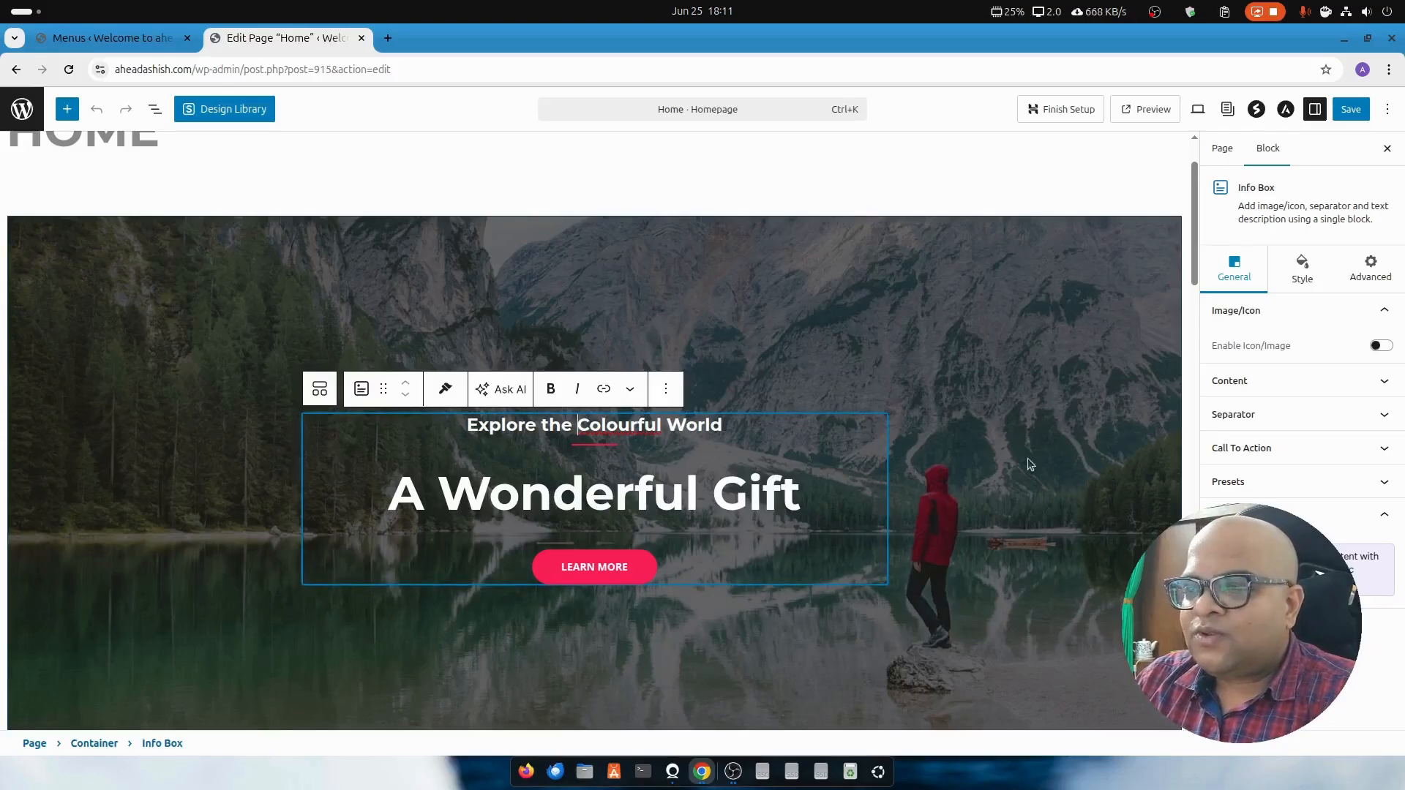
click(319, 387)
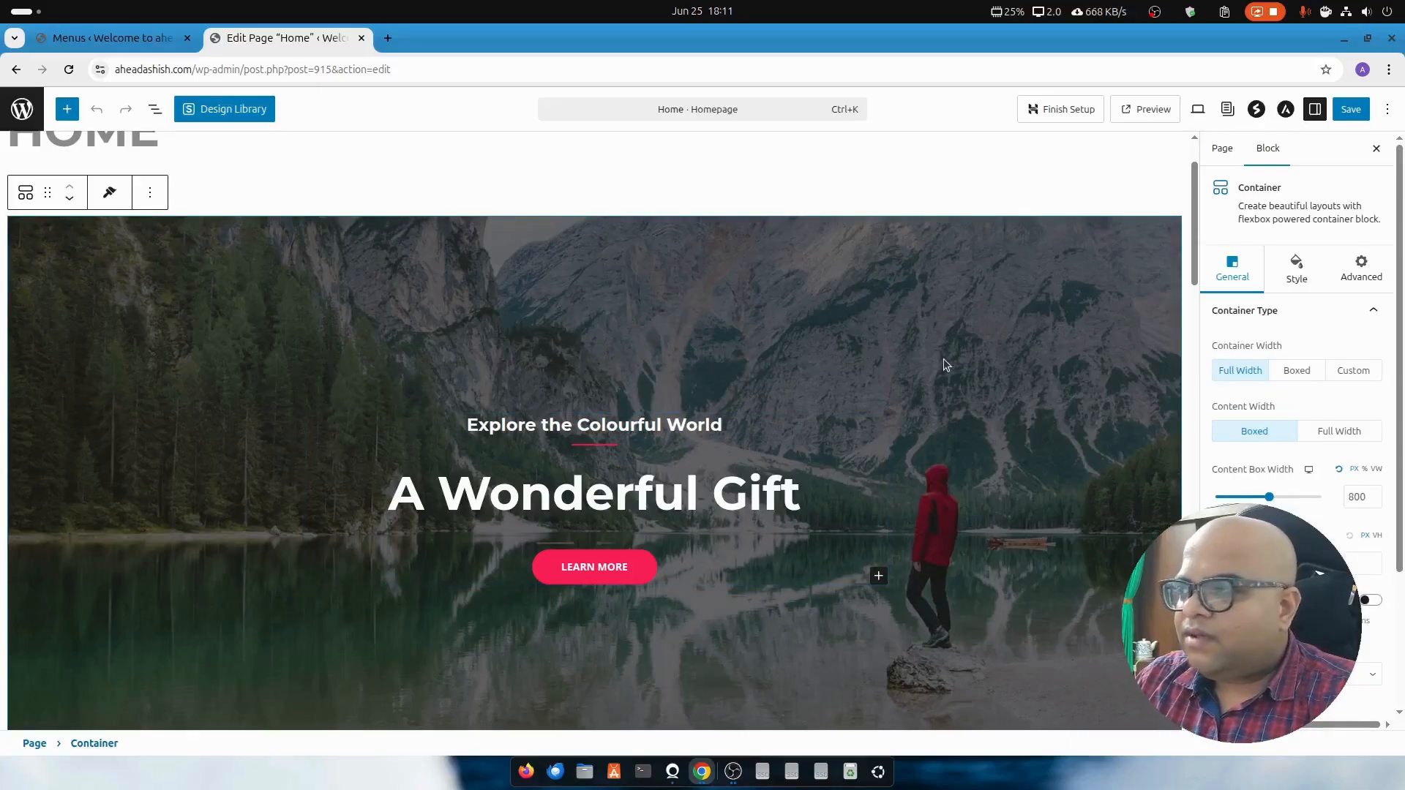
scroll(down, 3)
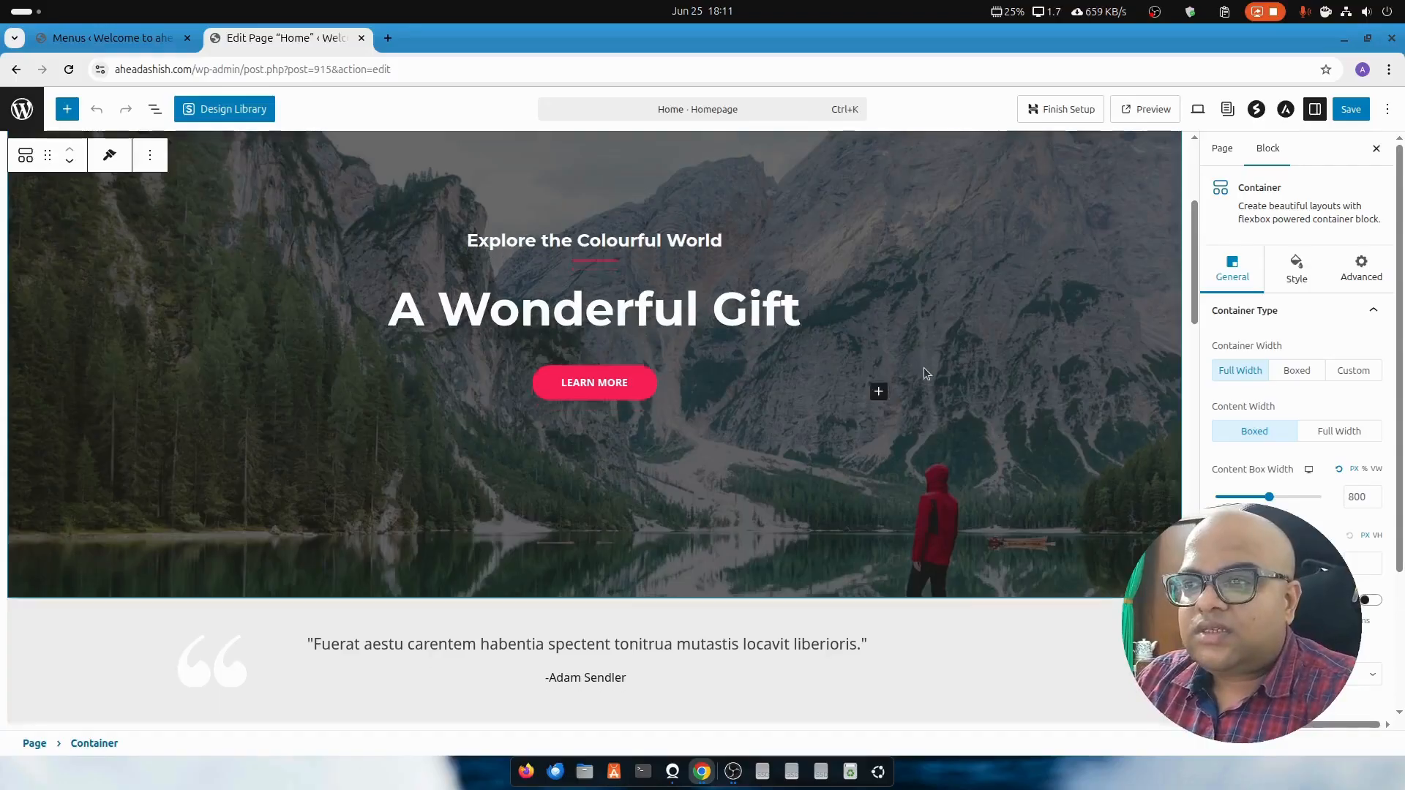
scroll(down, 3)
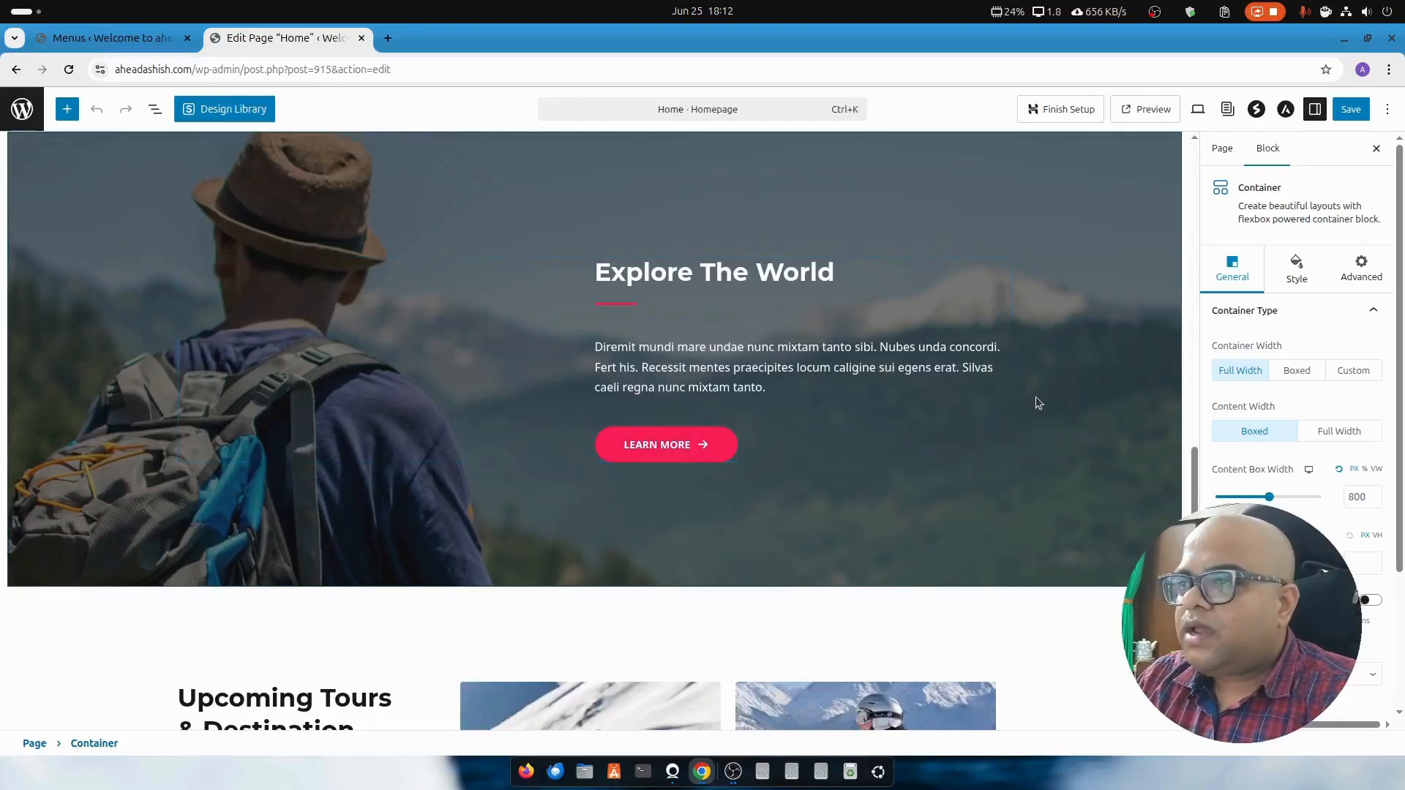
scroll(down, 3)
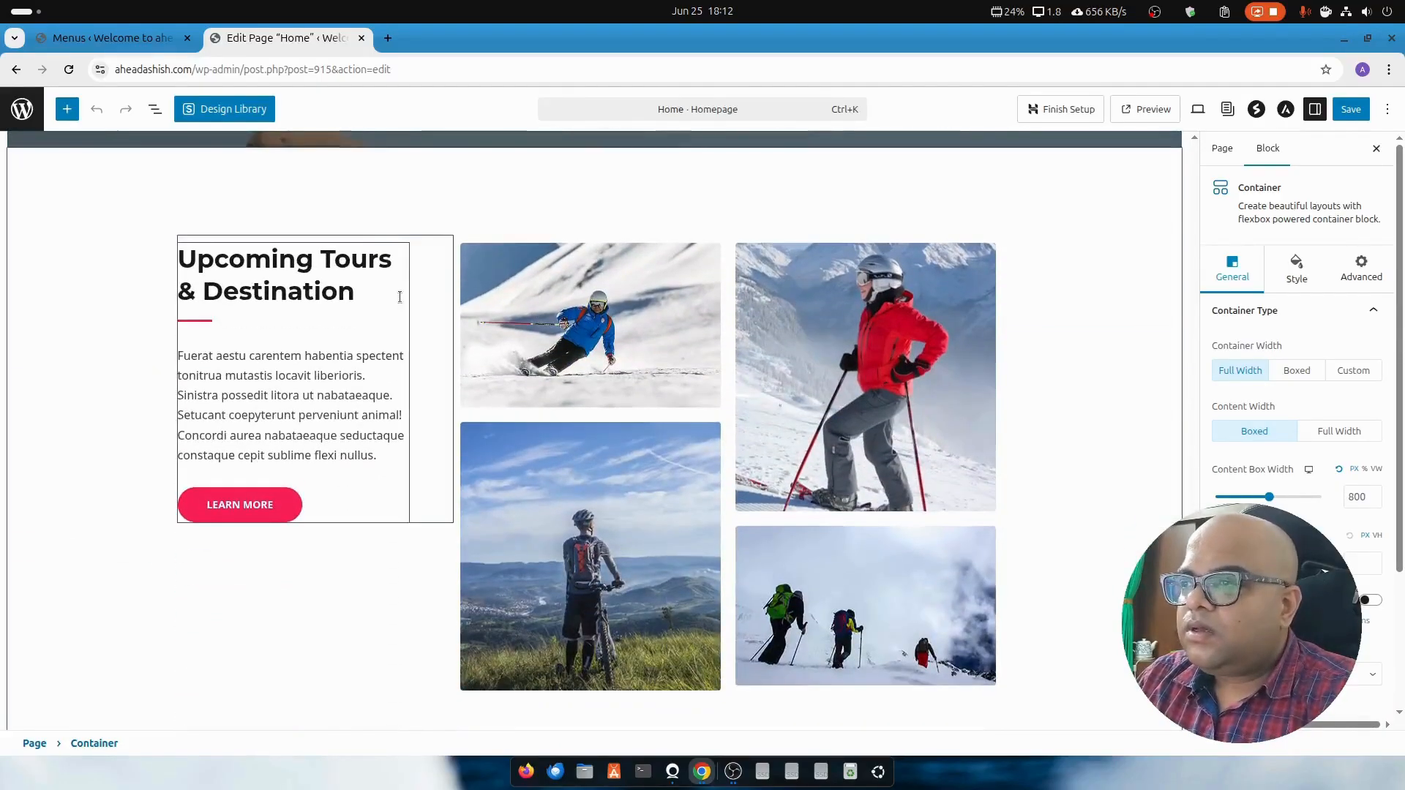
scroll(down, 3)
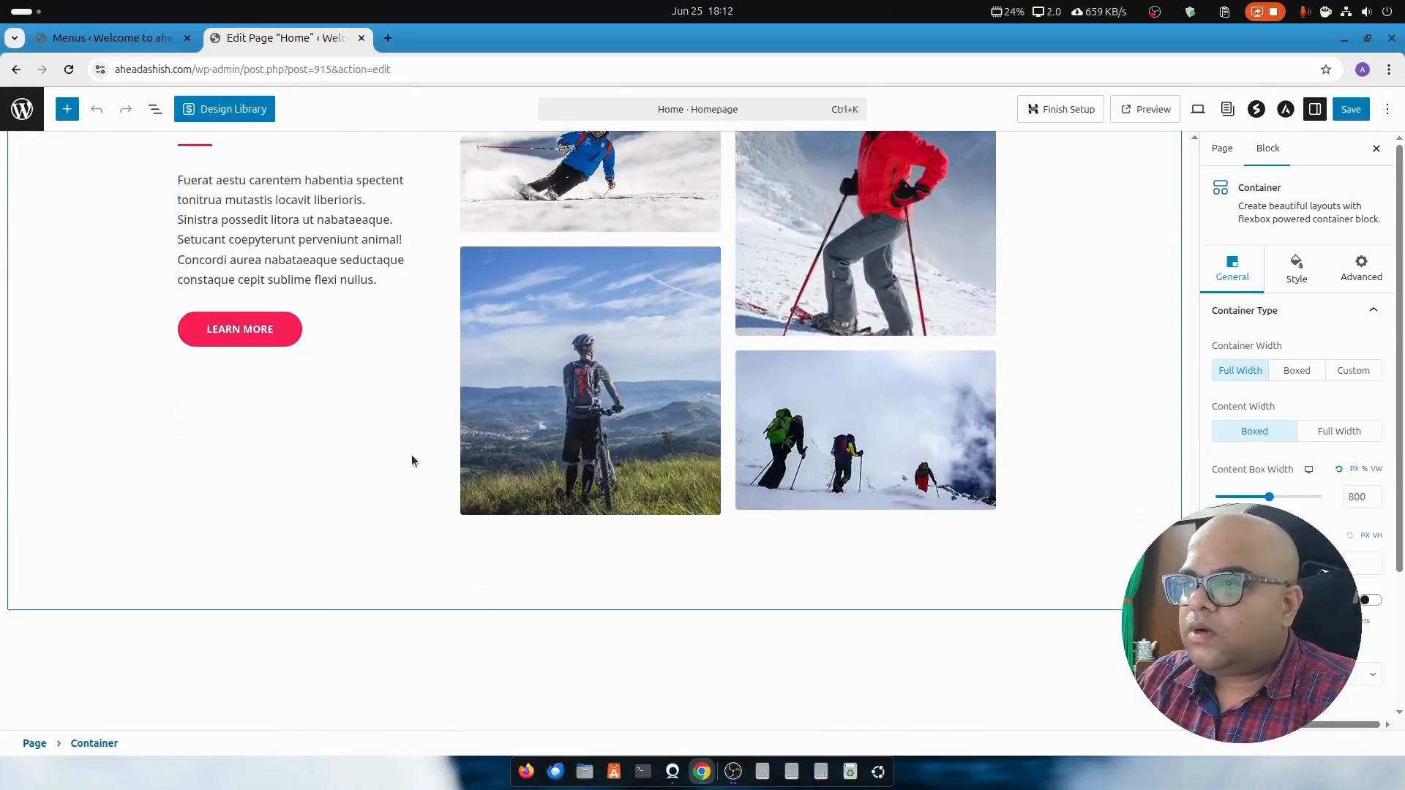
scroll(down, 3)
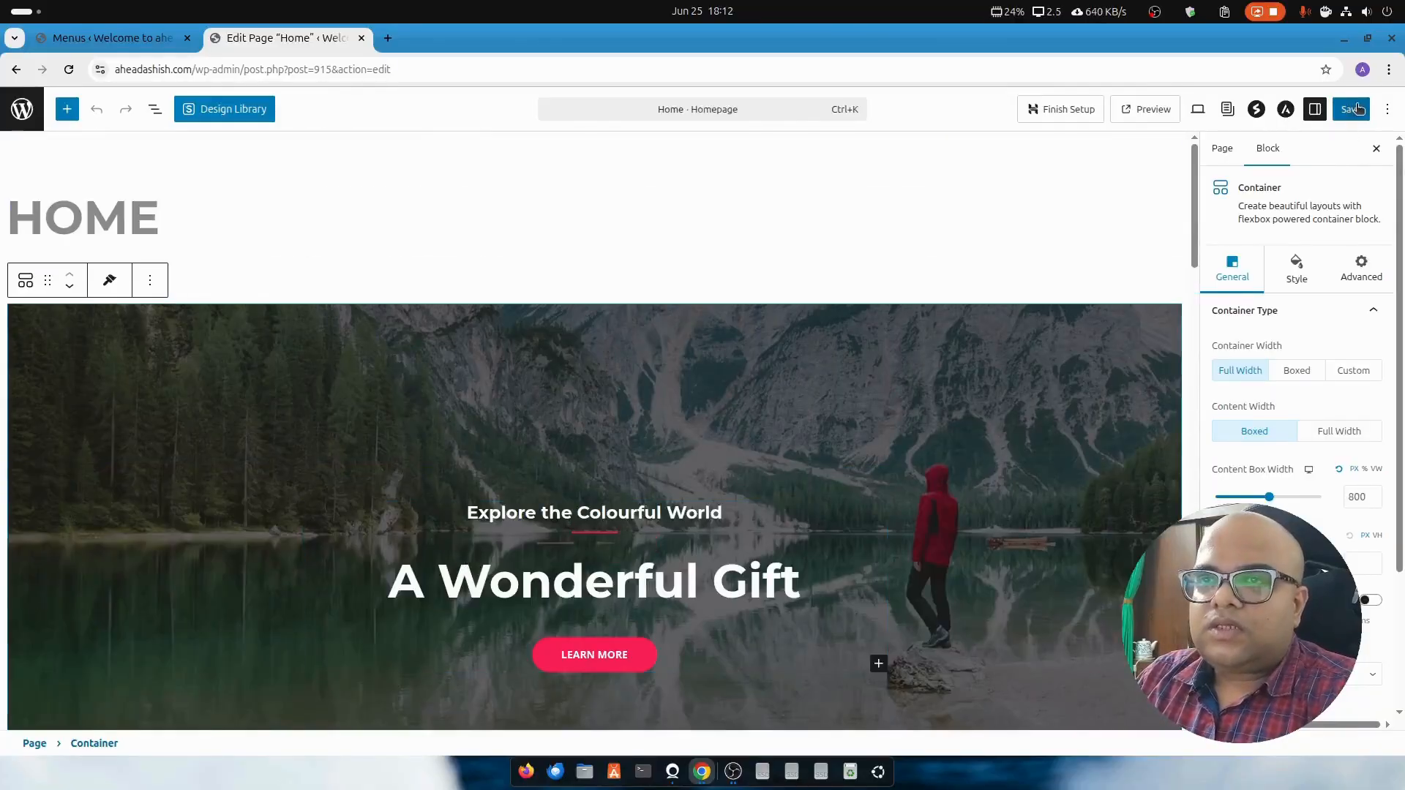
click(1352, 108)
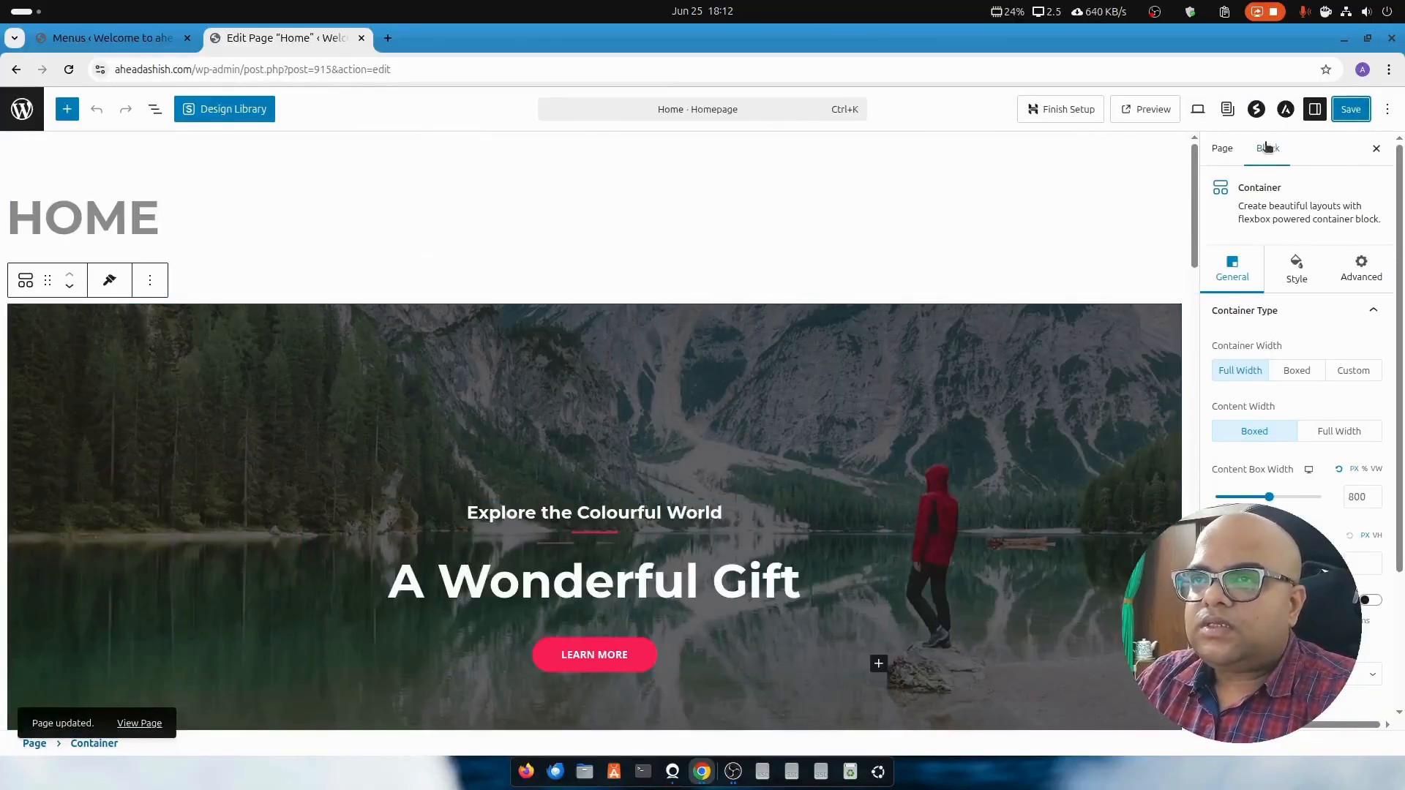
Open Installed Plugins from the Dashboard and look over the Spectra and SureForms entries.
click(107, 37)
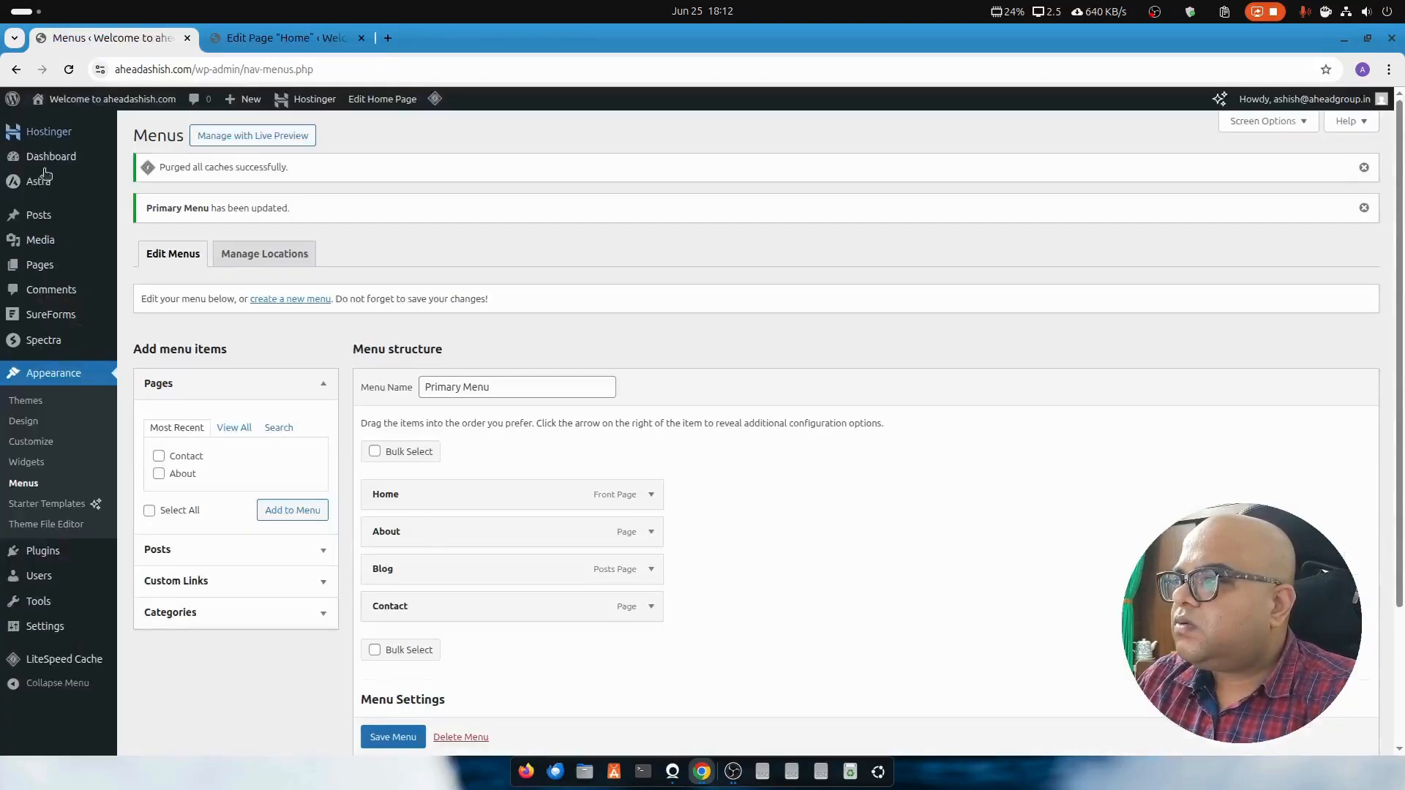
click(51, 156)
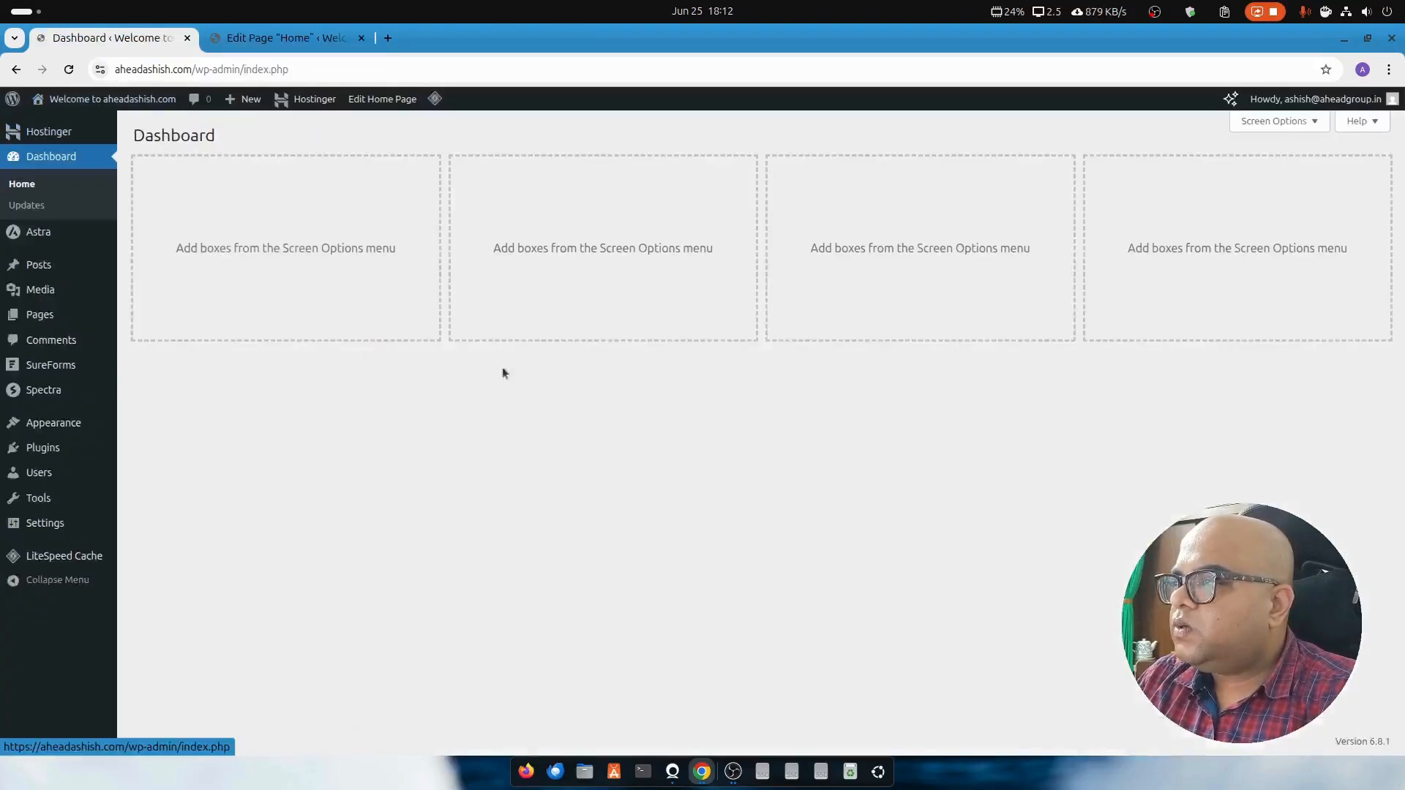
mouse_move(39, 472)
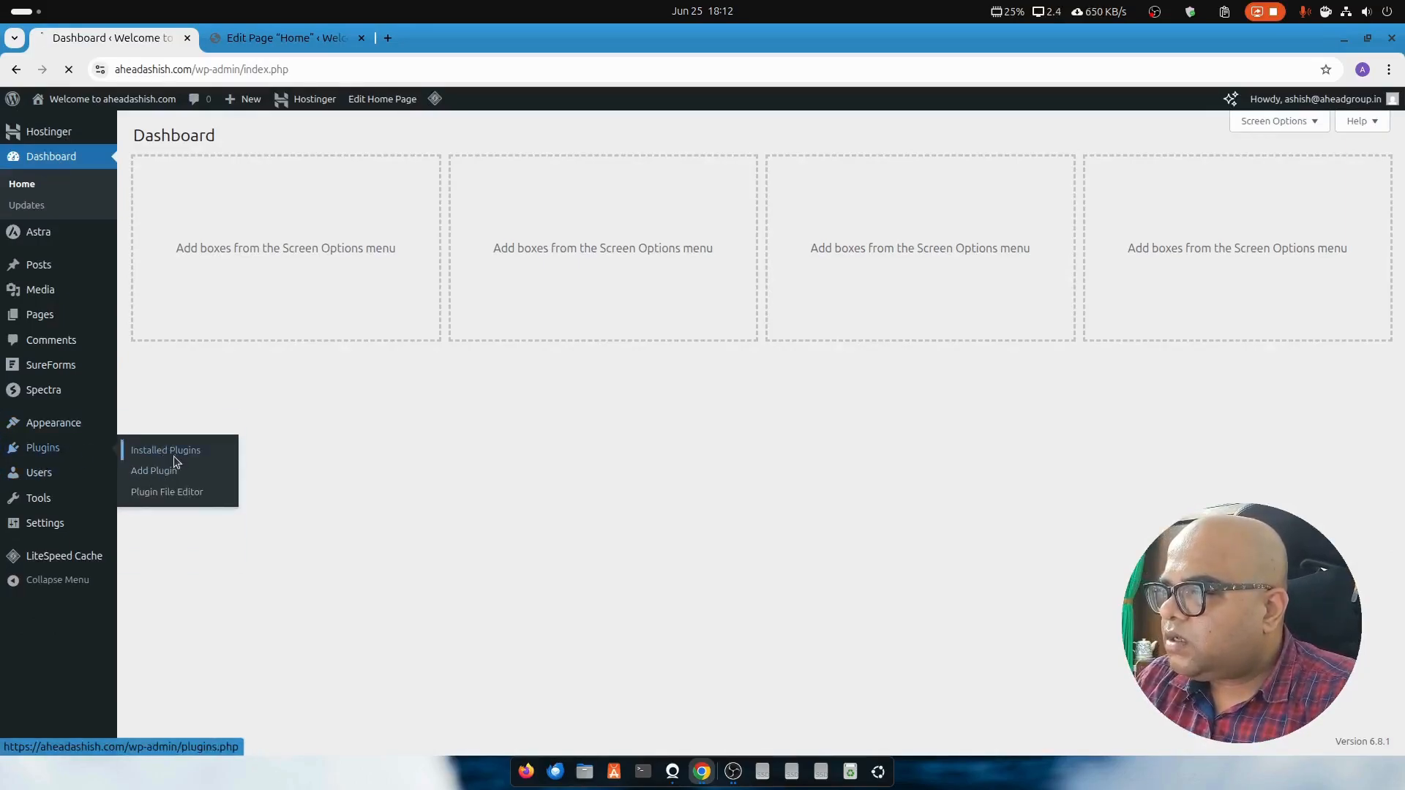
click(165, 450)
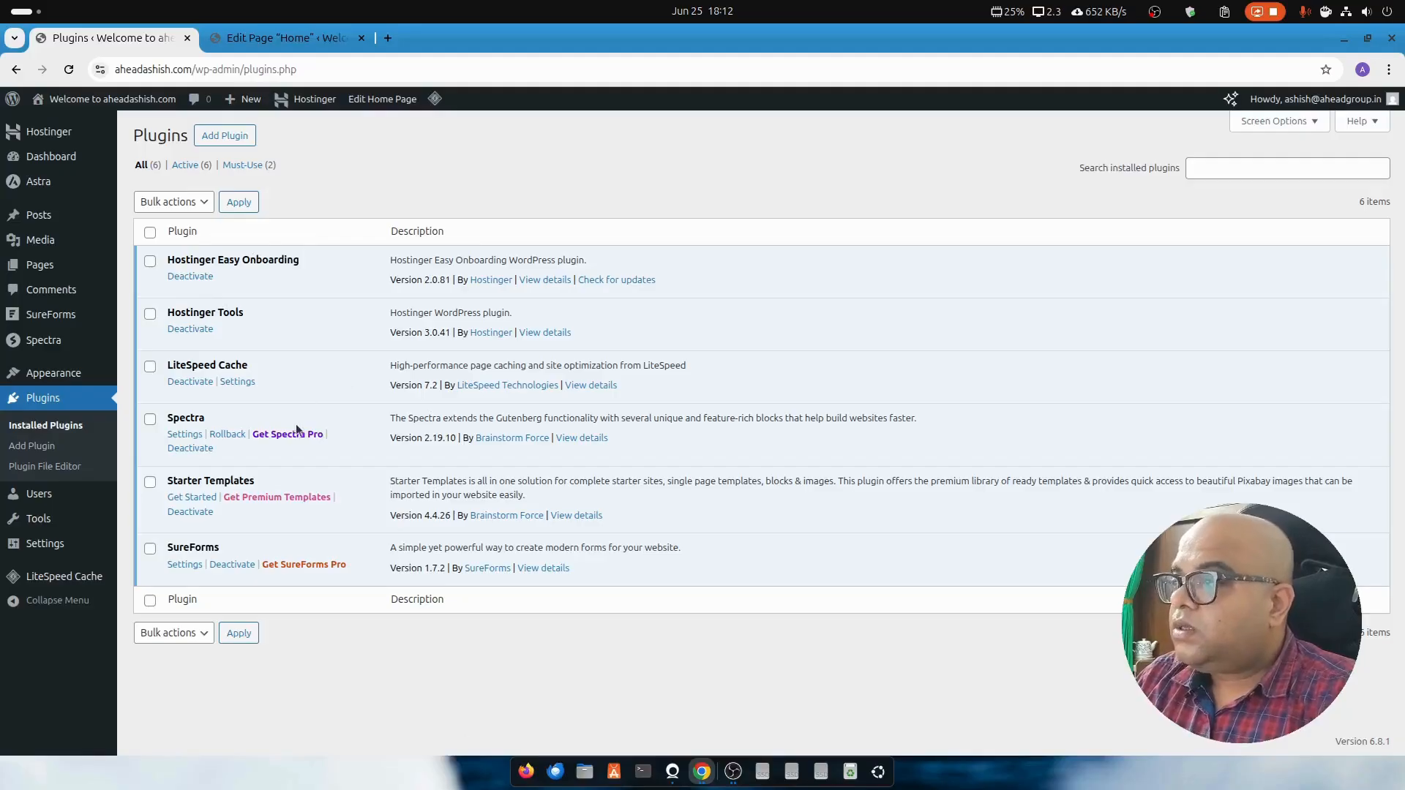
mouse_move(215, 419)
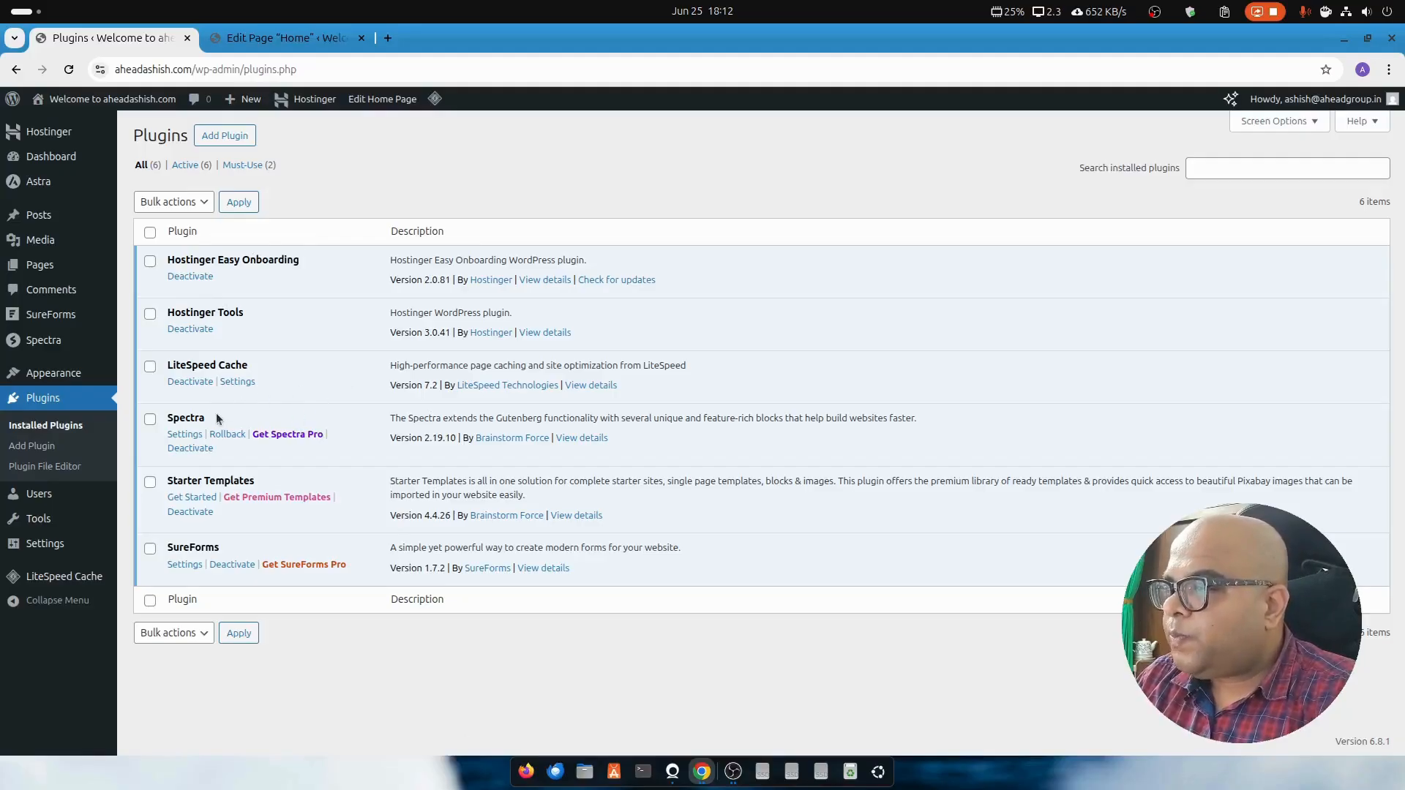
double_click(185, 418)
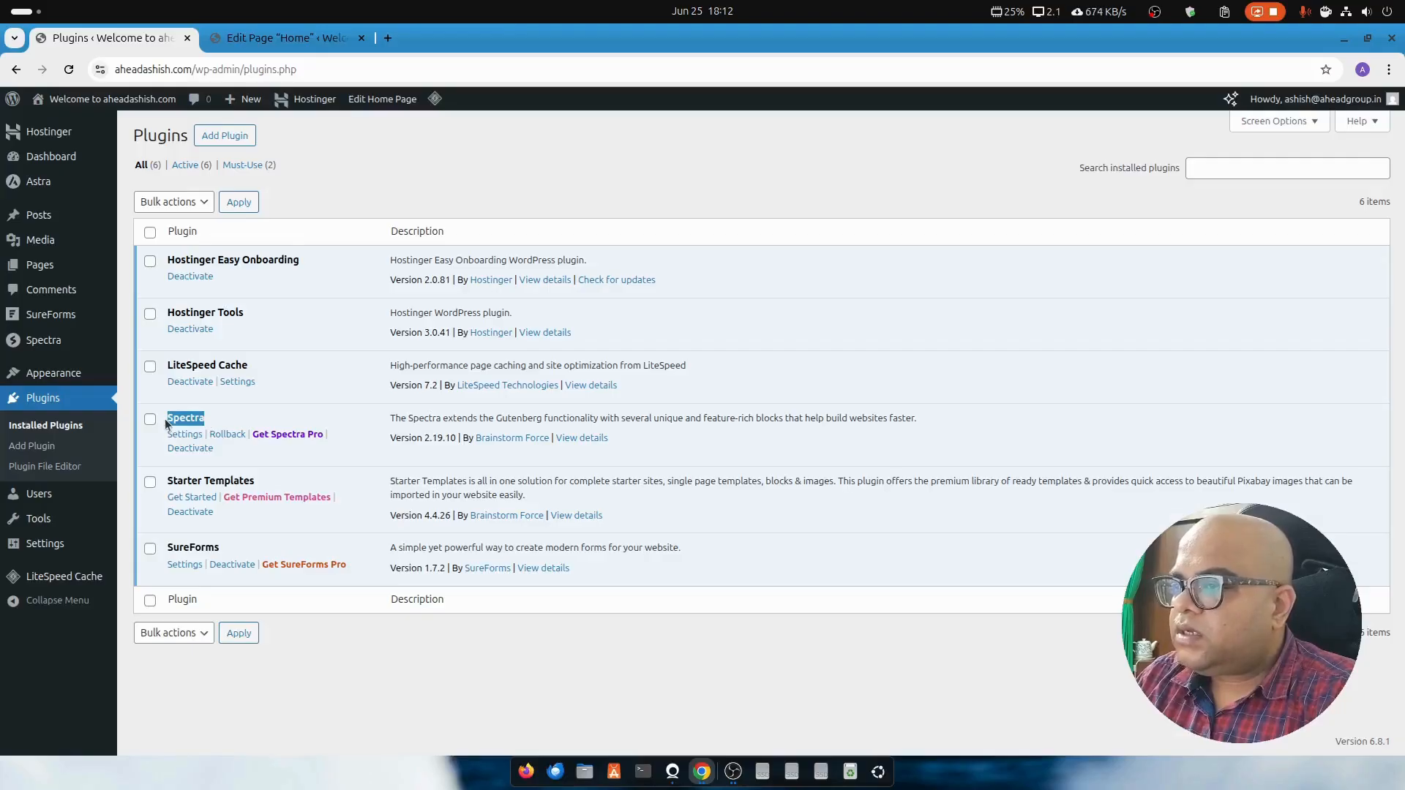
mouse_move(202, 439)
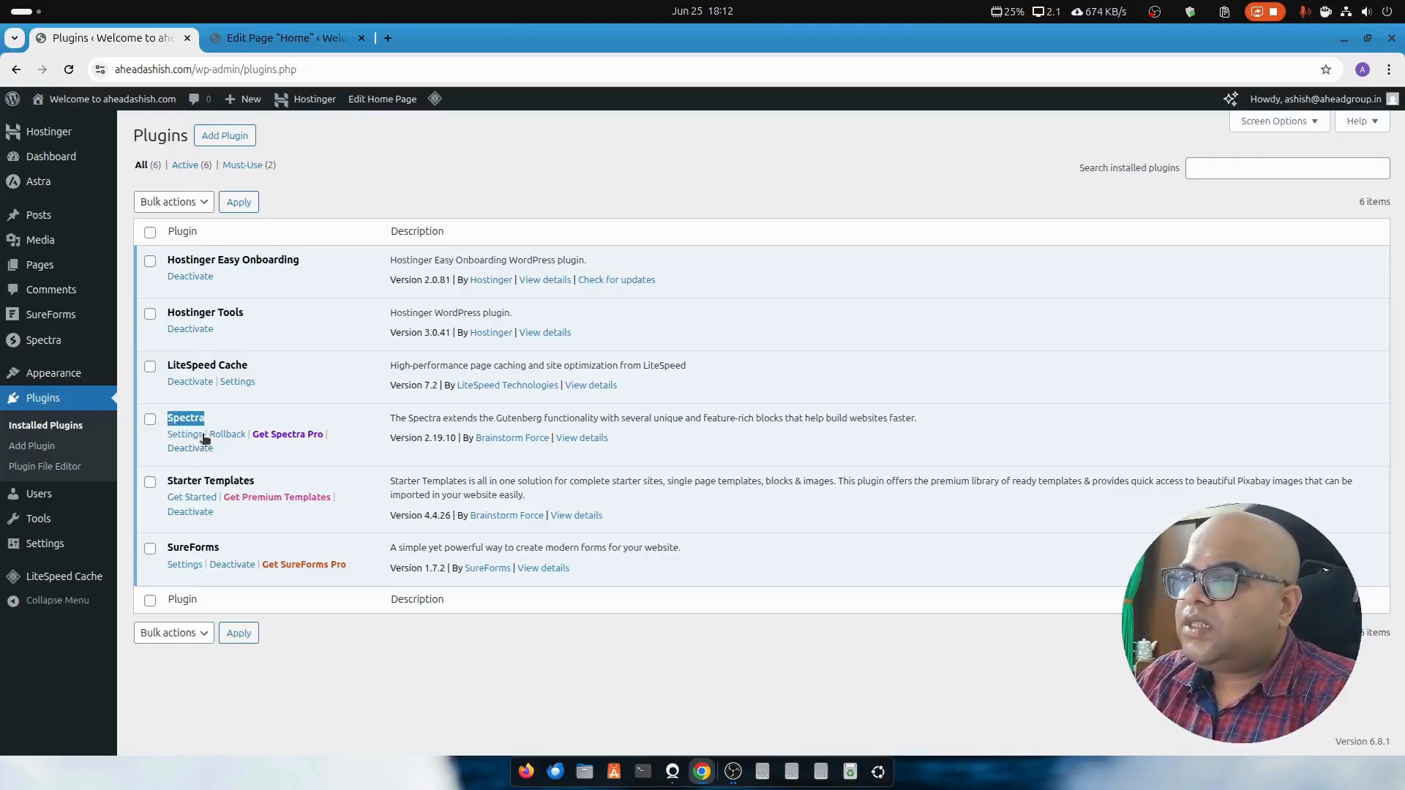
mouse_move(268, 422)
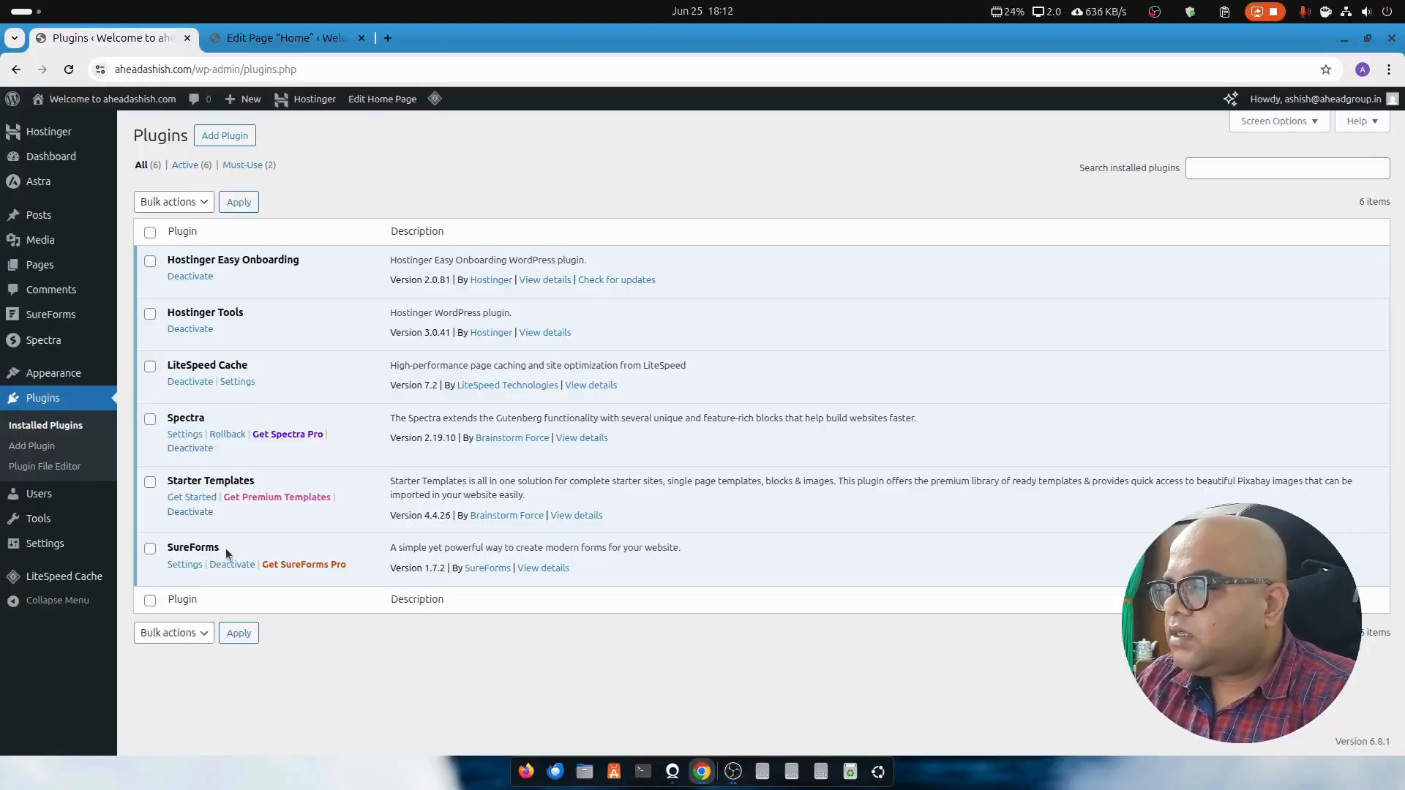
double_click(193, 546)
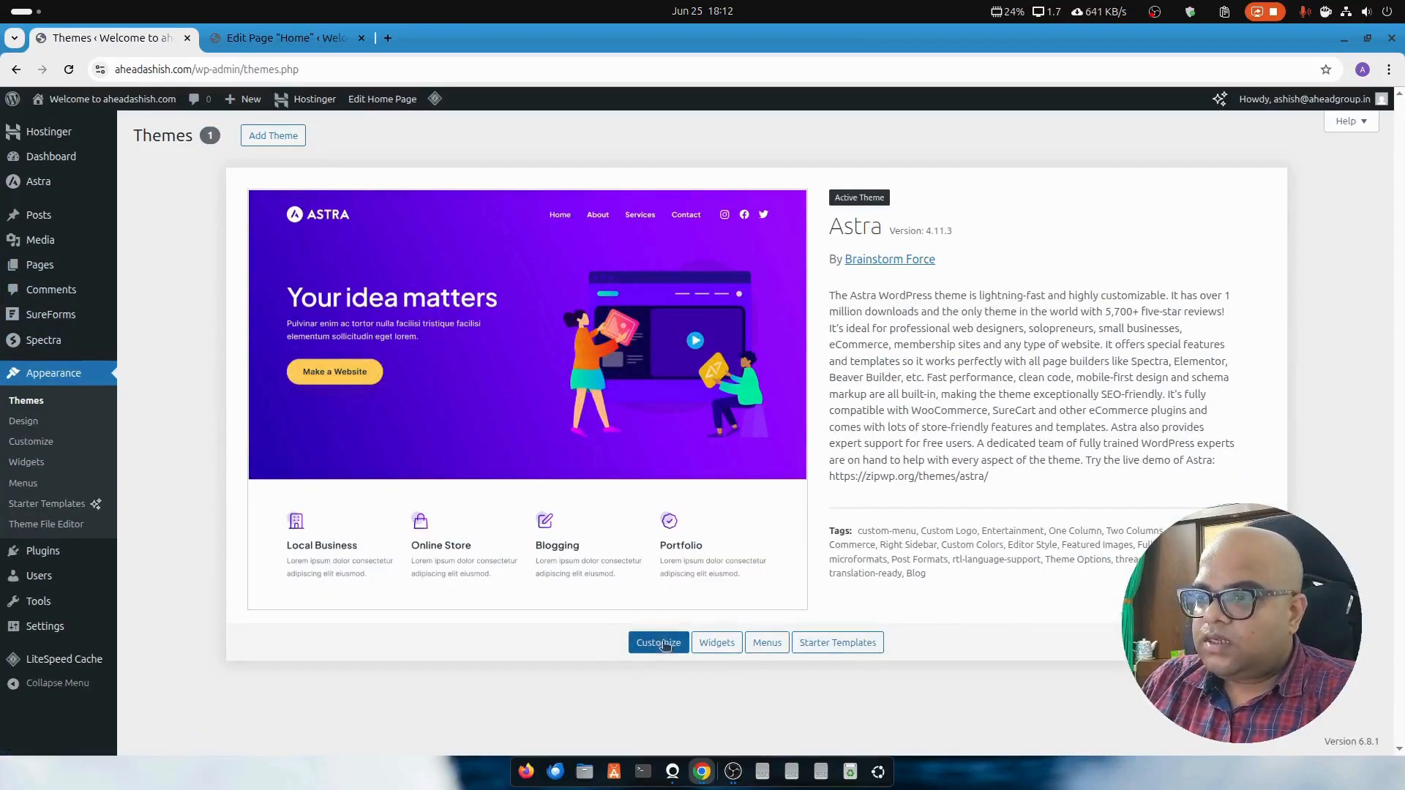
In the Customizer, upload the aheadashish logo png as the transparent header logo.
click(658, 642)
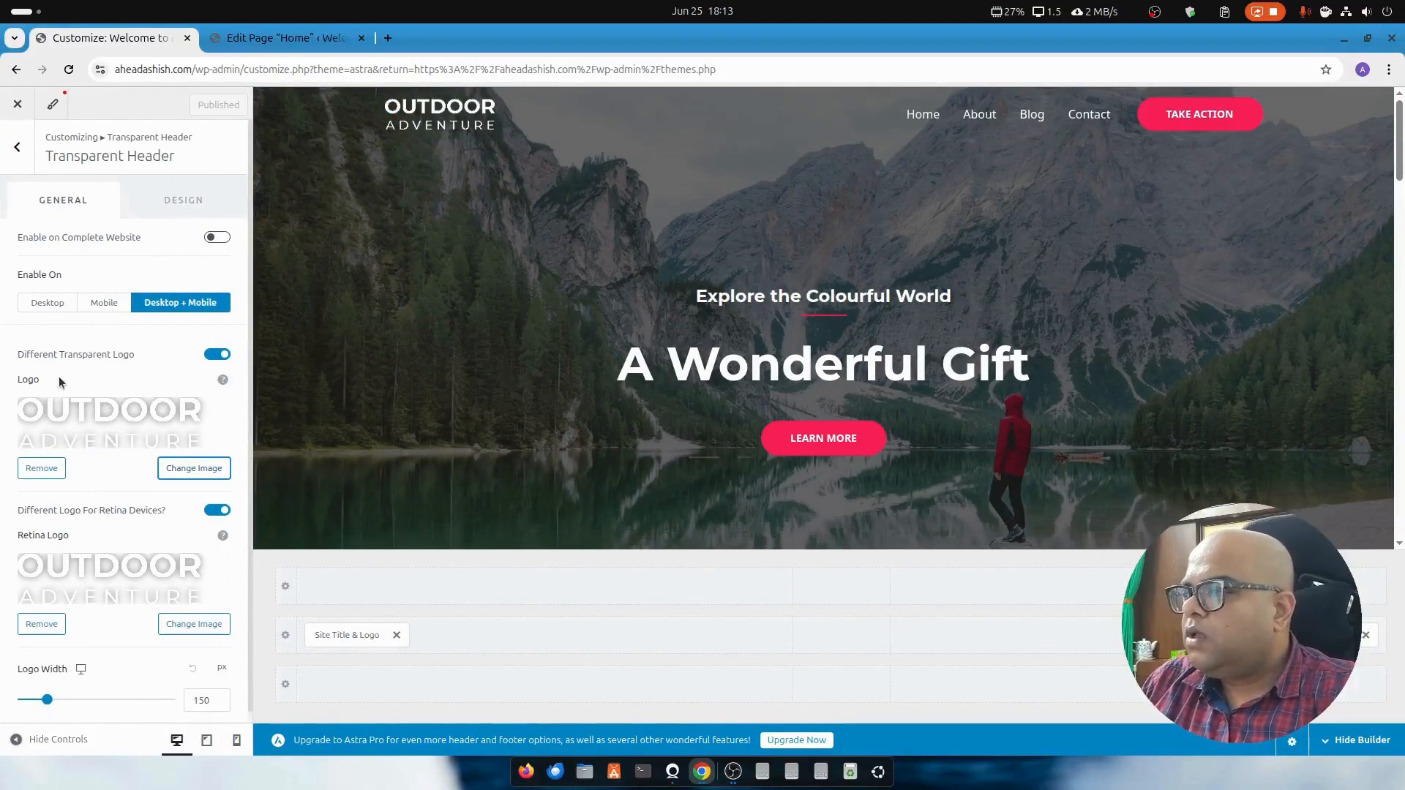
click(193, 467)
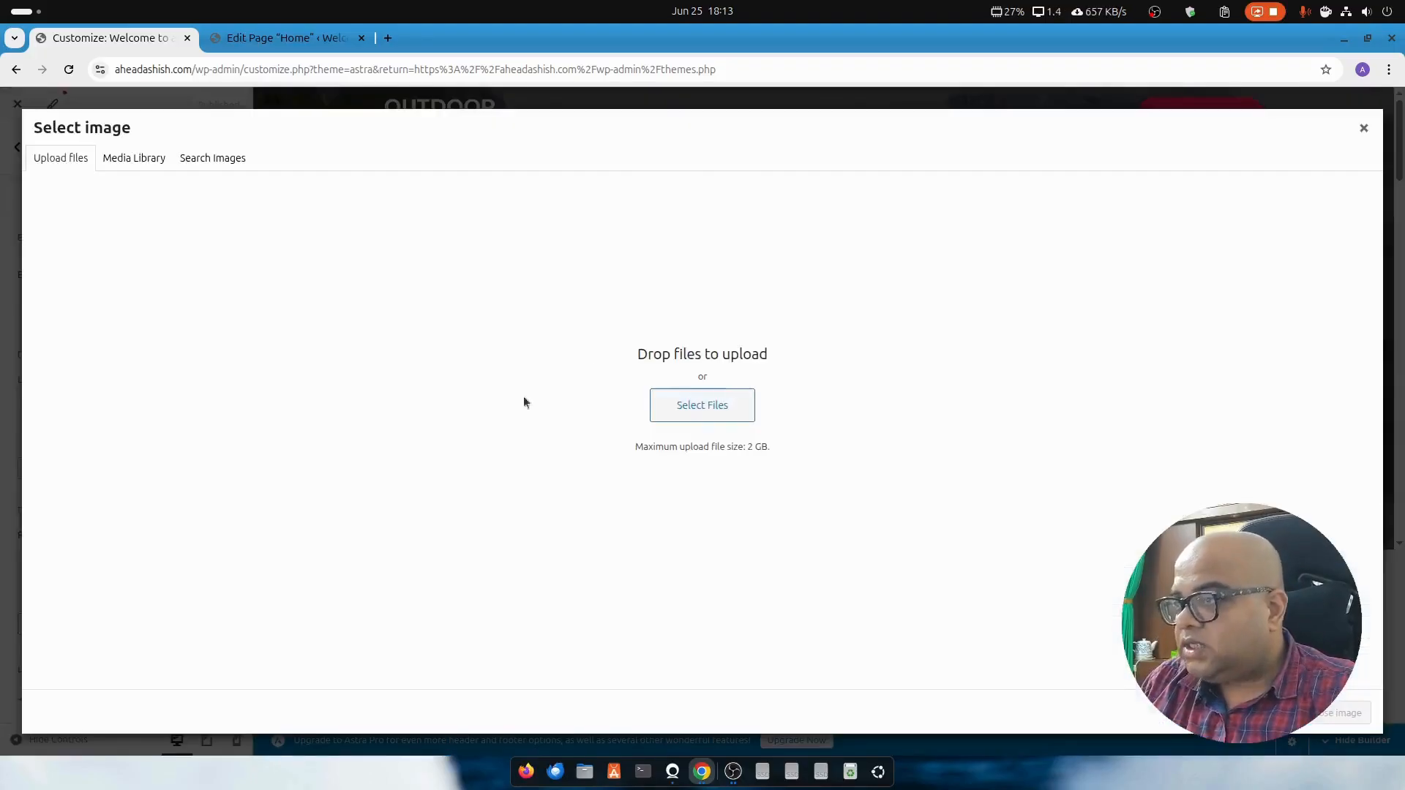
click(702, 405)
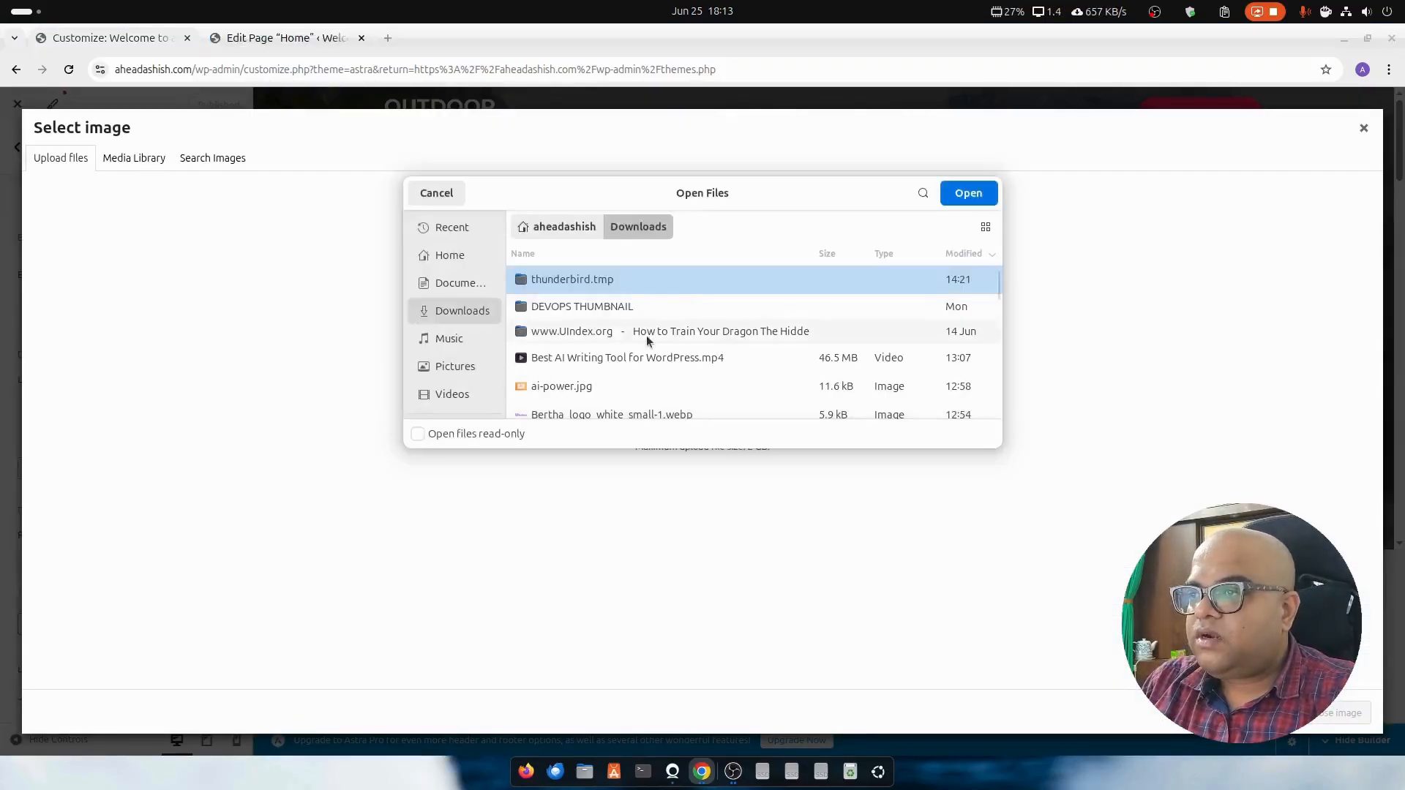
text(ahead)
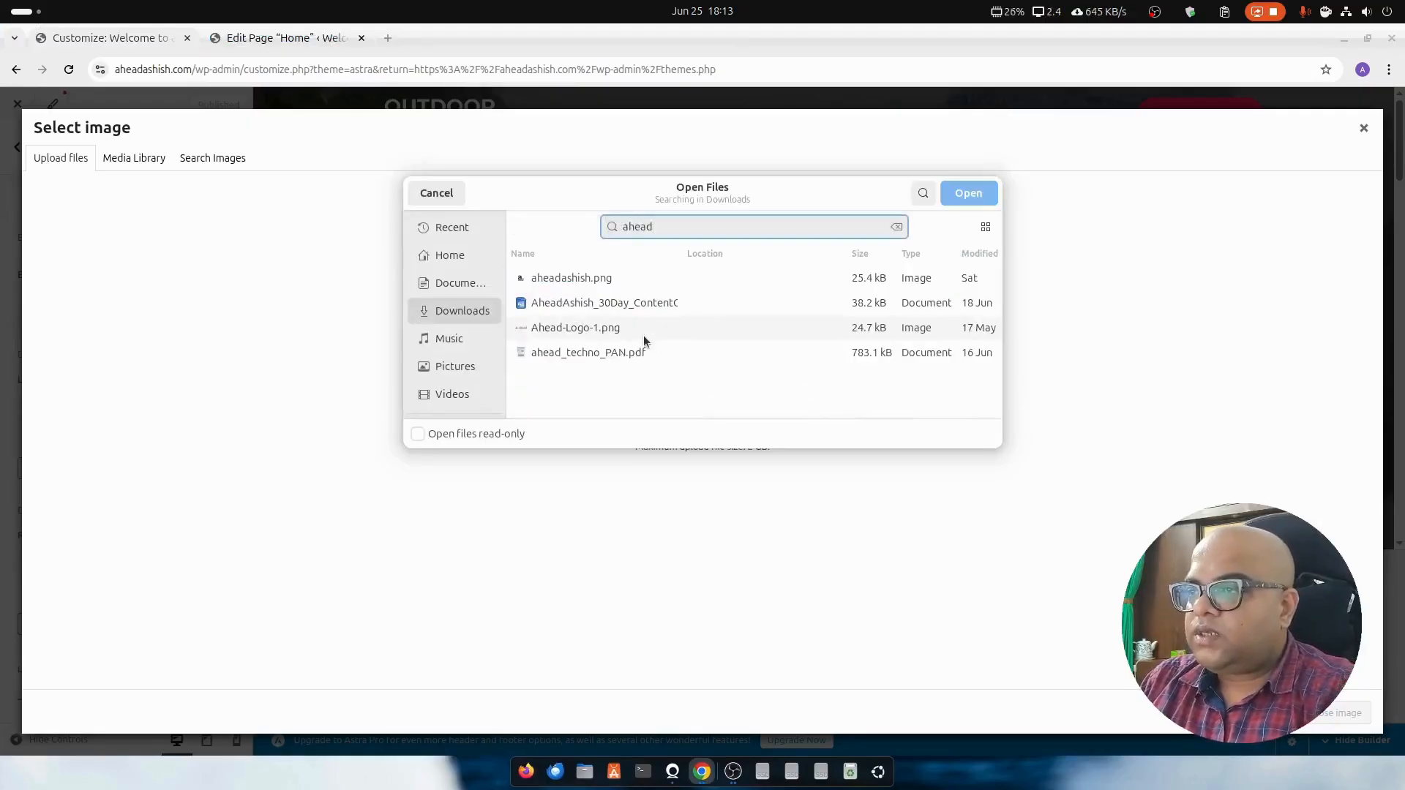
click(571, 278)
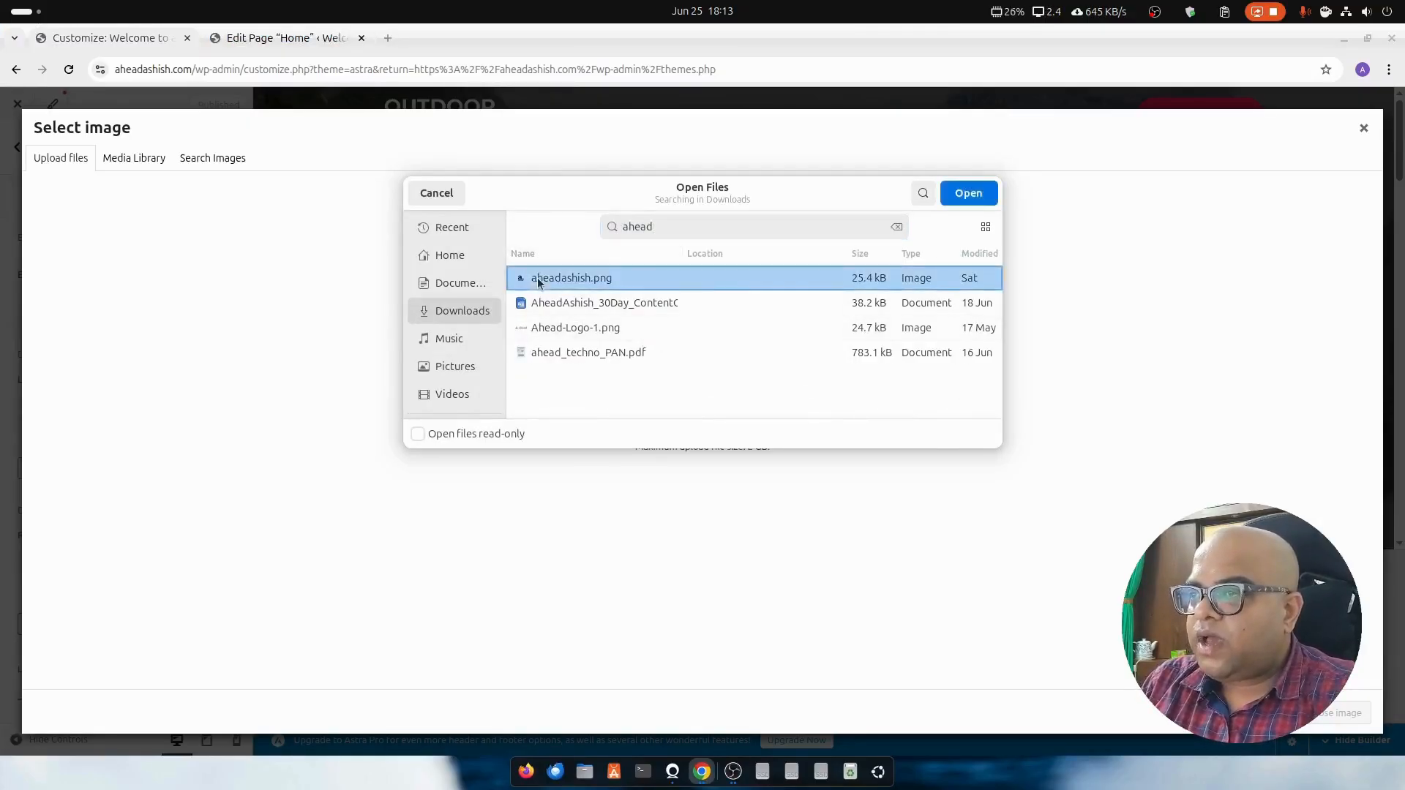
click(967, 193)
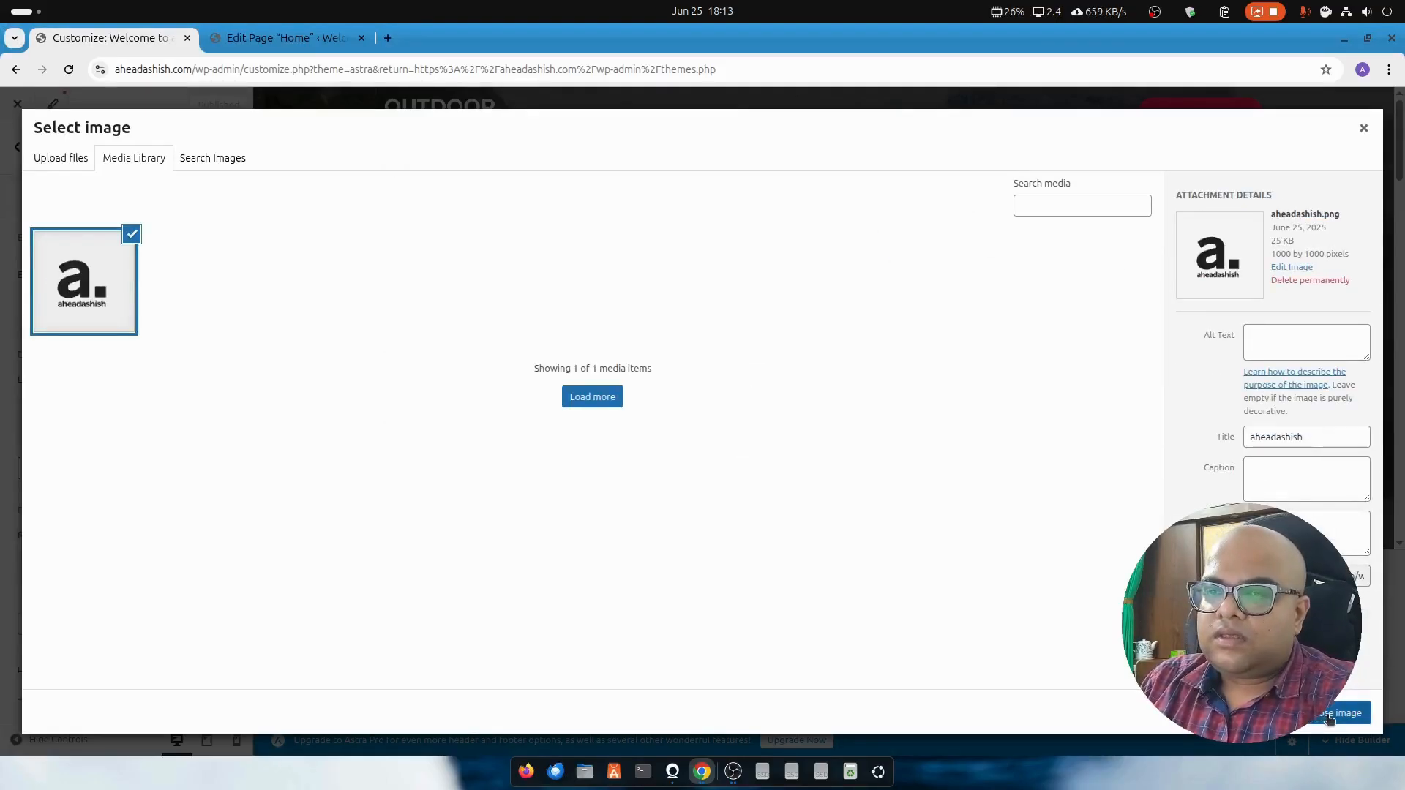
Fill the logo's alt text 'aheadahsish', title and caption, then use it as the logo.
click(1306, 341)
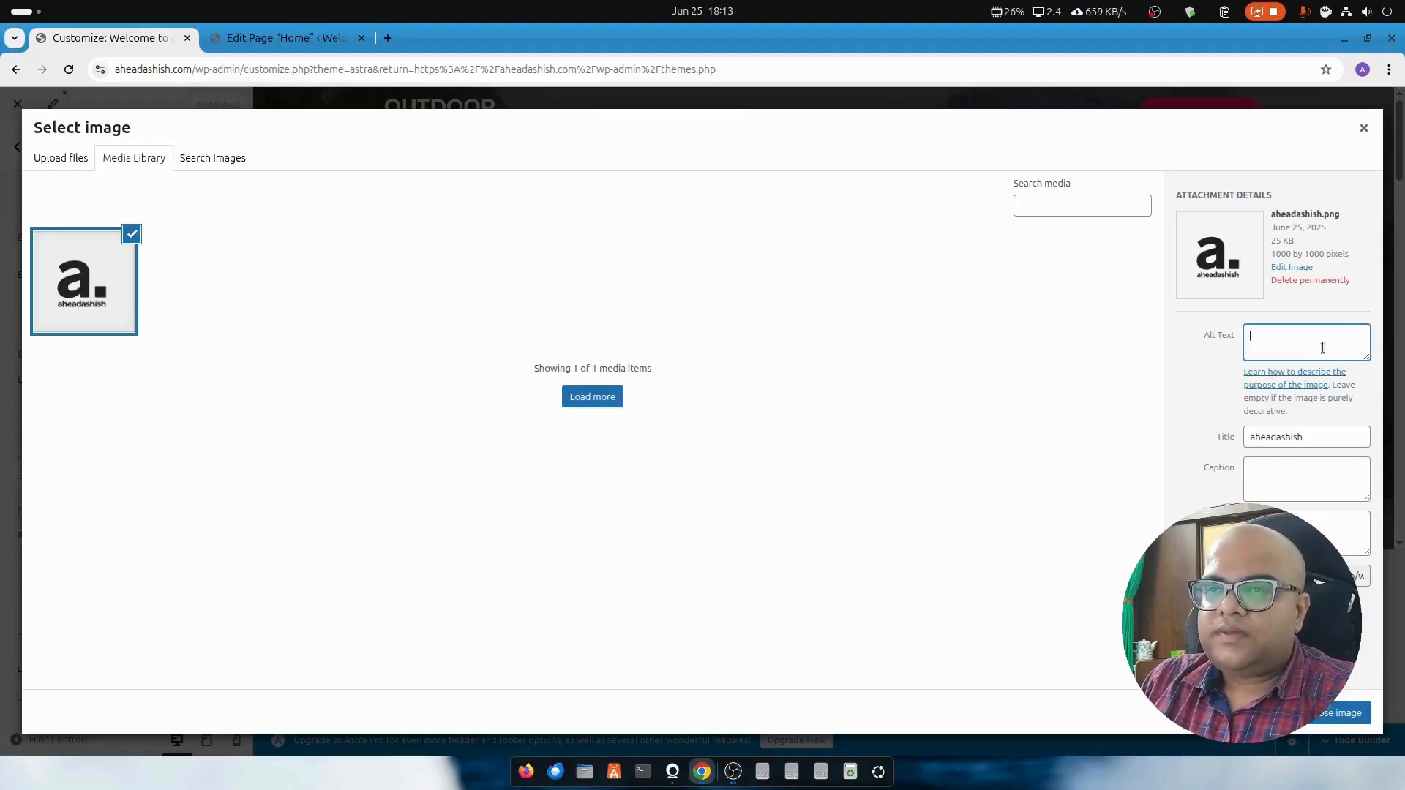
text(aheadahsish logo)
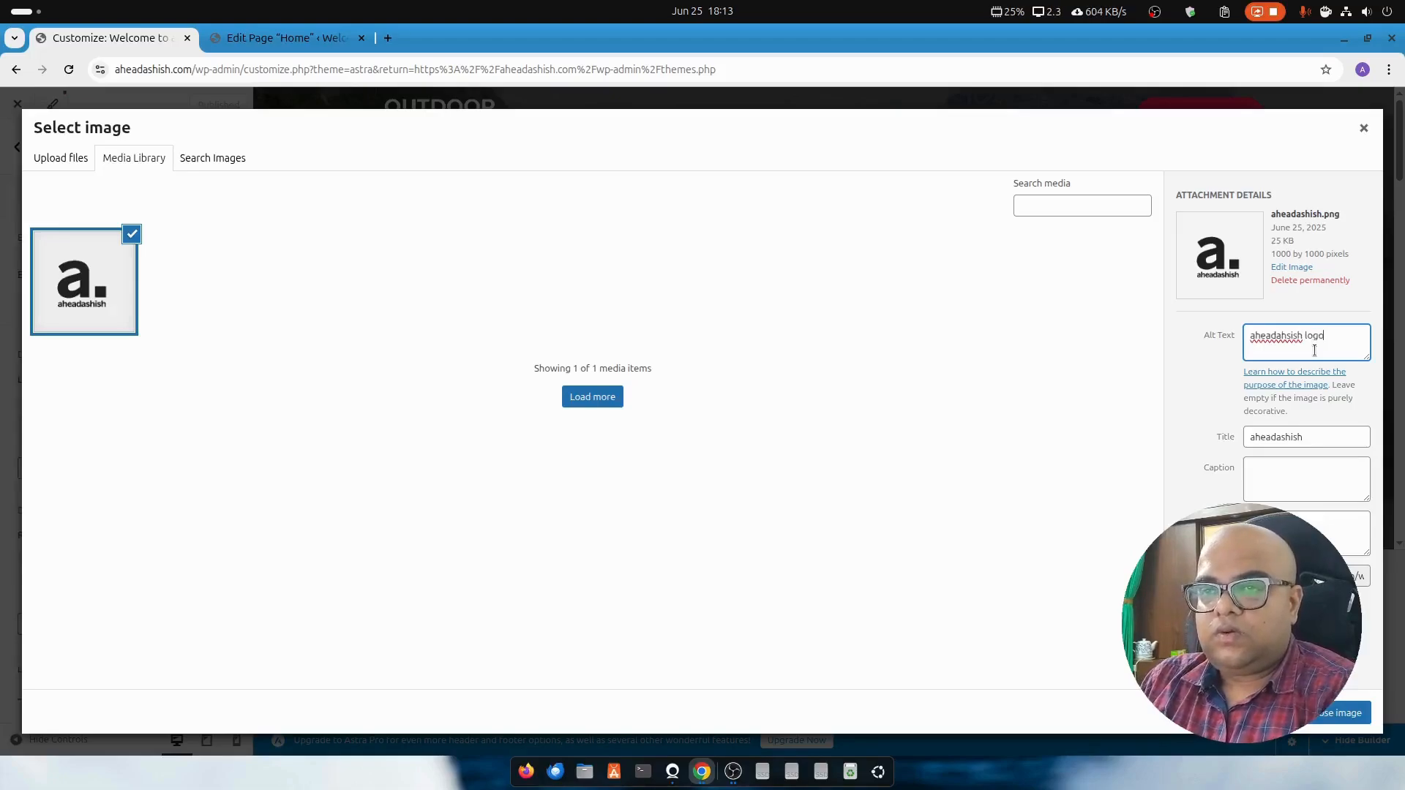
click(1306, 436)
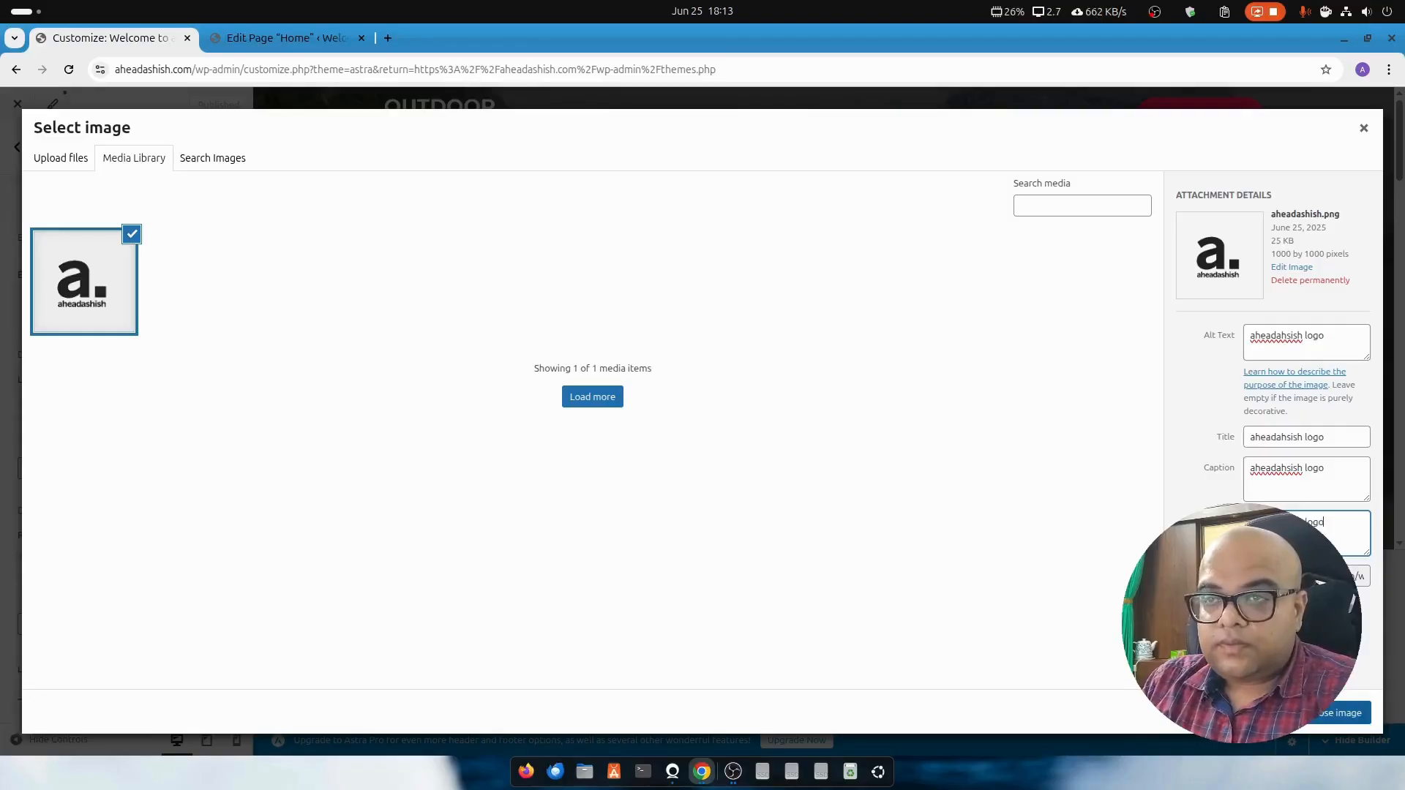
click(1340, 712)
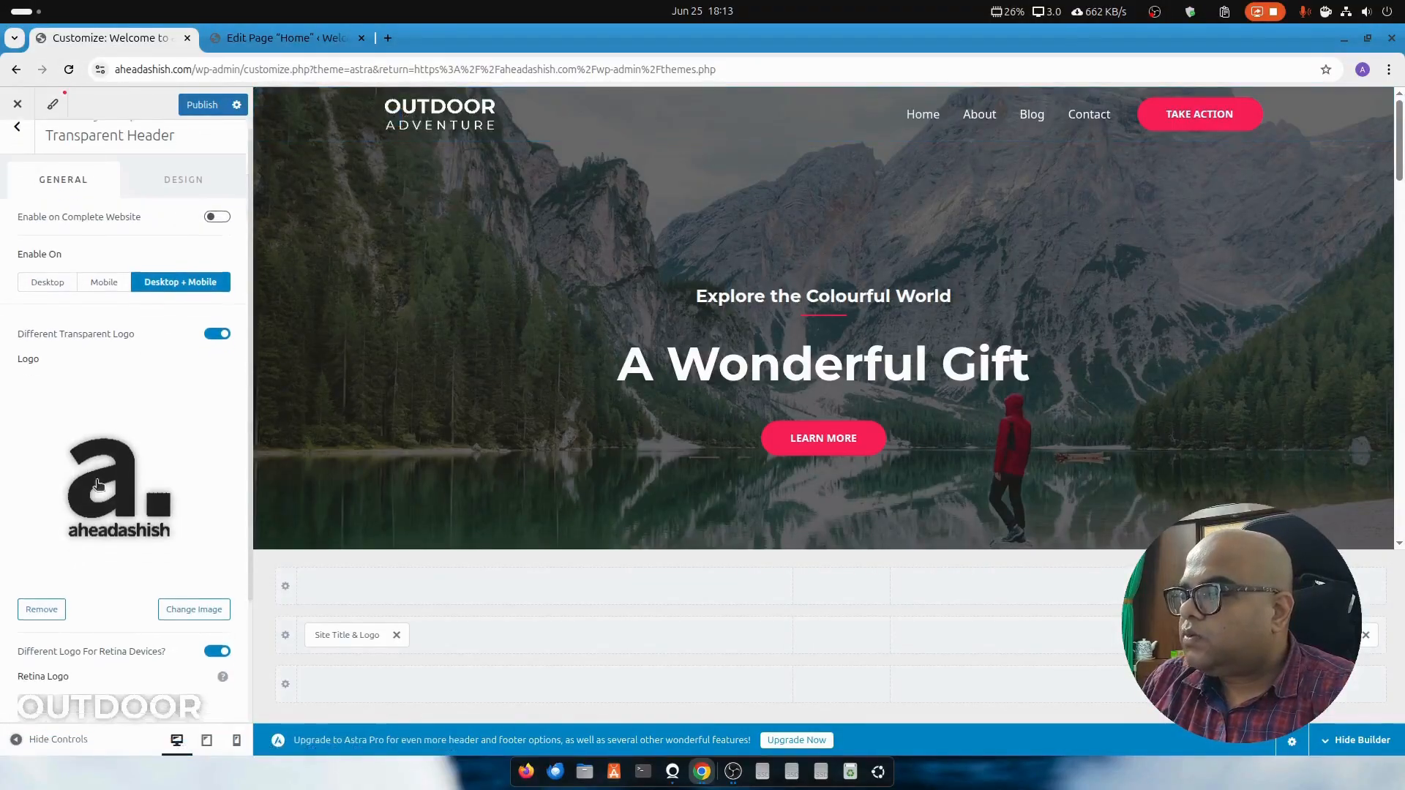
Set the uploaded aheadashish logo as the Retina Logo and publish the Customizer changes.
scroll(down, 3)
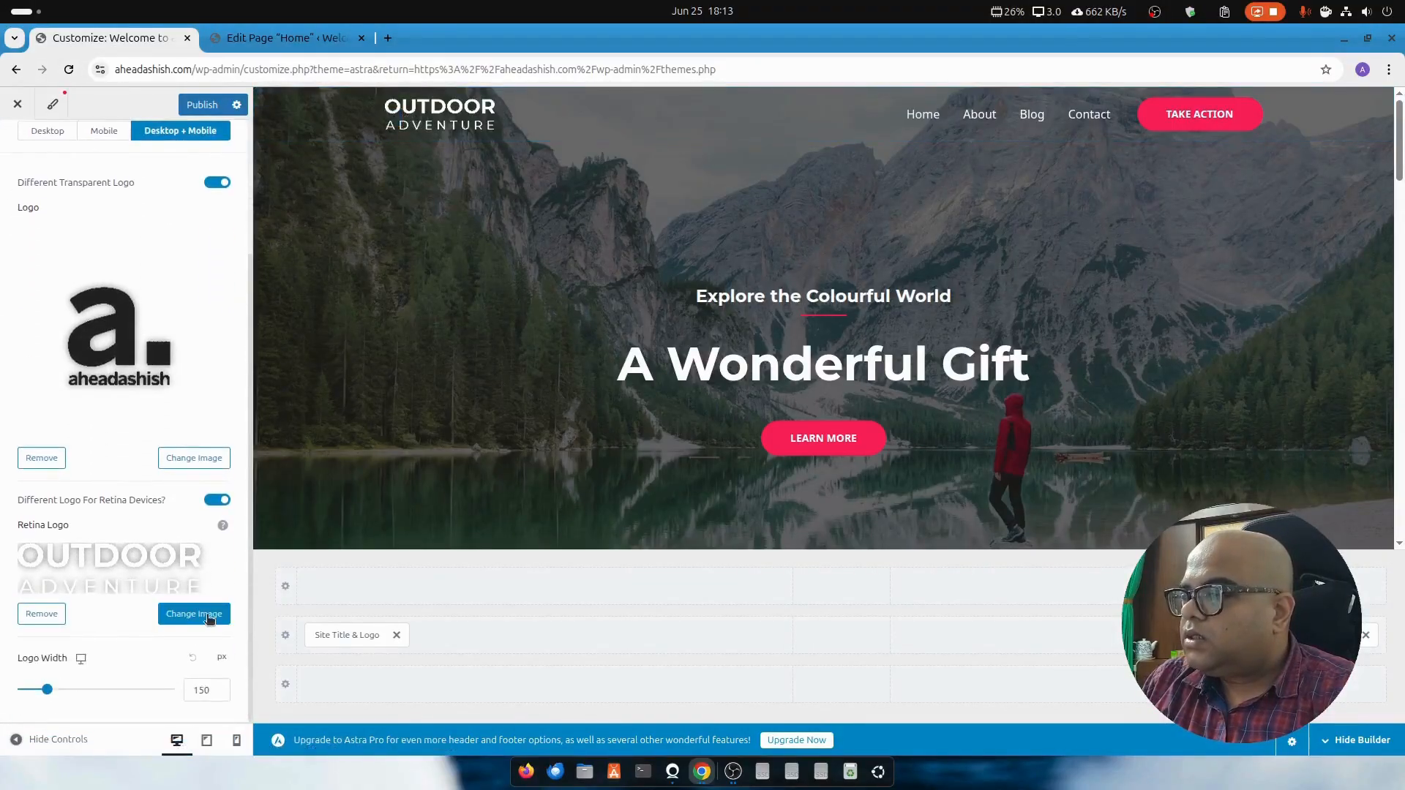
click(193, 614)
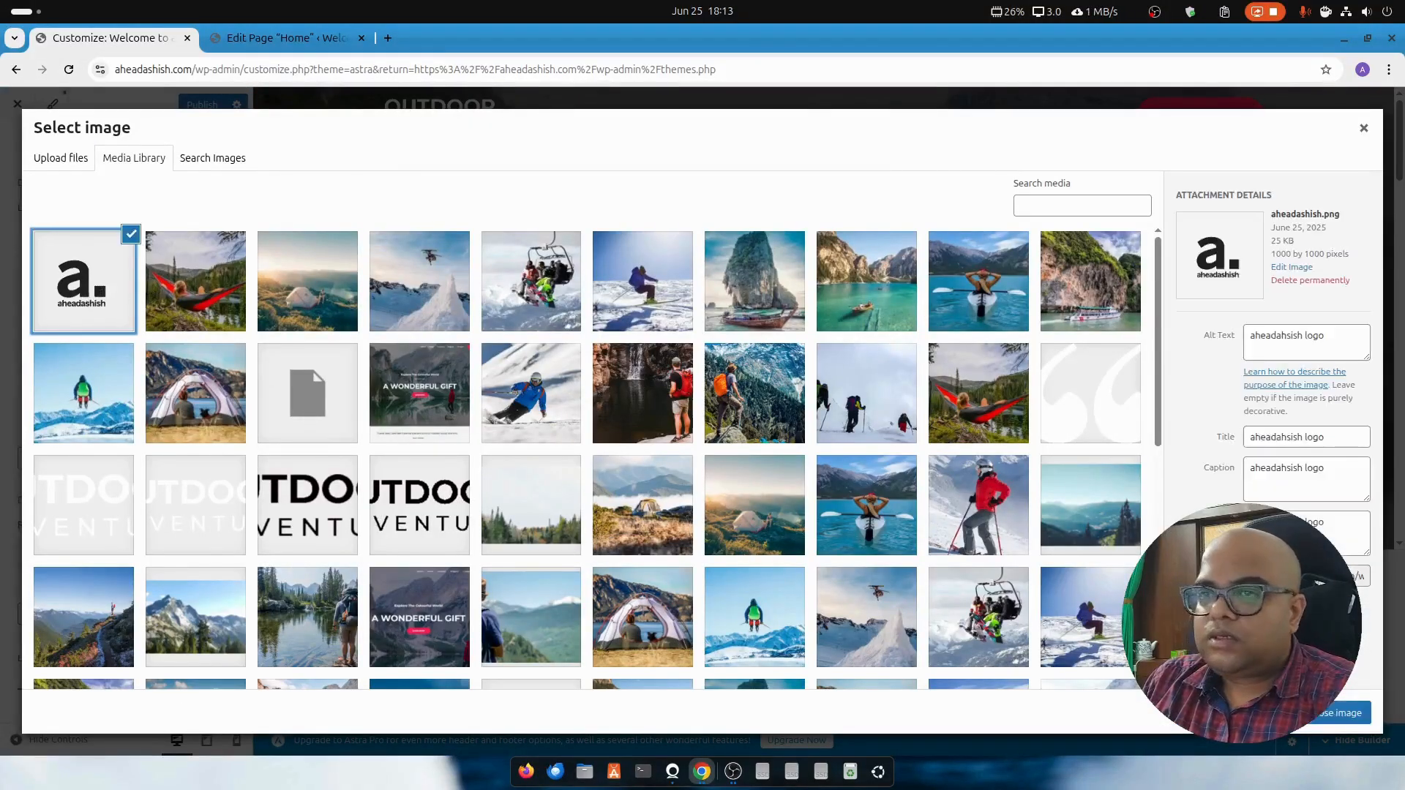
click(1339, 712)
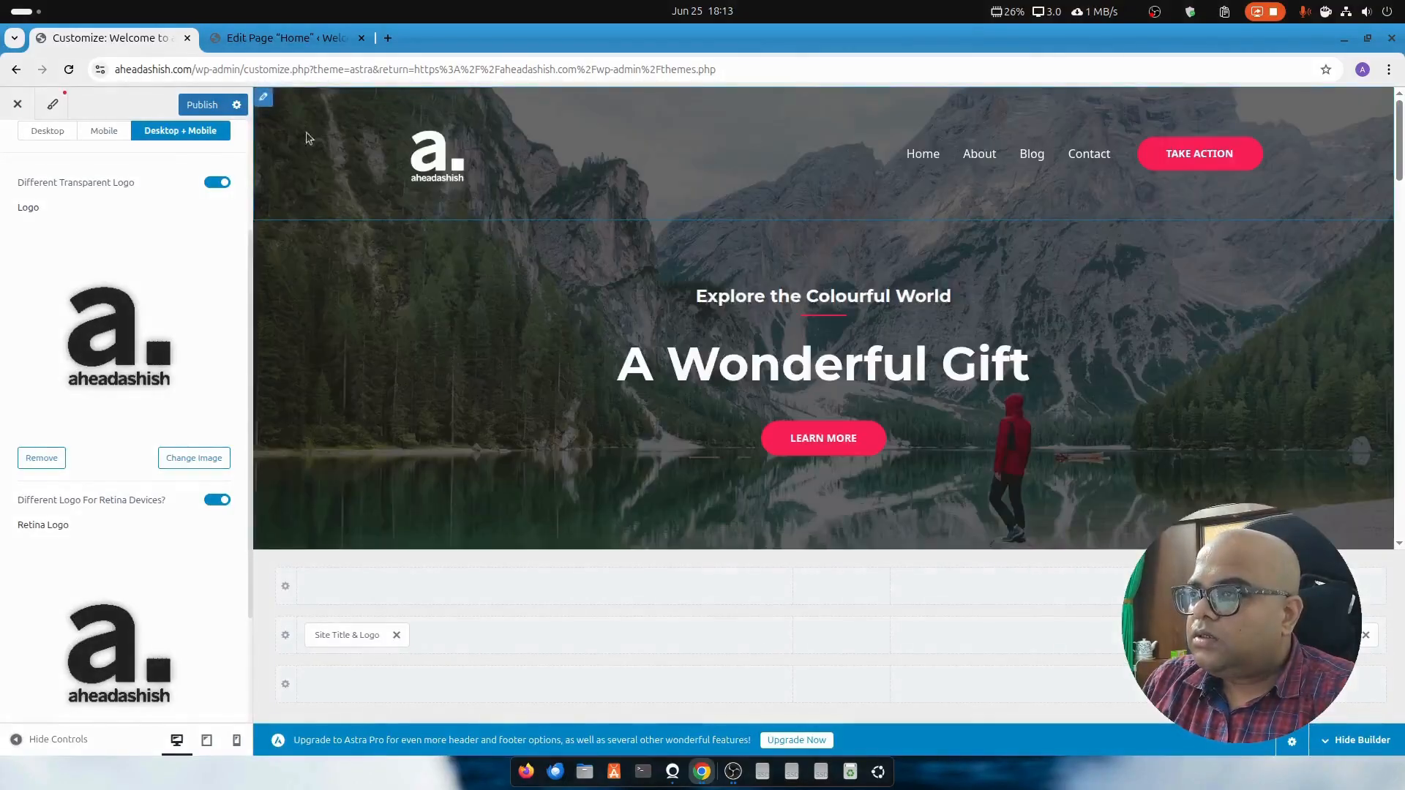
mouse_move(408, 299)
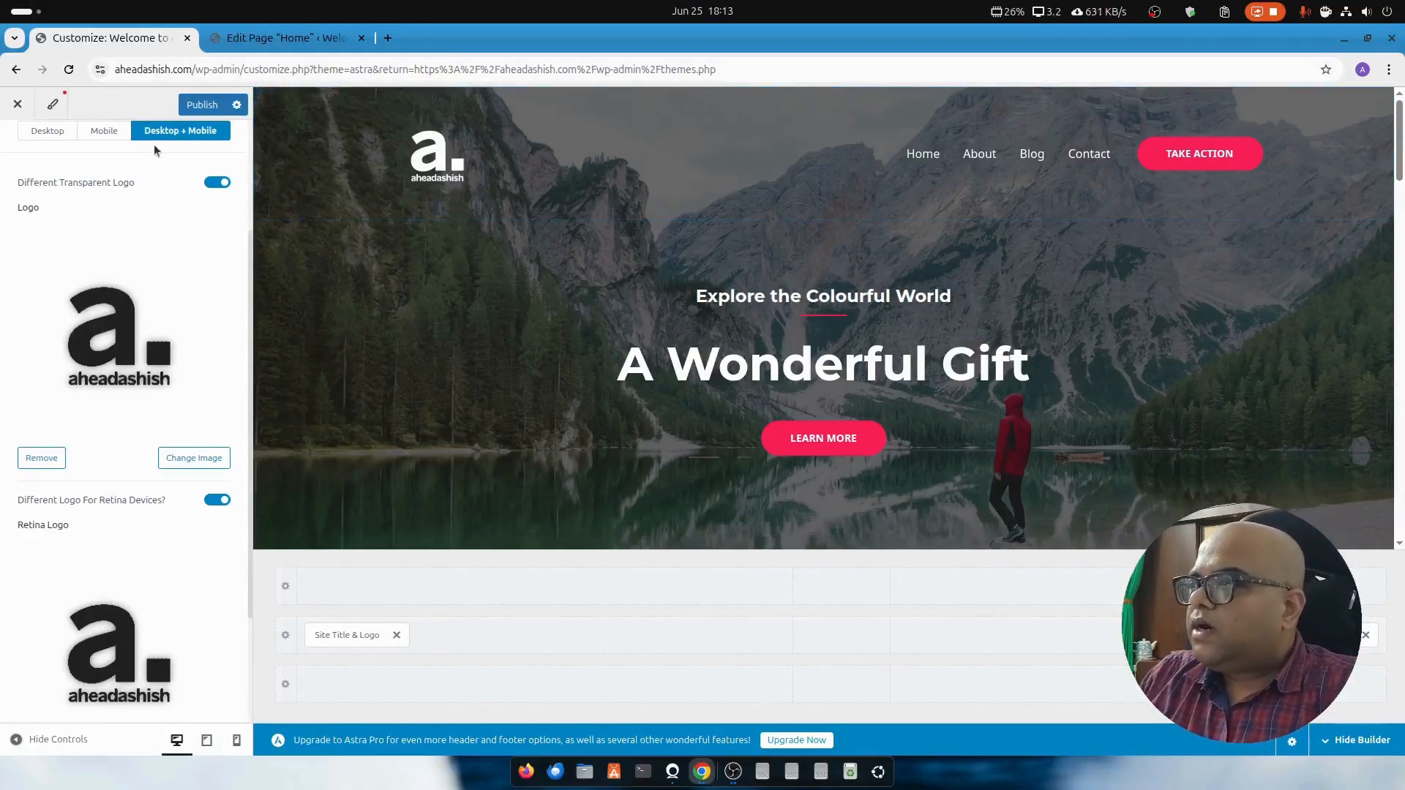
click(202, 105)
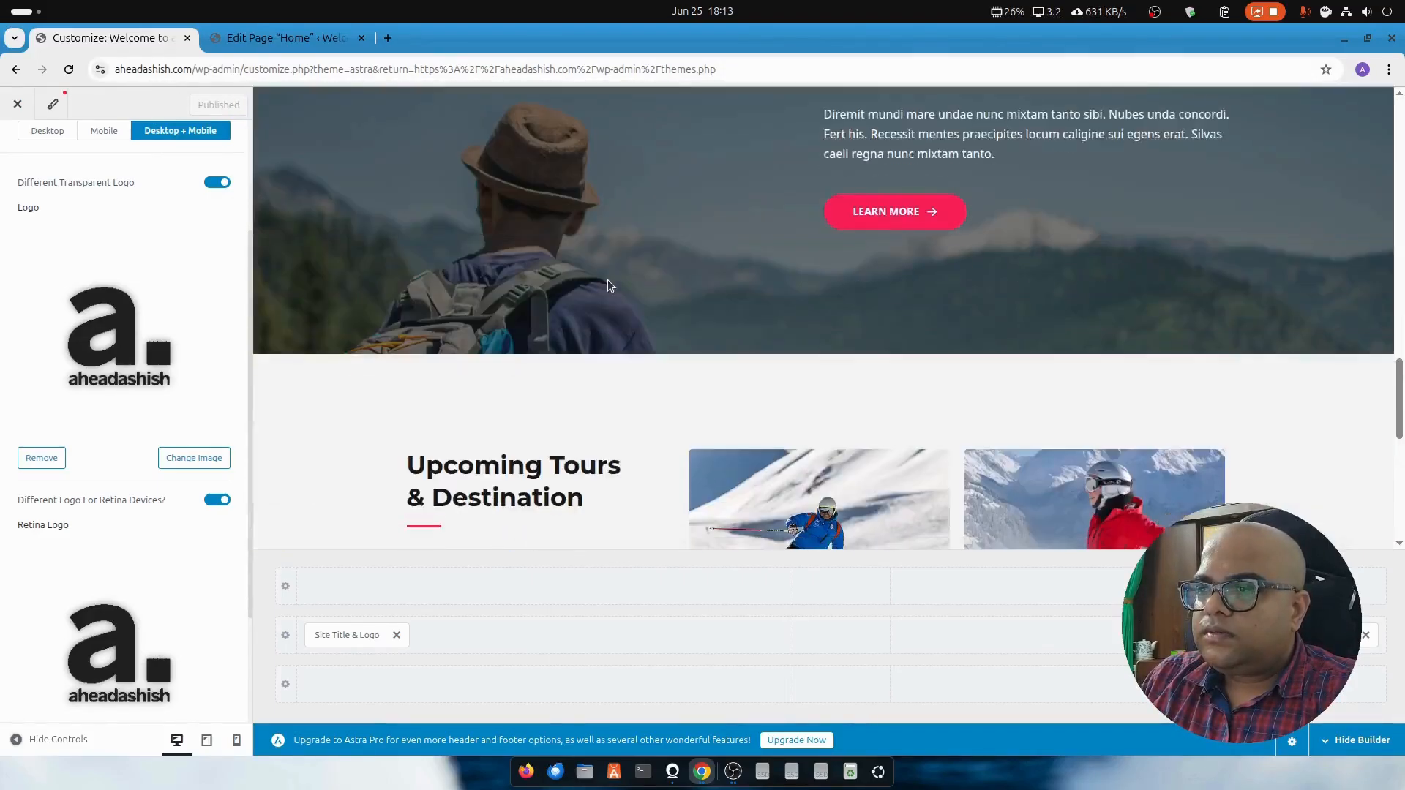
Change the footer copyright to 'Ashish Agrawal | Kartgen Infotech LLP', linking the company to its website.
scroll(down, 3)
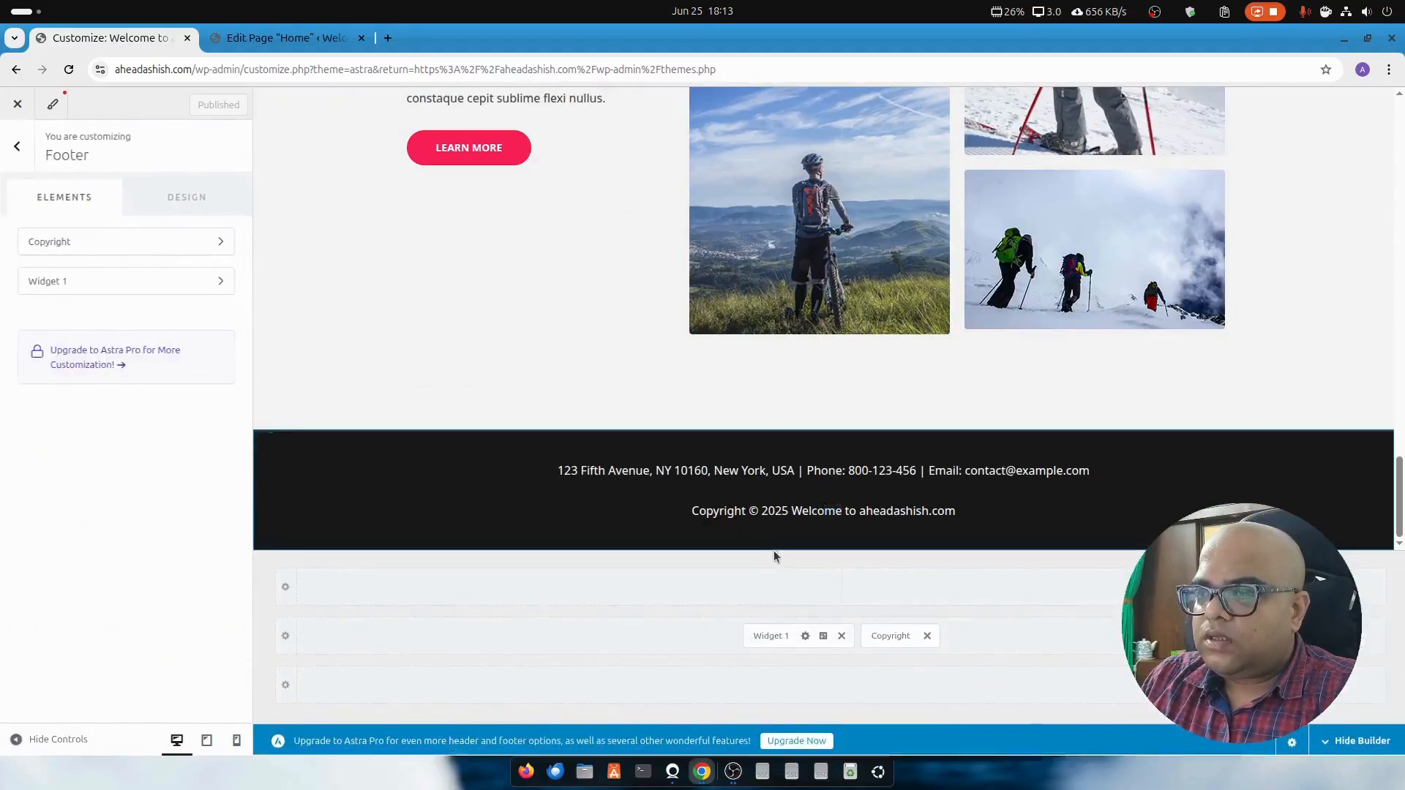
click(125, 241)
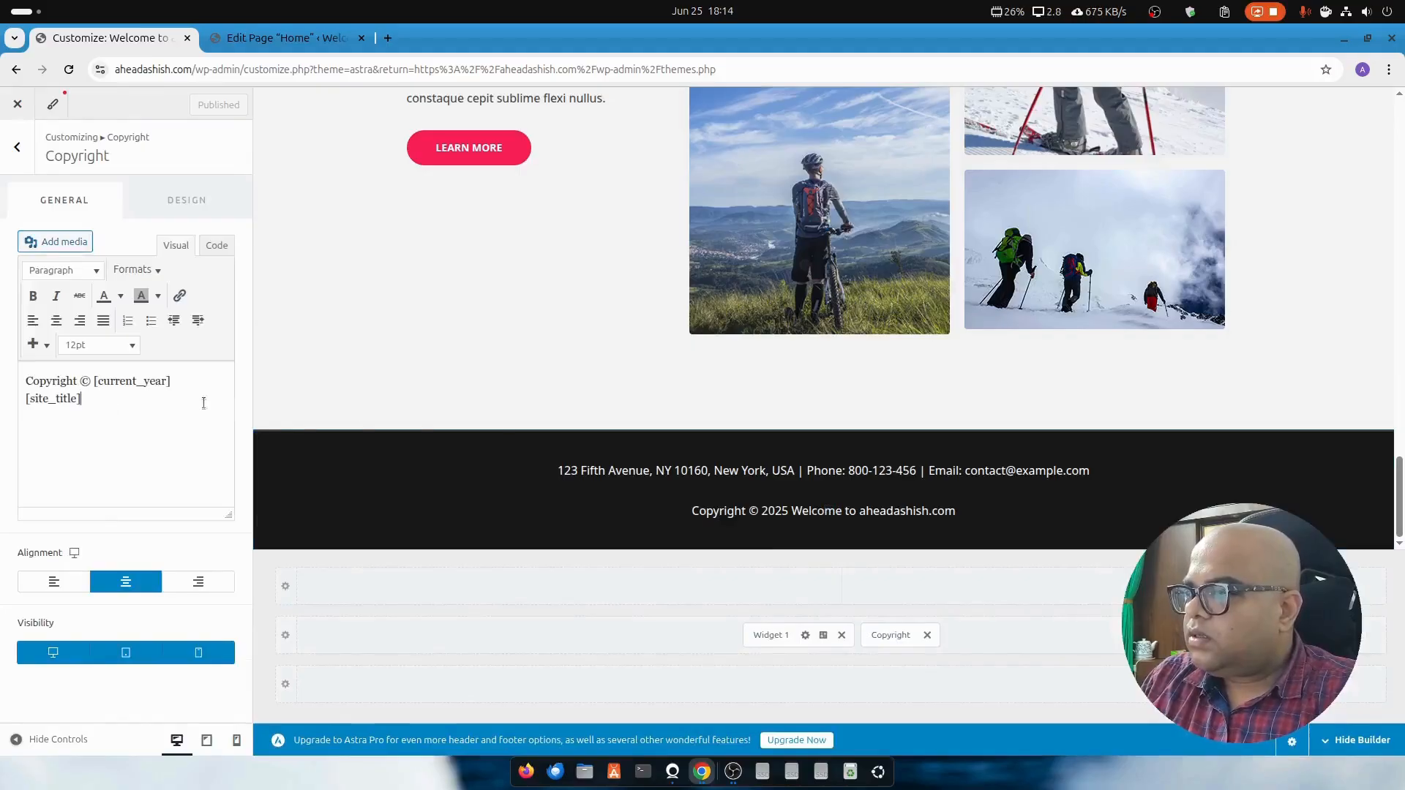
double_click(52, 398)
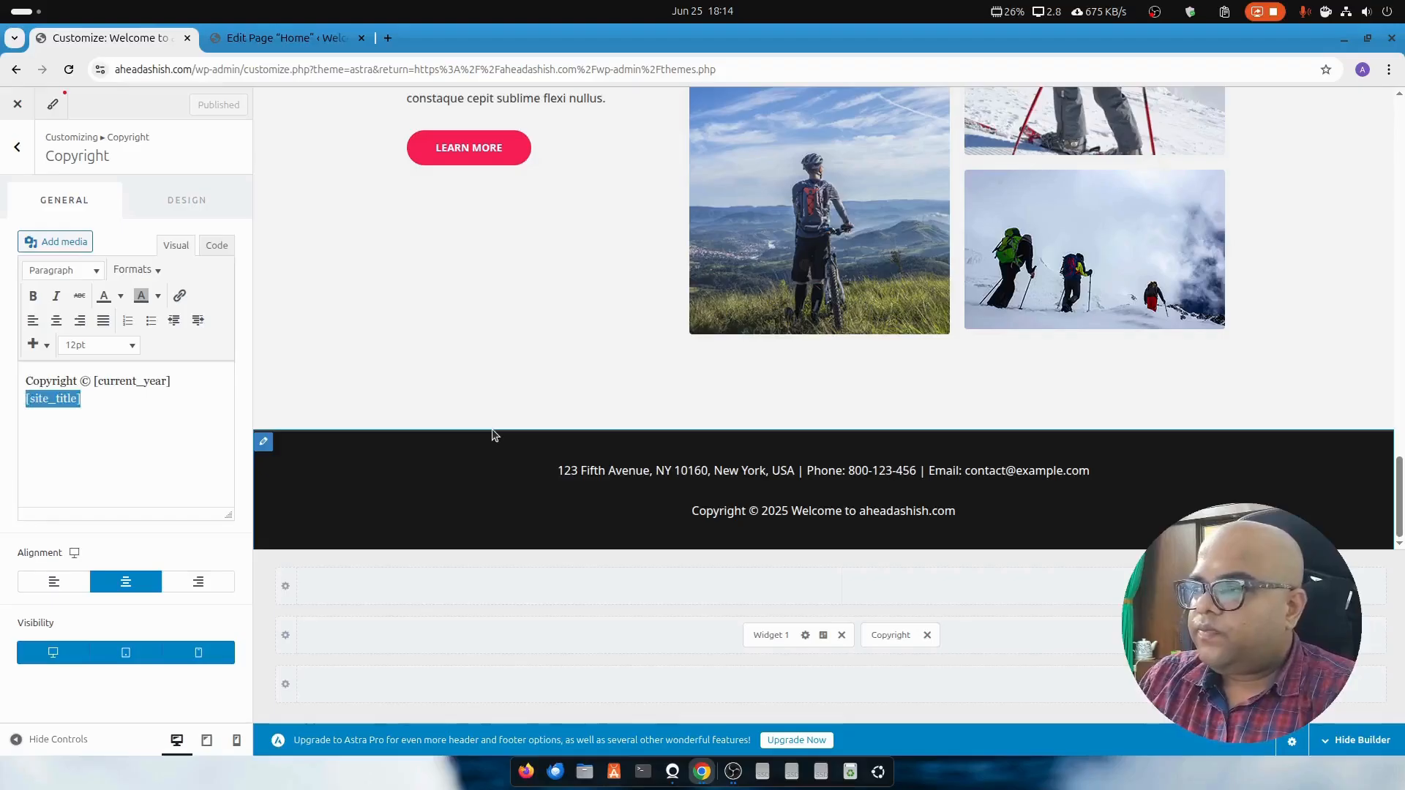
text(Ashish A)
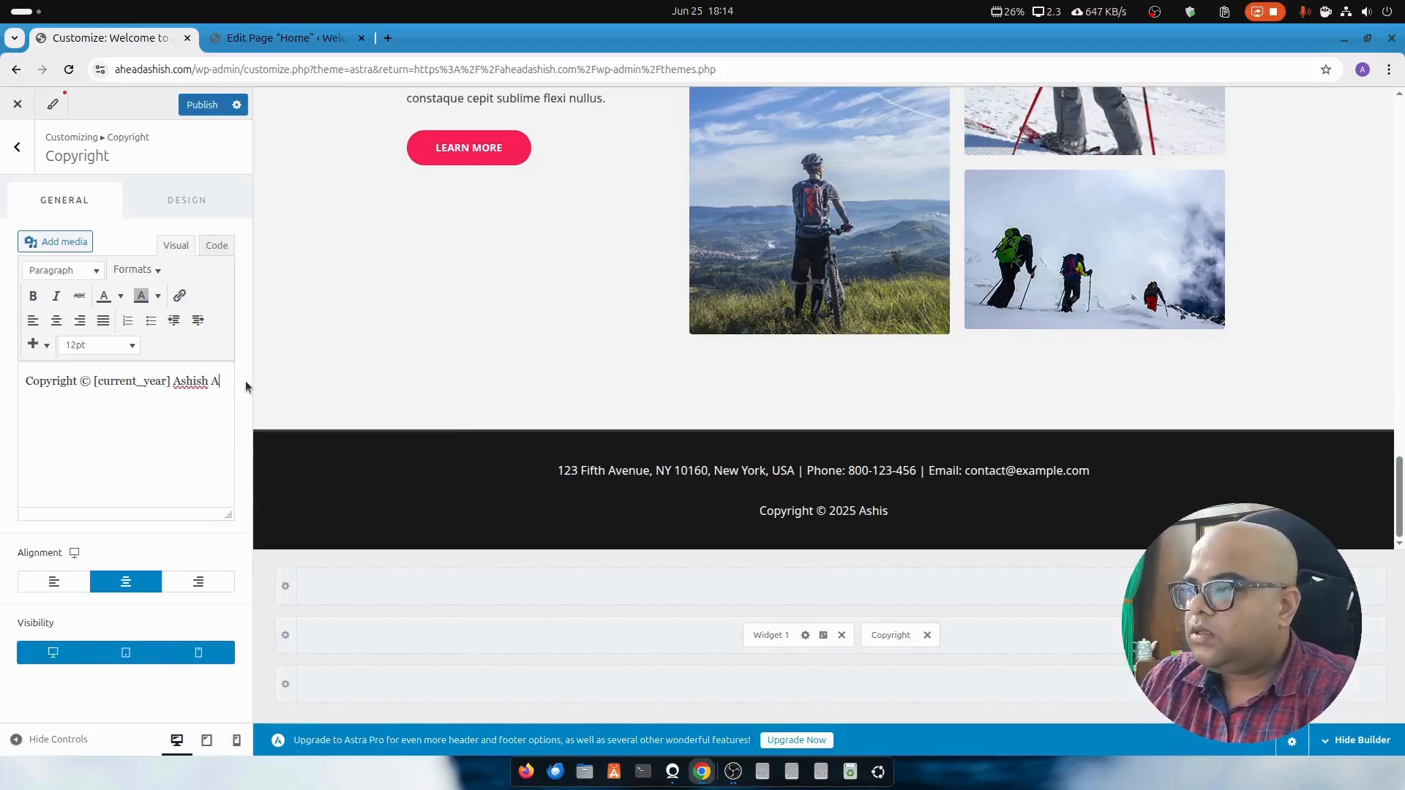
text(grawal |)
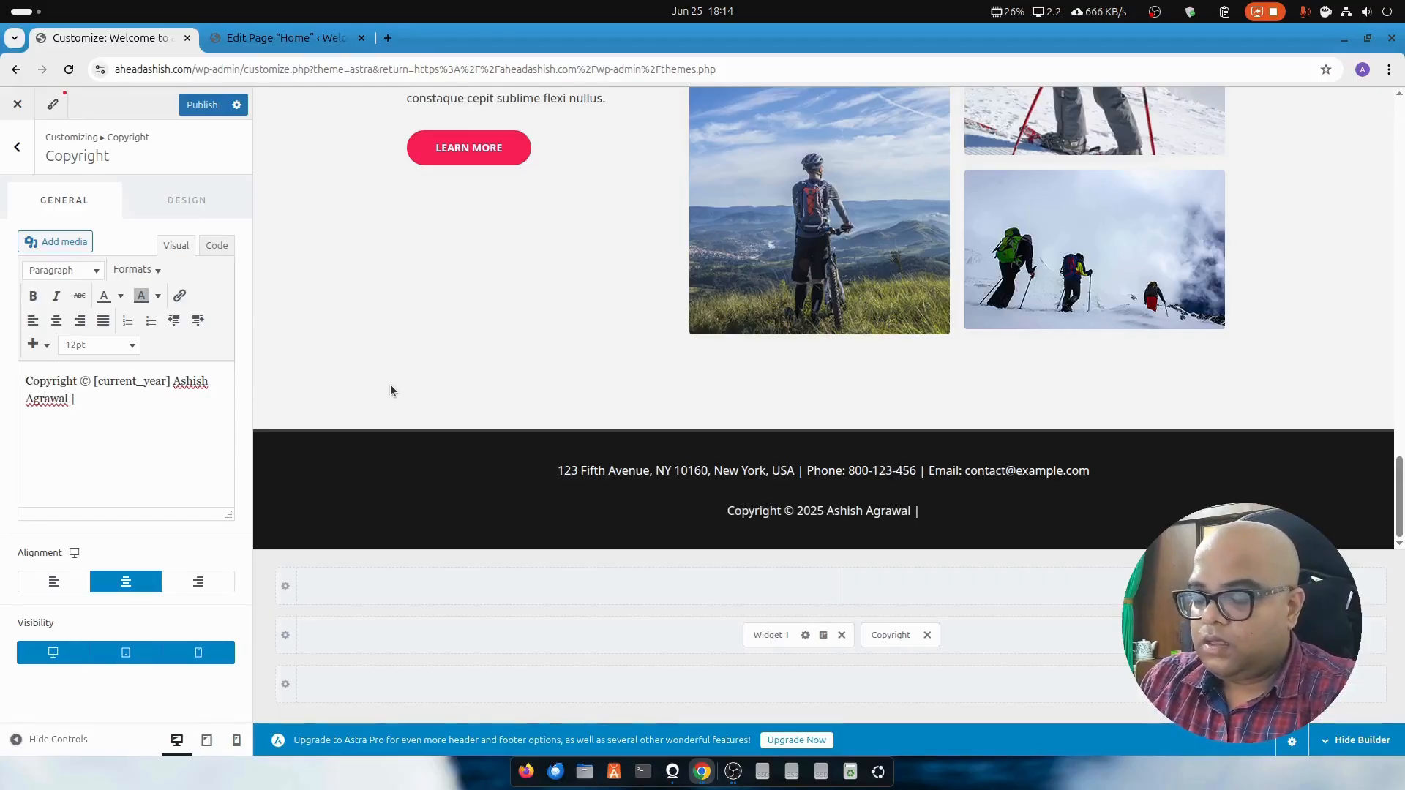
text(Kartgen Infotech LLP)
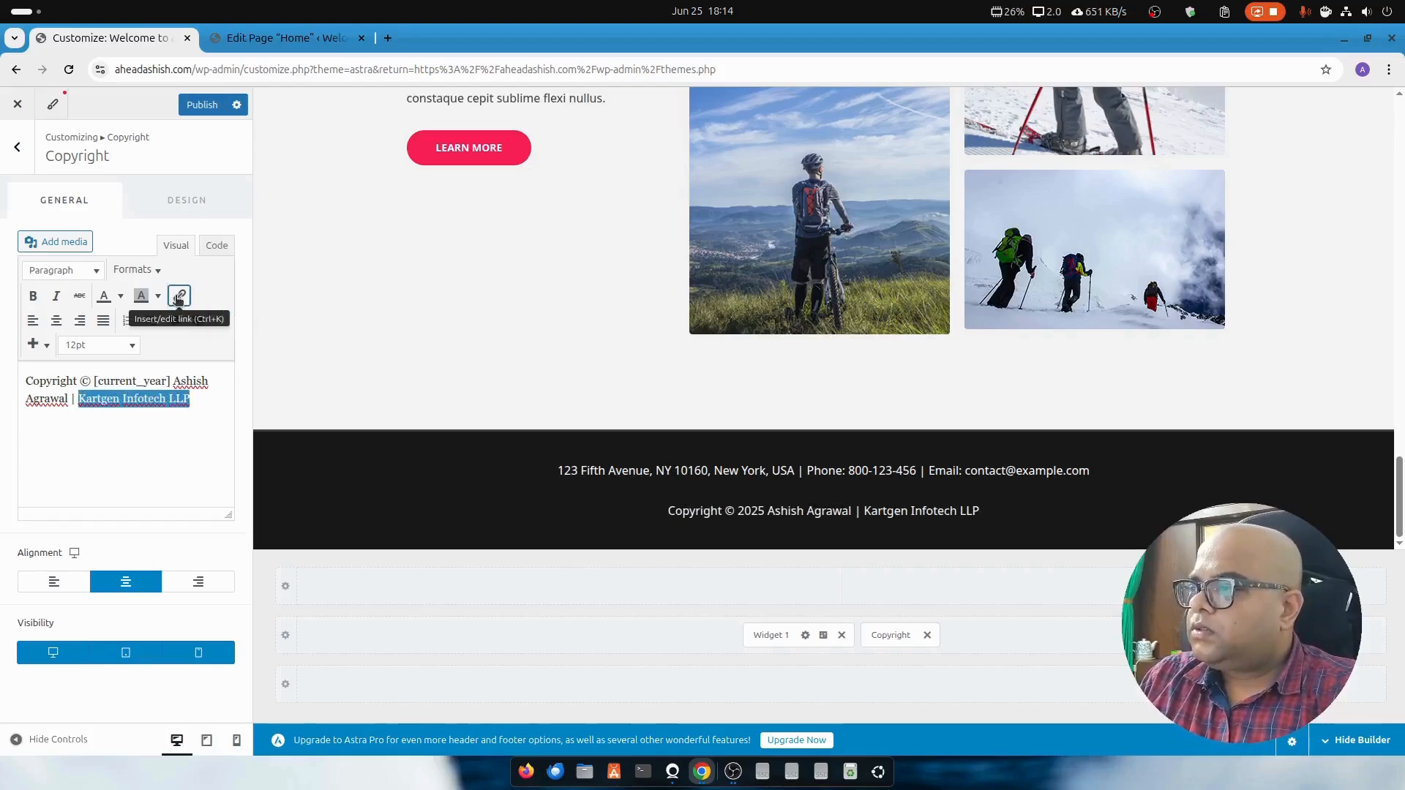
text(htt)
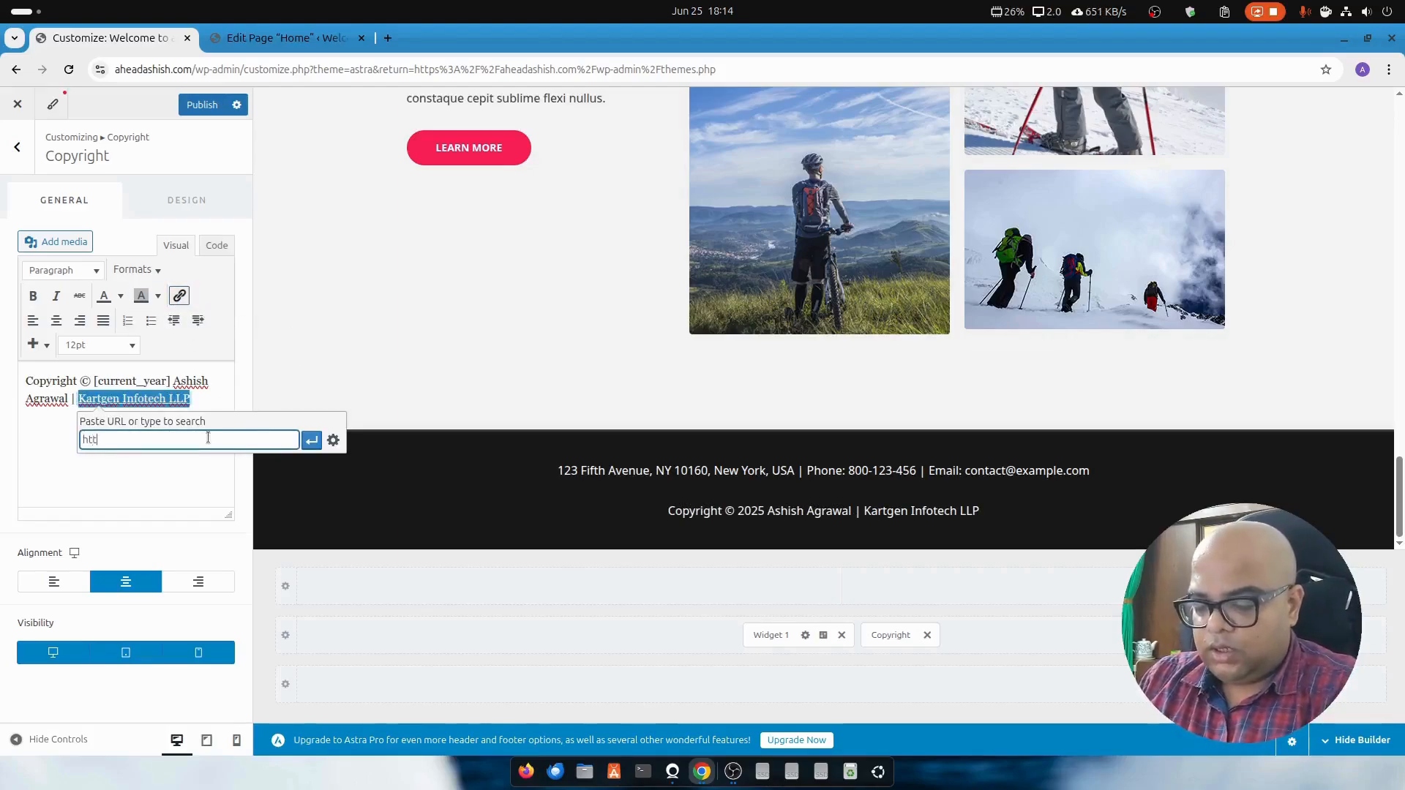
text(https://kartg)
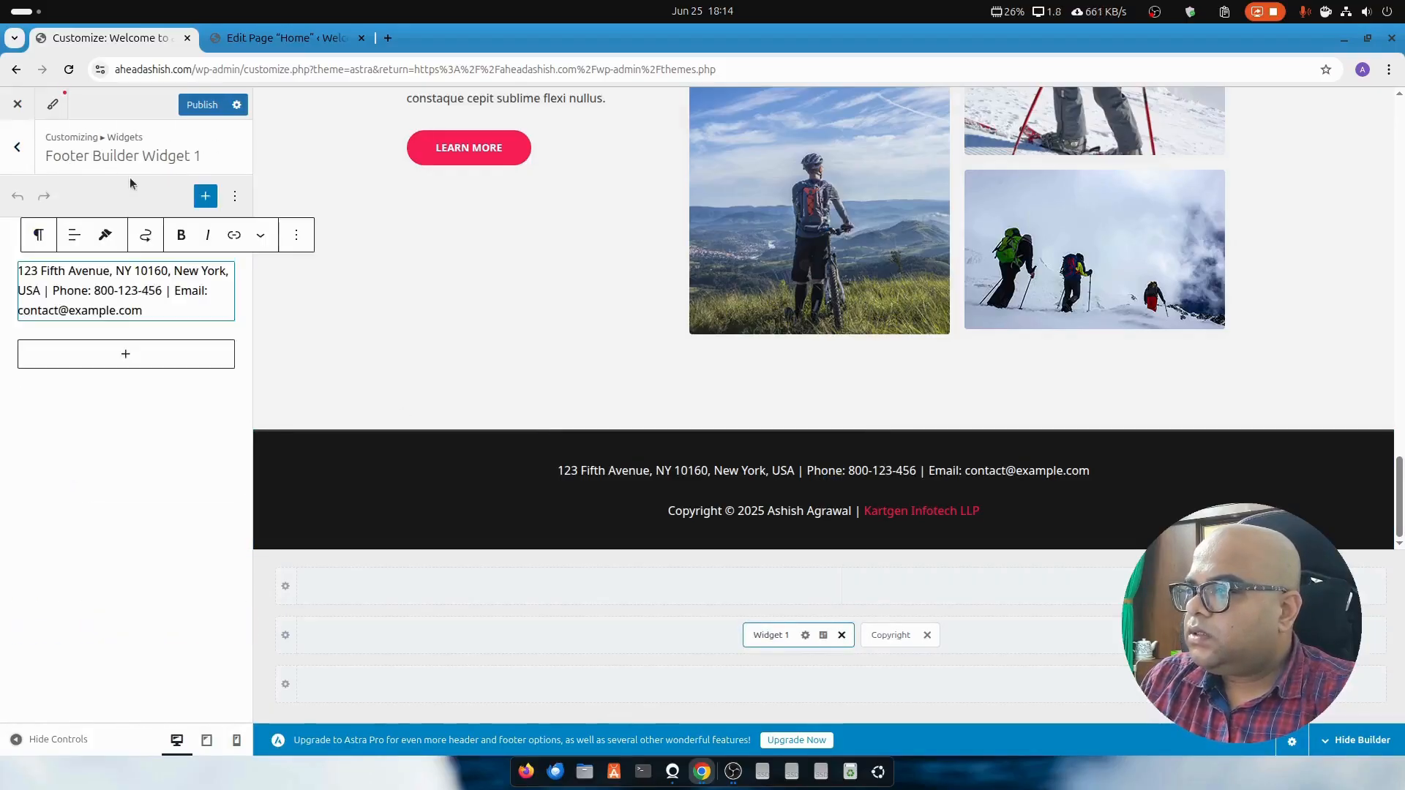
mouse_move(407, 363)
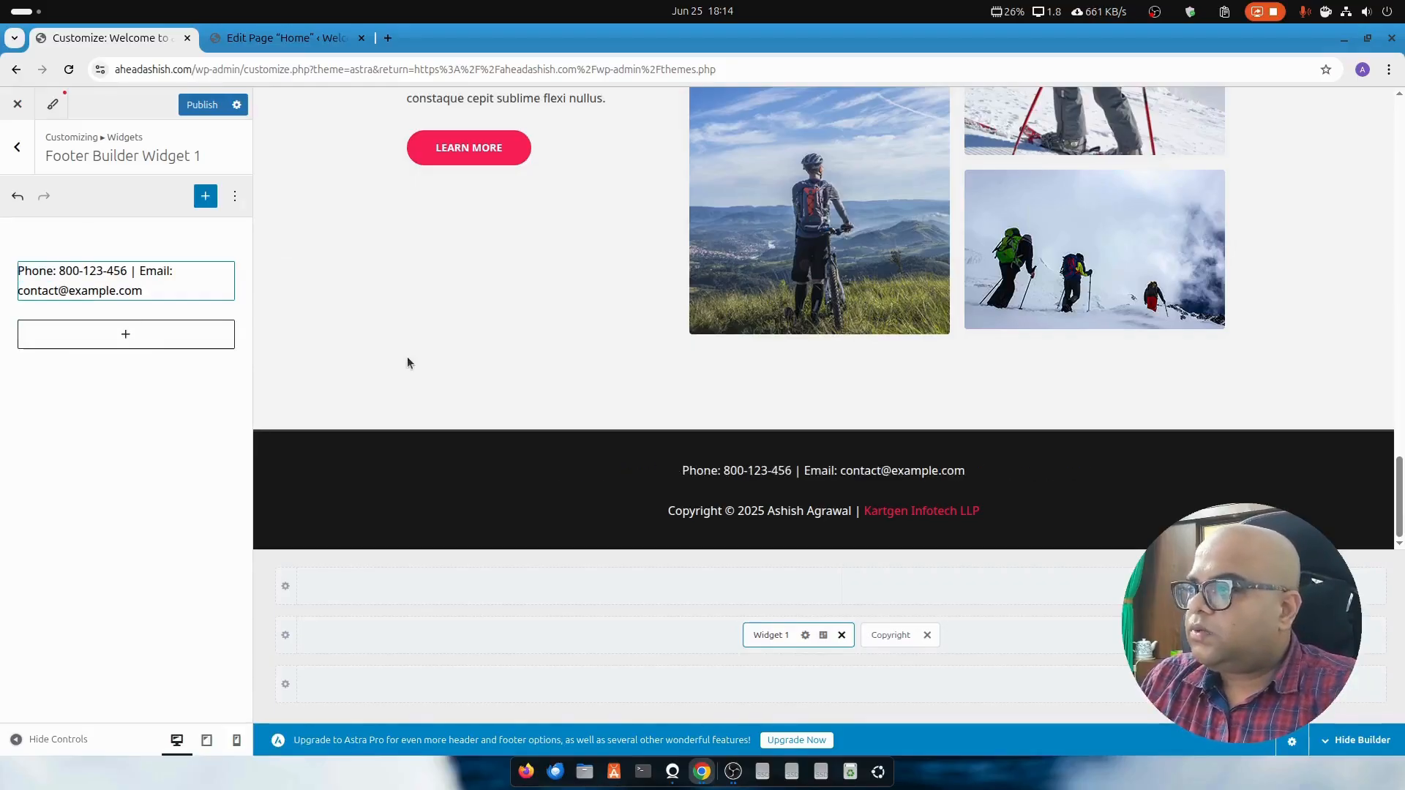
Rename the footer widget's Phone label to WhatsApp with a +9… number.
double_click(35, 271)
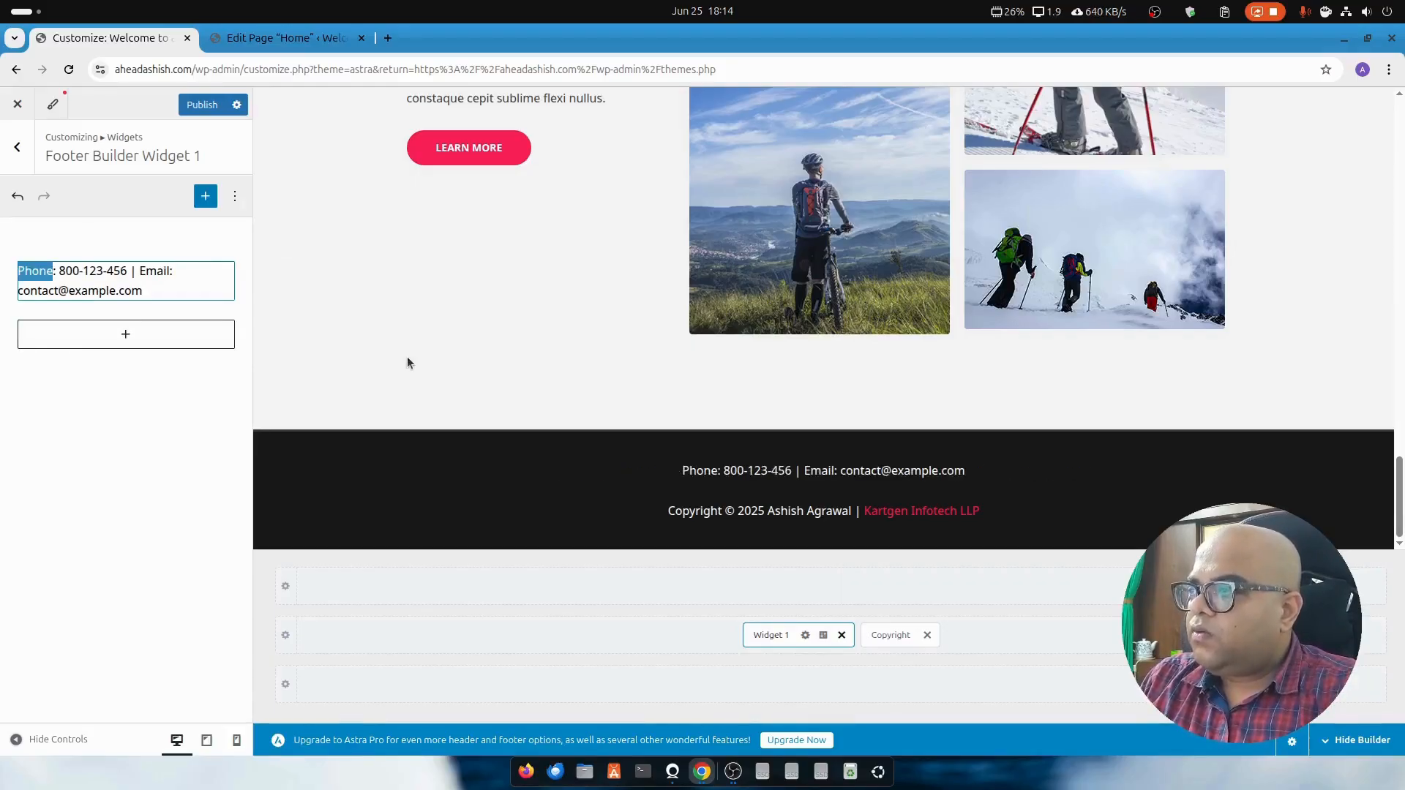
text(Whatsapp)
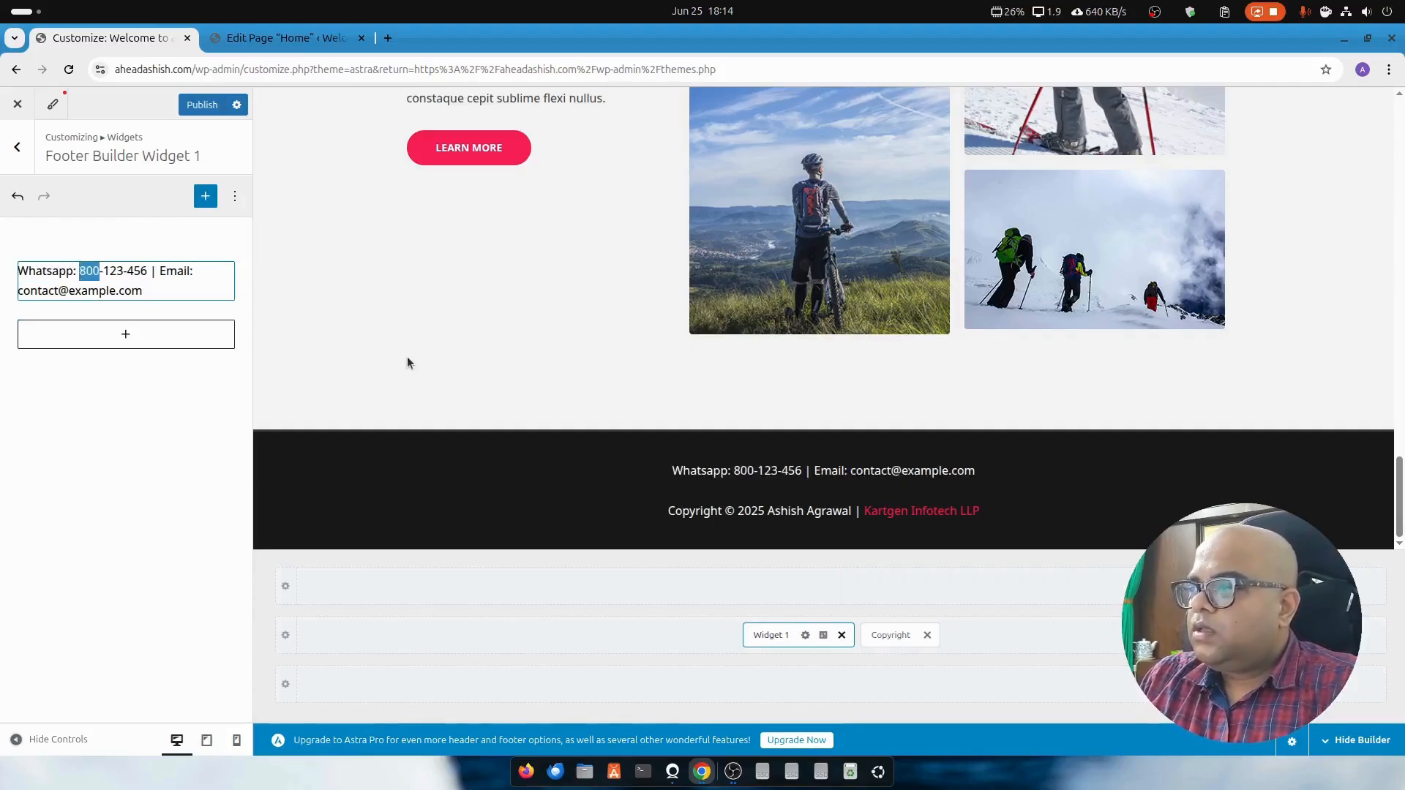
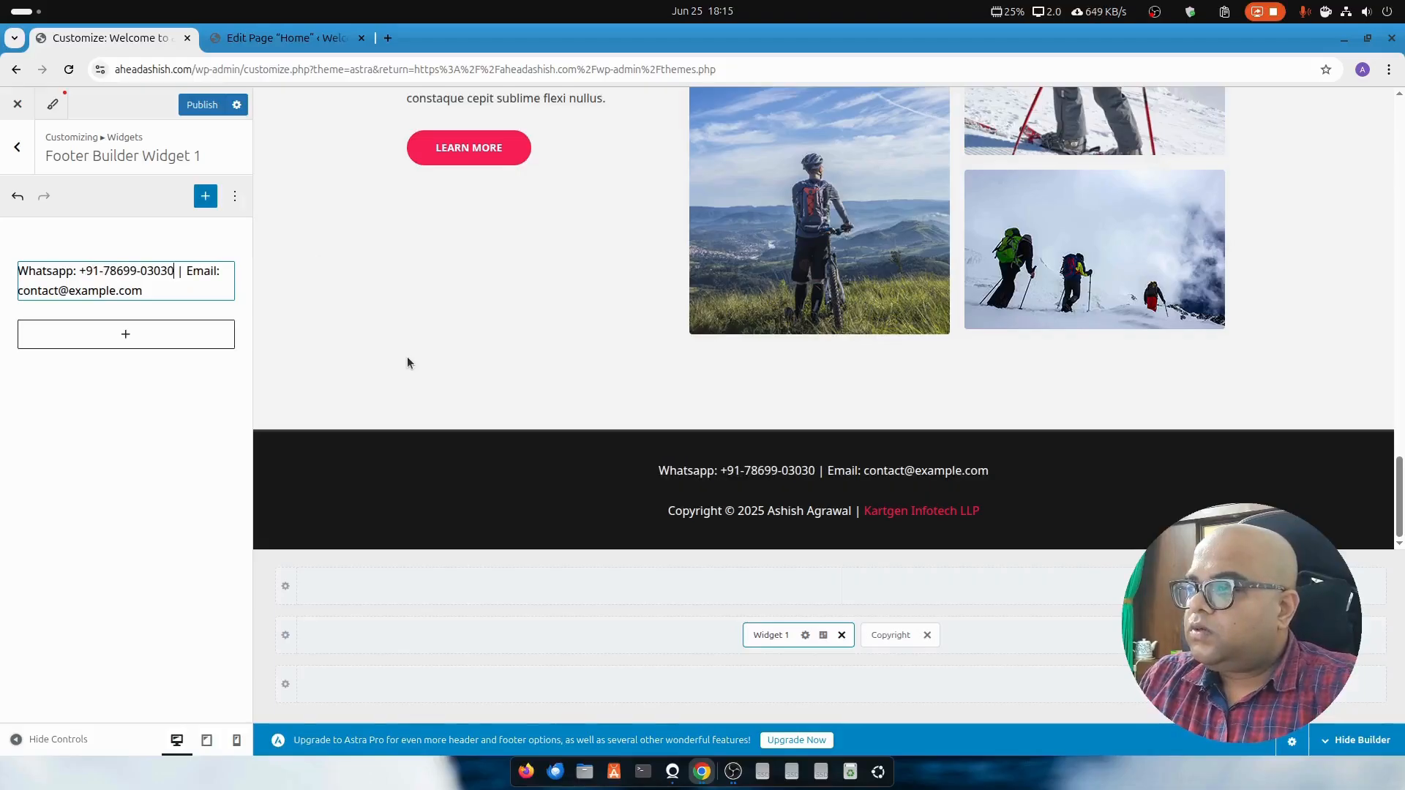
Replace the example email with an aheadashish.com address and publish the footer.
double_click(38, 291)
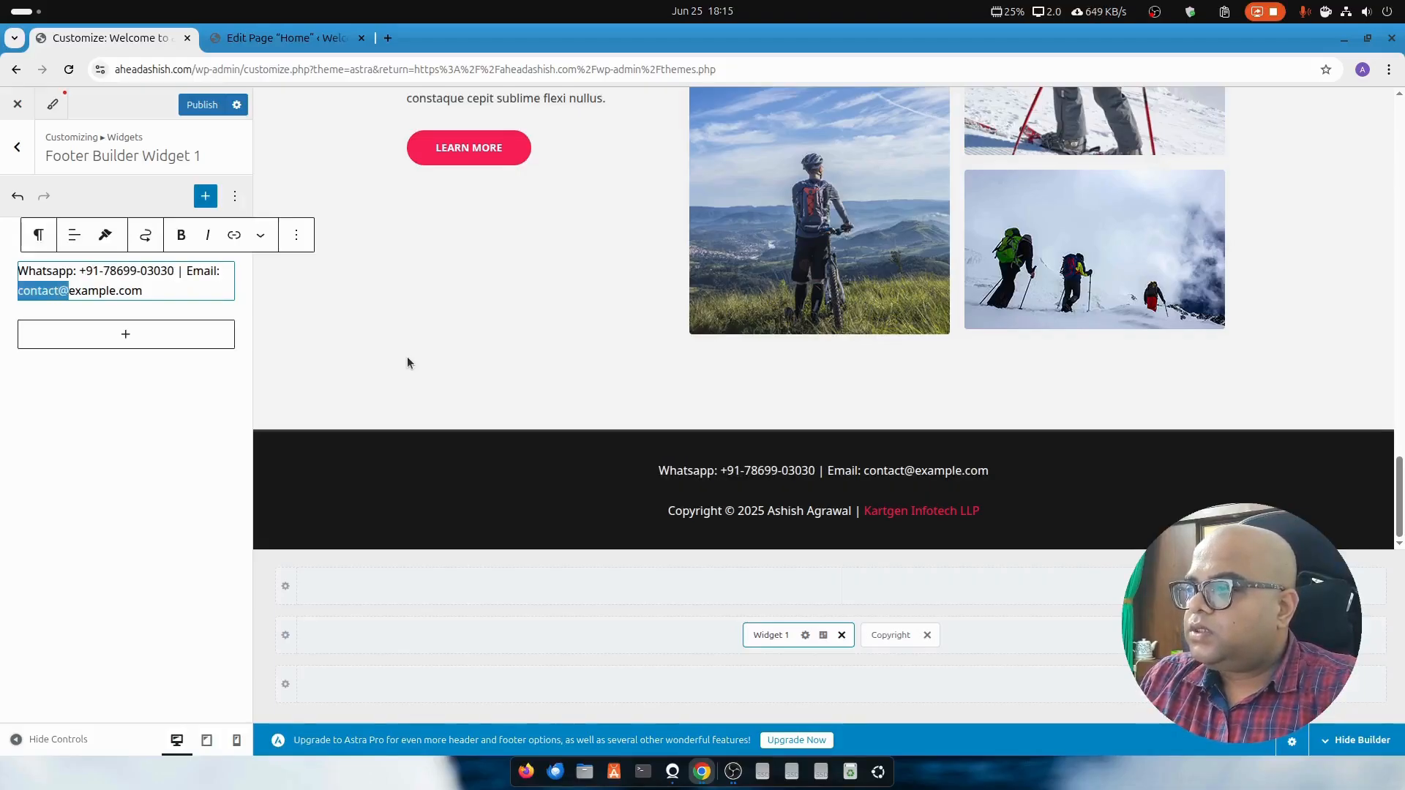
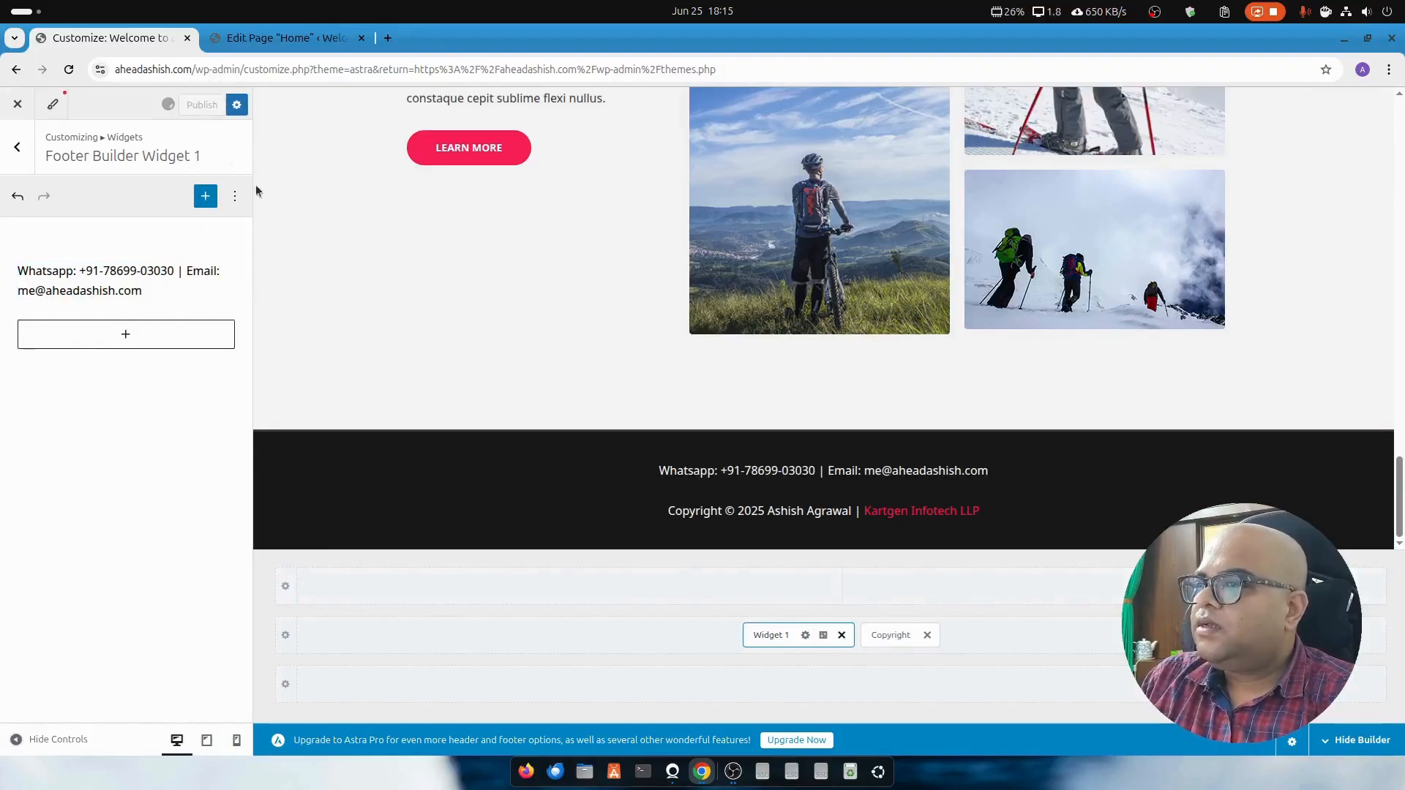
click(283, 37)
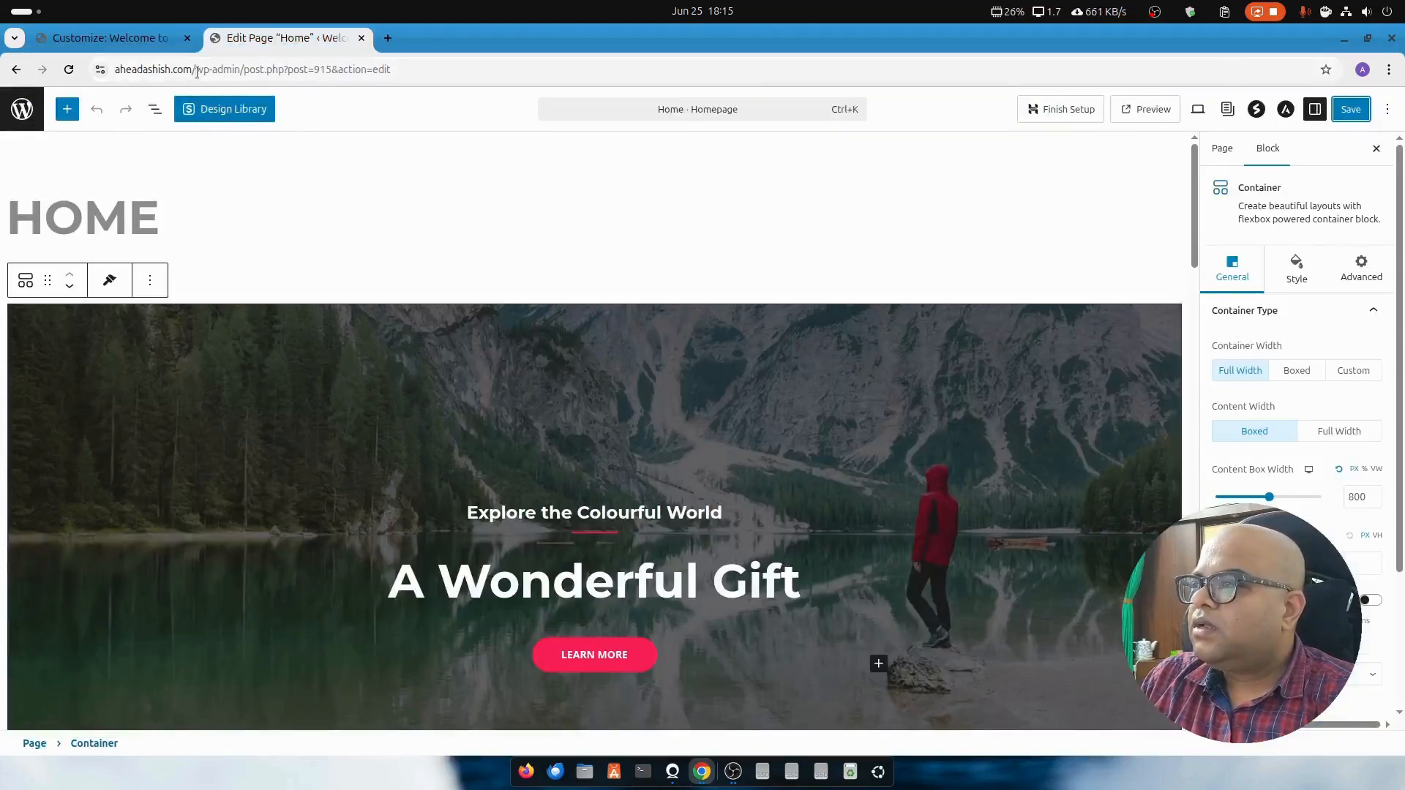
Load the live site in a new tab and check the footer's WhatsApp and email line.
click(387, 37)
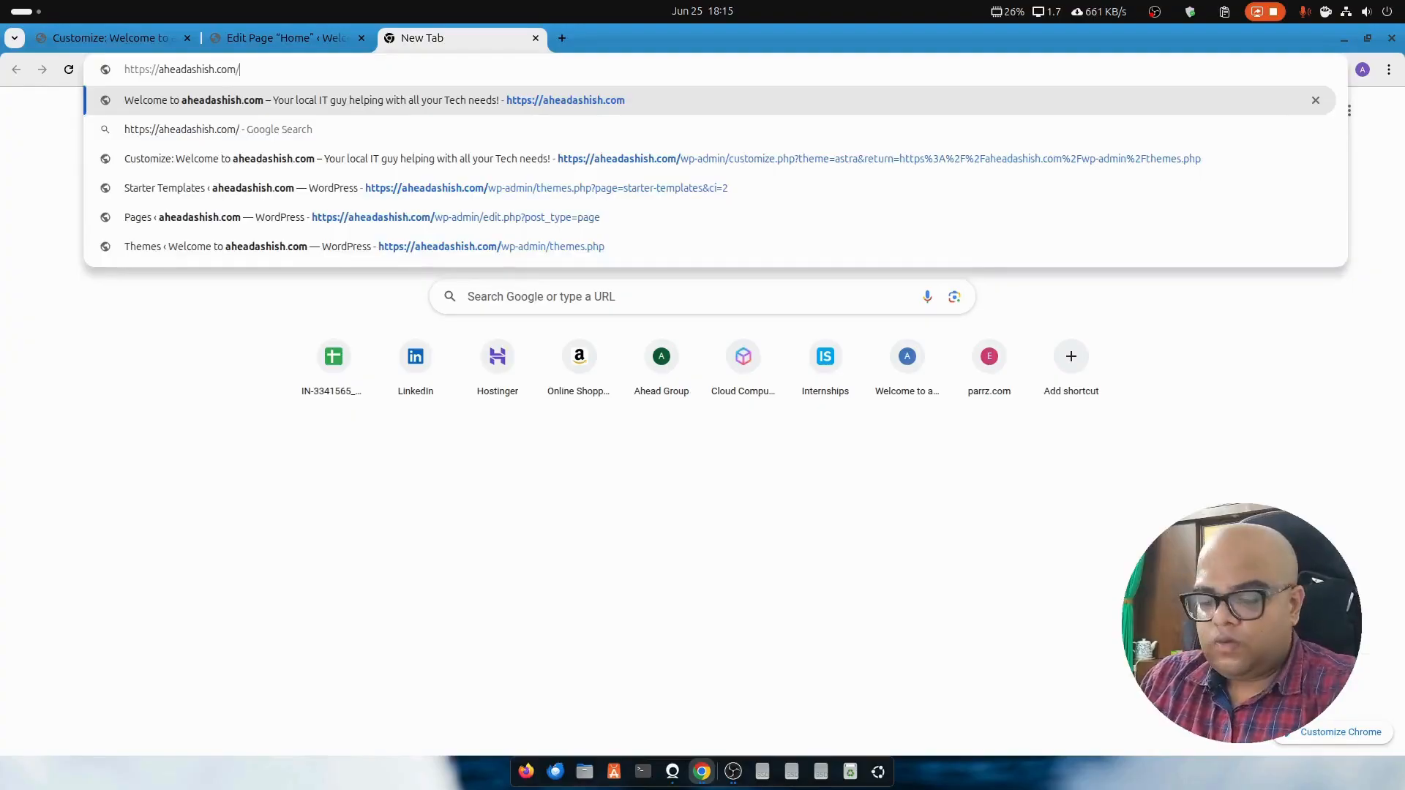
key(Enter)
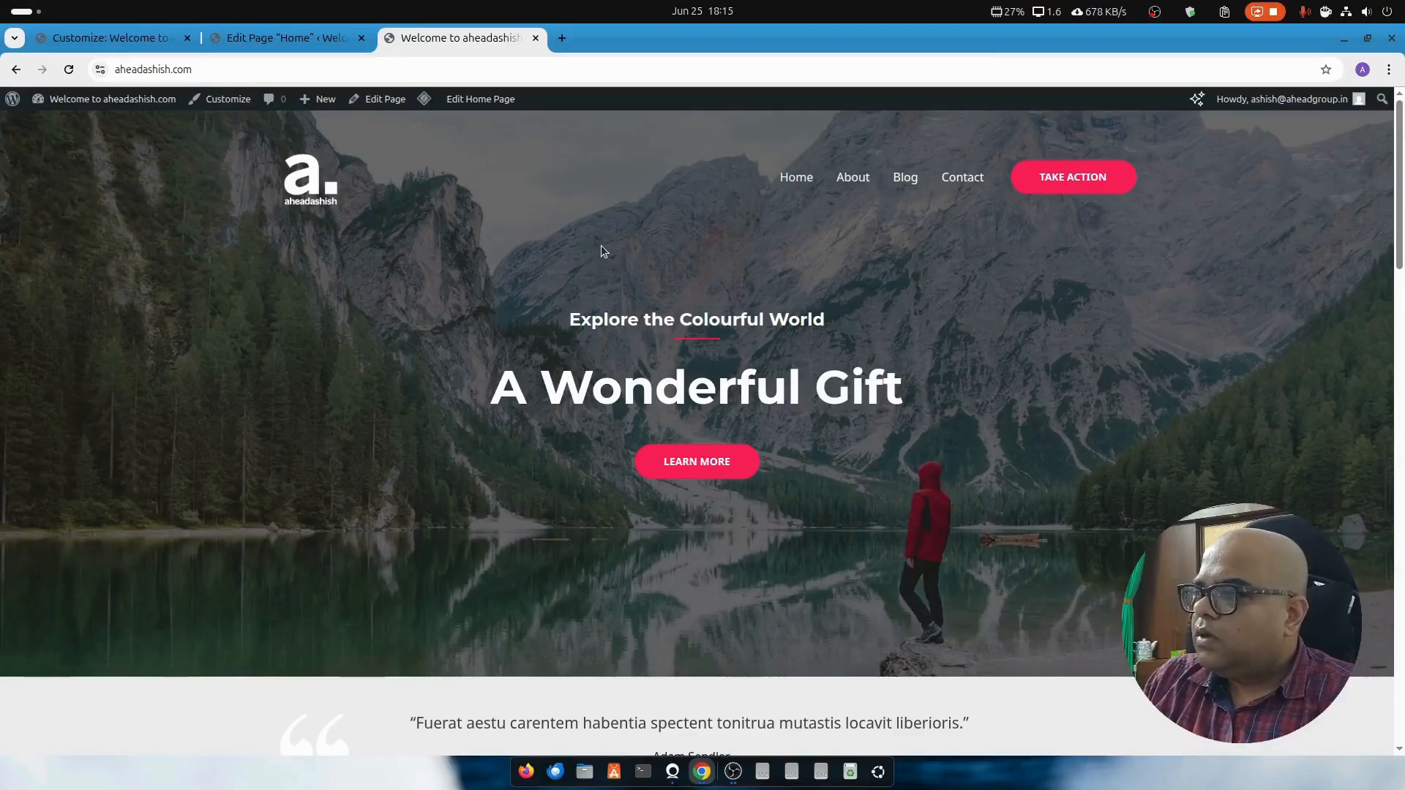
mouse_move(179, 135)
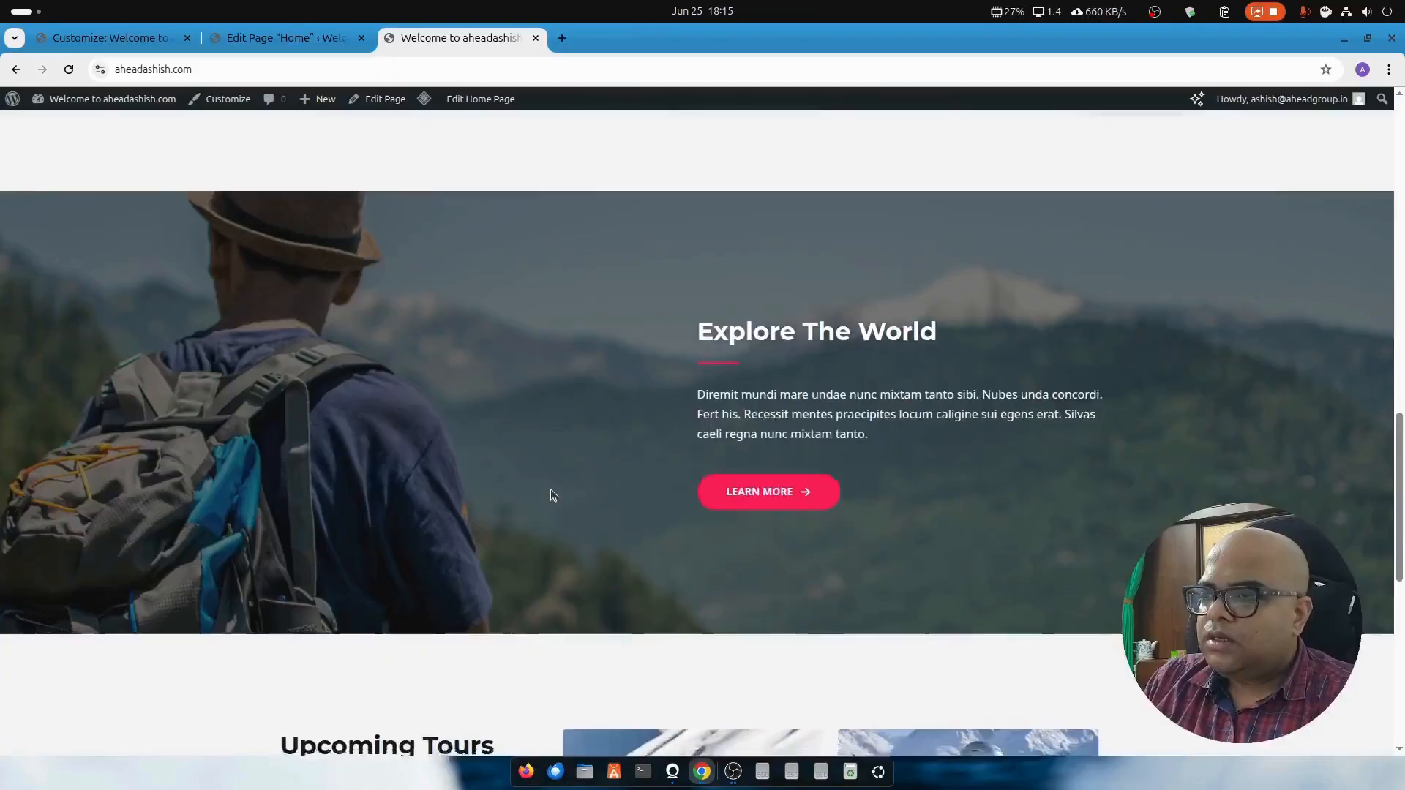
scroll(down, 3)
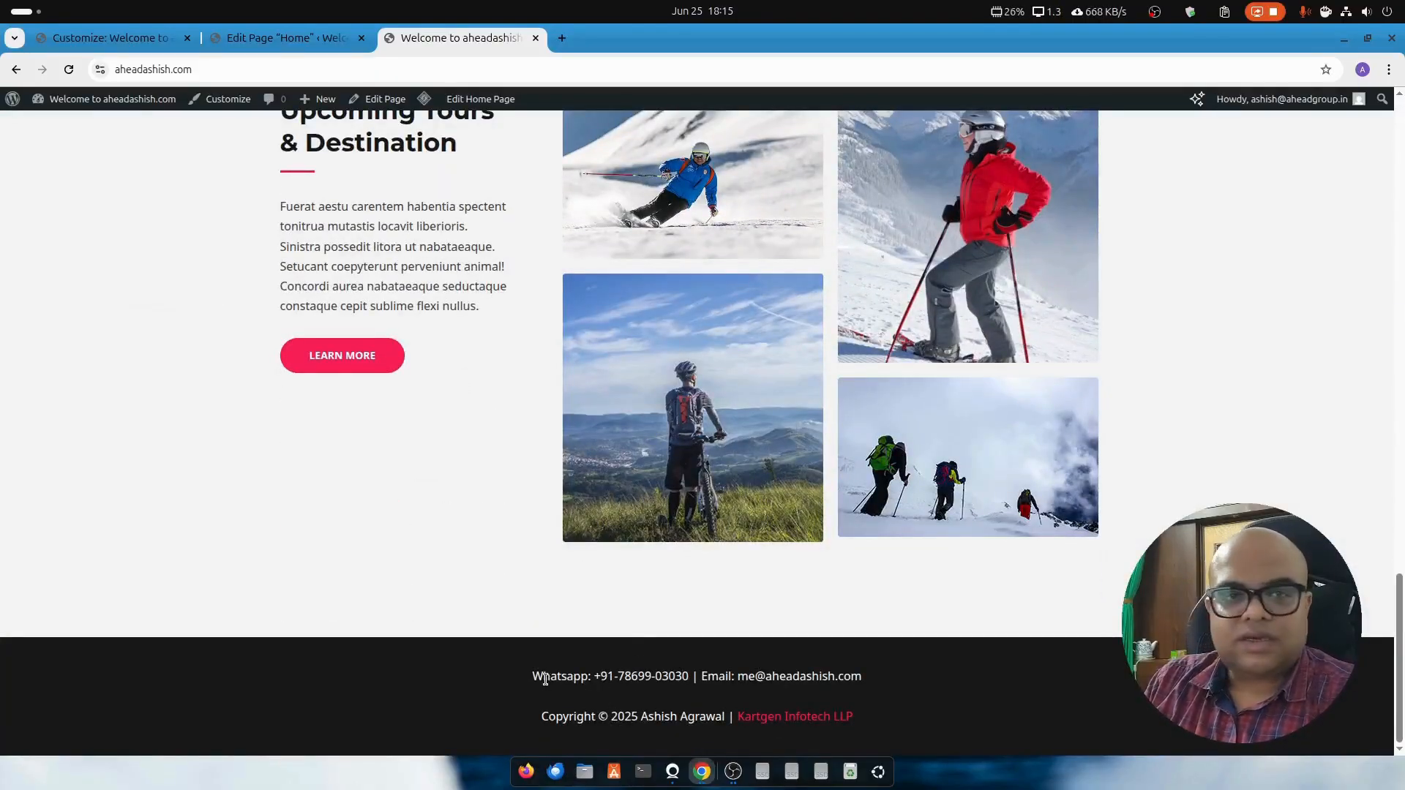
double_click(745, 676)
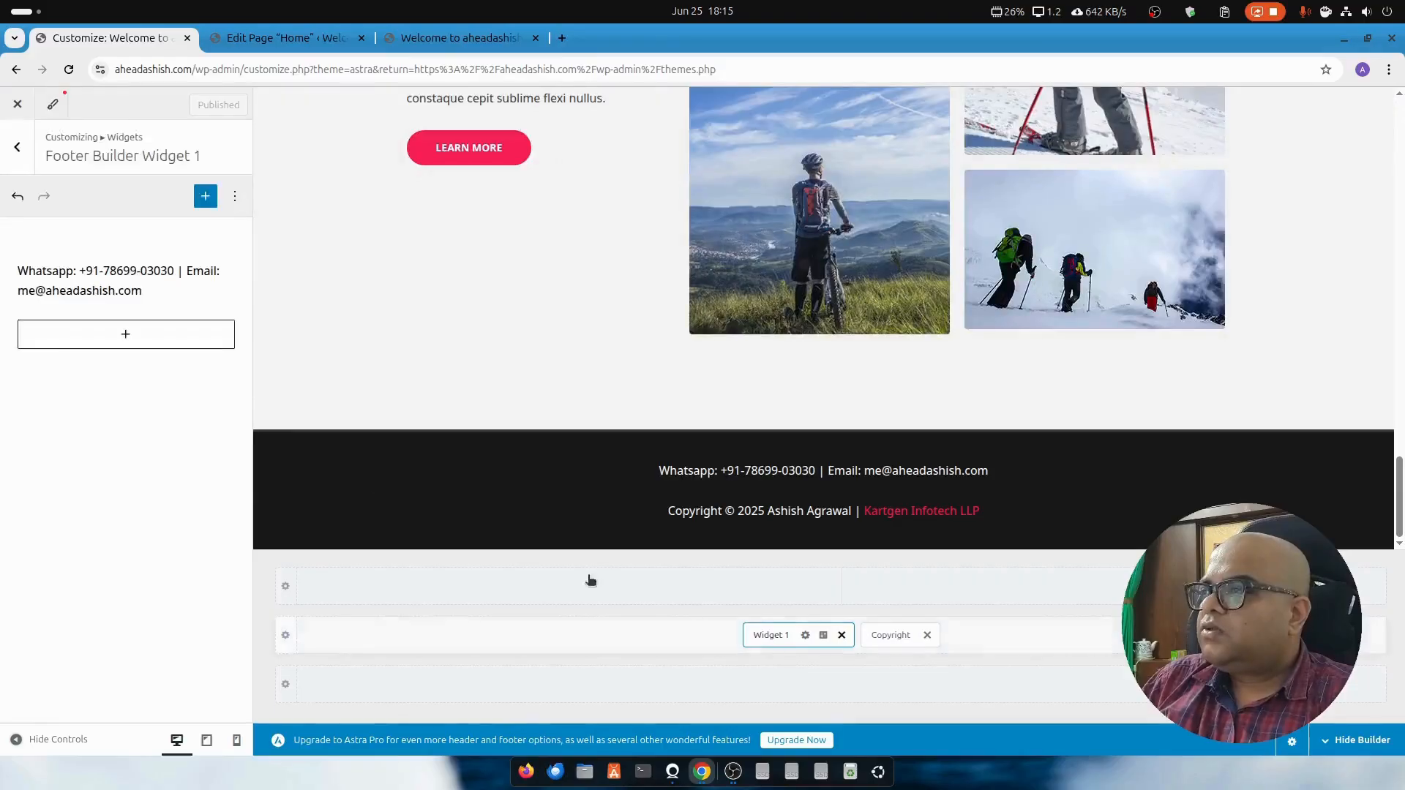
click(125, 280)
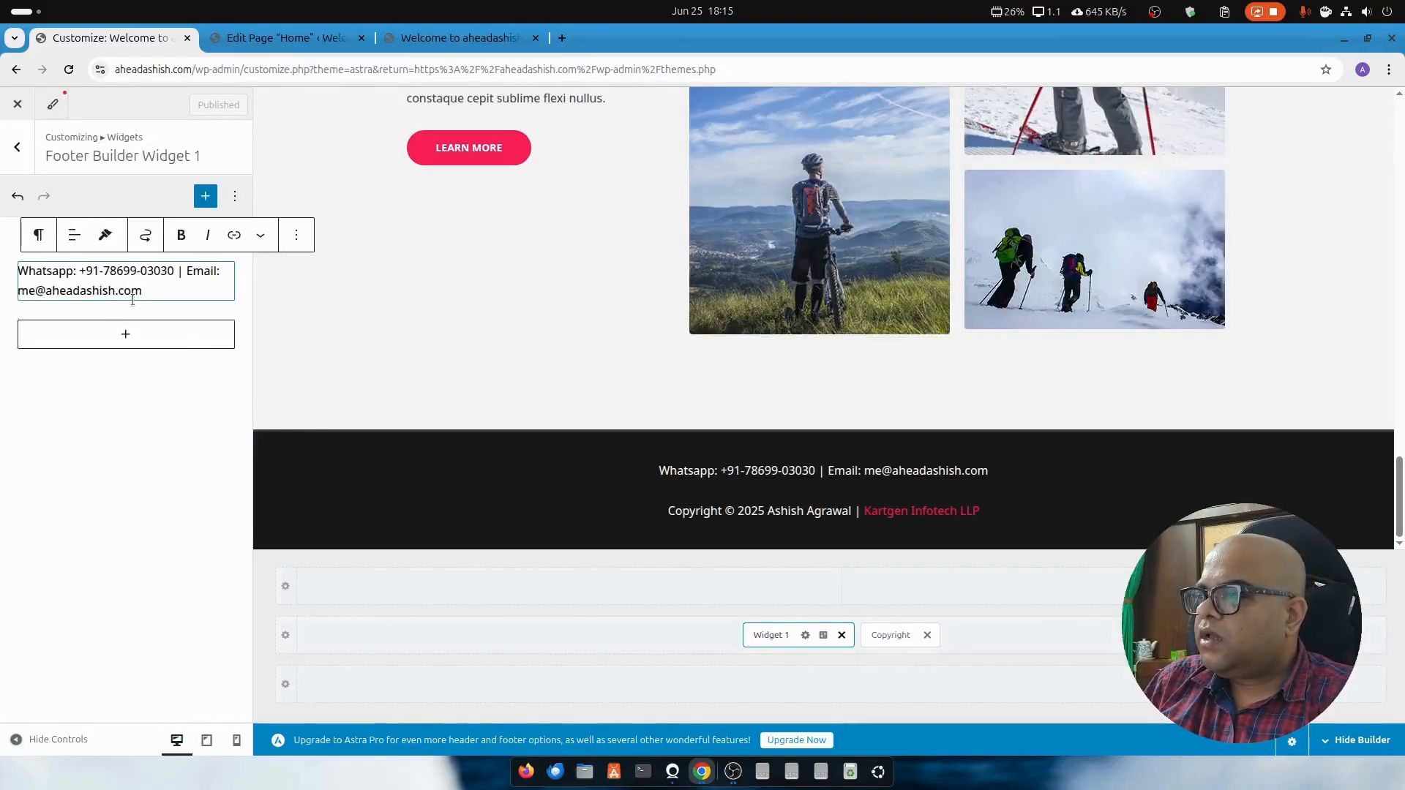
double_click(93, 291)
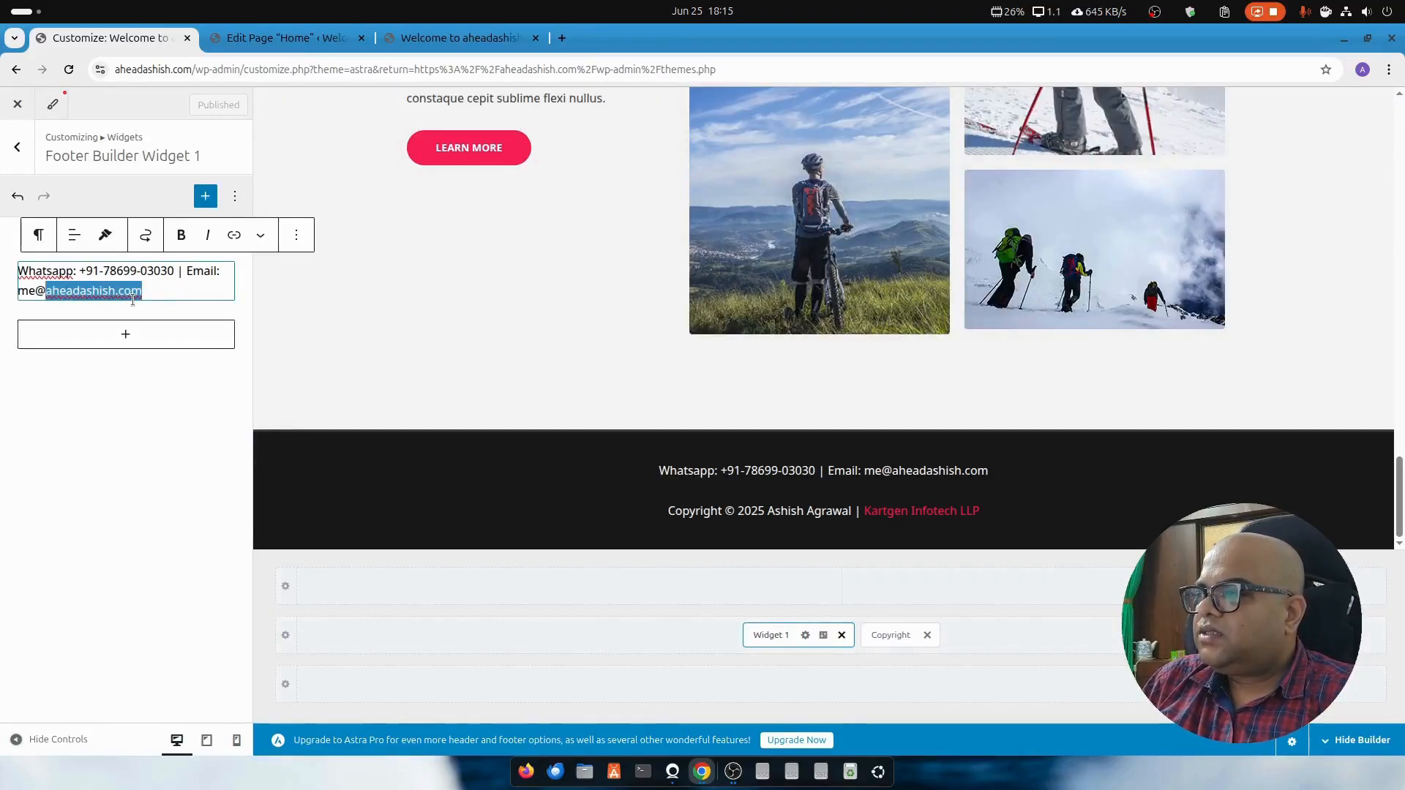
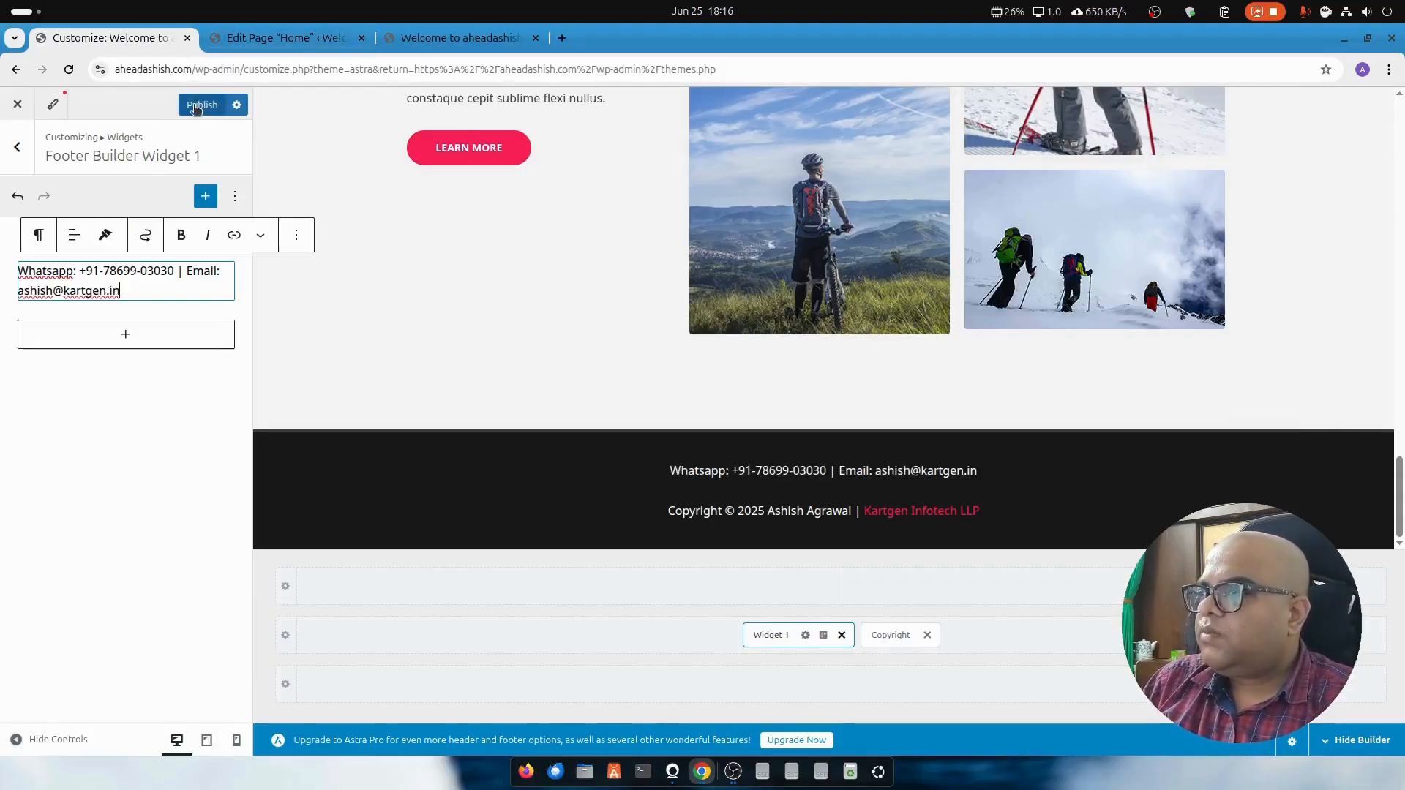
click(200, 105)
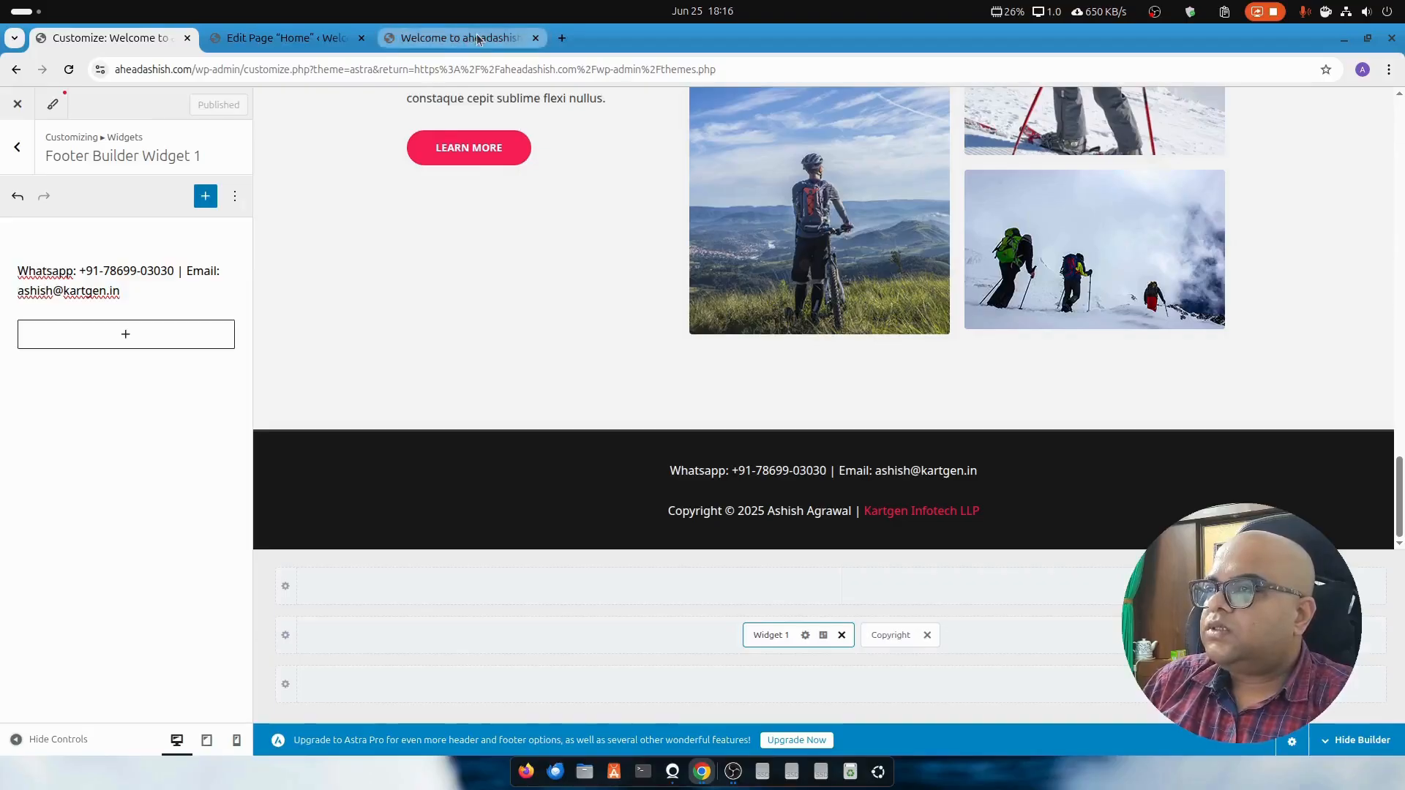
click(459, 38)
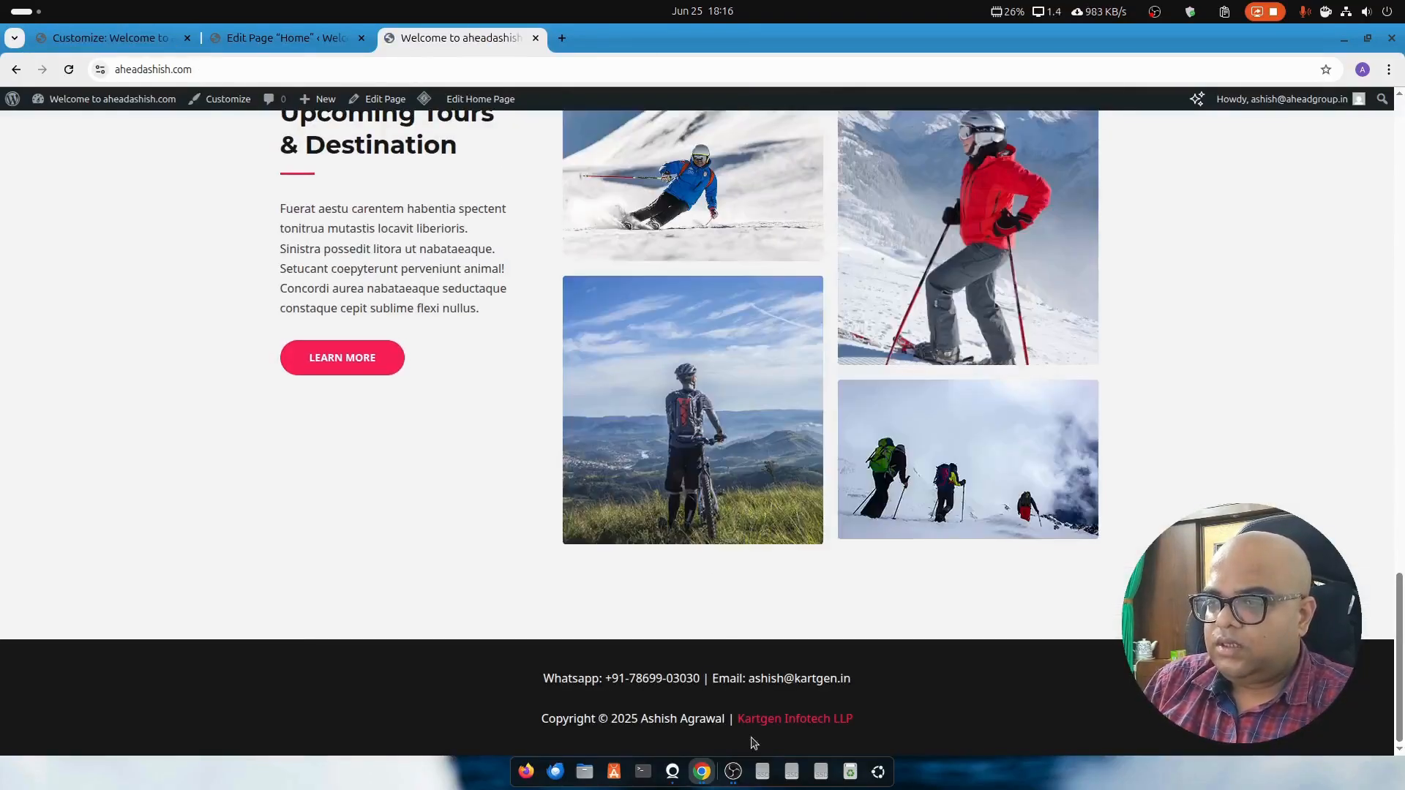
mouse_move(528, 696)
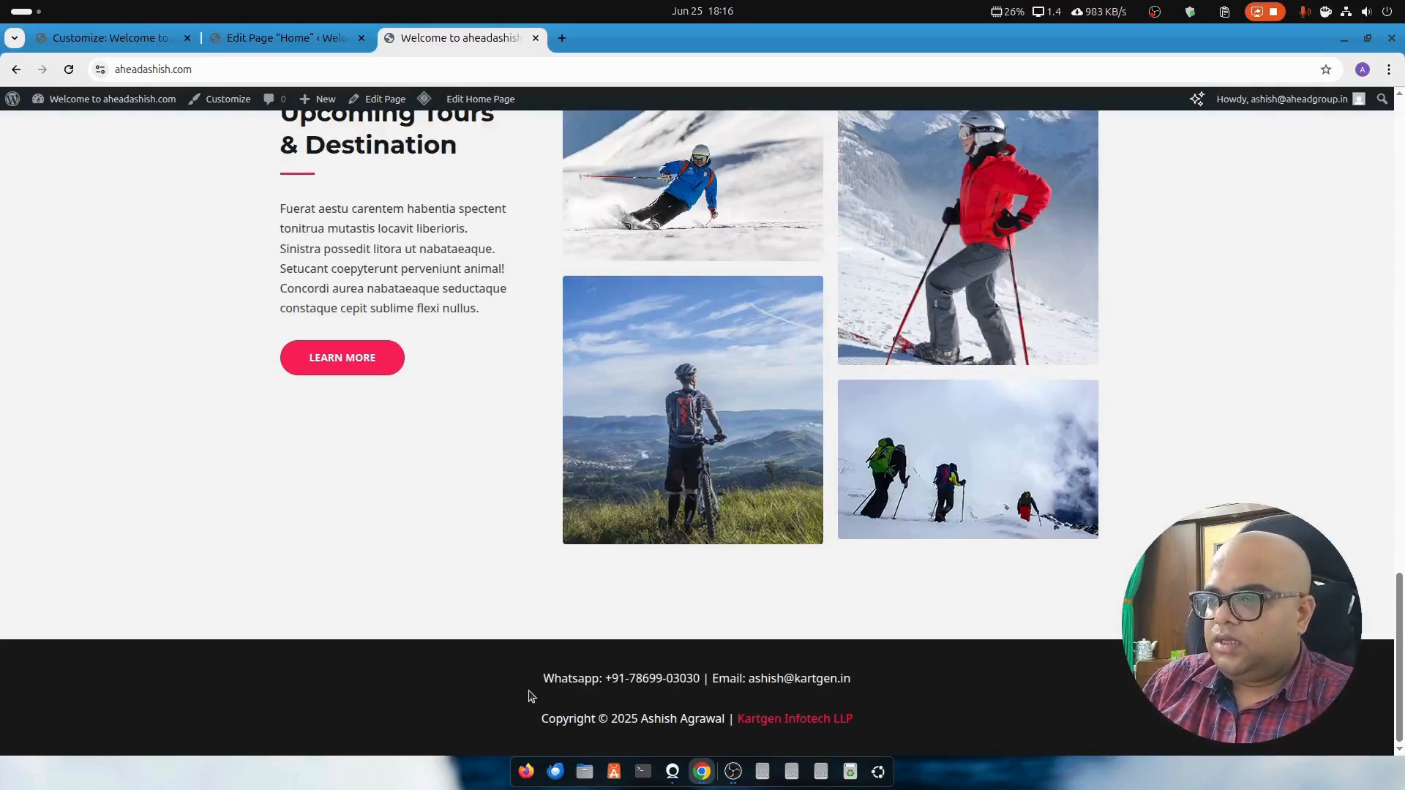
drag(543, 679, 850, 678)
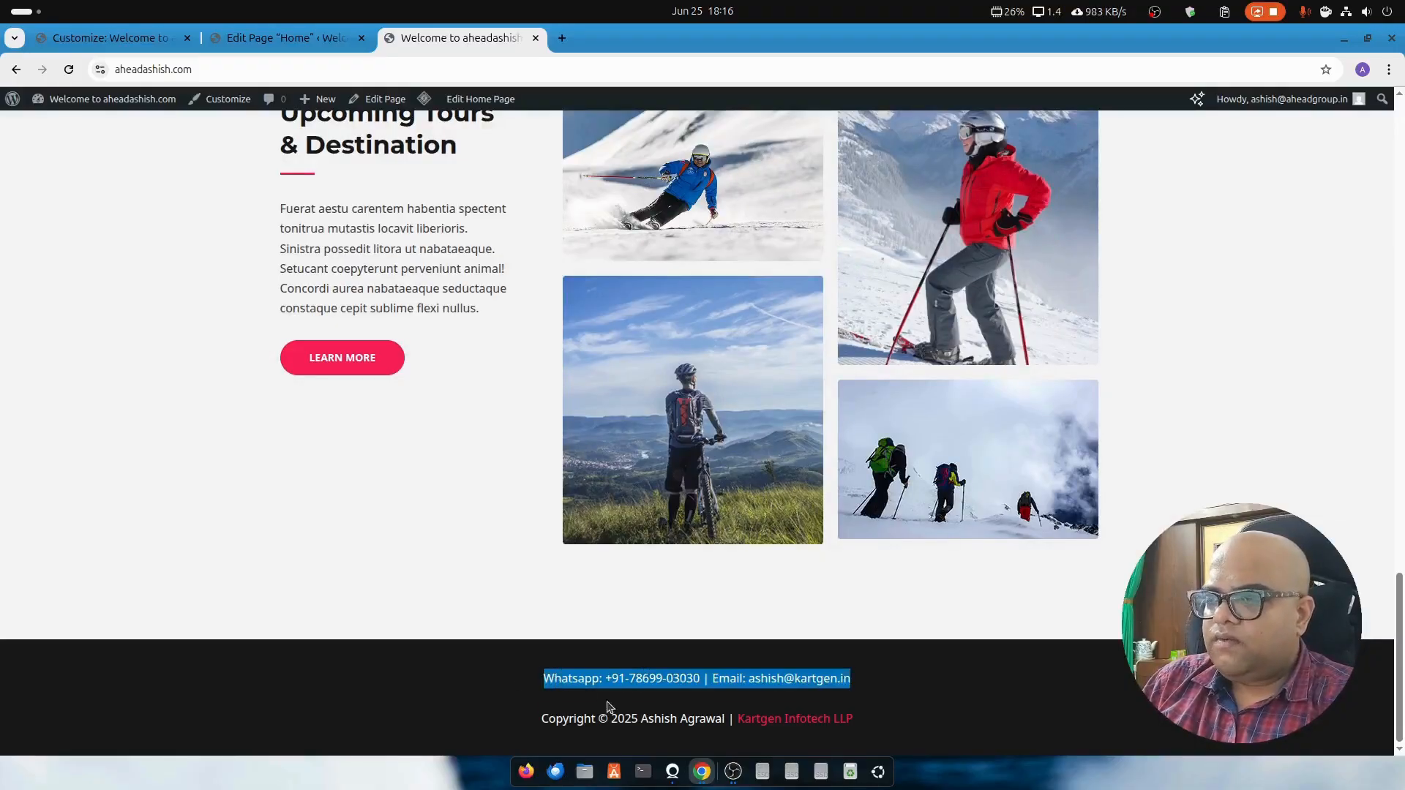
scroll(up, 3)
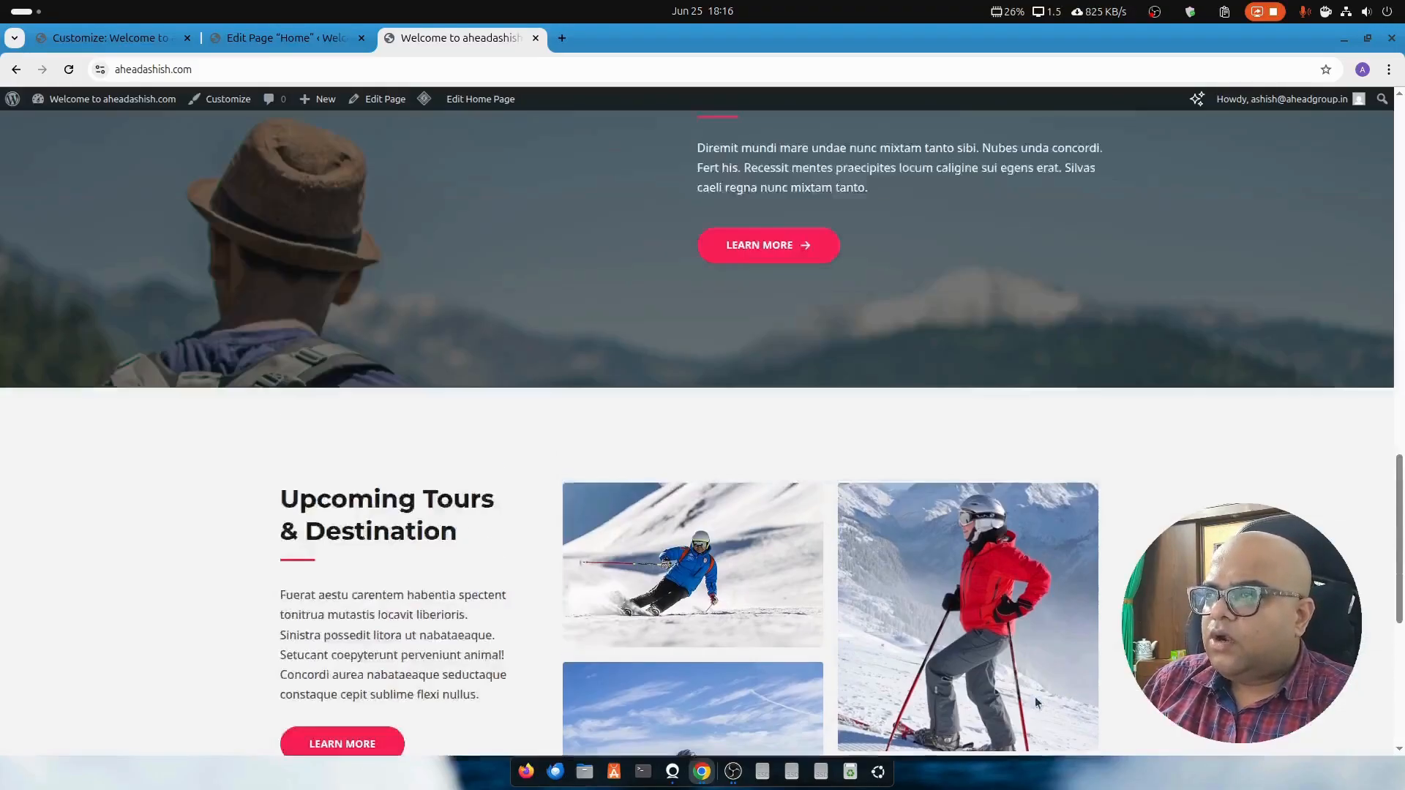
scroll(up, 3)
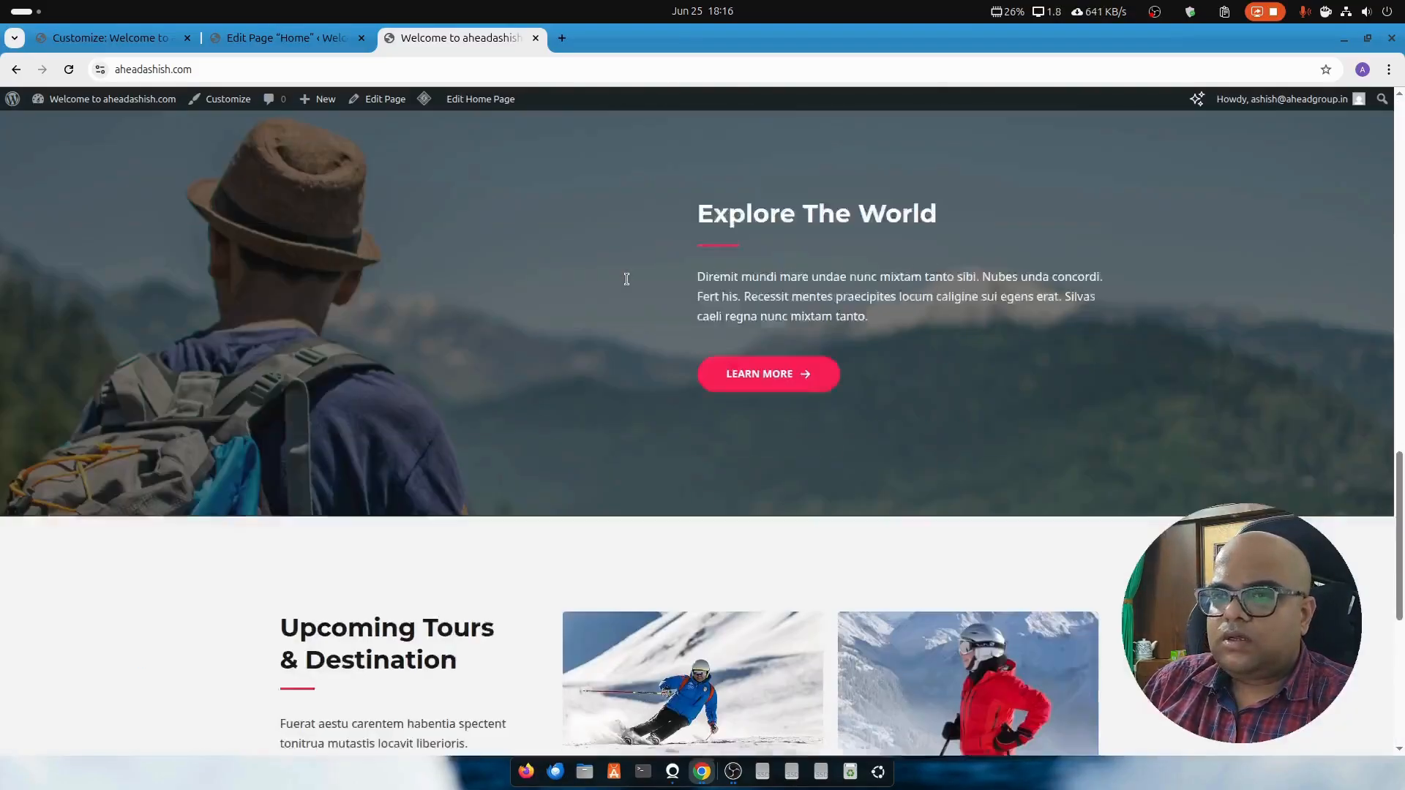
scroll(down, 3)
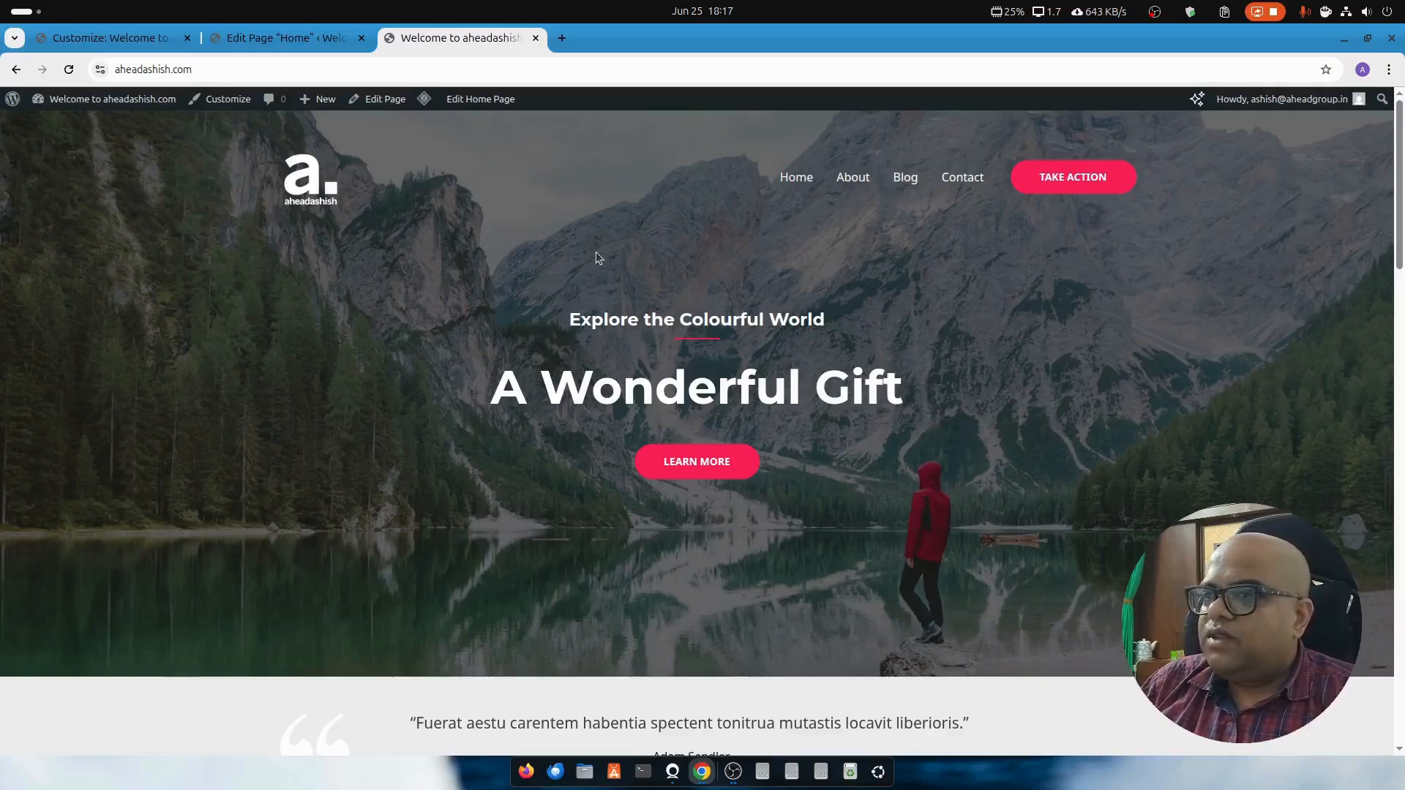
mouse_move(851, 176)
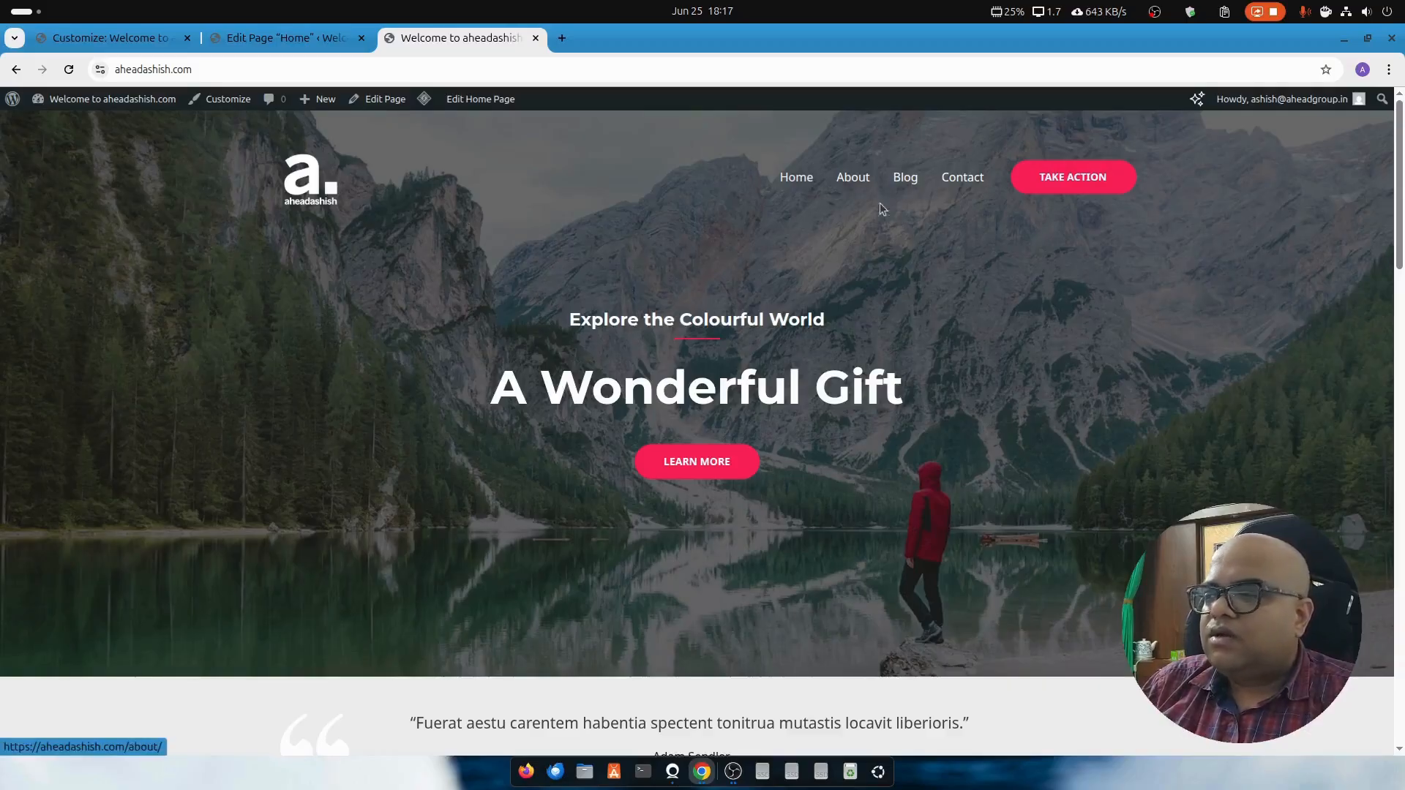
mouse_move(905, 177)
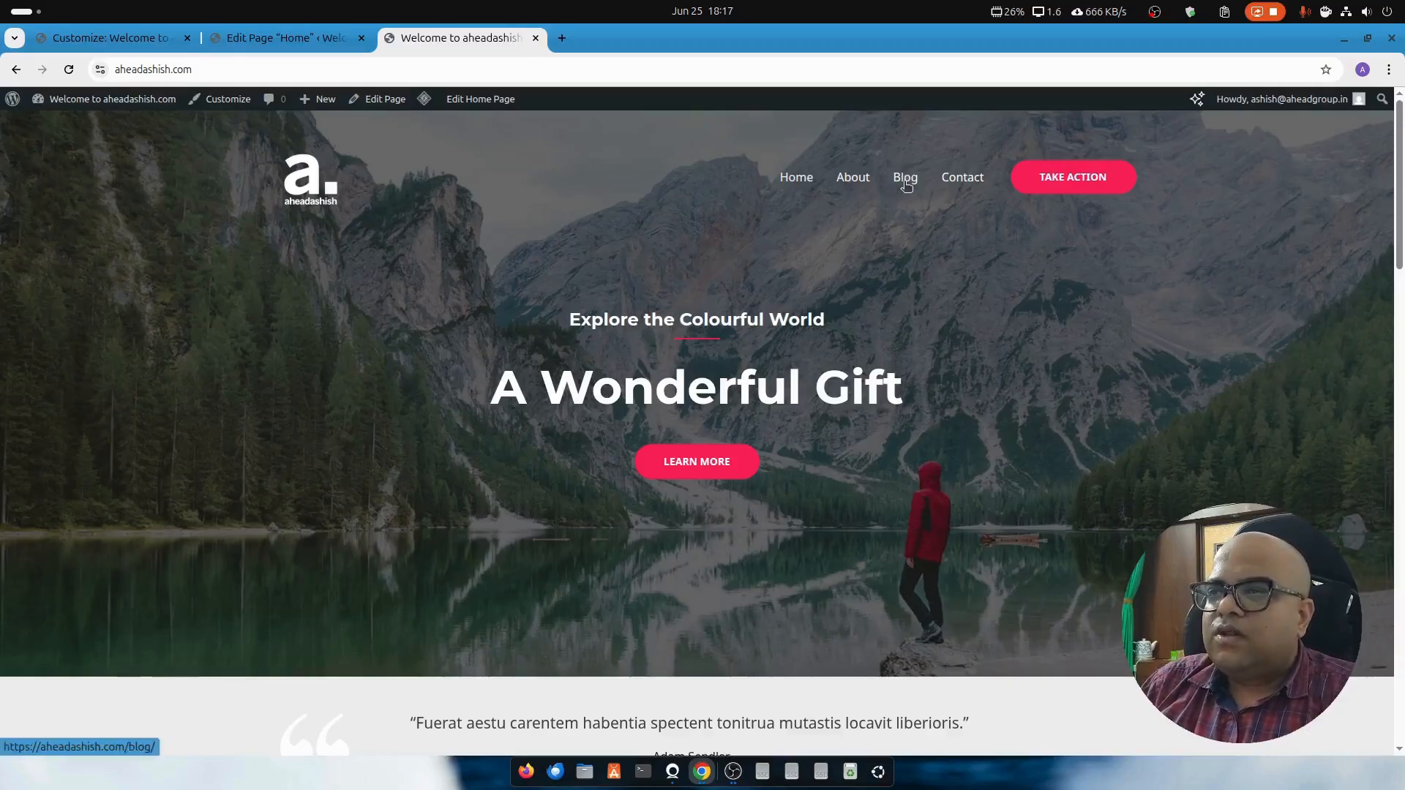
click(905, 177)
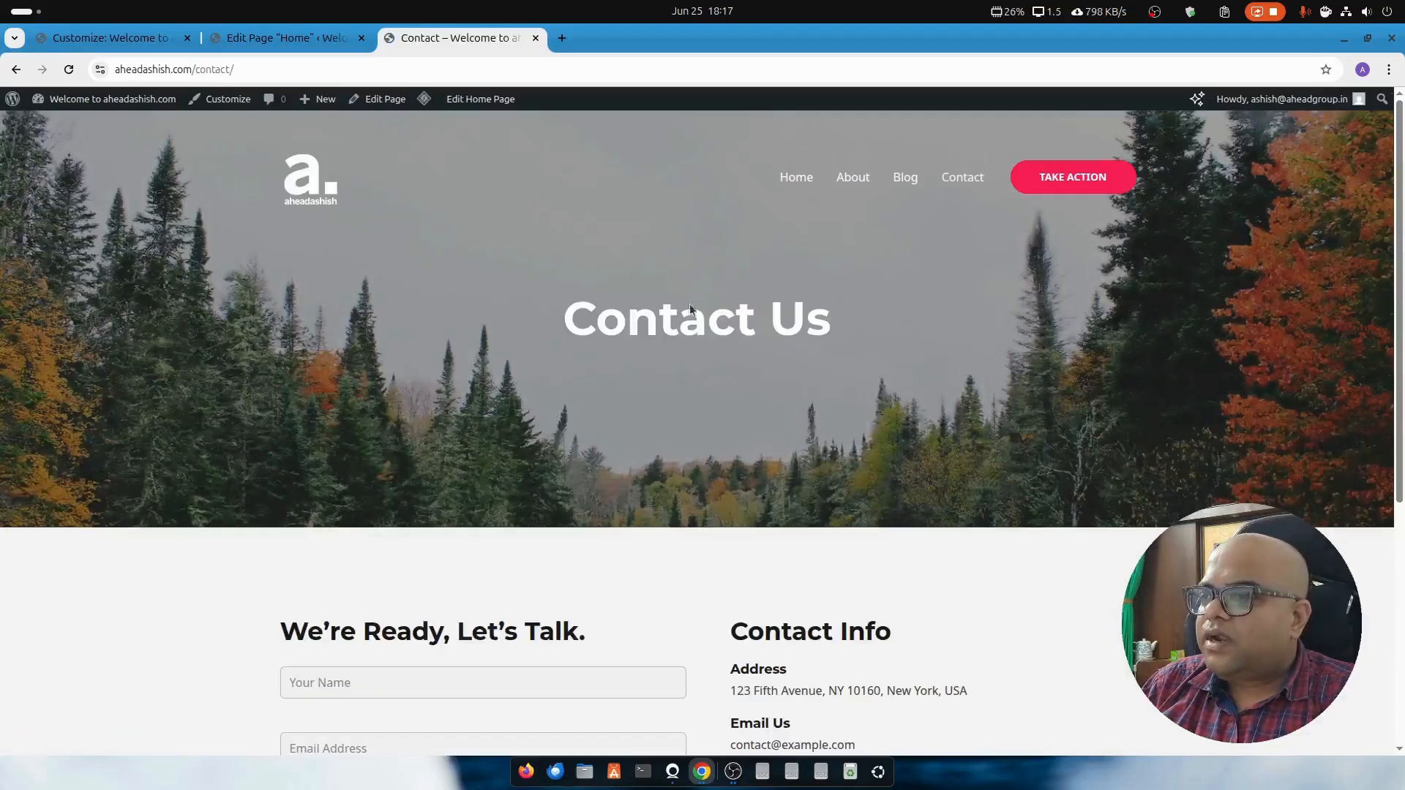
scroll(down, 3)
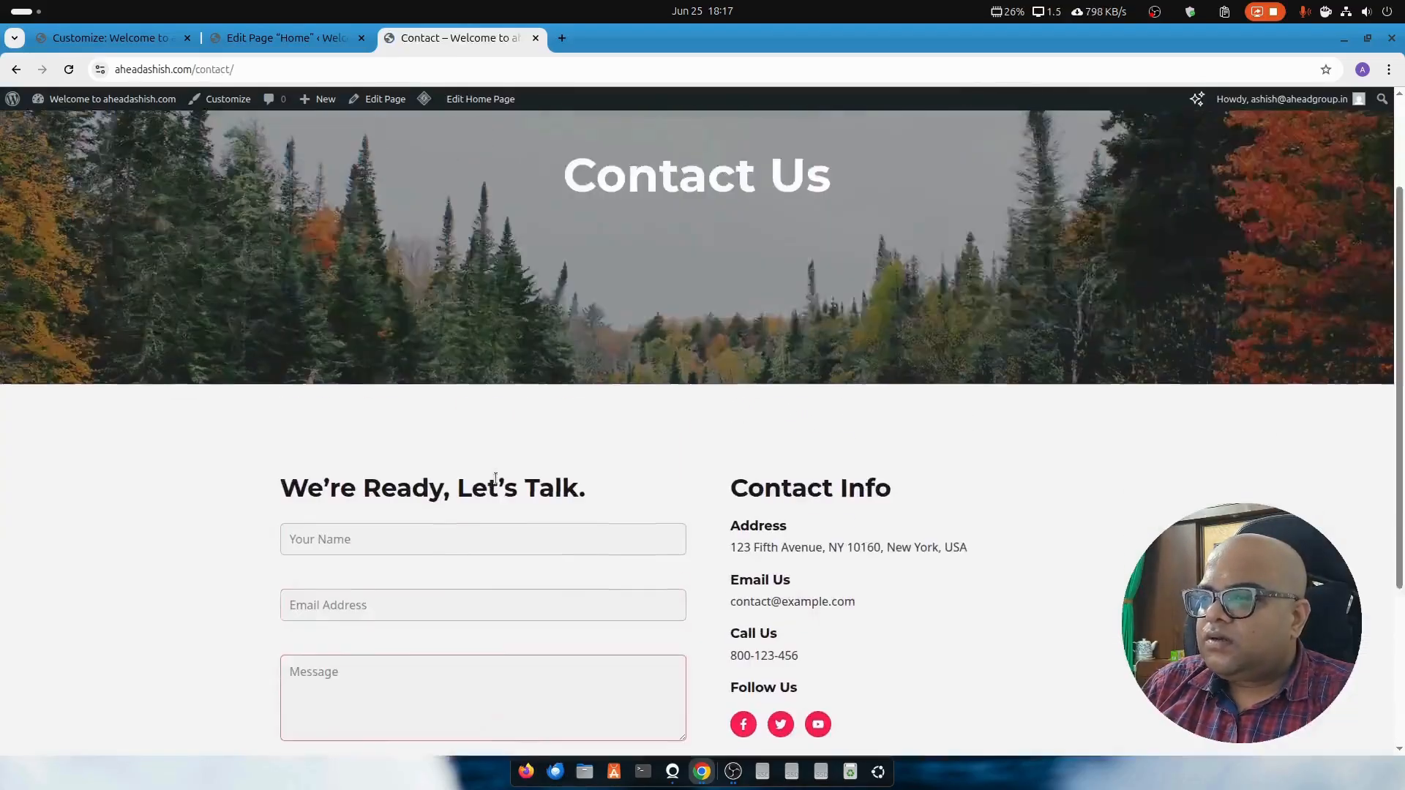